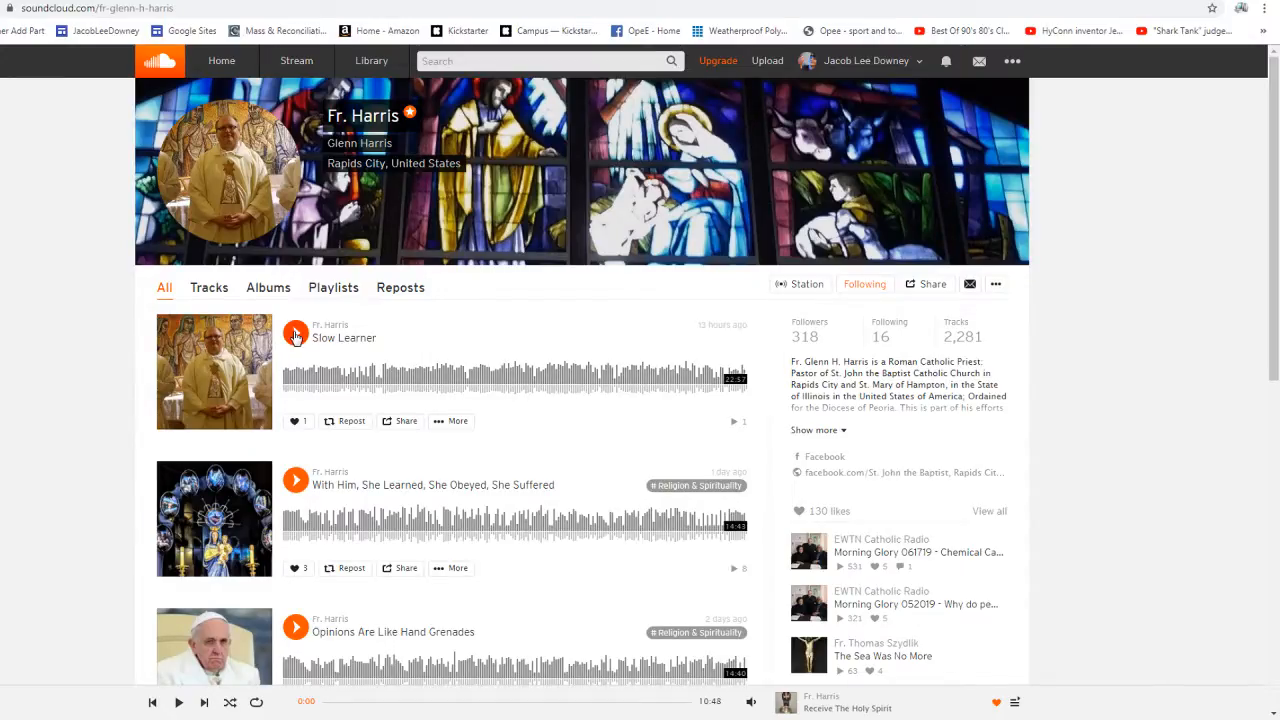
# Play Opinions Are Like Hand Grenades and After The Boys Of Summer Have Gone from the track list
pyautogui.click(296, 334)
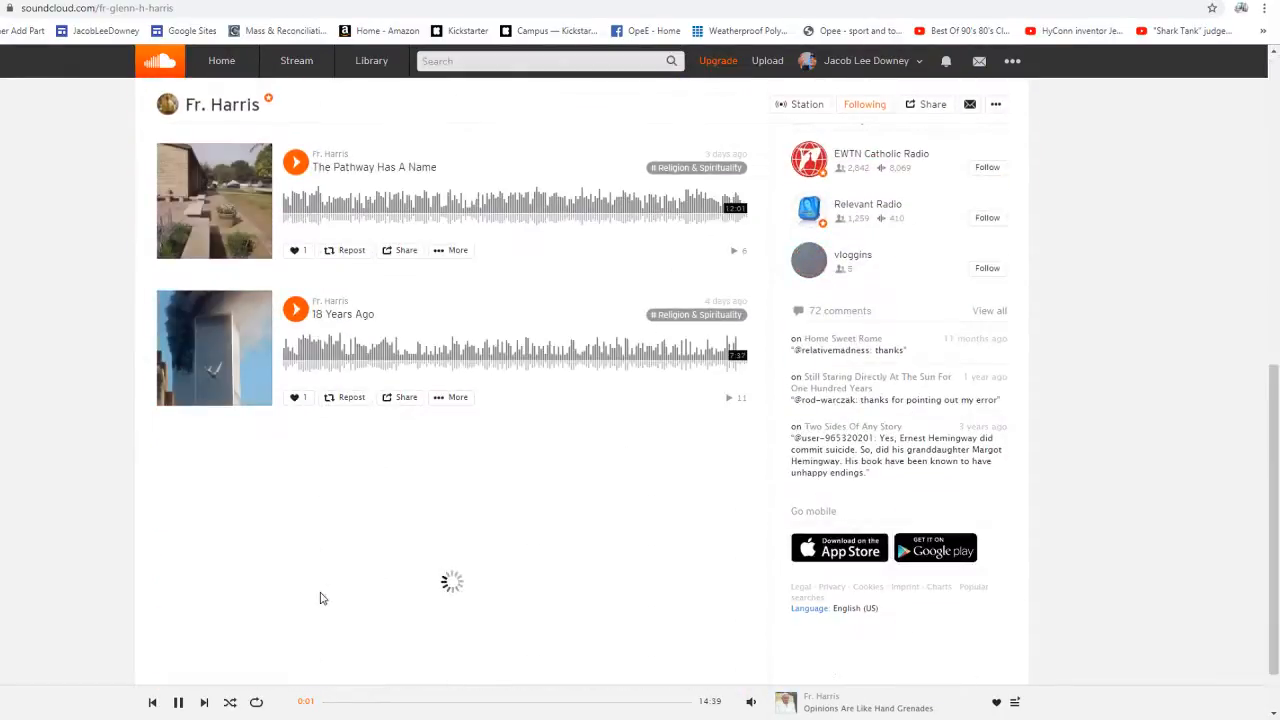
pyautogui.scroll(-3)
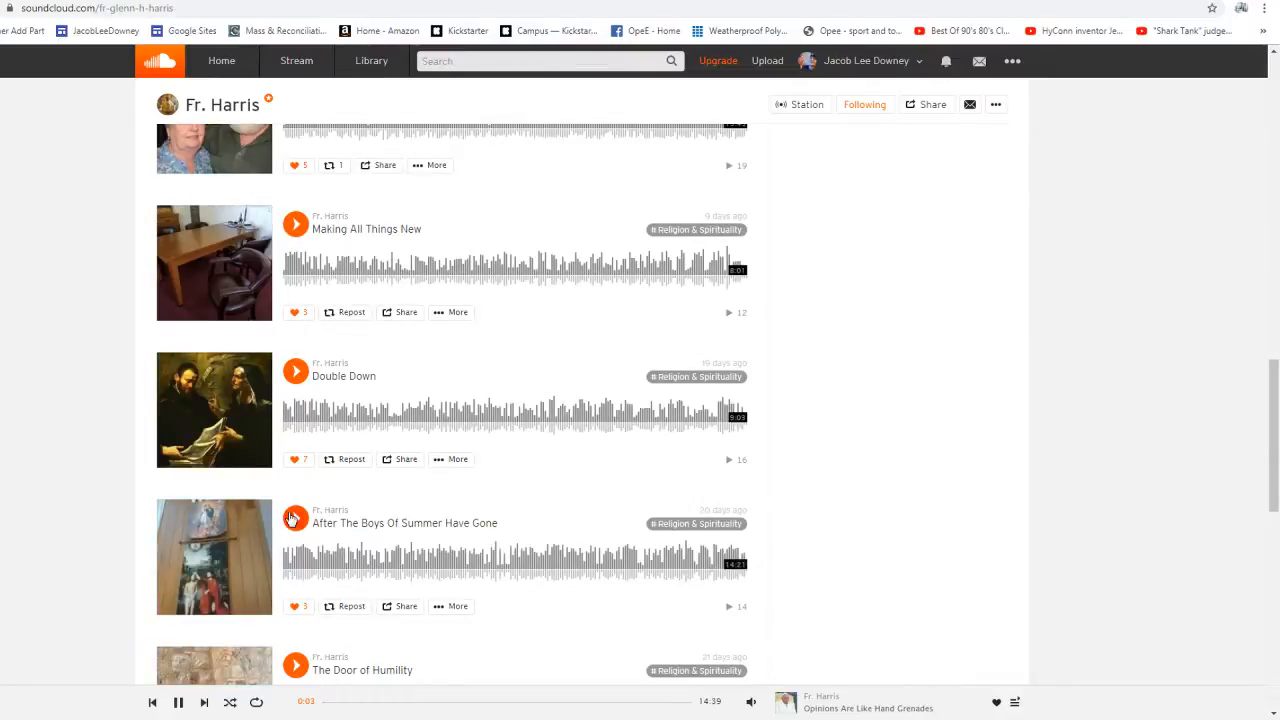
pyautogui.click(296, 518)
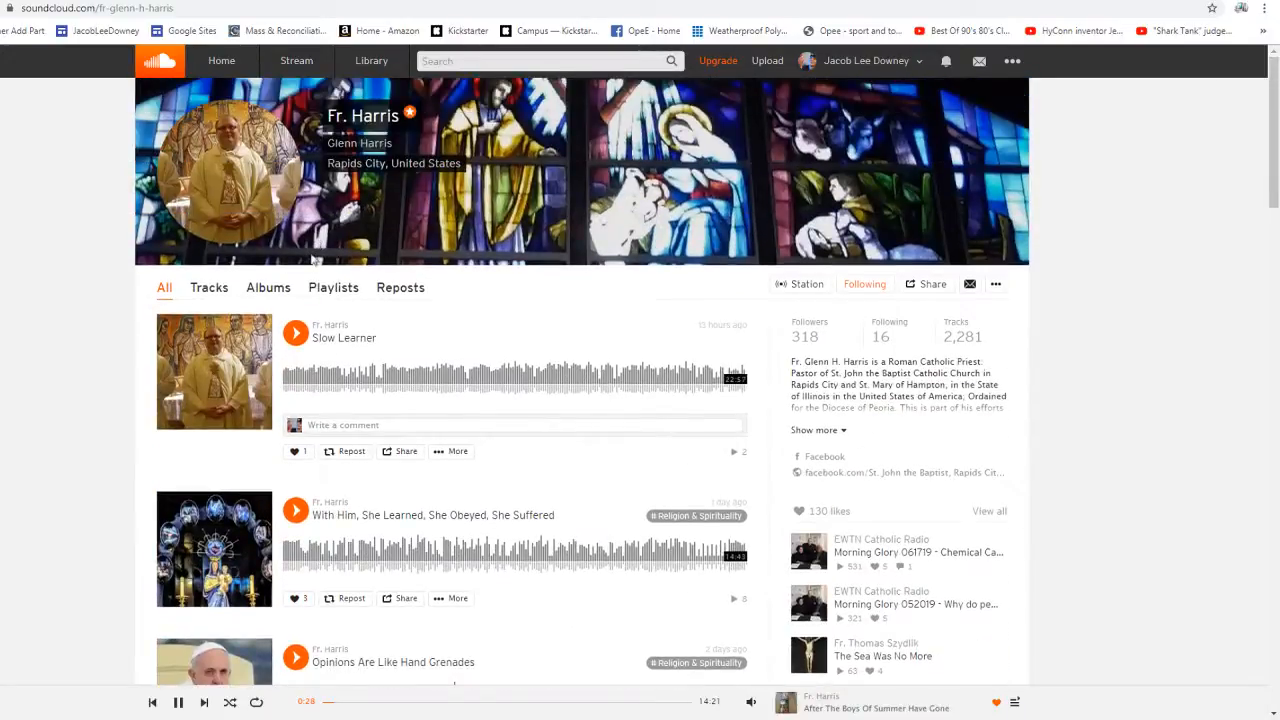
pyautogui.click(296, 332)
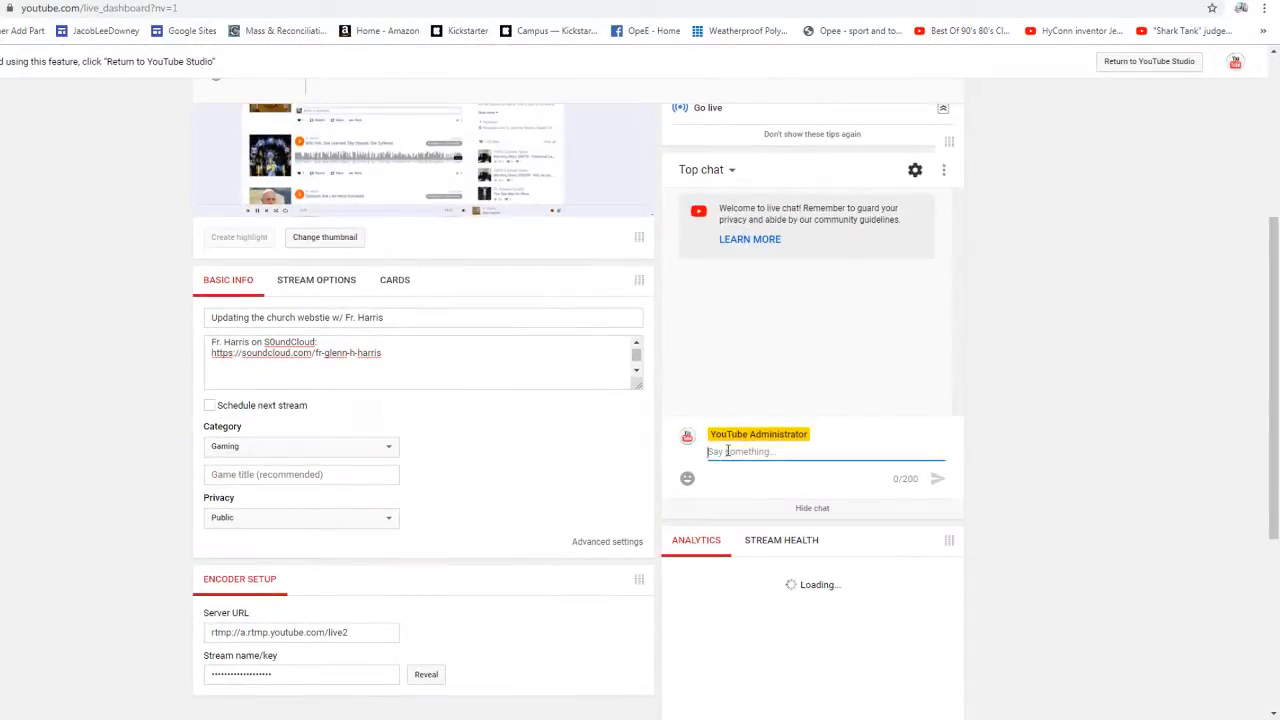
# Post a live chat message apologising for the audio problems
pyautogui.write('apologies for the audio p')
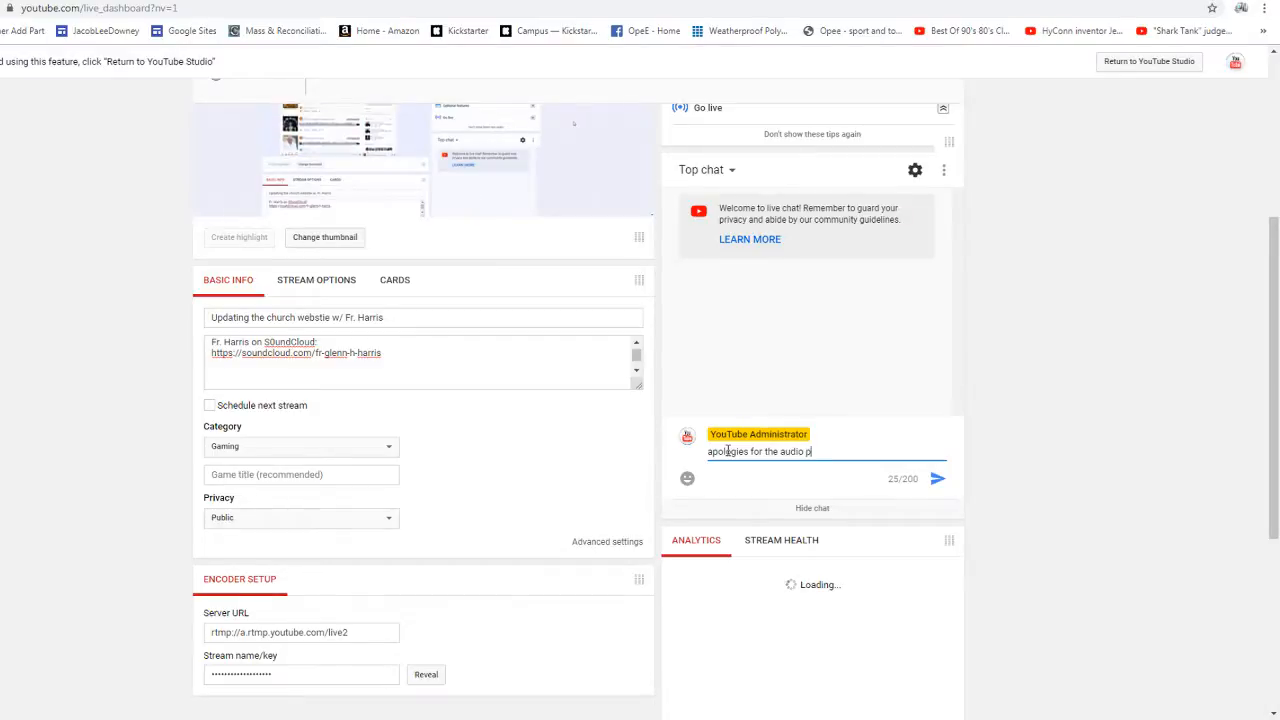
pyautogui.click(940, 480)
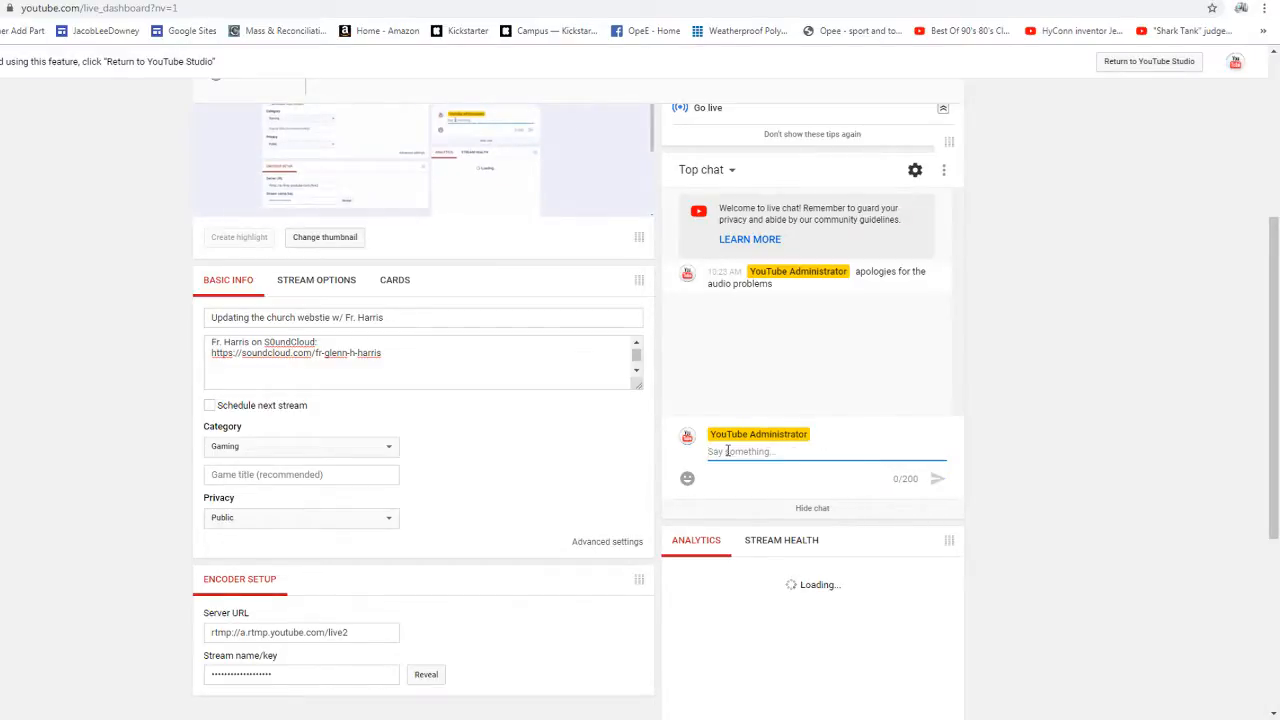
# Draft another chat message about breakfast, then return to the SoundCloud homily tracks
pyautogui.write('e')
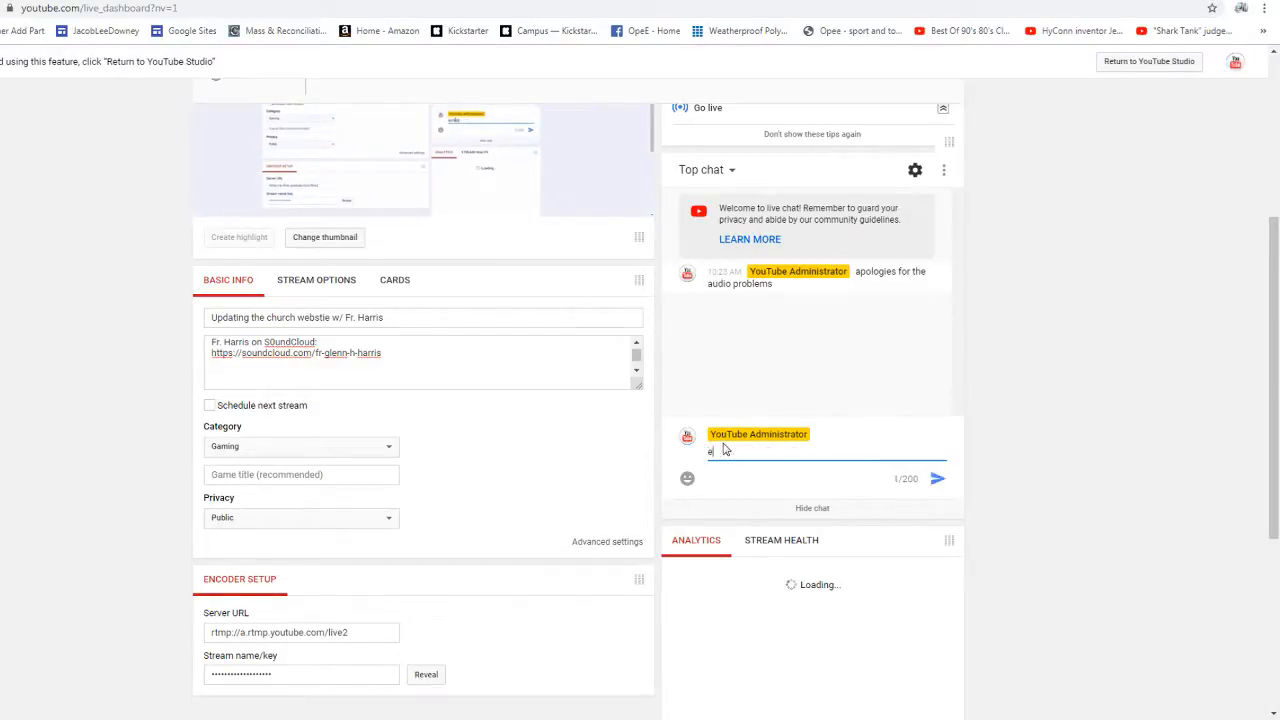
pyautogui.write('ating')
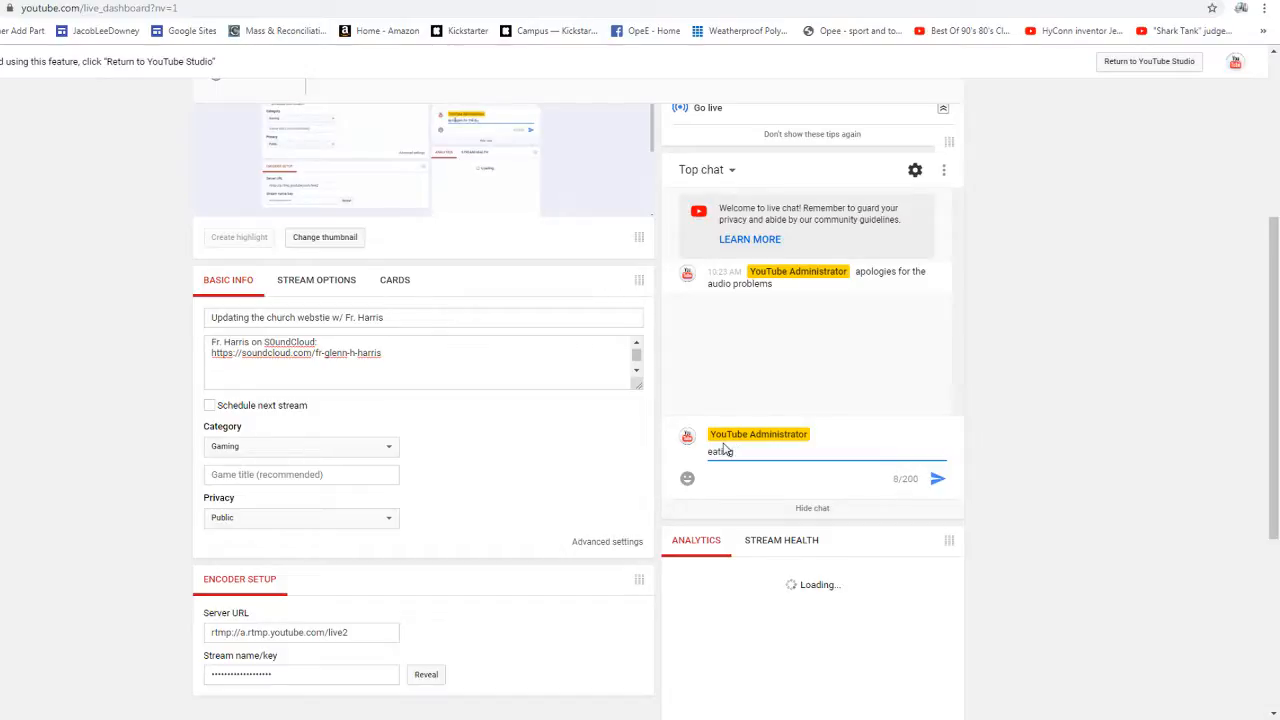
pyautogui.press('Backspace')
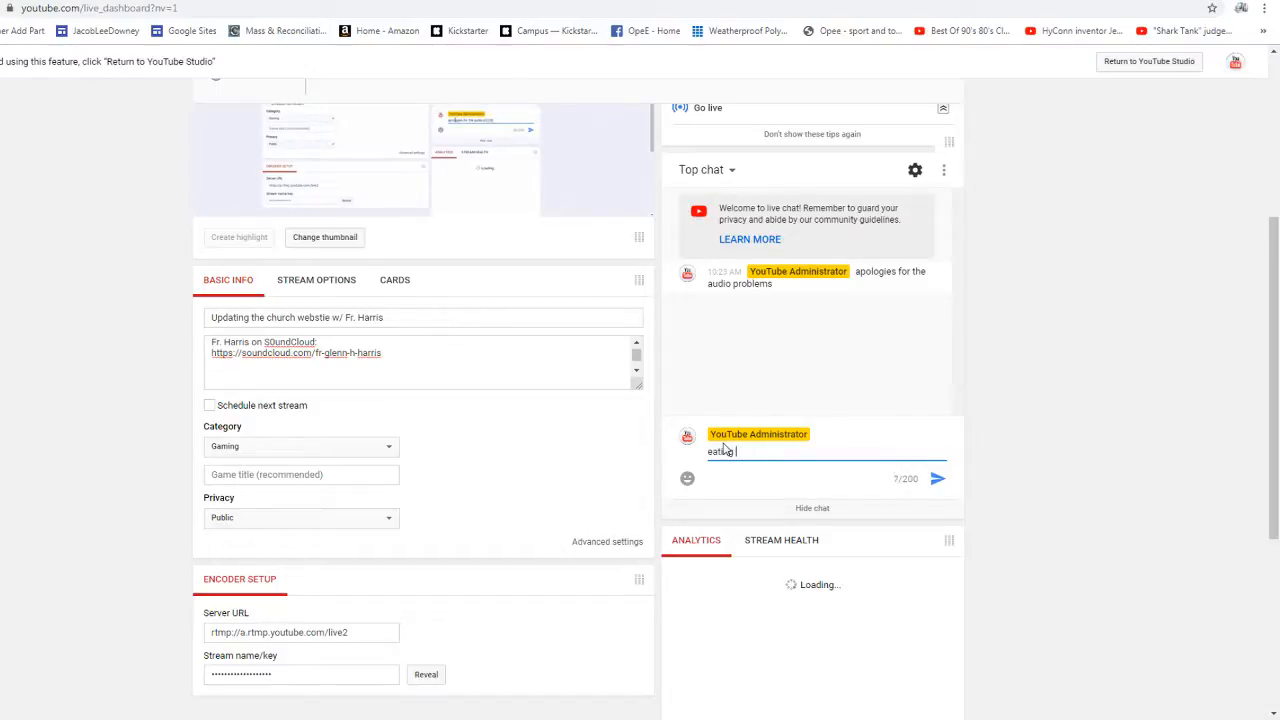
pyautogui.write('breakfast too.')
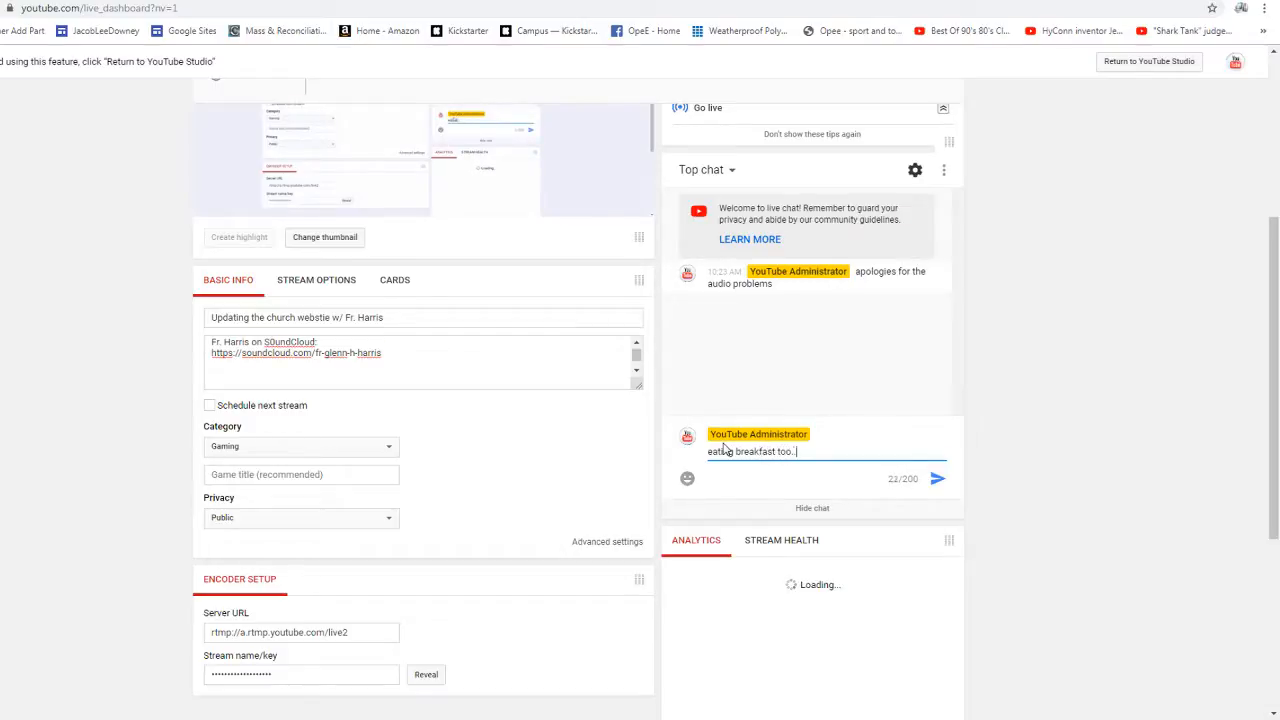
pyautogui.click(944, 480)
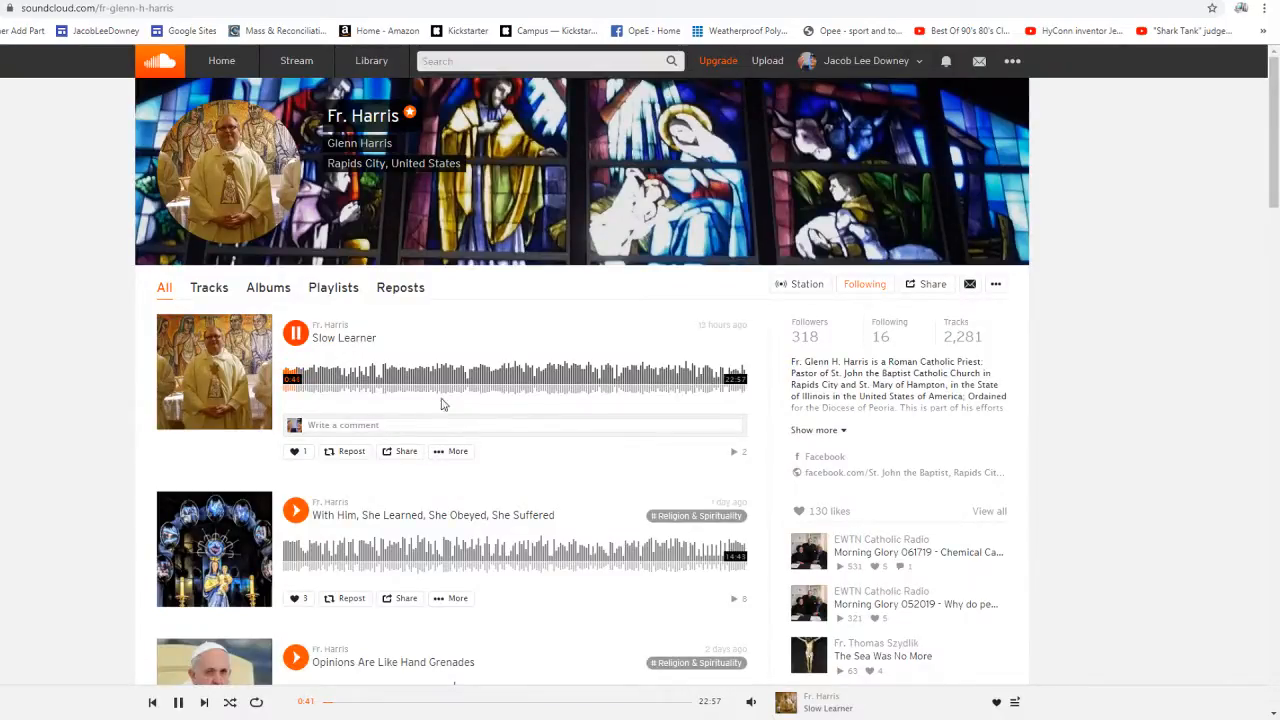
pyautogui.click(296, 452)
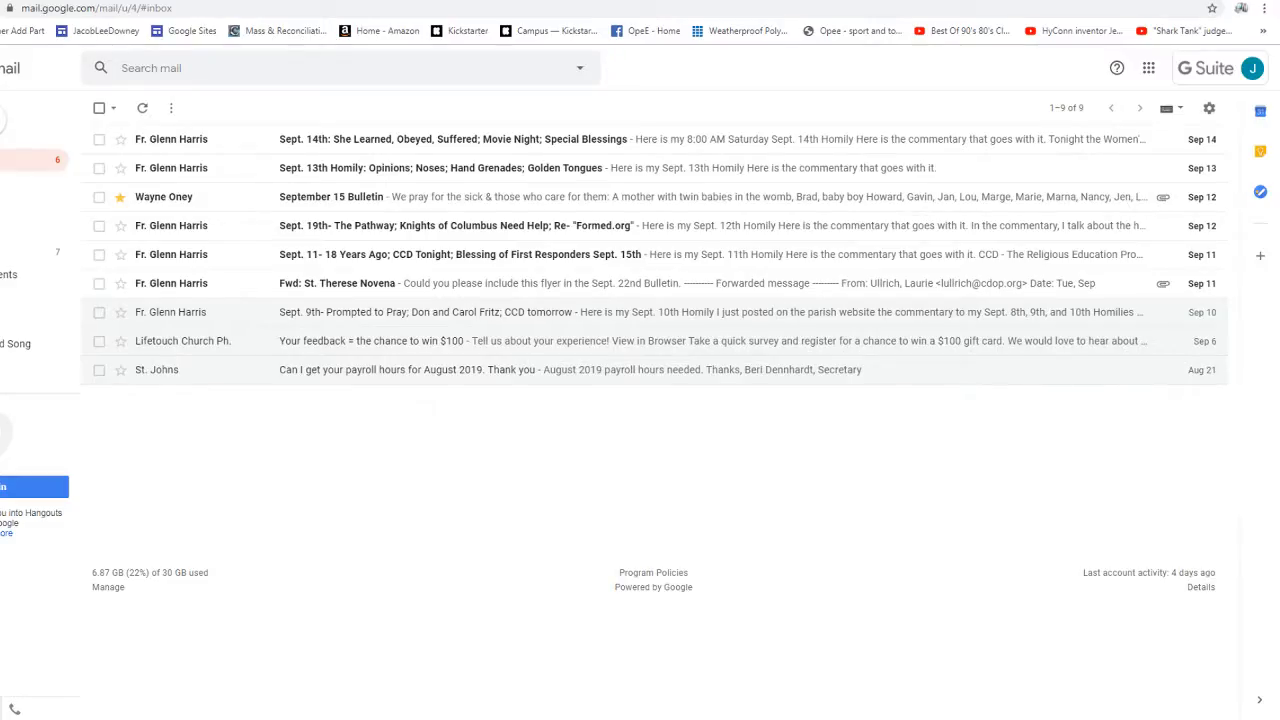
pyautogui.moveTo(148, 204)
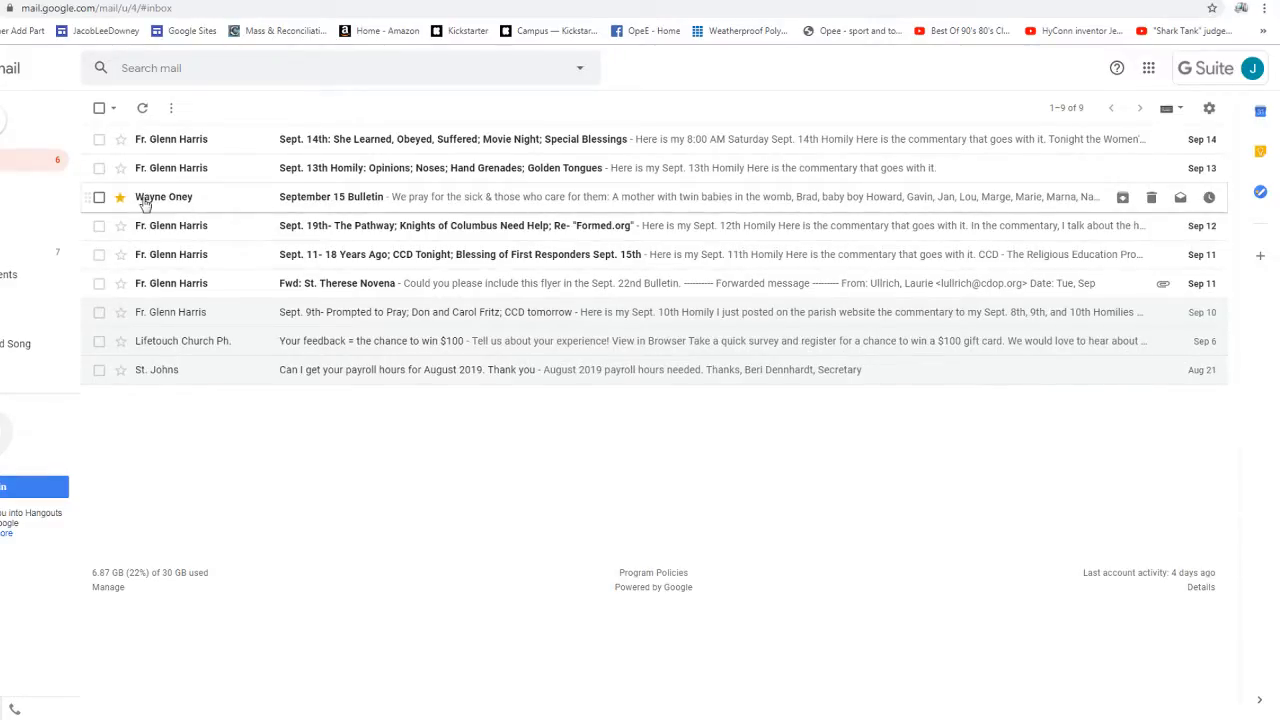
# Open the September 15 Bulletin email and download both attachments
pyautogui.click(332, 196)
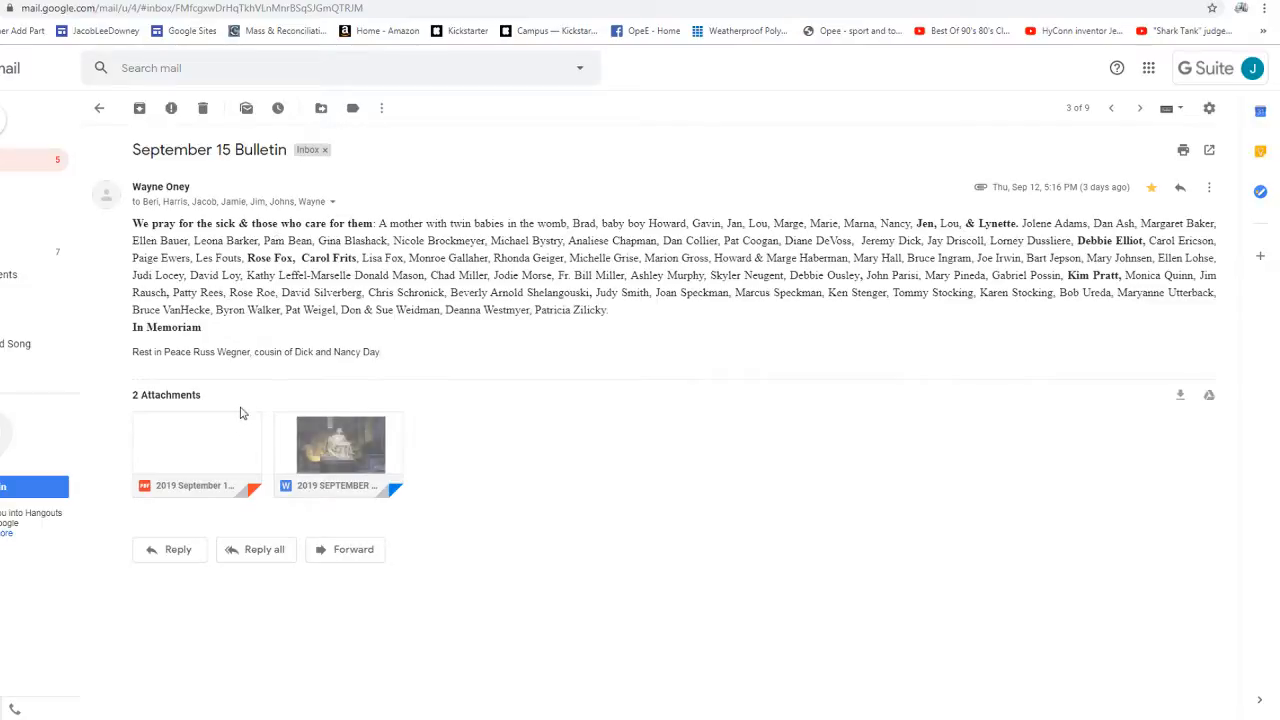
pyautogui.moveTo(336, 456)
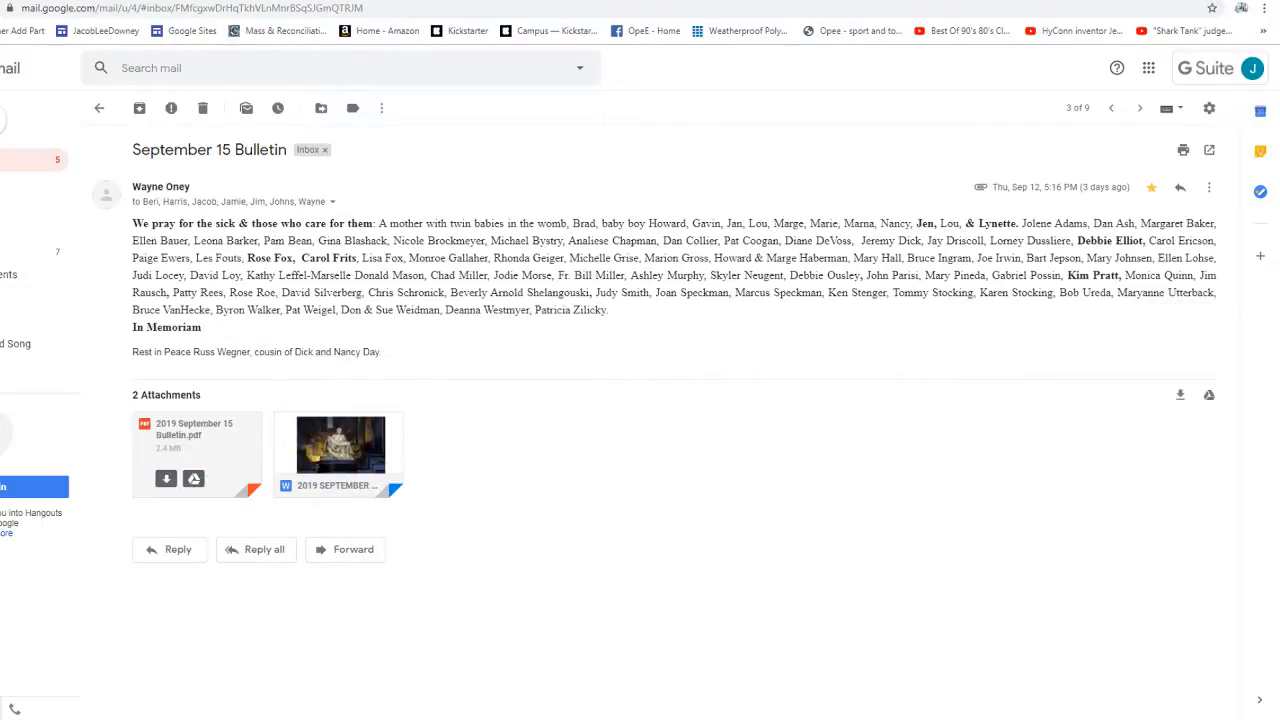
pyautogui.click(164, 480)
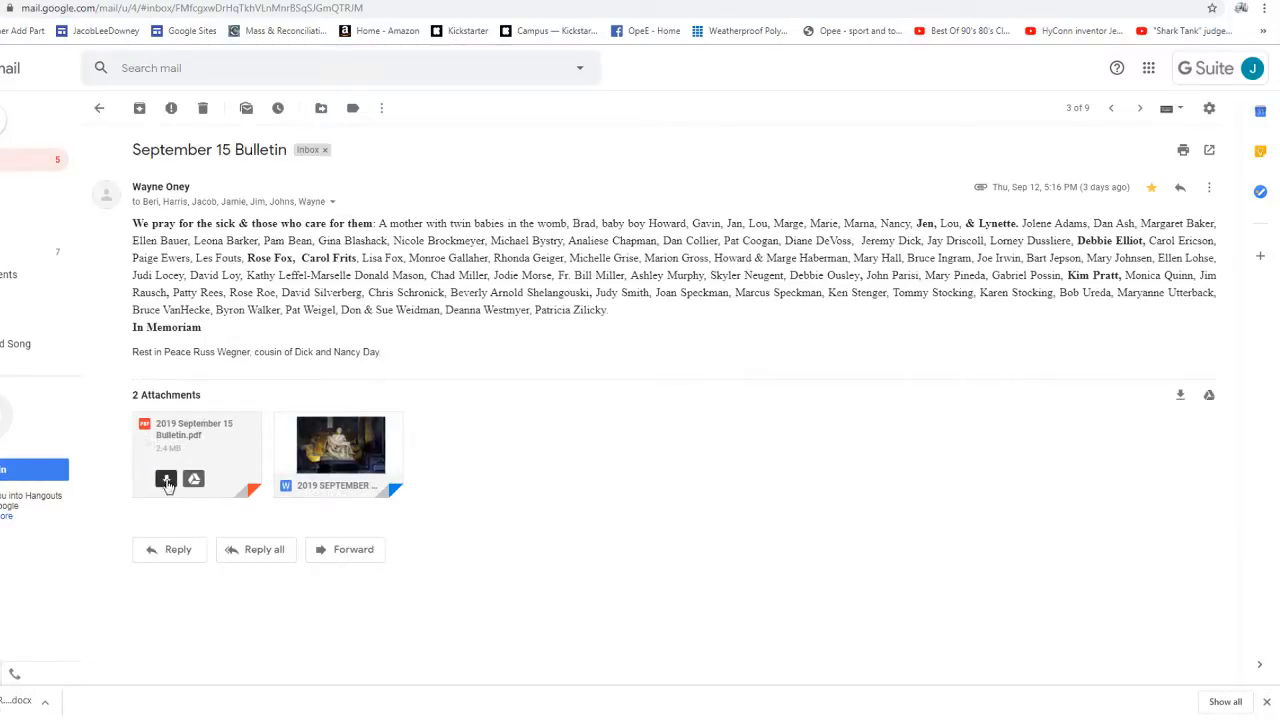
pyautogui.click(164, 480)
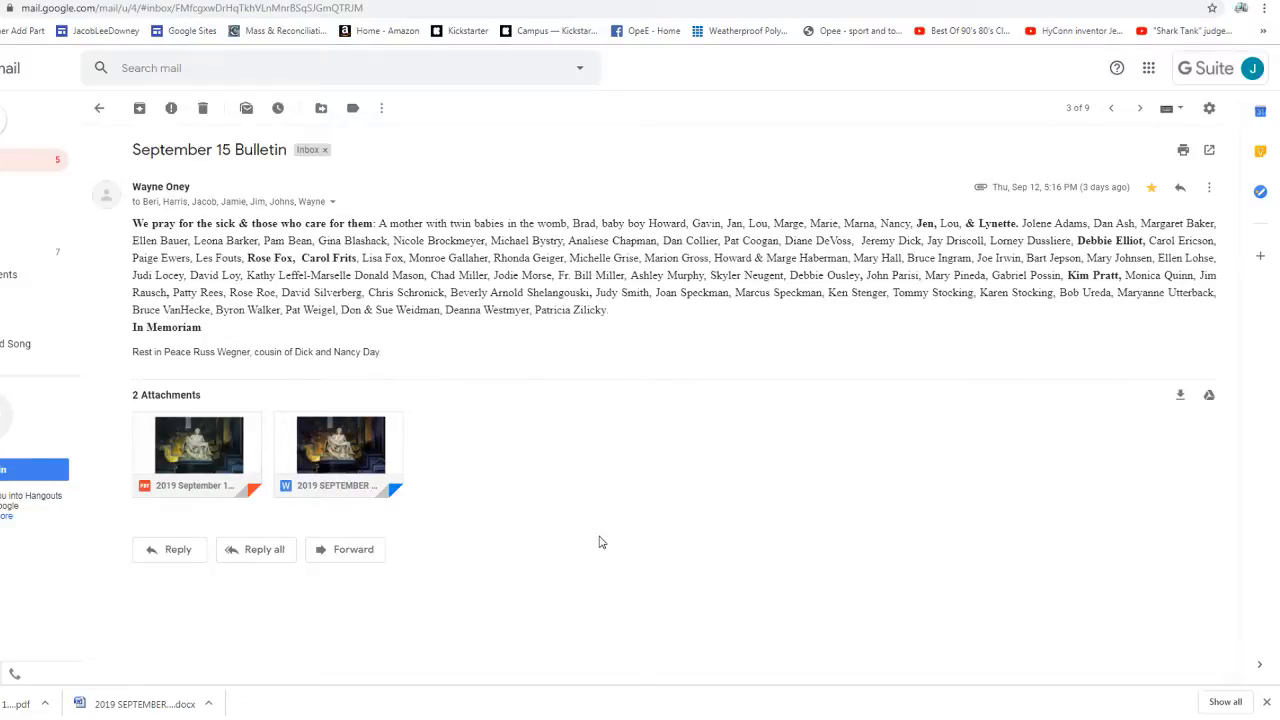
pyautogui.moveTo(752, 442)
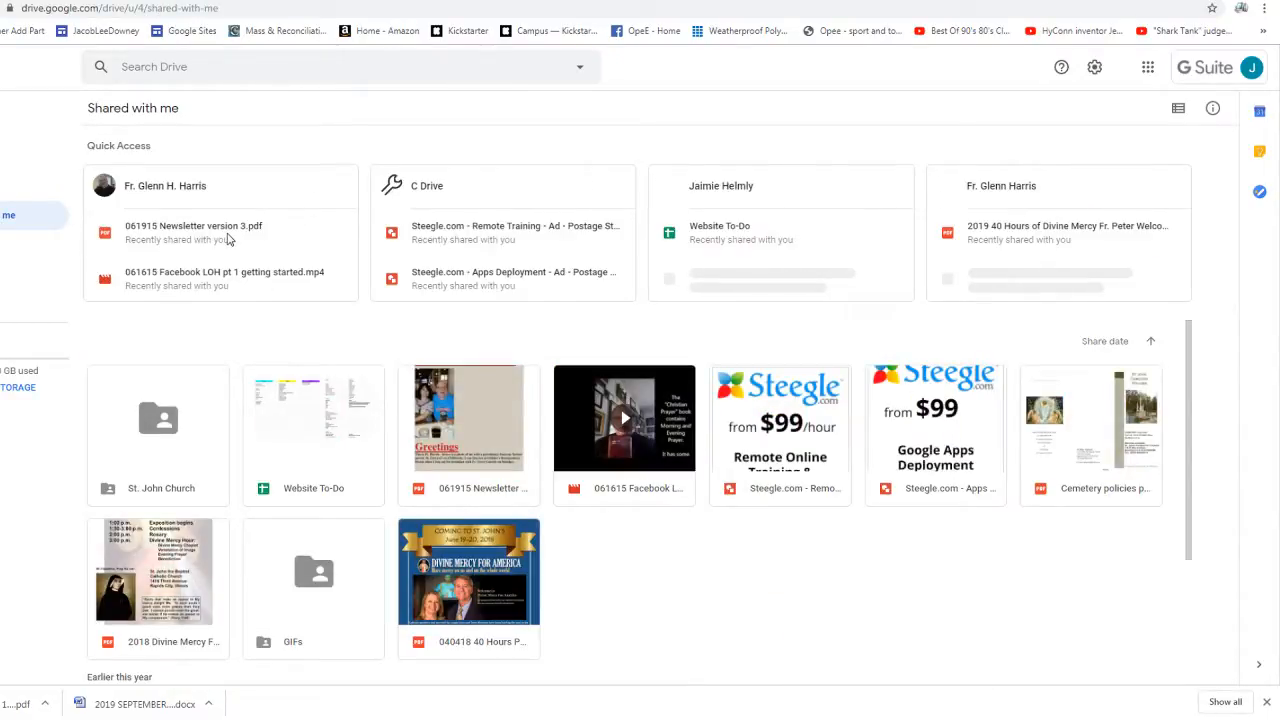
# Navigate into the St. John Church share's Bulletins folder toward 2019 Bulletins
pyautogui.doubleClick(158, 418)
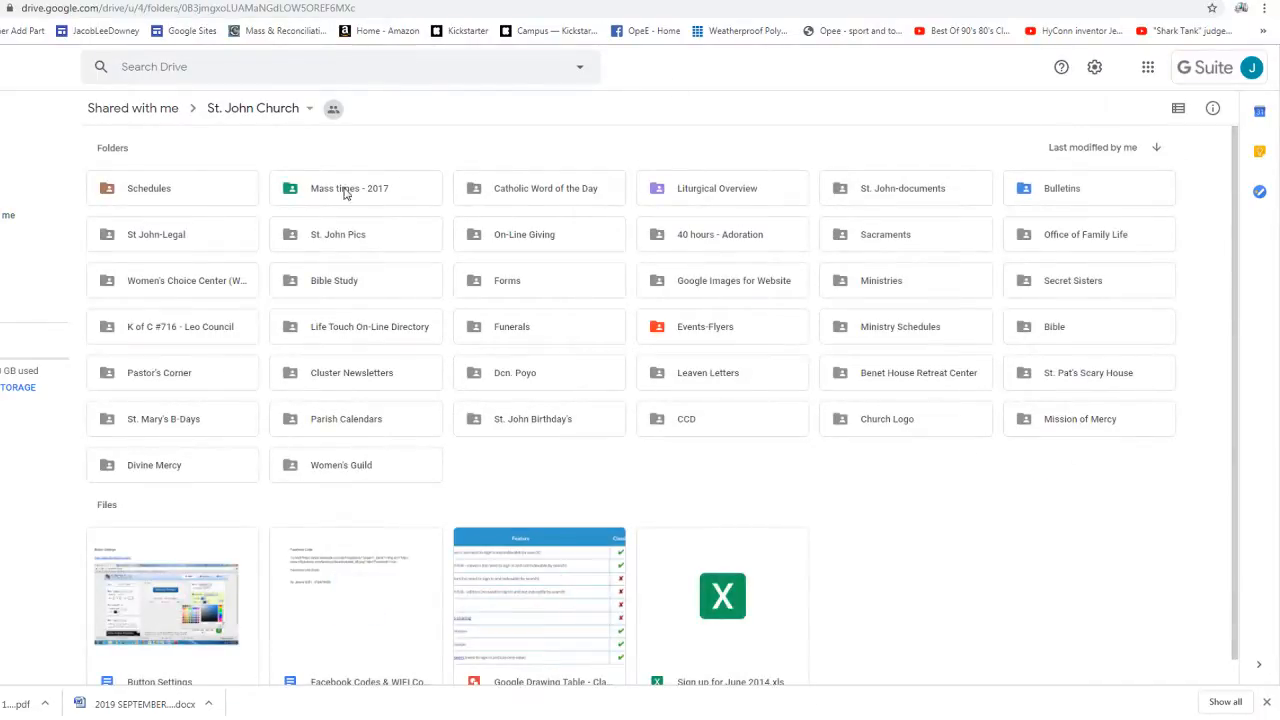
pyautogui.doubleClick(1088, 188)
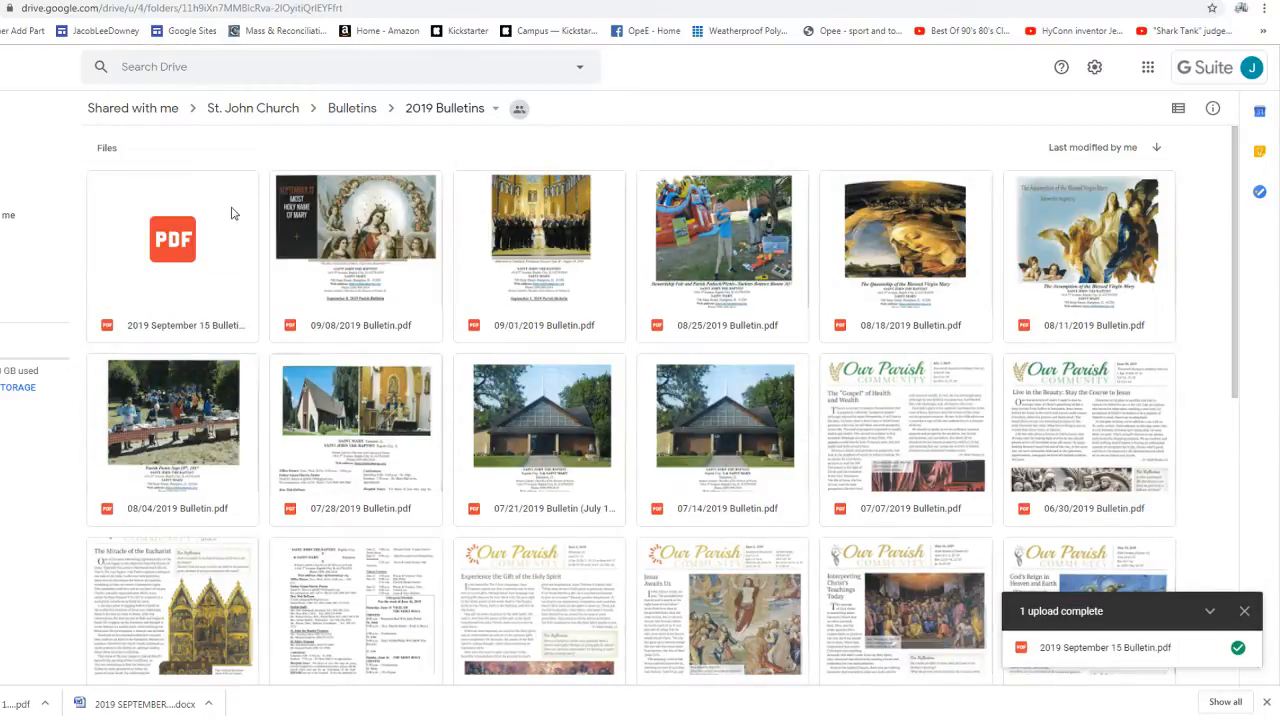
# Rename the uploaded PDF to 09/15/2019 Bulletin.pdf to match the other bulletins
pyautogui.rightClick(172, 240)
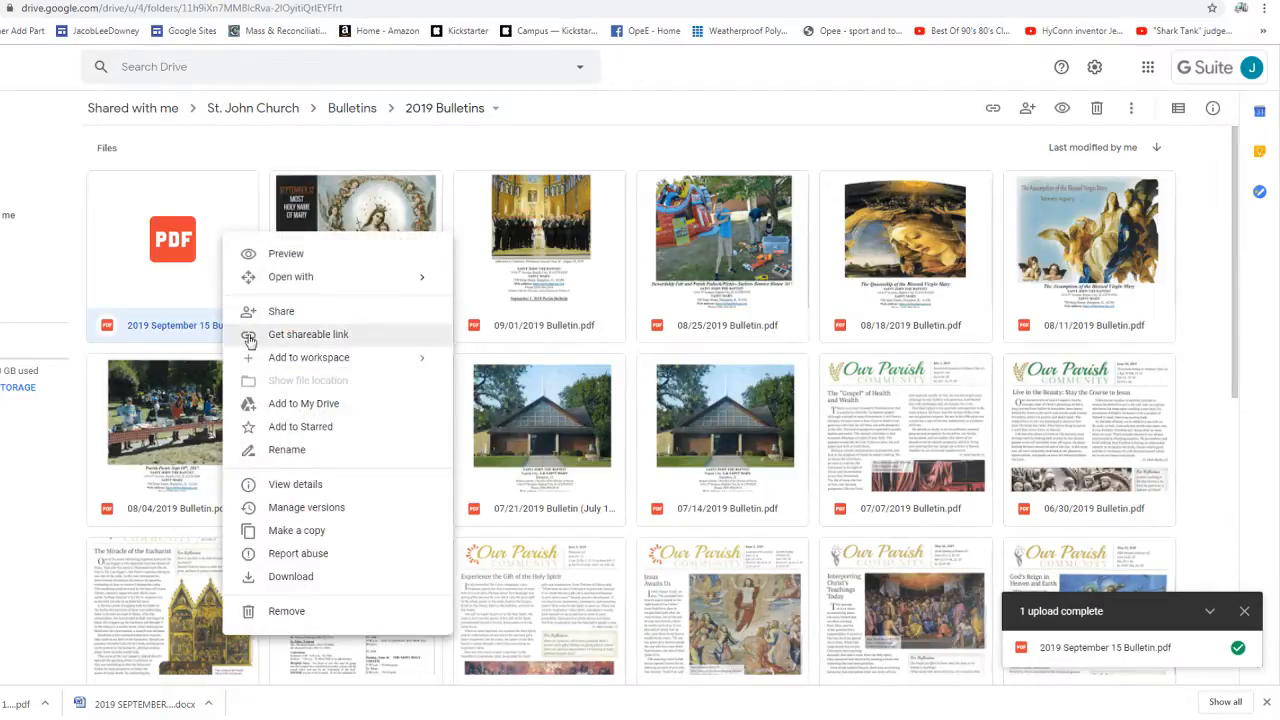
pyautogui.click(286, 448)
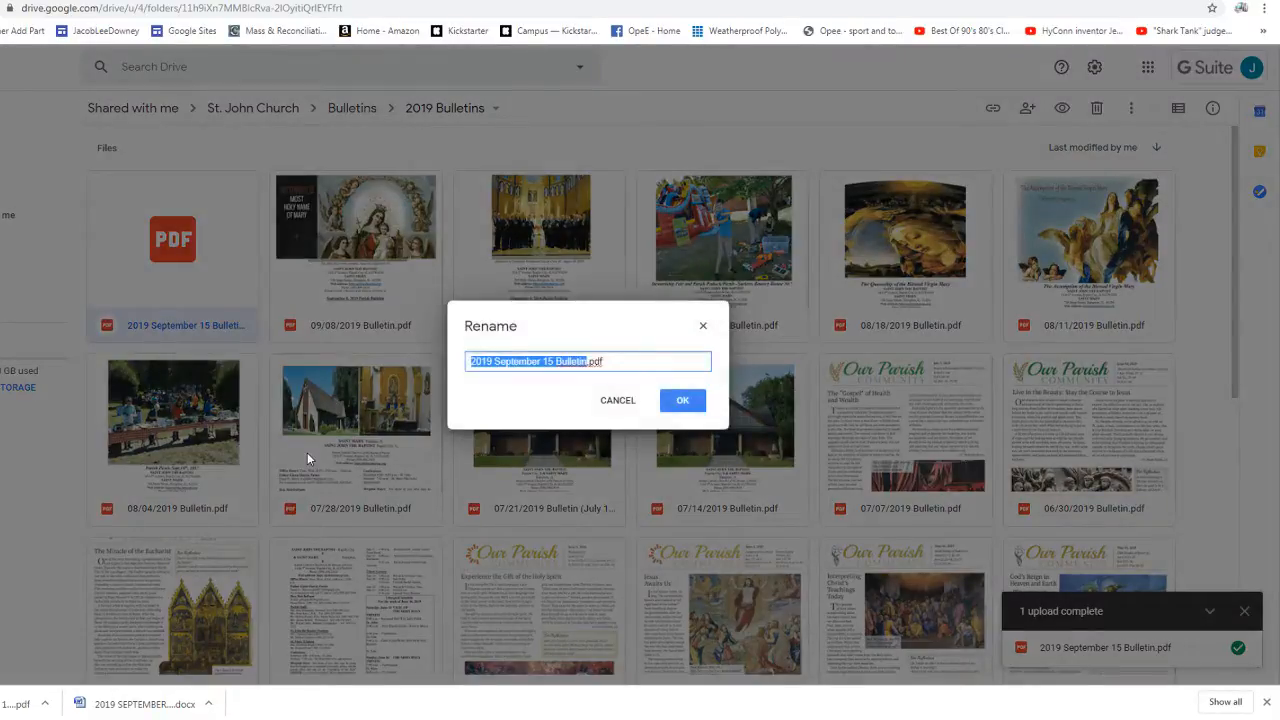
pyautogui.write('09/15/')
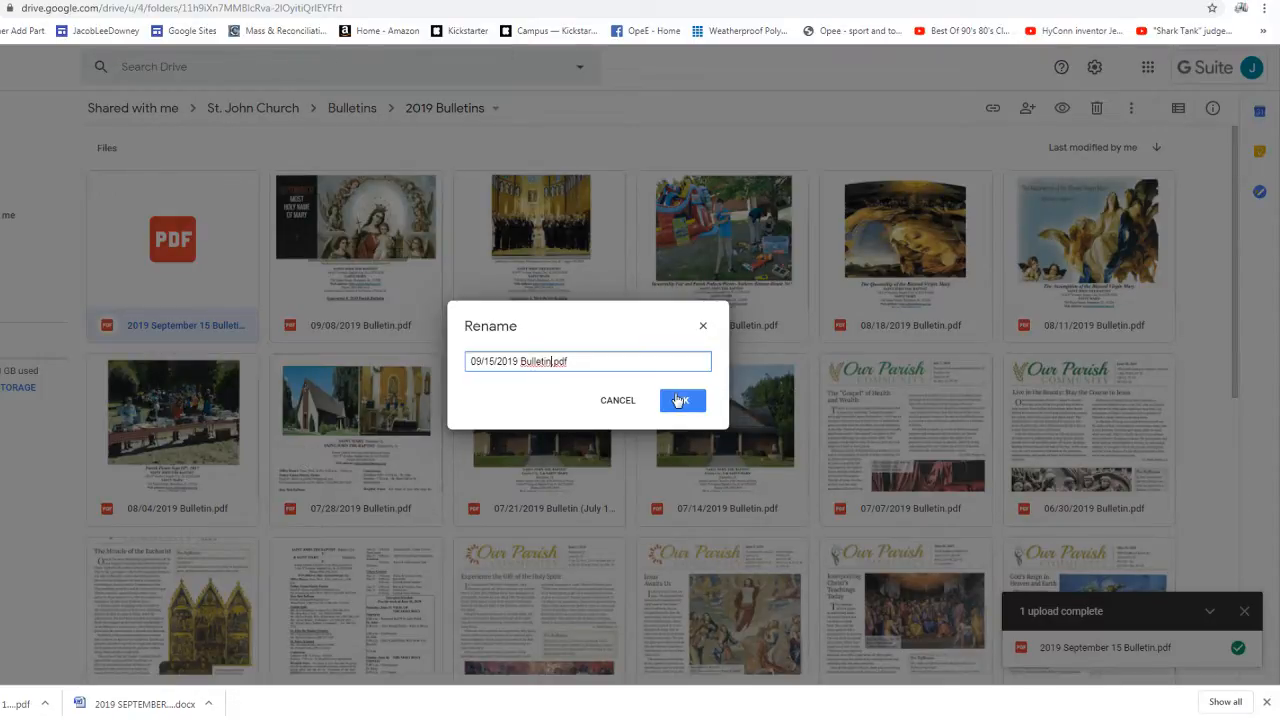
pyautogui.click(680, 400)
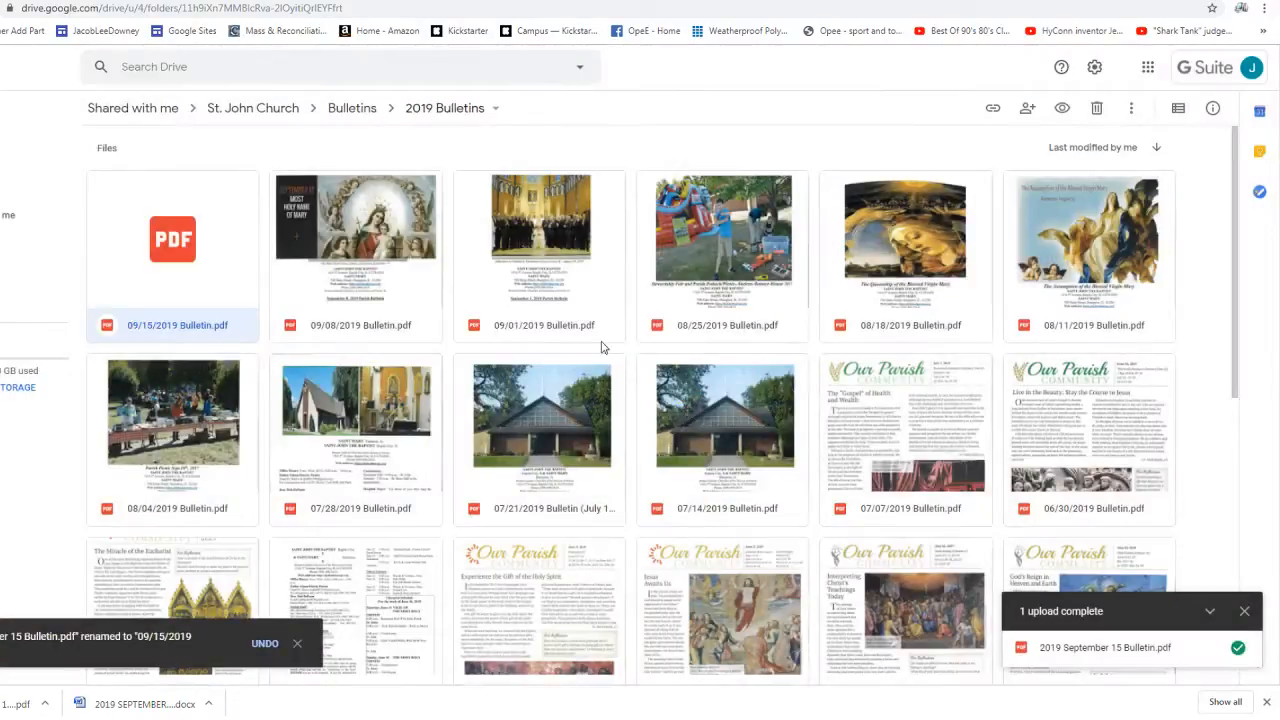
# Set the bulletin's link sharing to On - Public on the web and save
pyautogui.rightClick(172, 240)
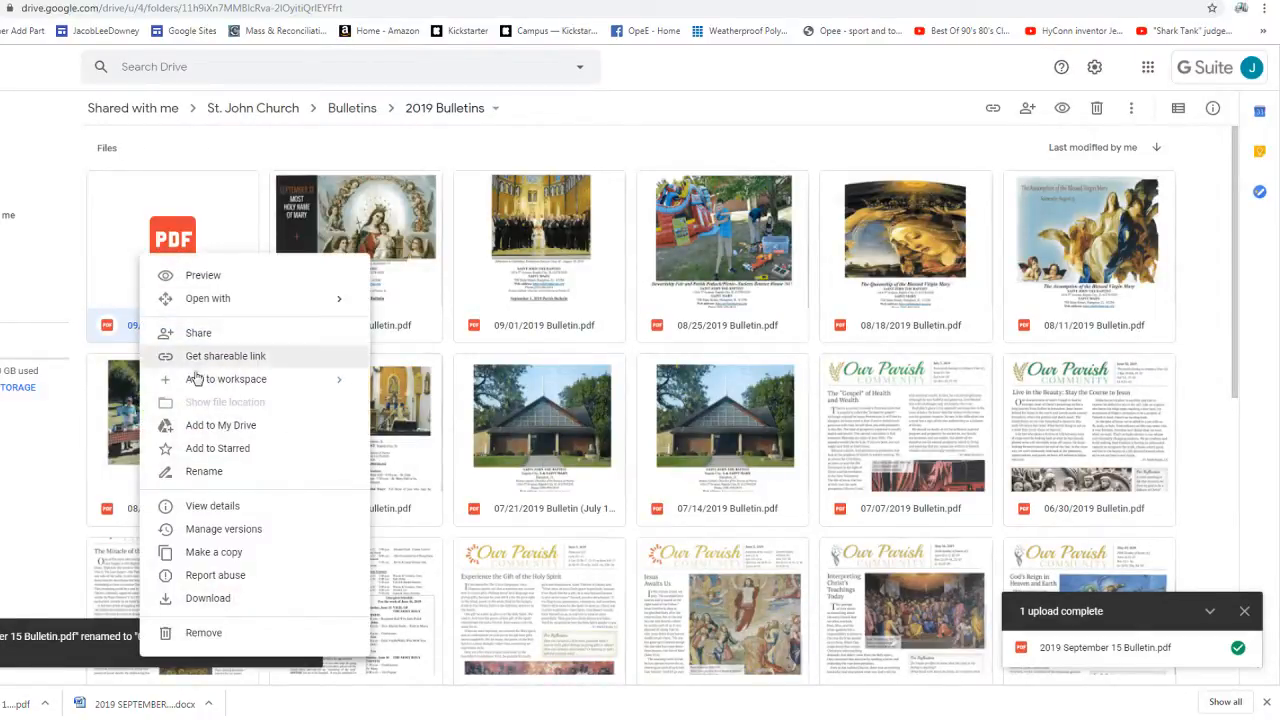
pyautogui.click(224, 356)
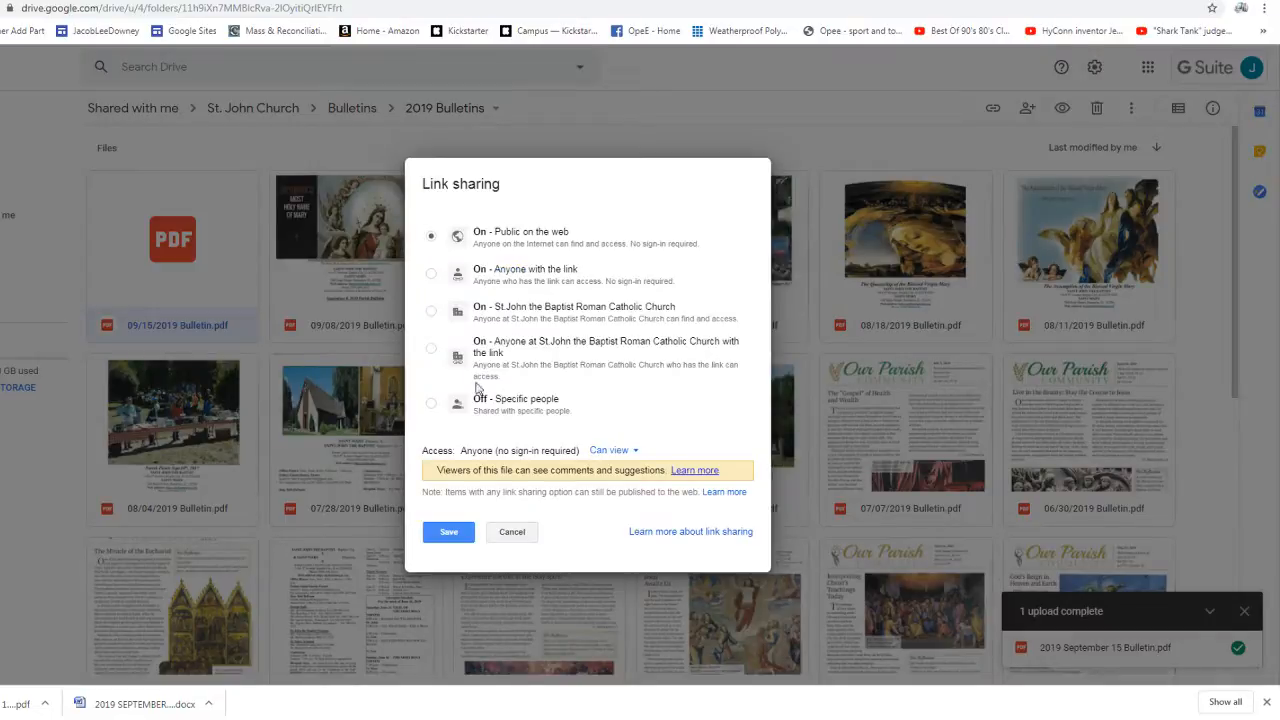
pyautogui.click(448, 532)
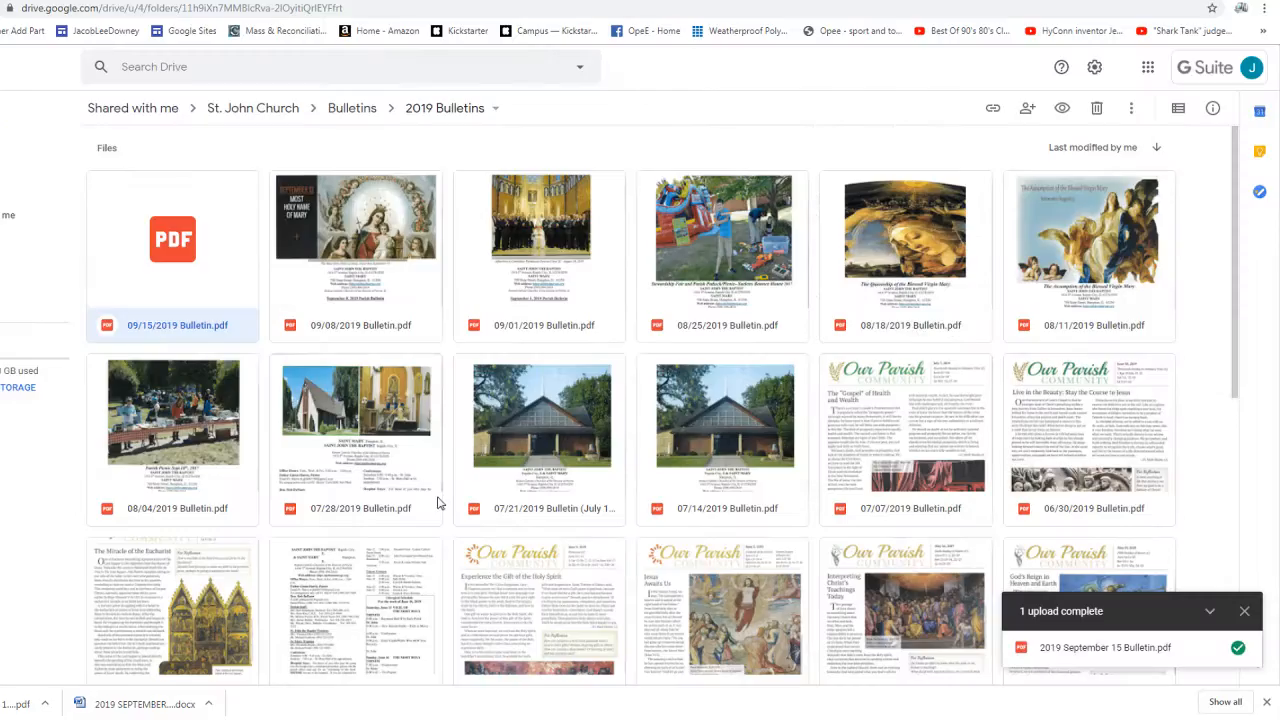
pyautogui.moveTo(220, 152)
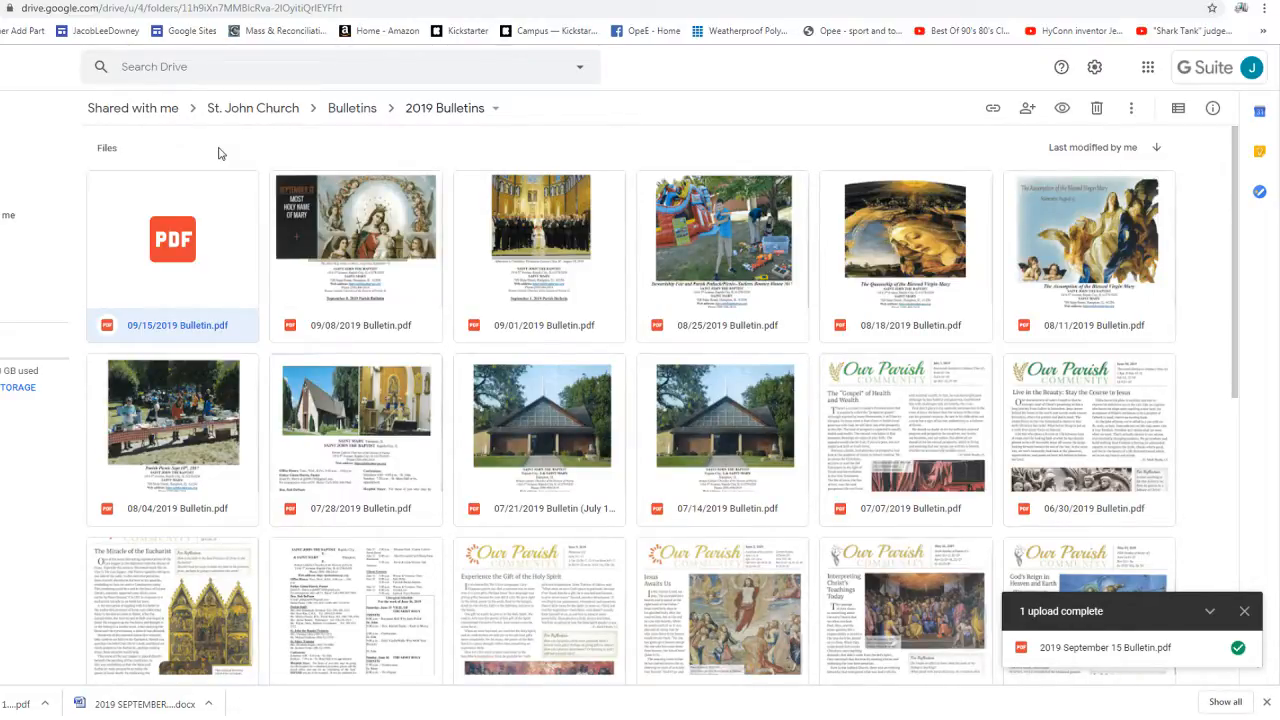
pyautogui.moveTo(206, 156)
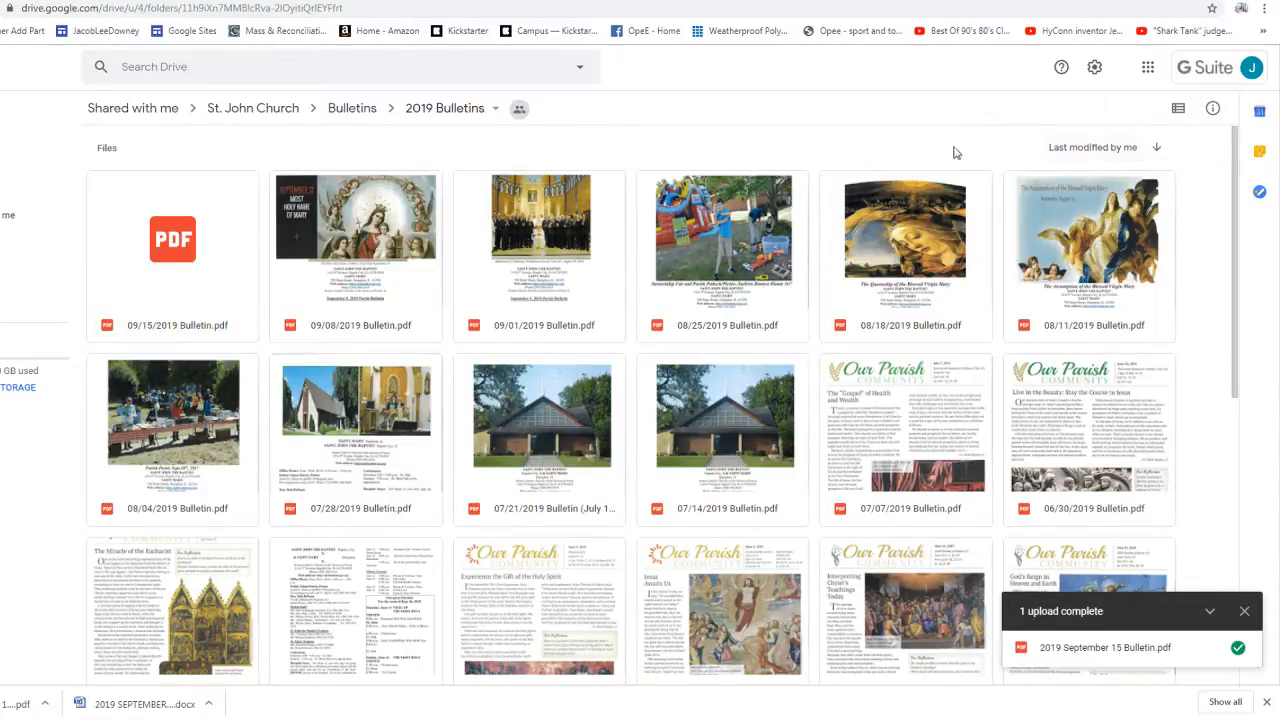
pyautogui.moveTo(936, 144)
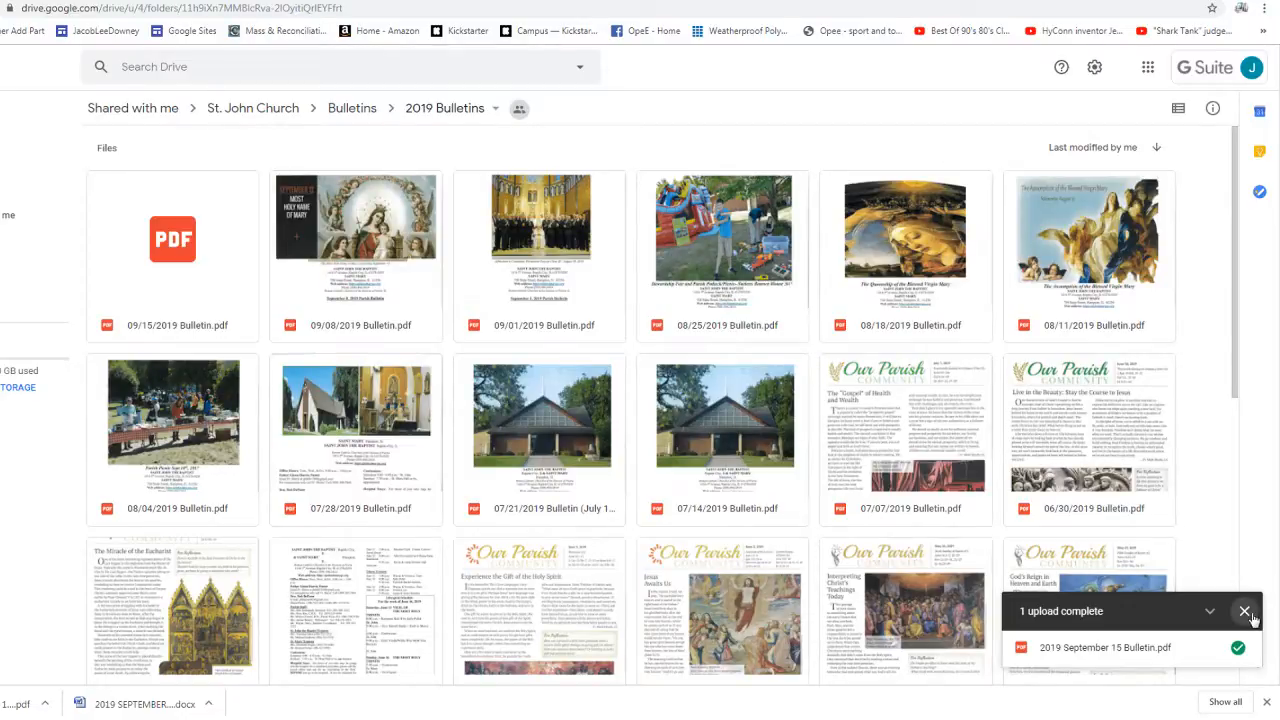
# Dismiss the upload notice, view the live Weekly Bulletin & Homilies page, then go to the Google Sites list
pyautogui.click(1242, 612)
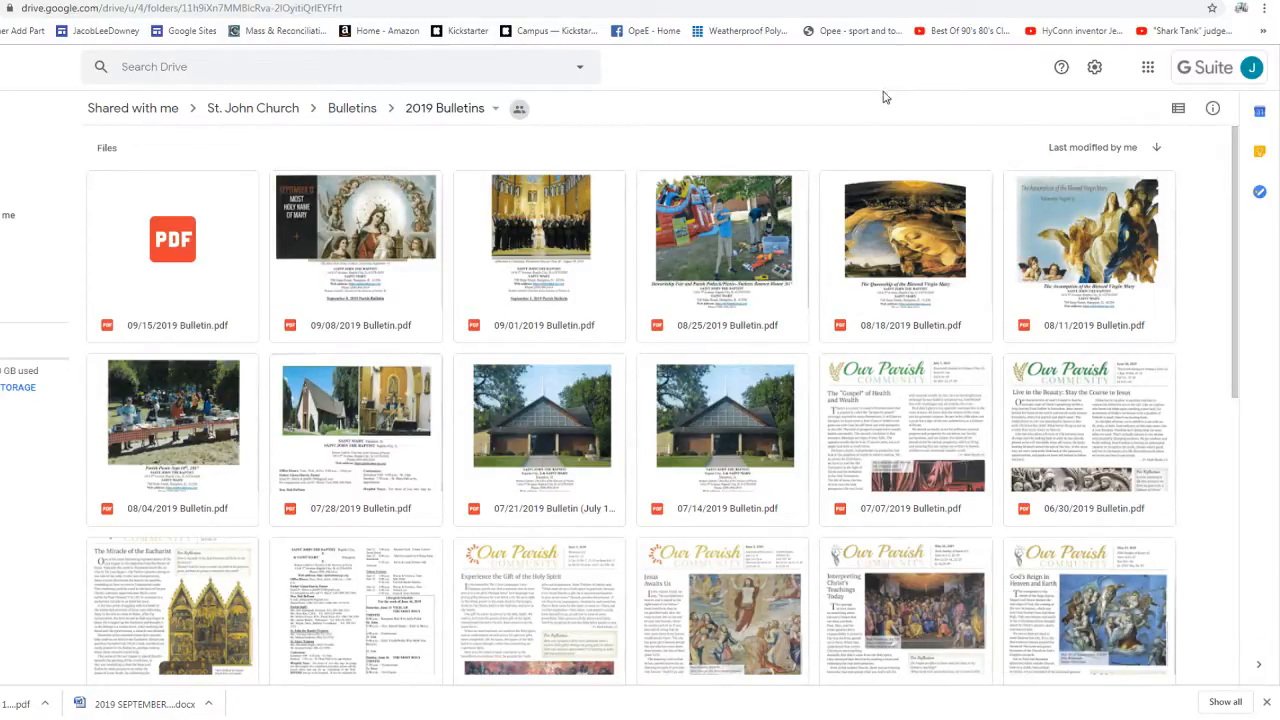
pyautogui.moveTo(138, 218)
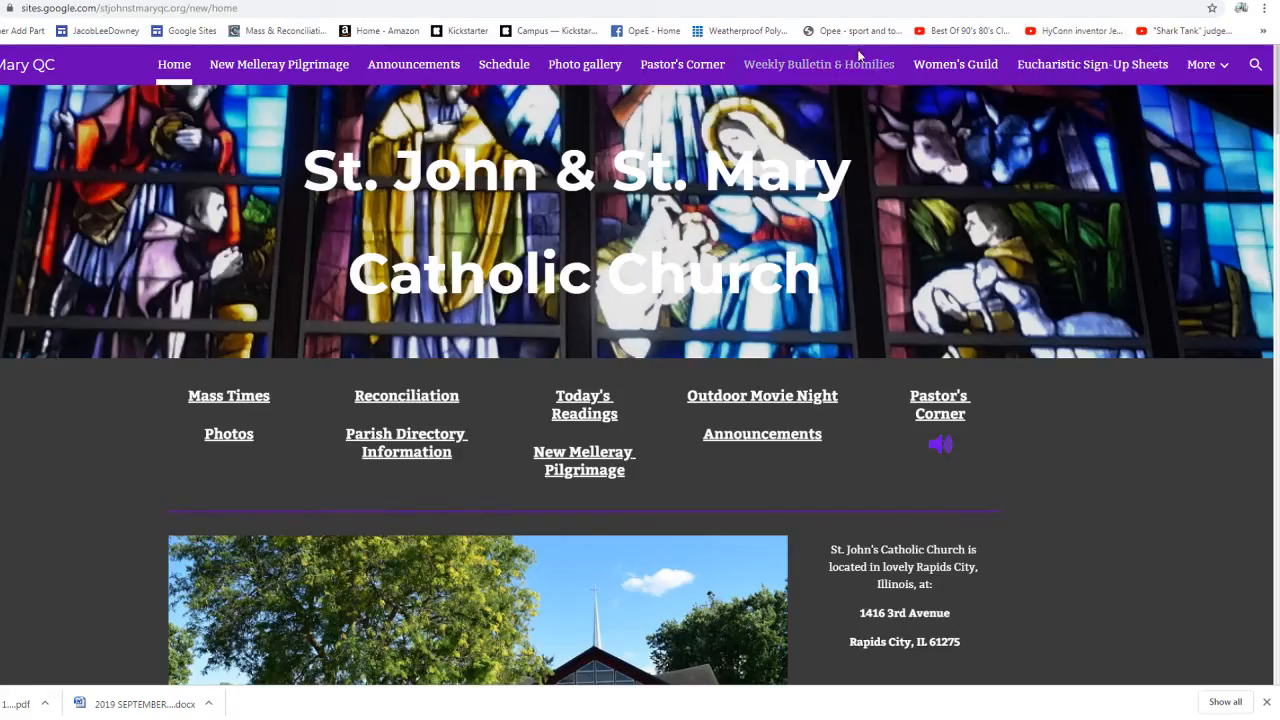
pyautogui.click(816, 64)
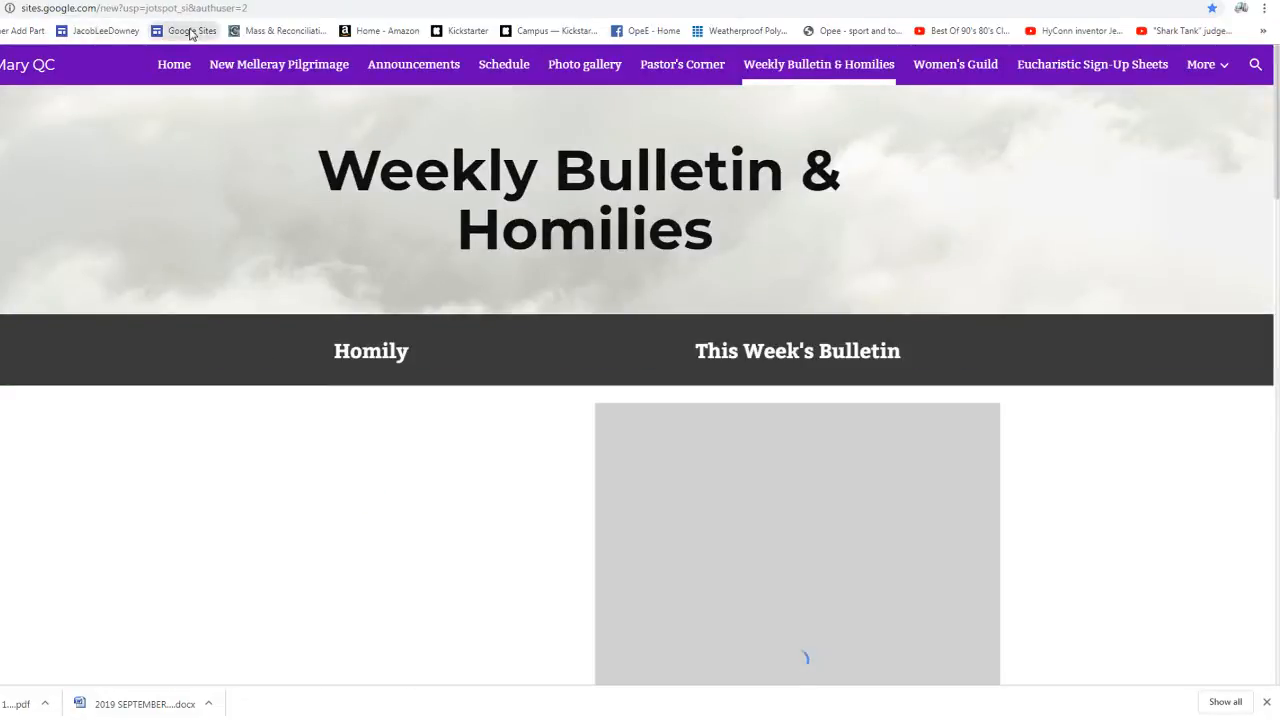
pyautogui.click(192, 30)
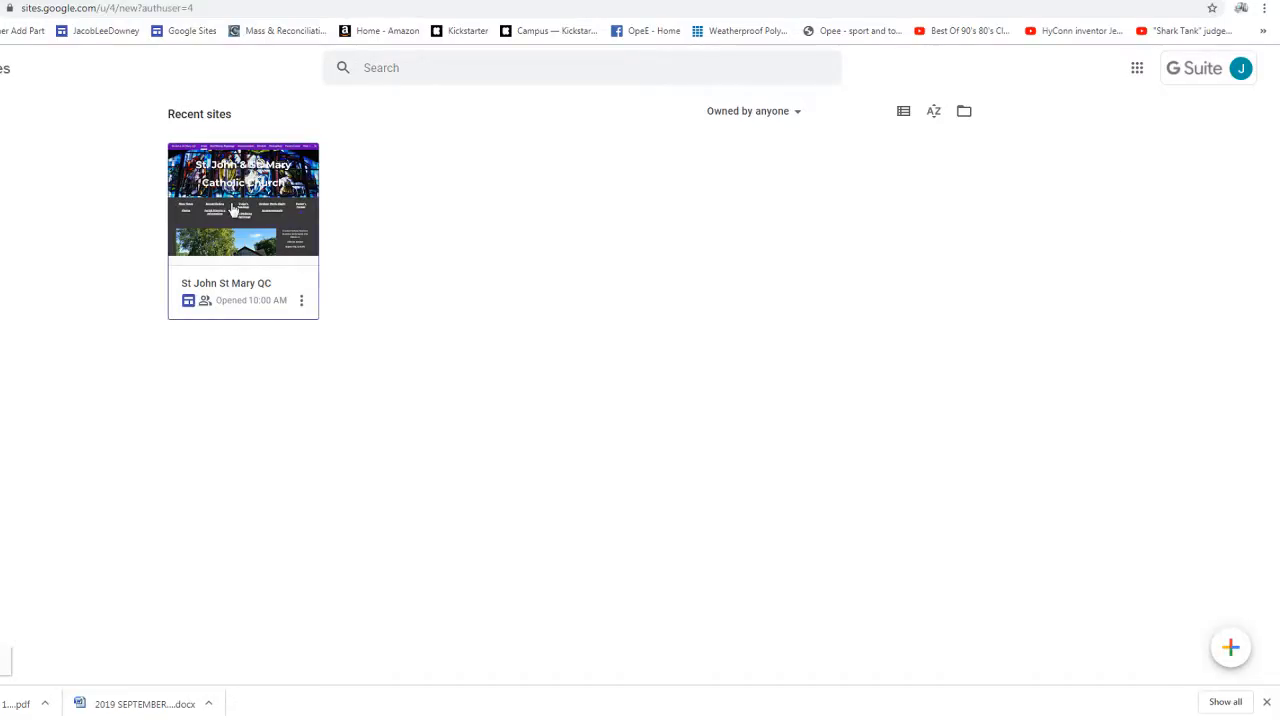
# Open the St John St Mary QC site's Weekly Bulletin & Homilies page for editing and start inserting from Drive
pyautogui.doubleClick(232, 210)
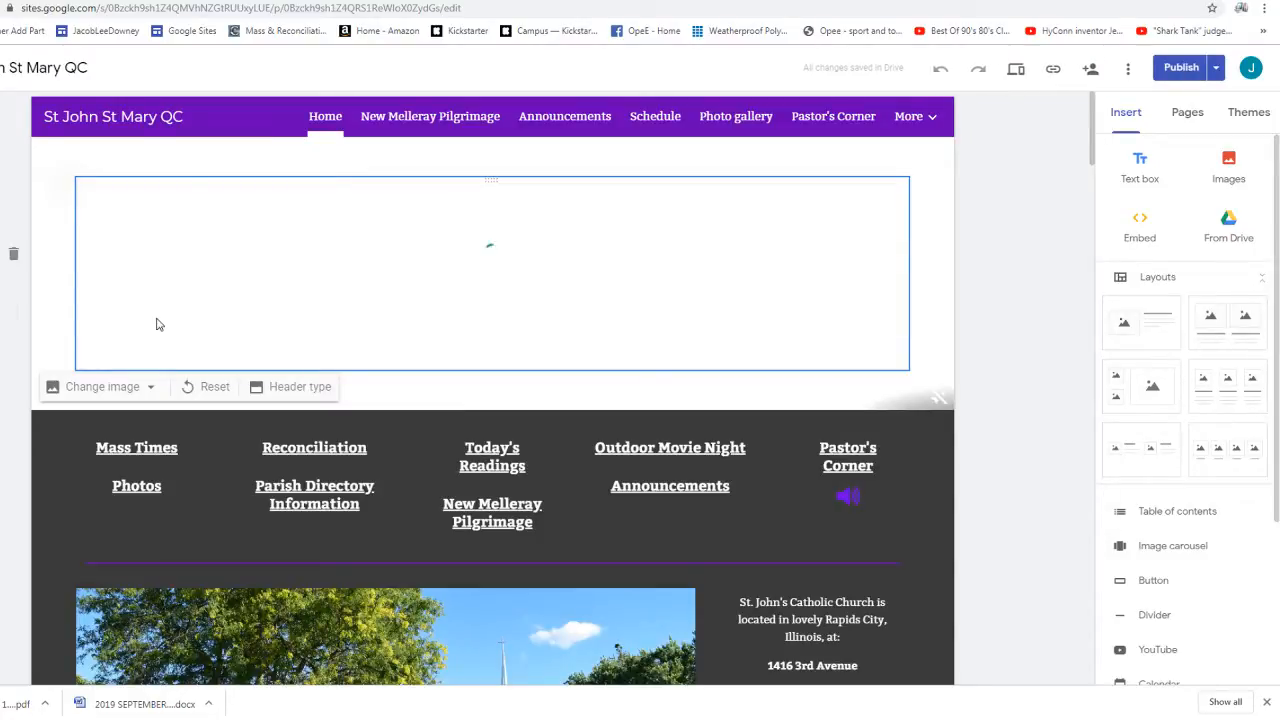
pyautogui.click(912, 116)
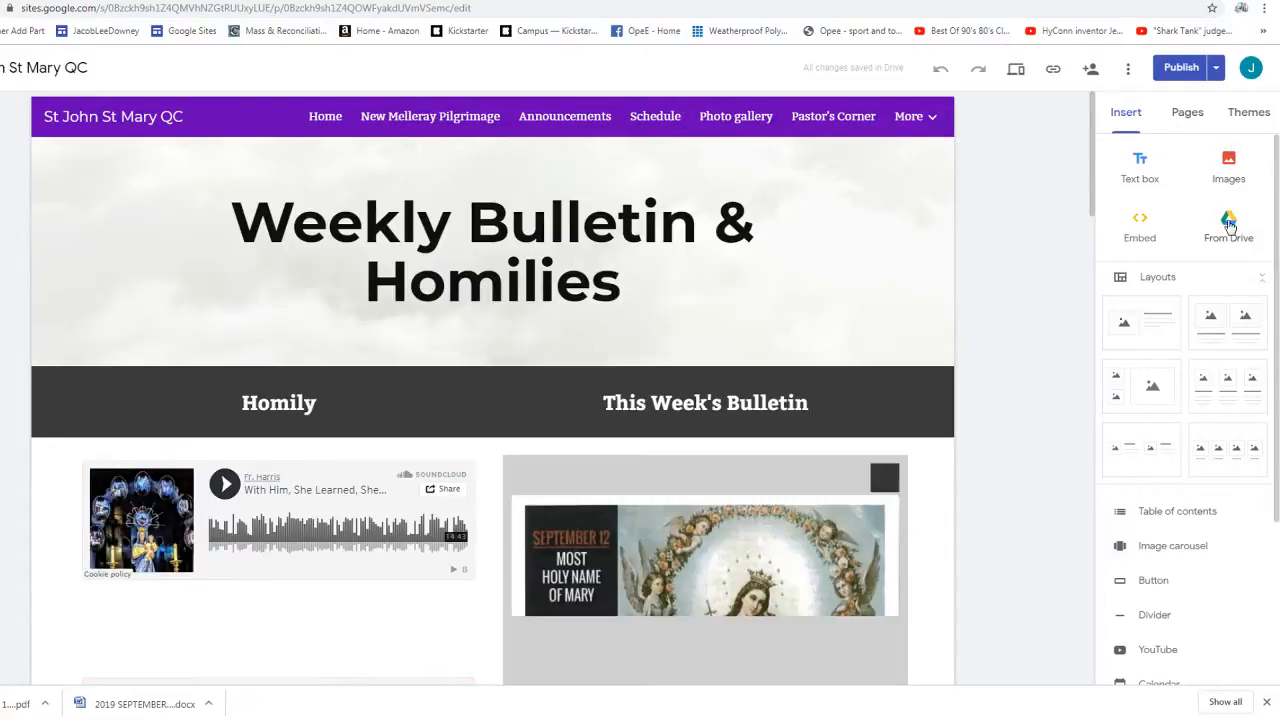
pyautogui.click(1228, 218)
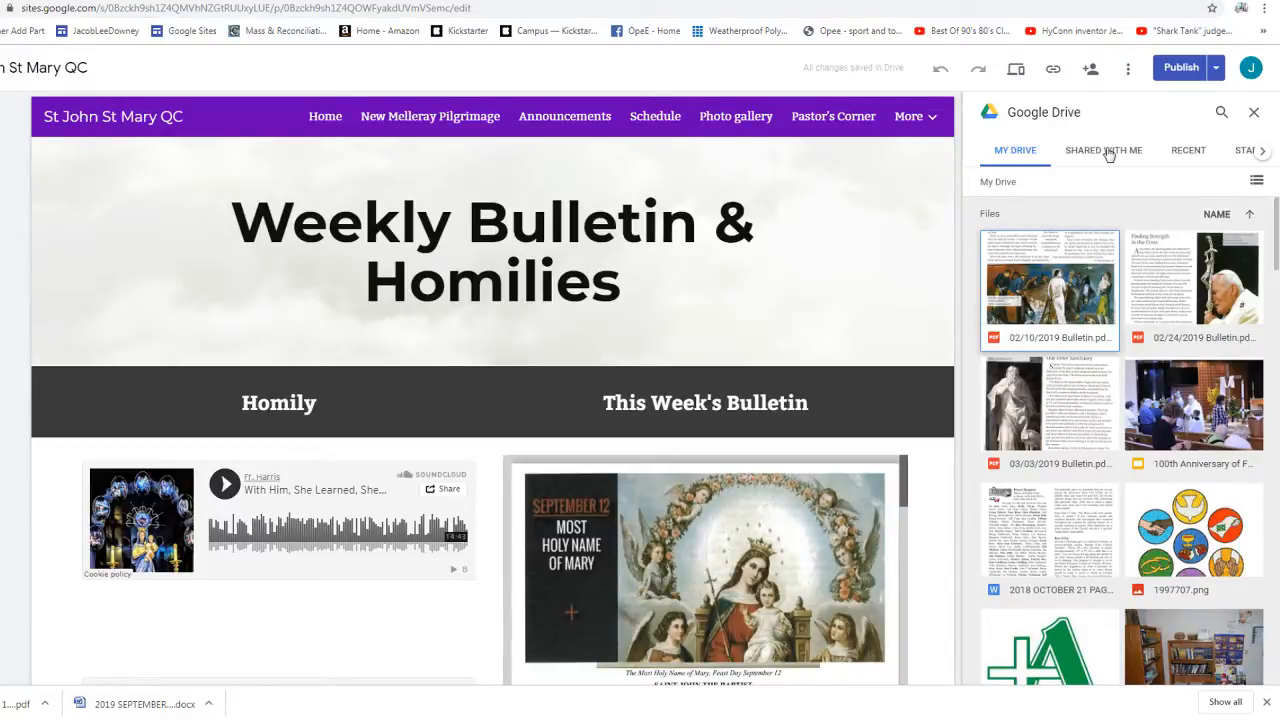
# Browse Shared with me into St. John Church > Bulletins > 2019 Bulletins for the 09/15/2019 Bulletin
pyautogui.click(1104, 150)
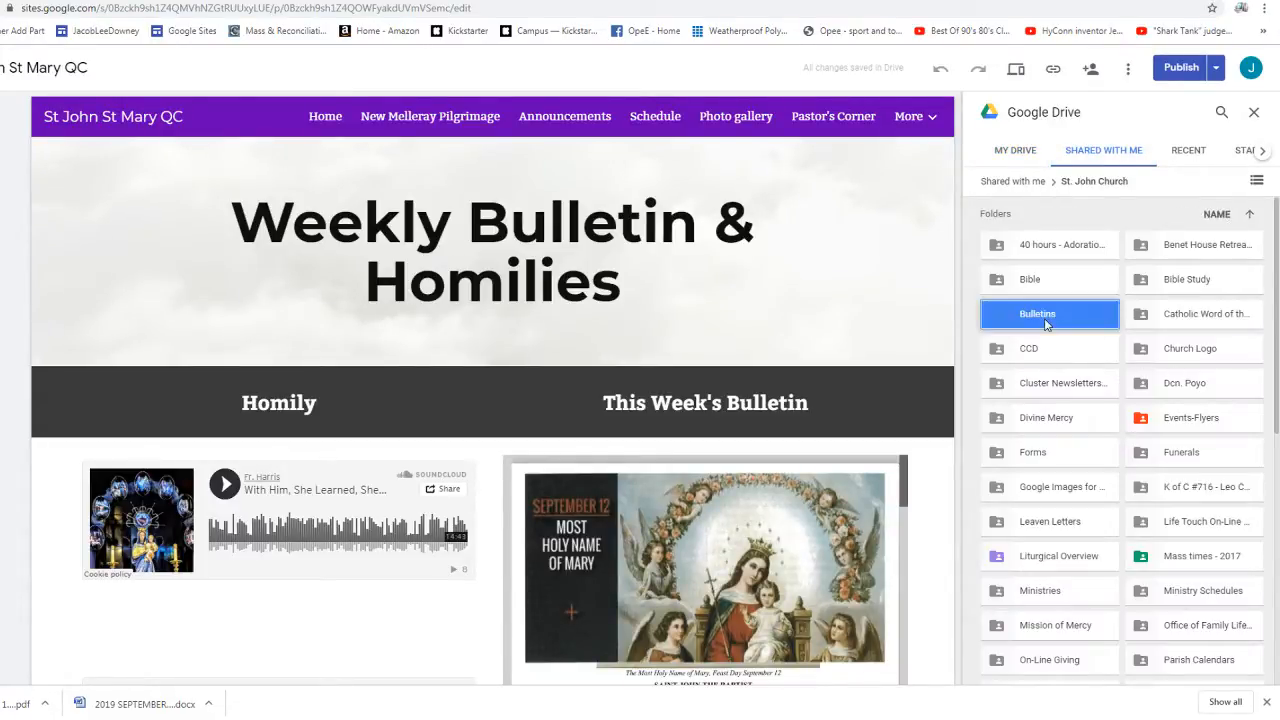
pyautogui.doubleClick(1036, 312)
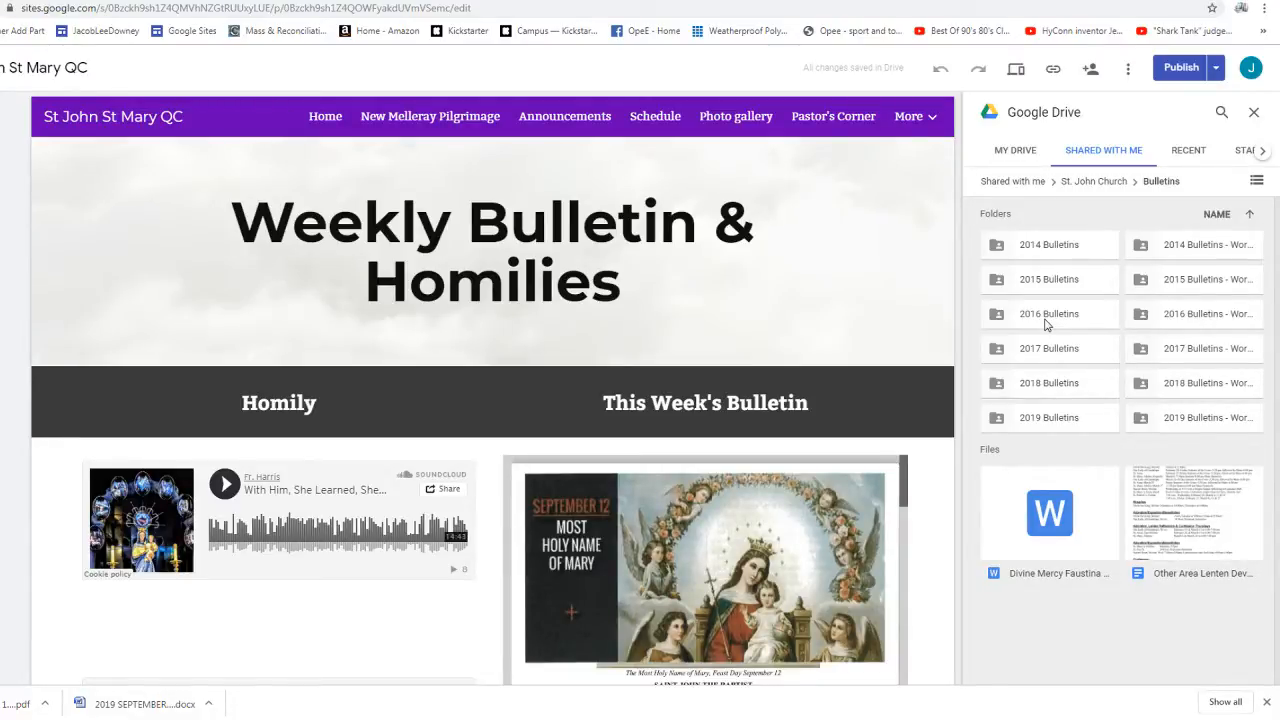
pyautogui.moveTo(1168, 406)
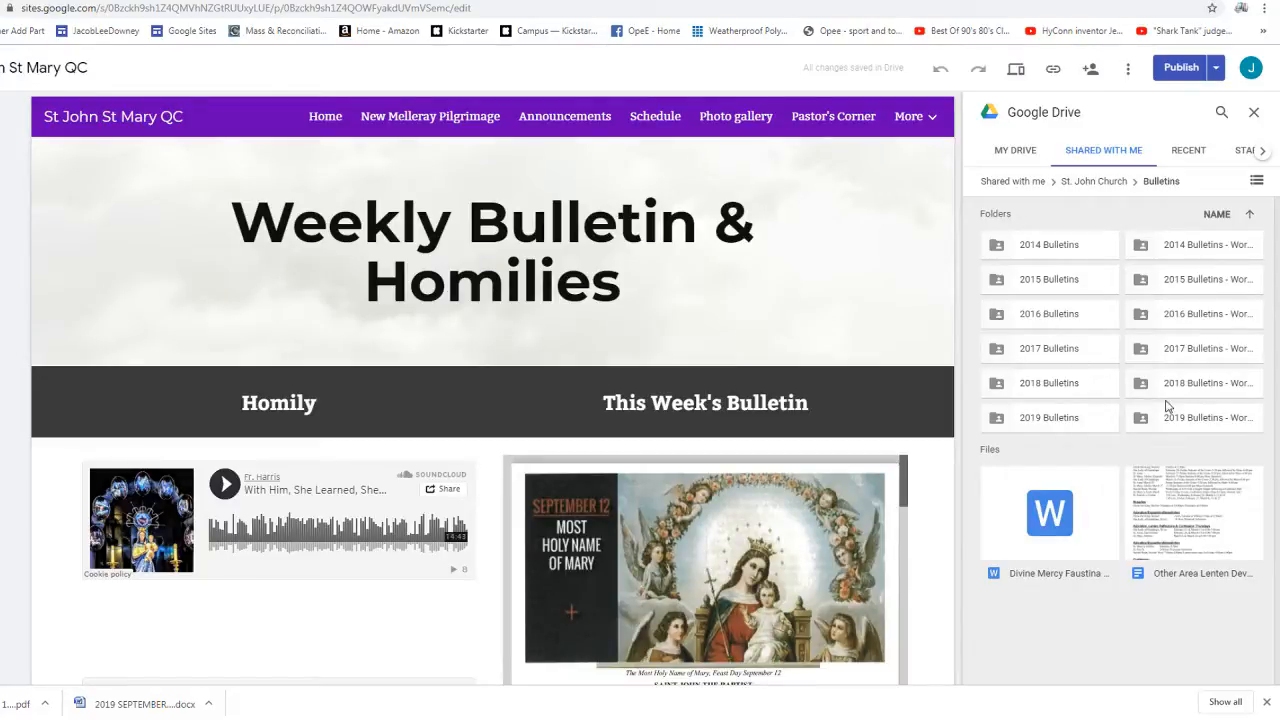
pyautogui.doubleClick(1048, 418)
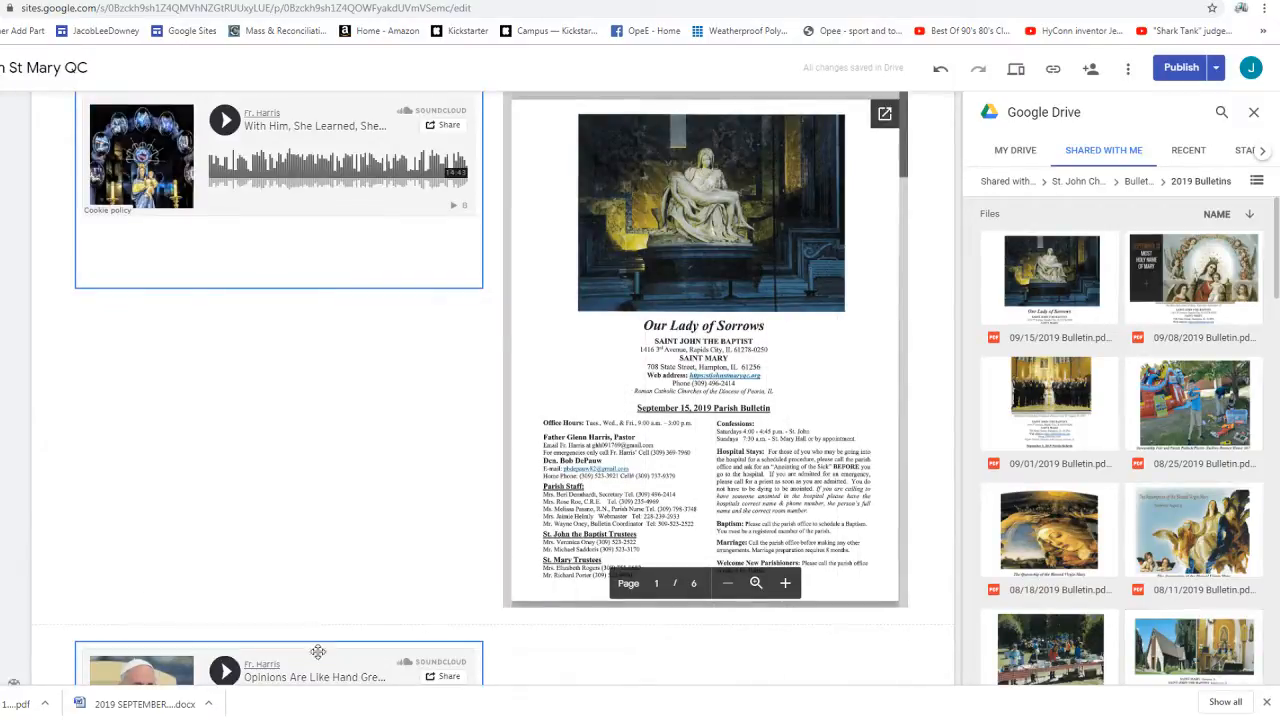
# Select a homily track embed and move down the page to stack it under the Homily heading
pyautogui.click(318, 664)
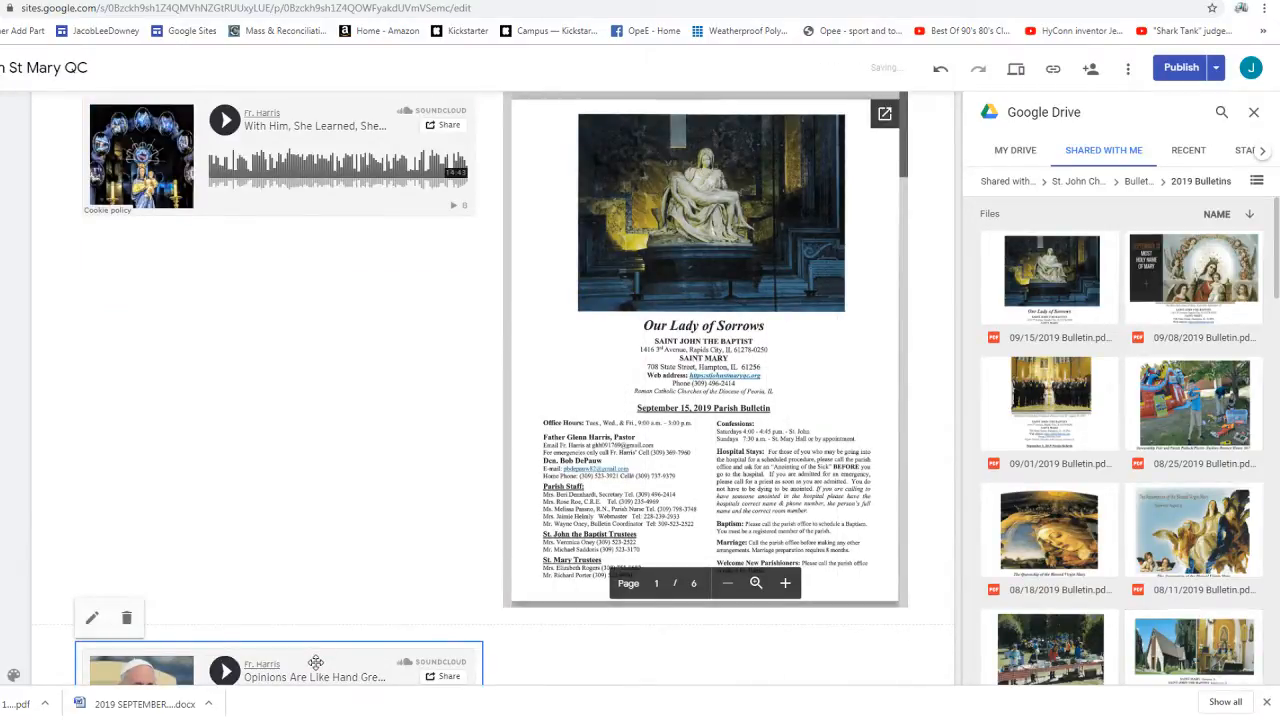
pyautogui.scroll(-3)
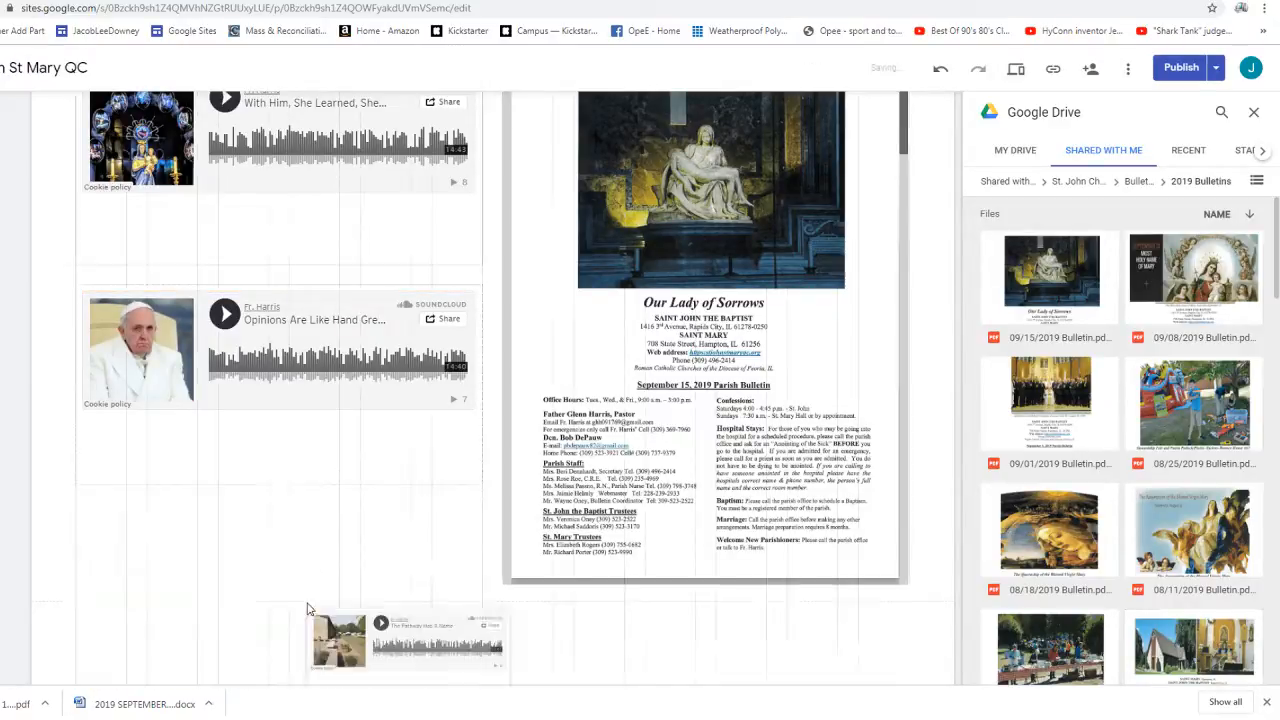
pyautogui.scroll(-3)
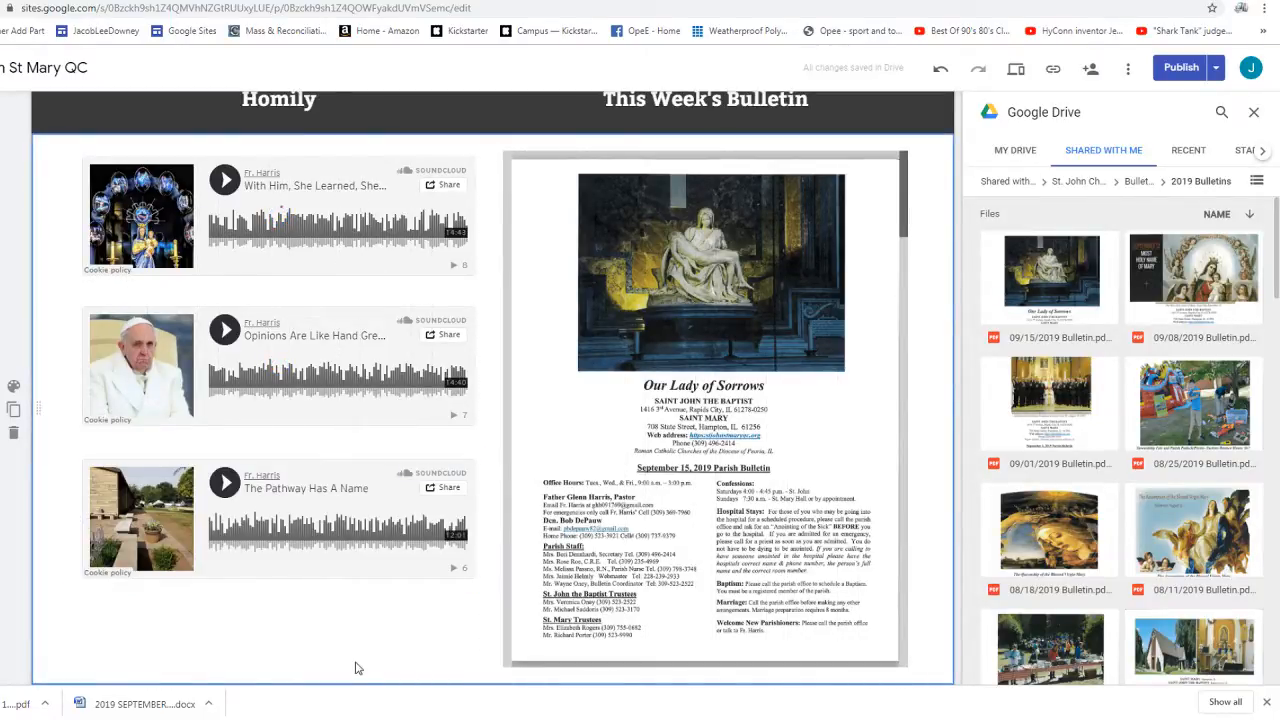
# Publish the updated site and confirm
pyautogui.click(1180, 68)
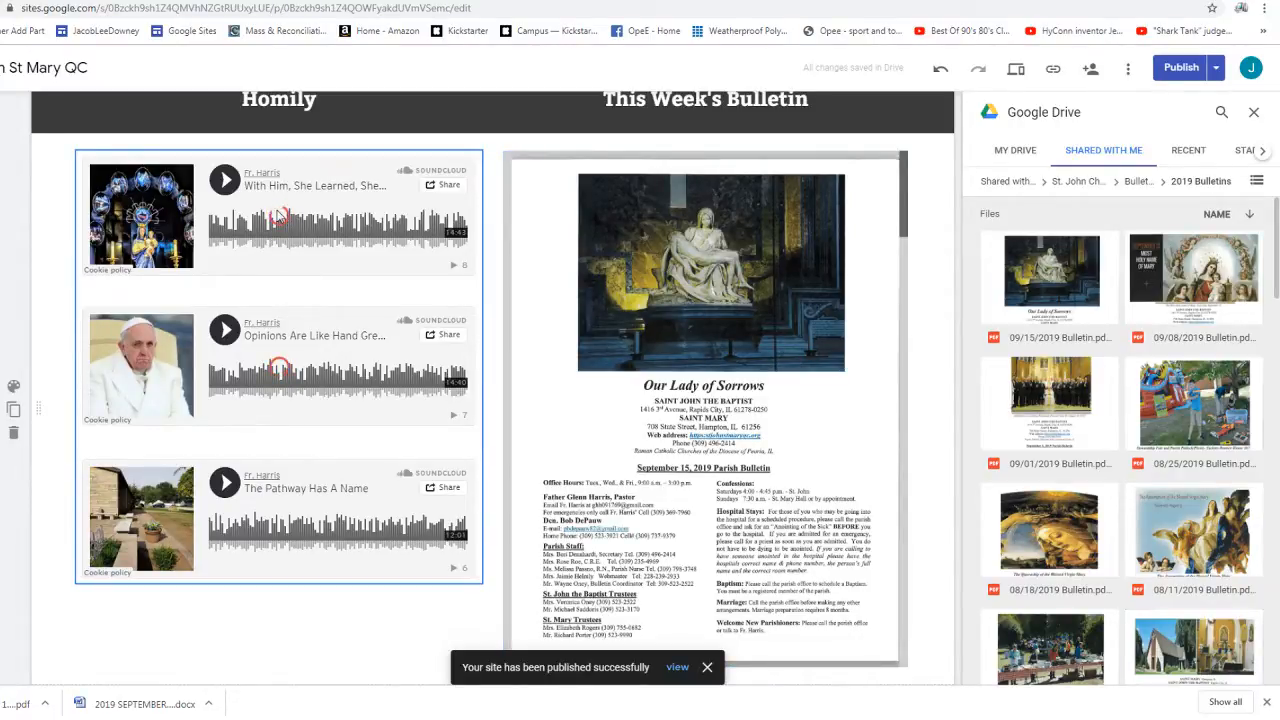
pyautogui.click(706, 666)
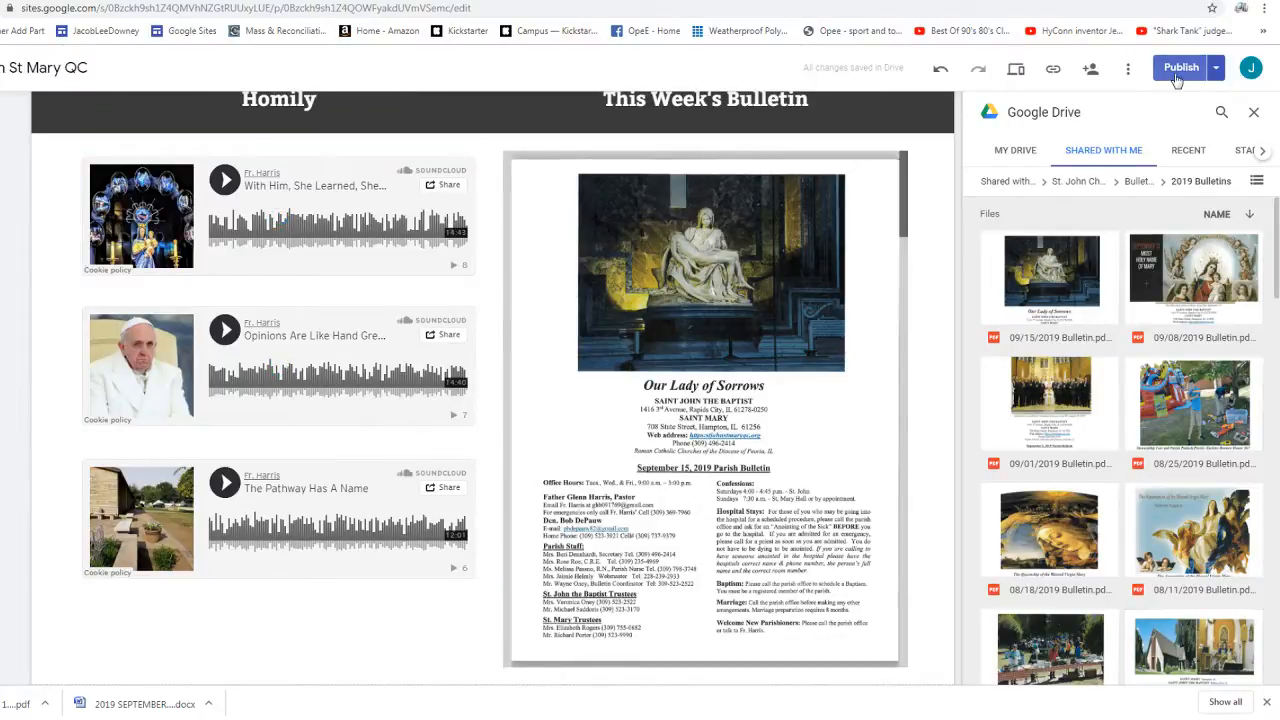
pyautogui.moveTo(1176, 68)
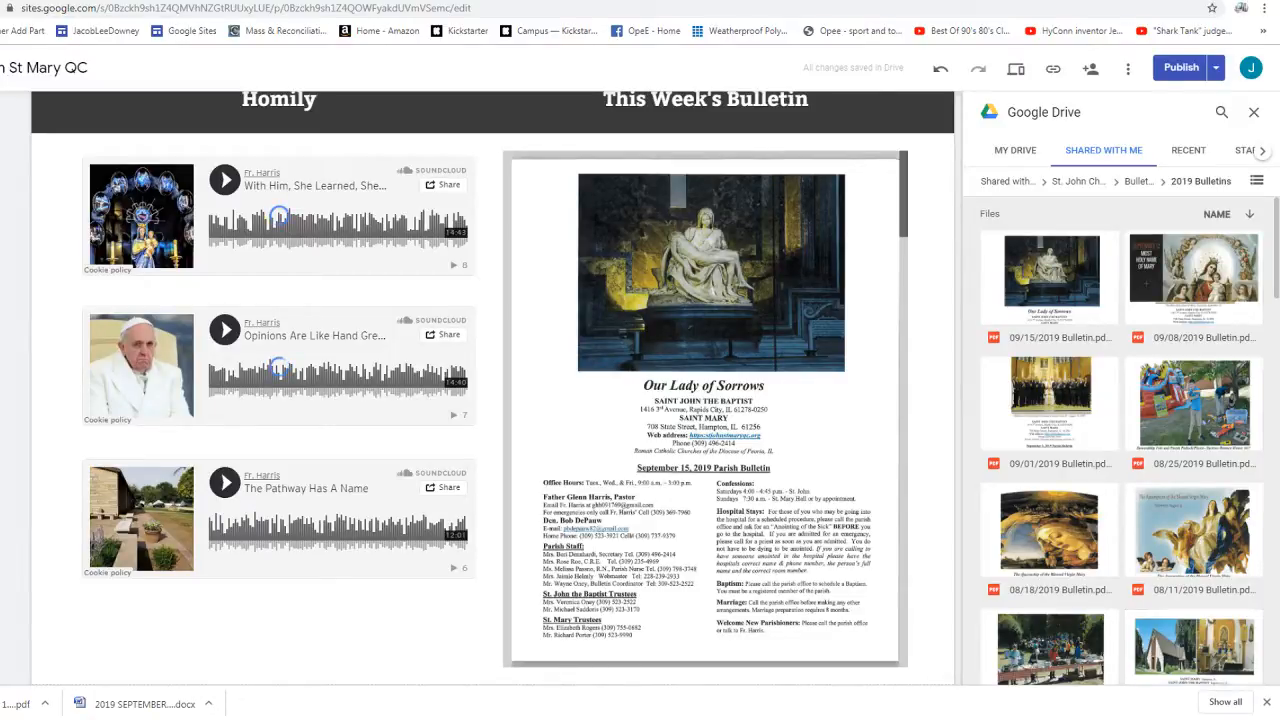
# Bring the September 15, 2019 bulletin document forward in Word
pyautogui.click(718, 410)
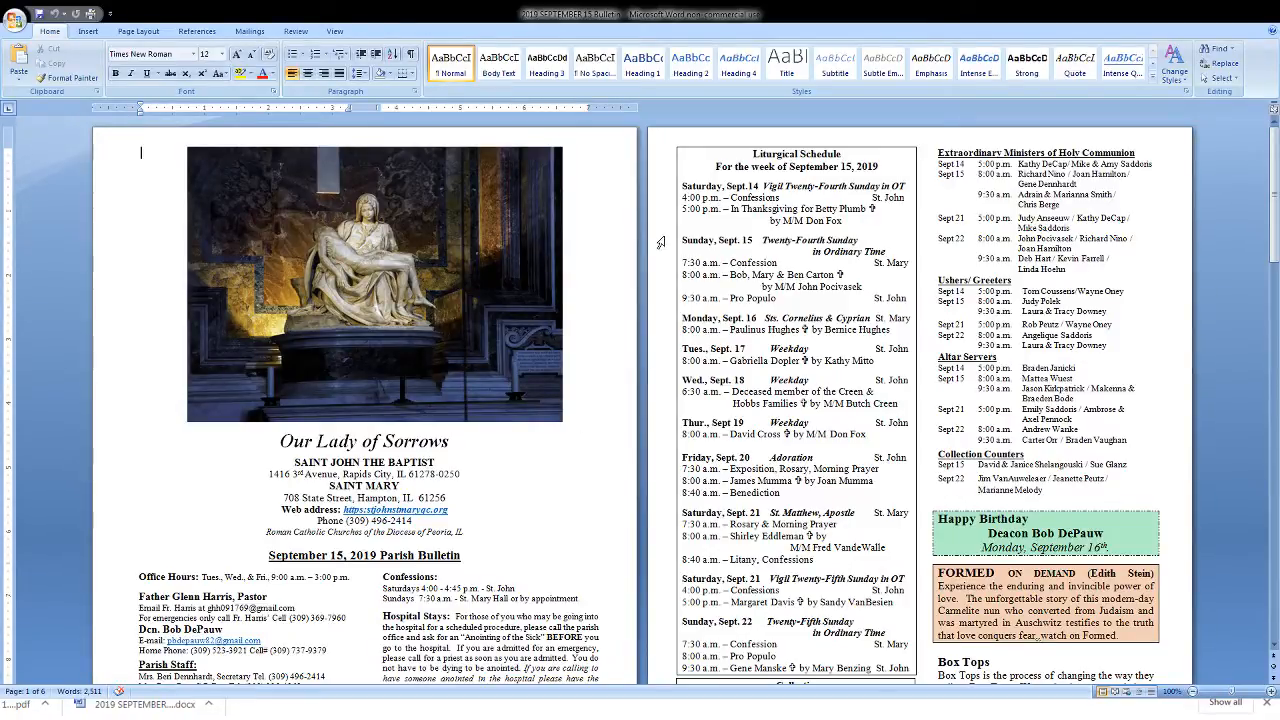
# Select the Liturgical Schedule text for the week of September 15 to copy into the spreadsheet
pyautogui.moveTo(680, 186); pyautogui.dragTo(716, 198)
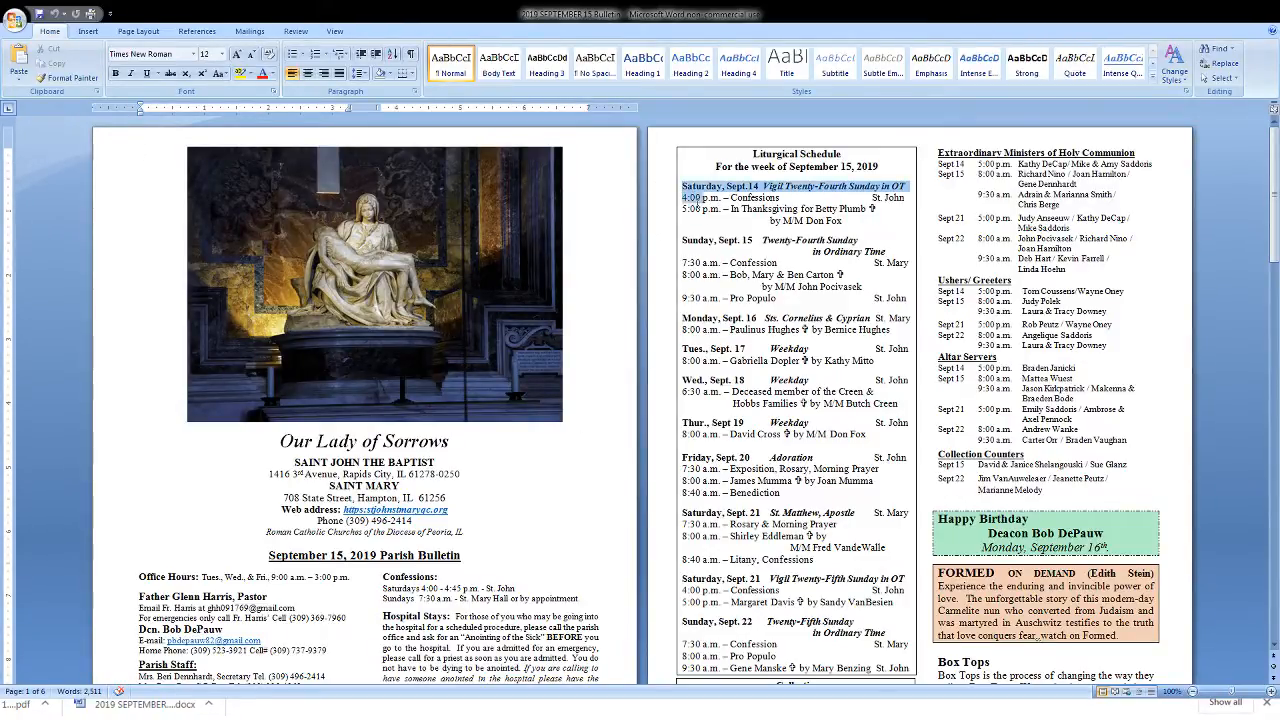
pyautogui.scroll(-3)
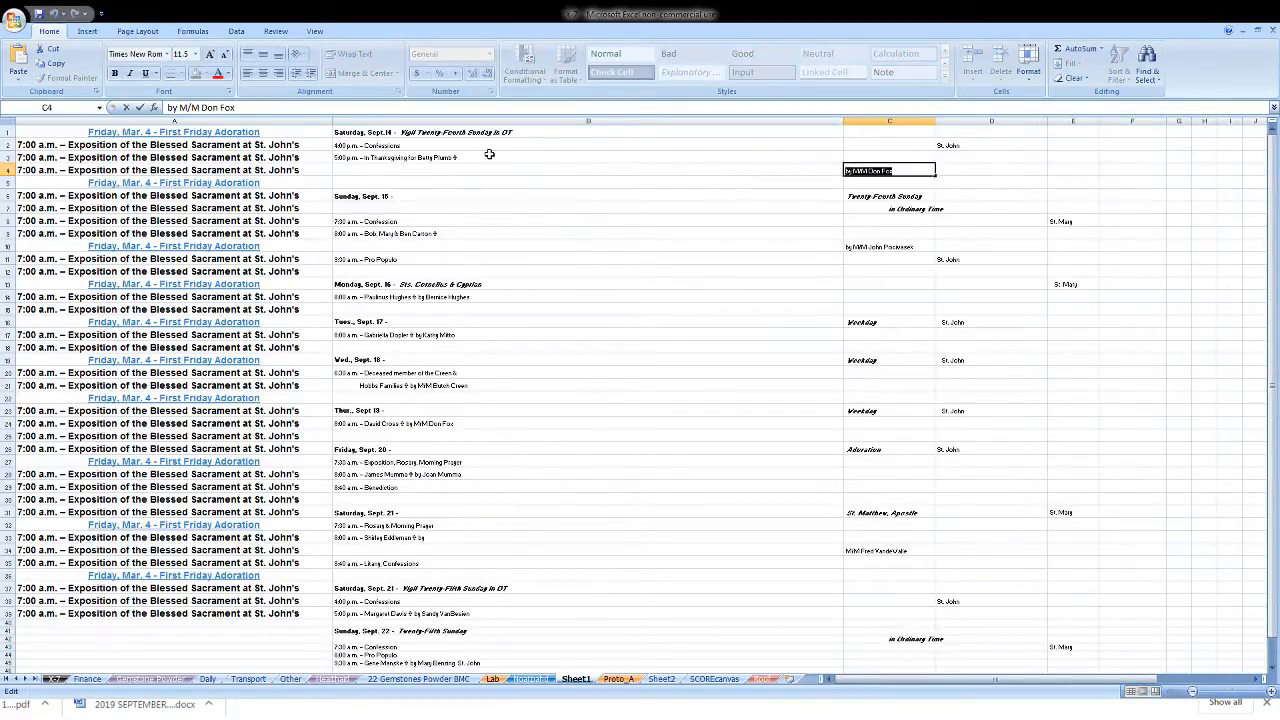
# Complete the Sept. 15–22 day headings with their Sunday, feast (St. Matthew, Apostle) and weekday titles
pyautogui.click(420, 158)
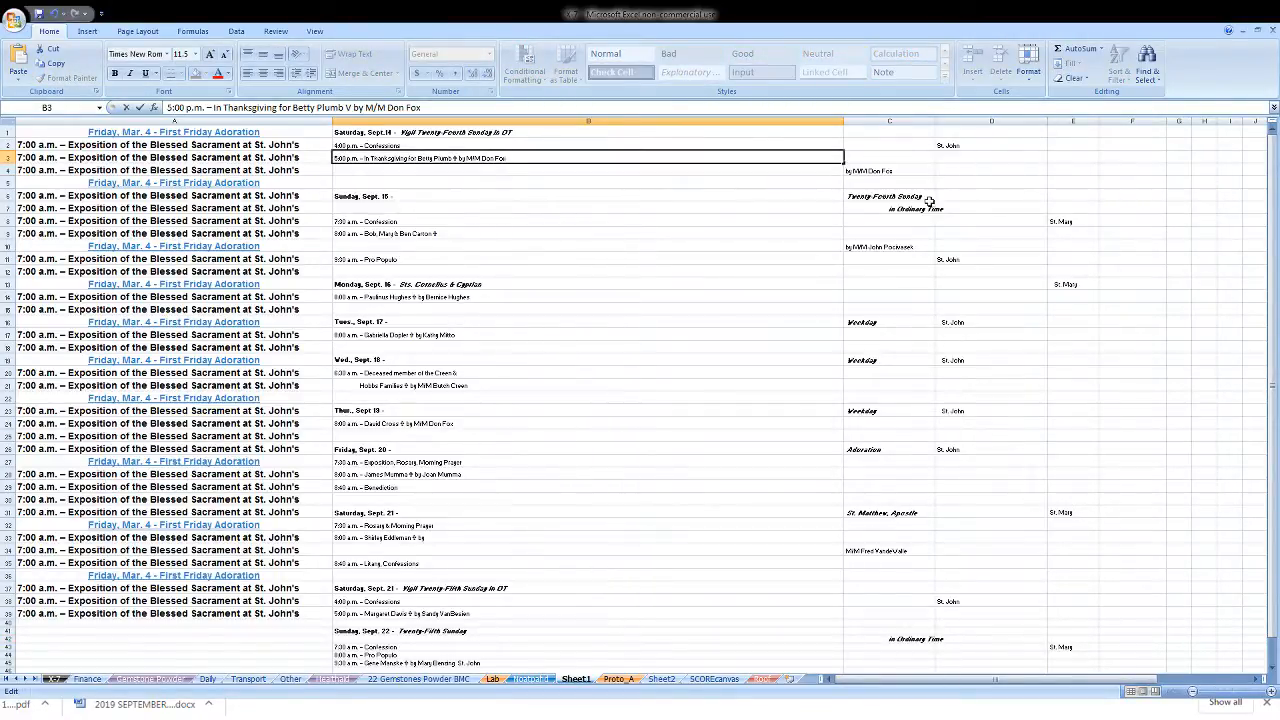
pyautogui.click(888, 196)
pyautogui.write(' Twenty-Fourth Sunday')
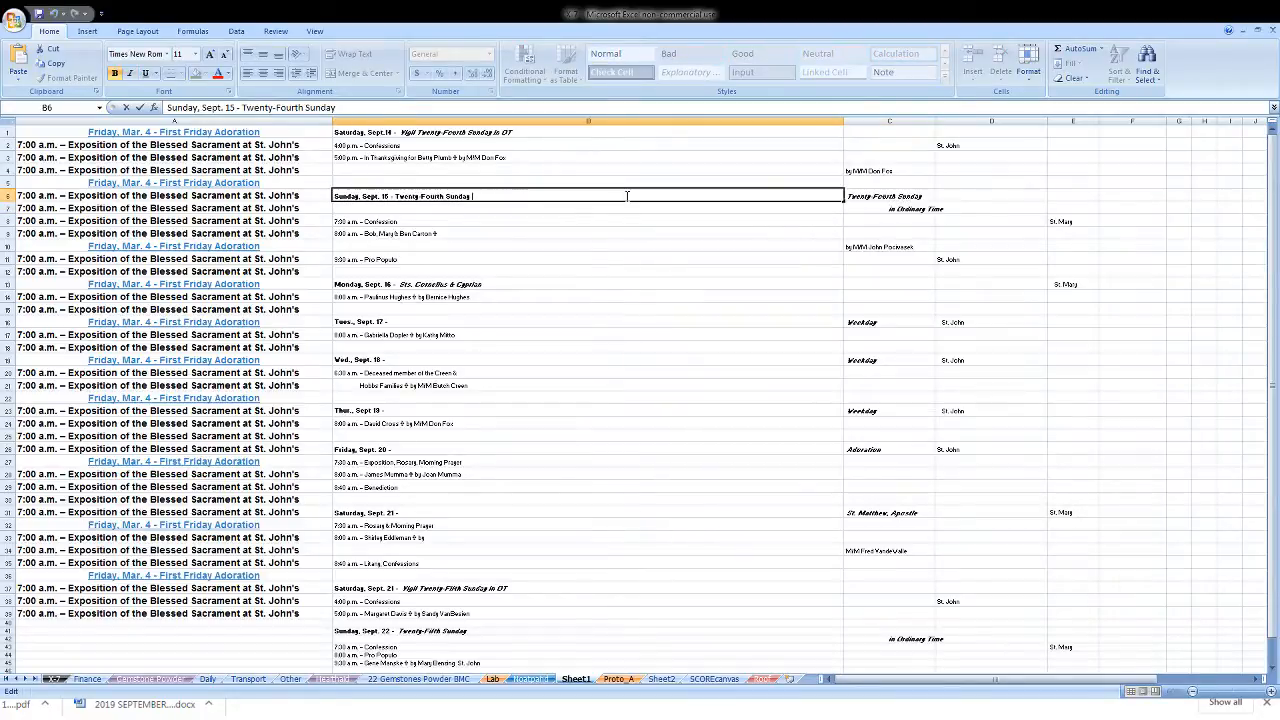
pyautogui.click(880, 246)
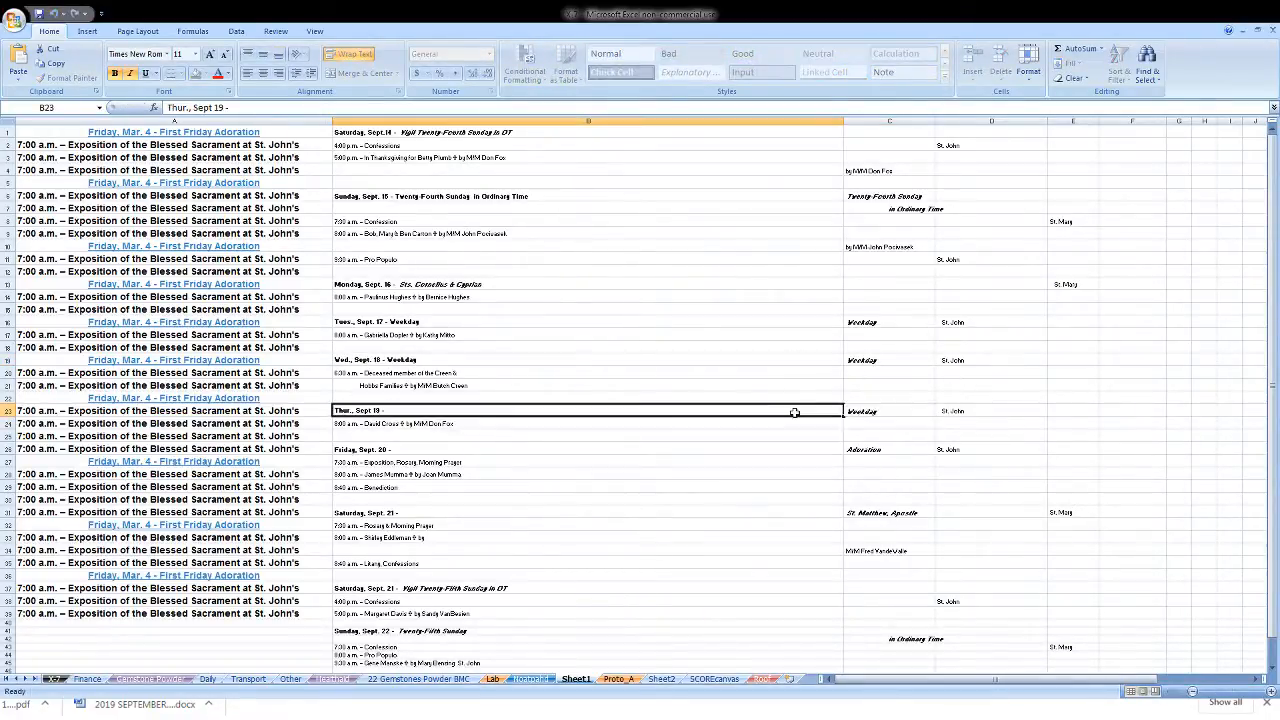
pyautogui.click(578, 450)
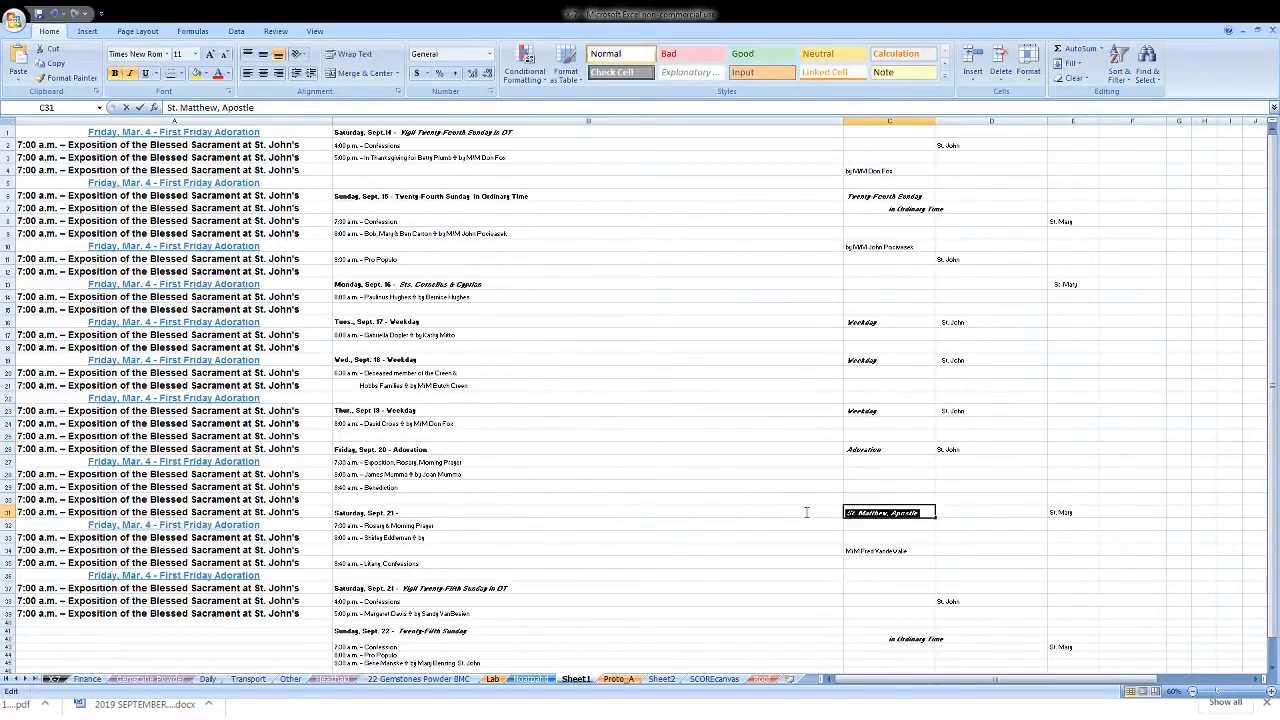
pyautogui.click(578, 512)
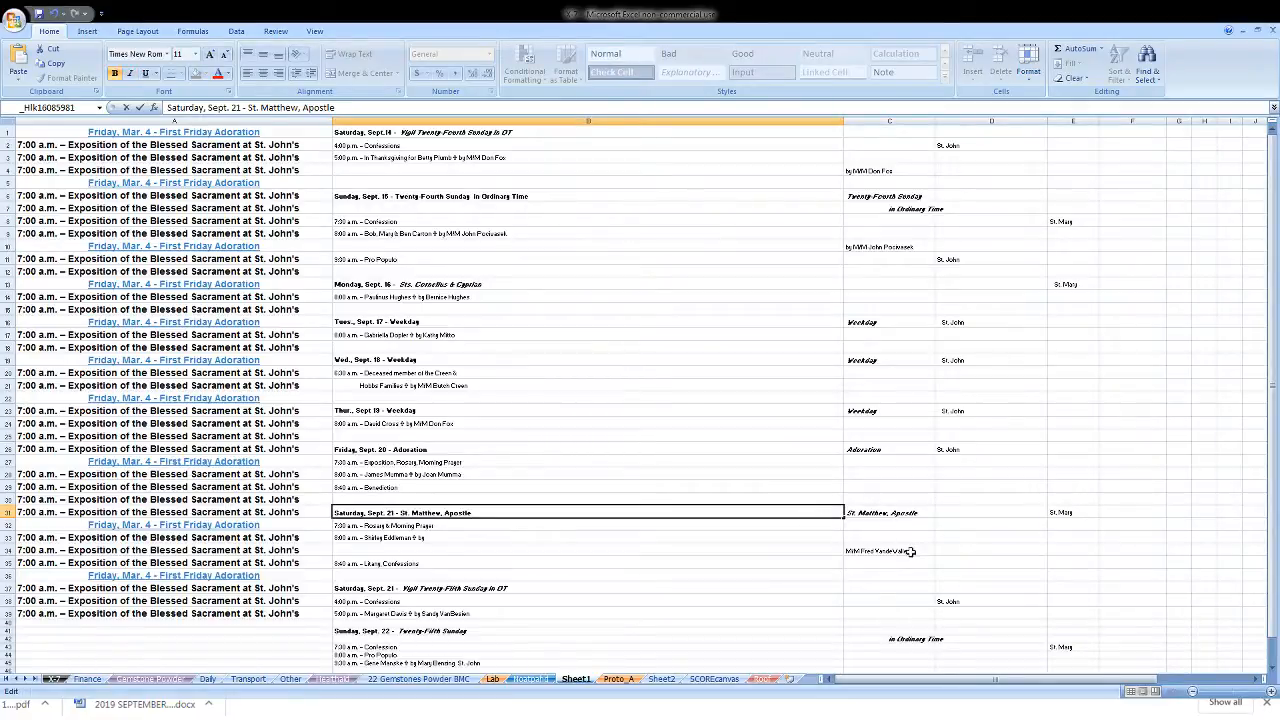
pyautogui.click(584, 550)
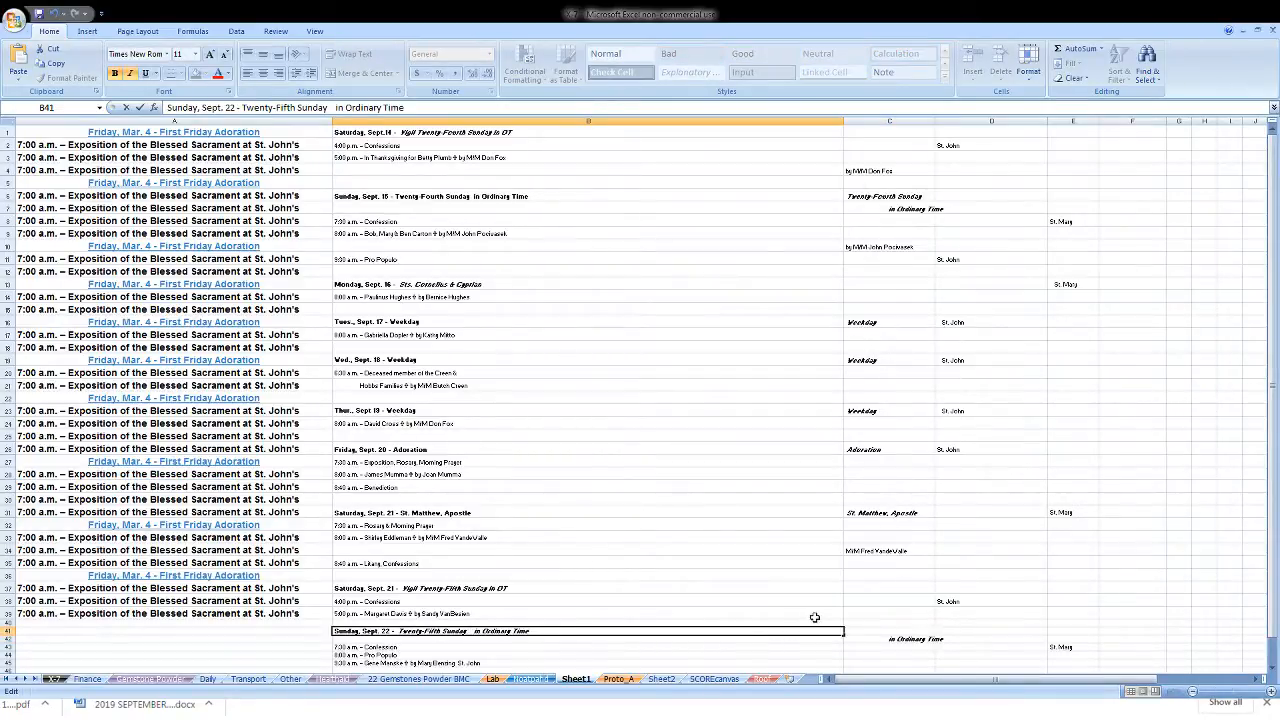
pyautogui.click(890, 120)
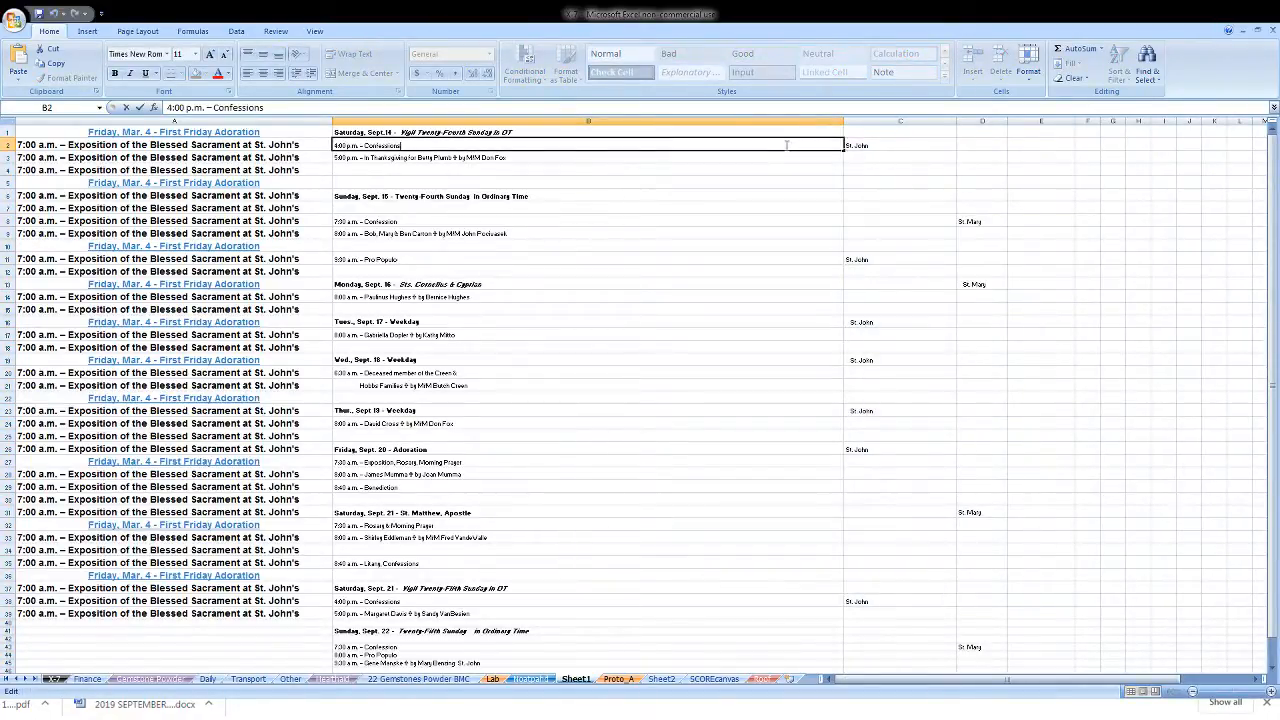
pyautogui.write("at St. John's")
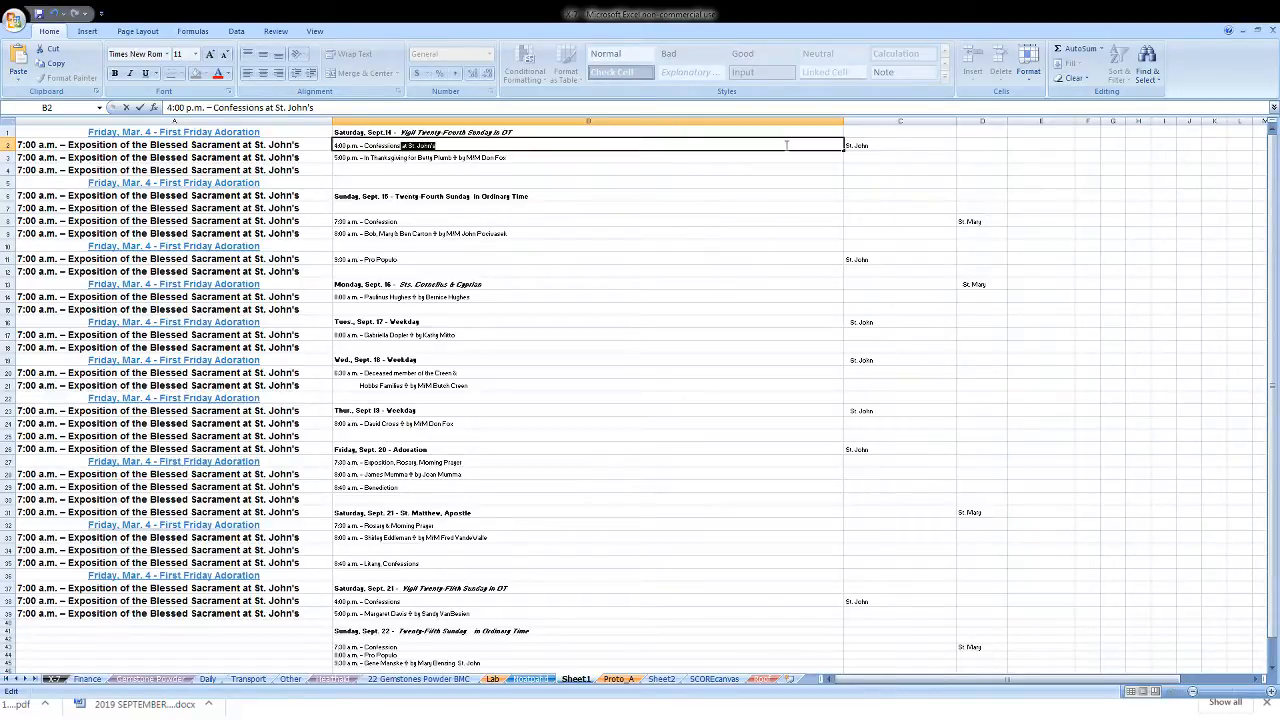
pyautogui.moveTo(796, 134)
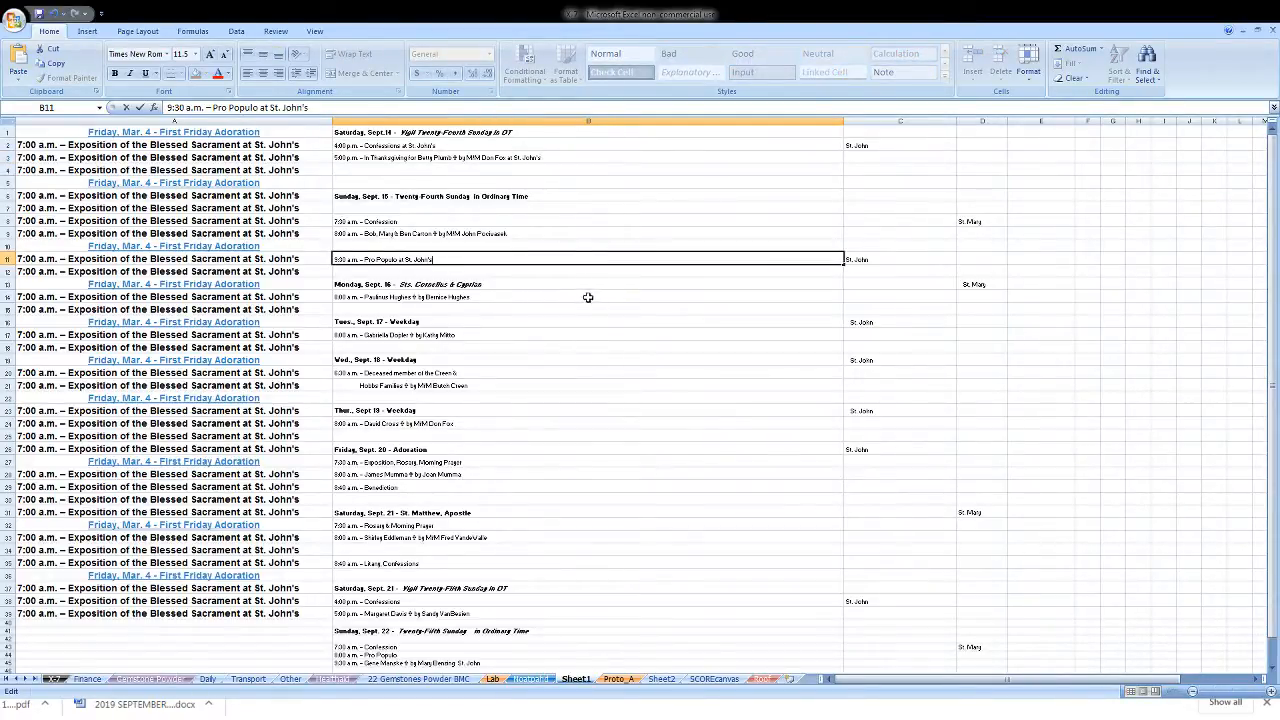
pyautogui.click(572, 334)
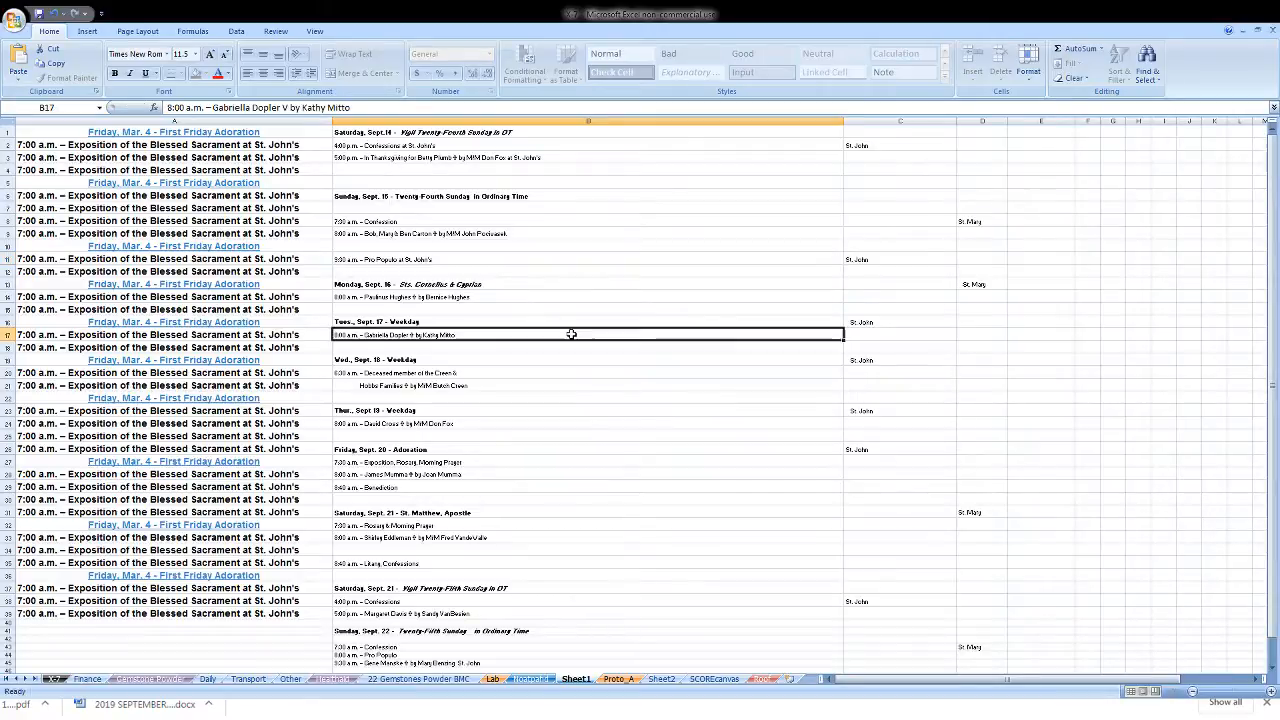
pyautogui.write("at St. John's")
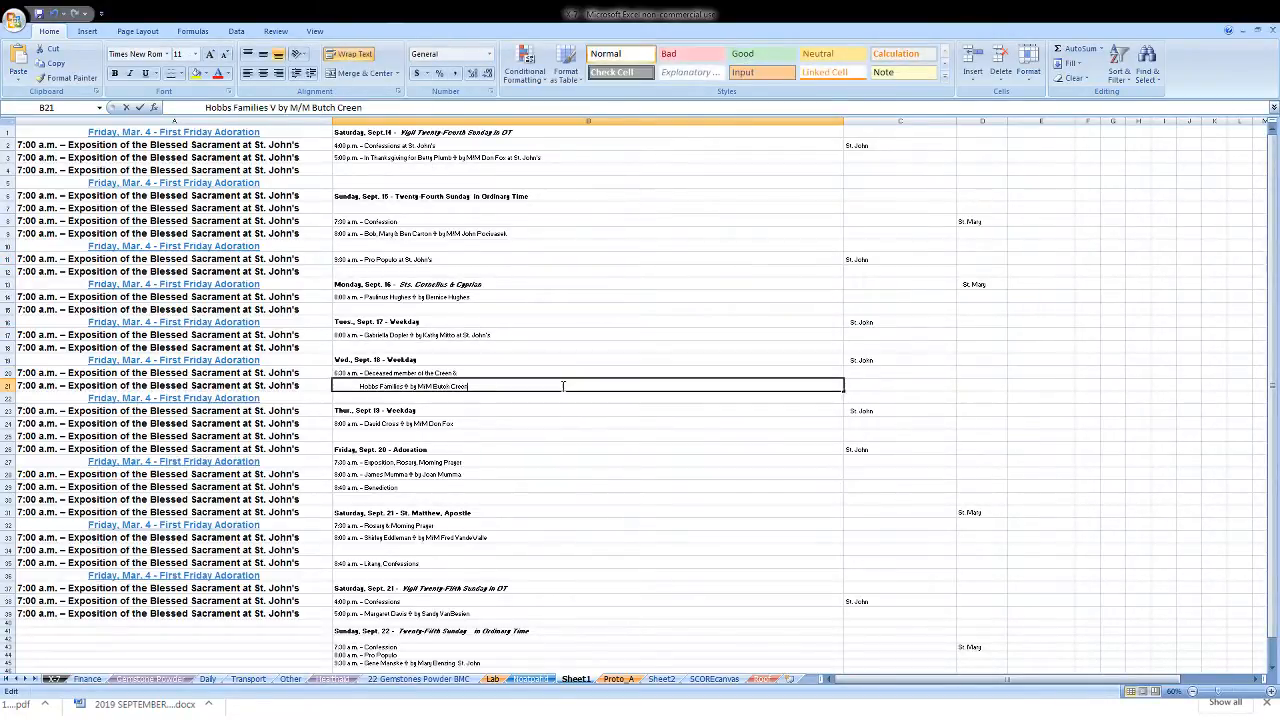
pyautogui.write("at St. John's")
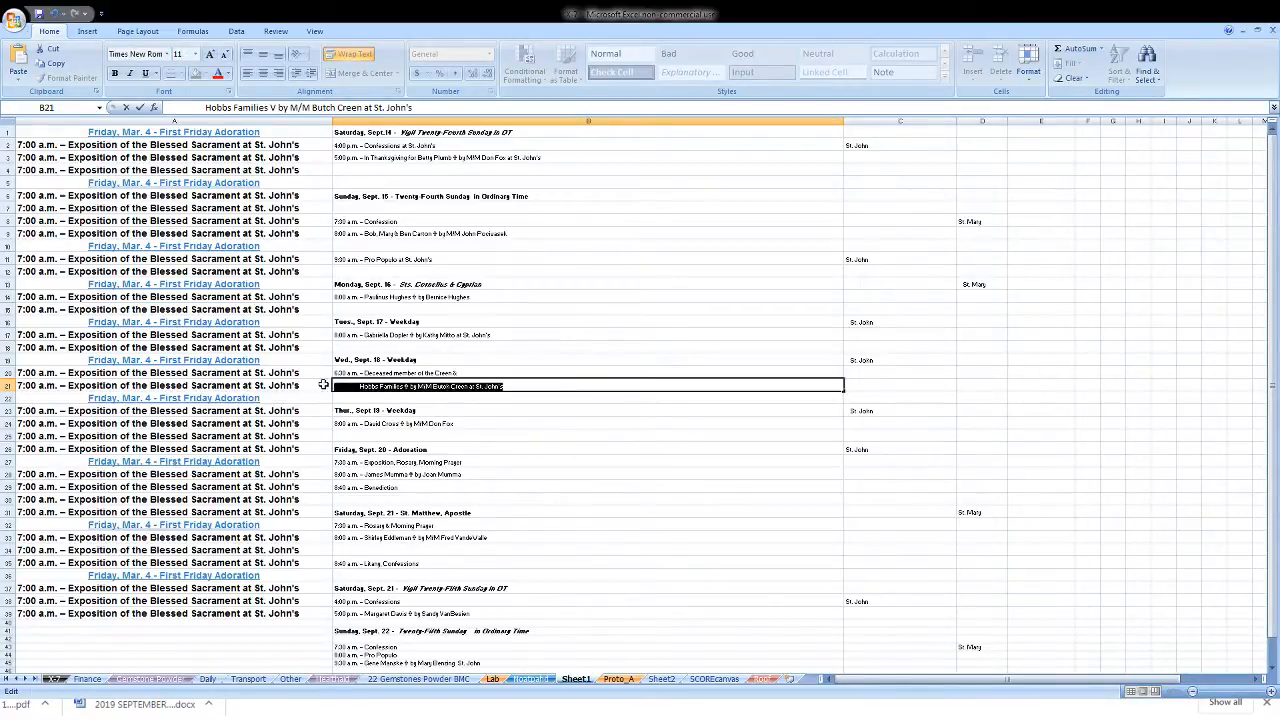
pyautogui.click(588, 374)
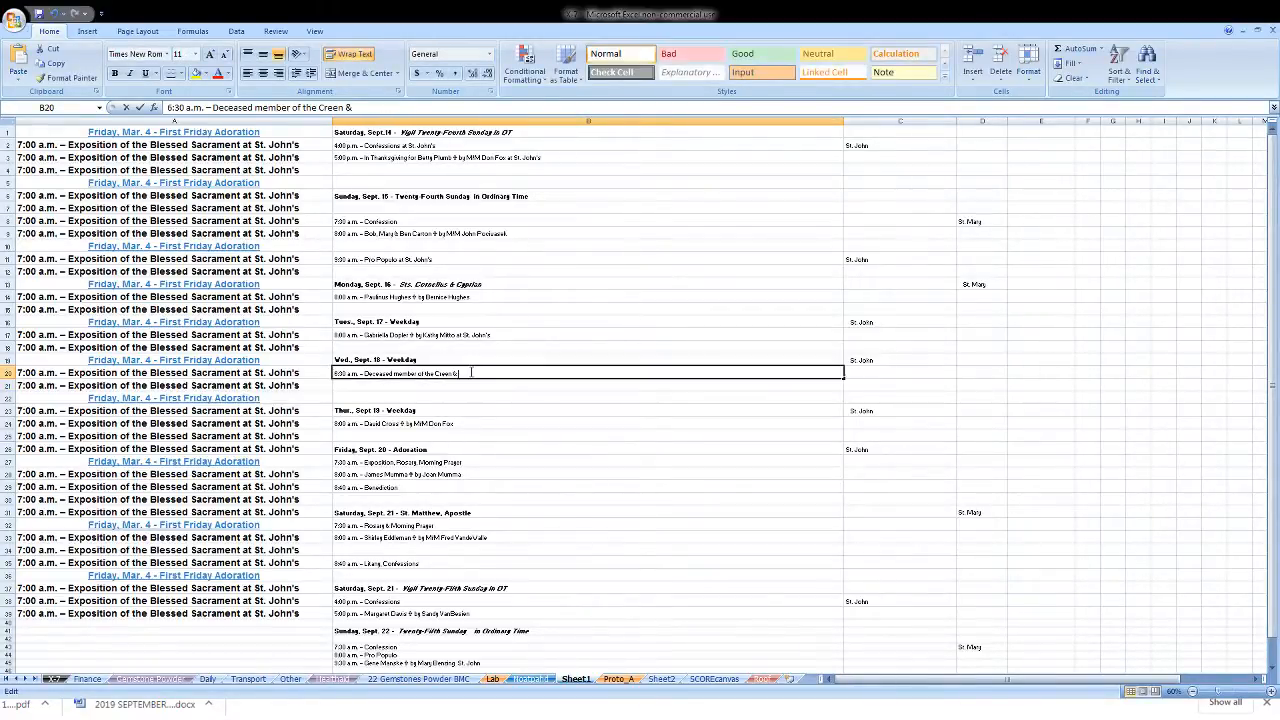
pyautogui.write("Hobbs Families V by M/M Butch Creen at St. John's")
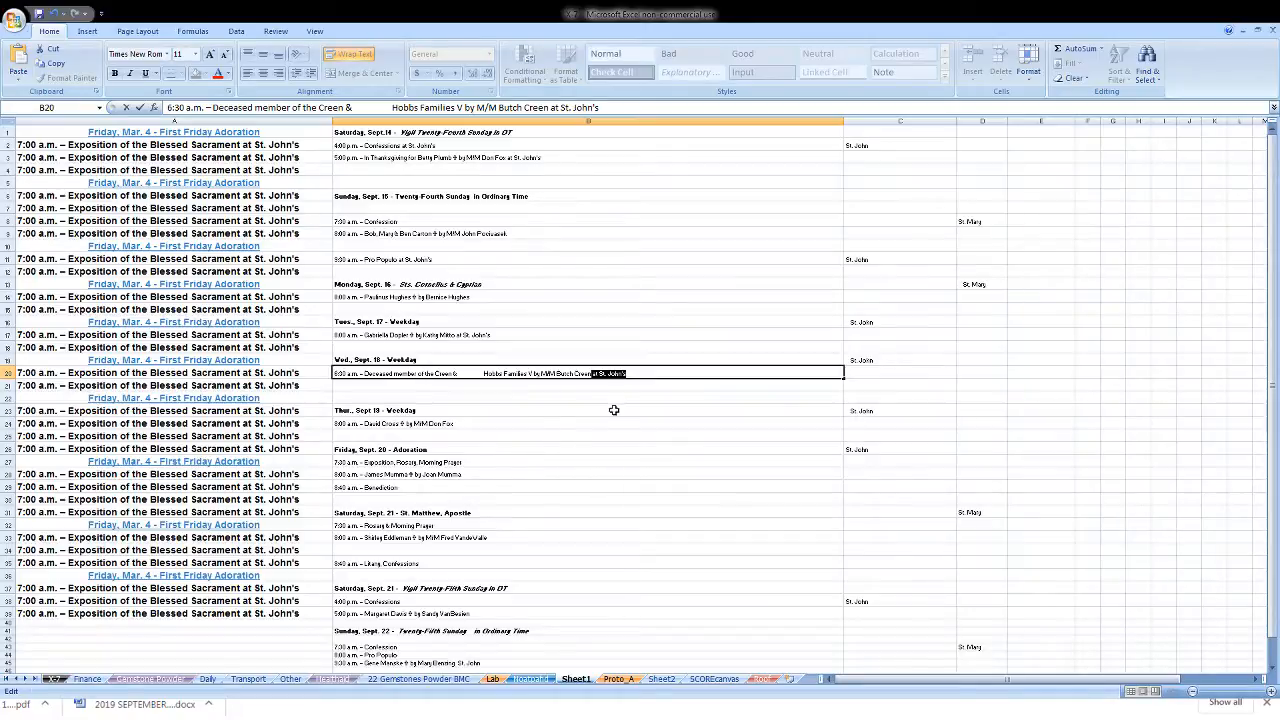
# Add 'at St. John's' to the Thursday and Friday entries and 'St. Mary's' where that church applies
pyautogui.click(468, 424)
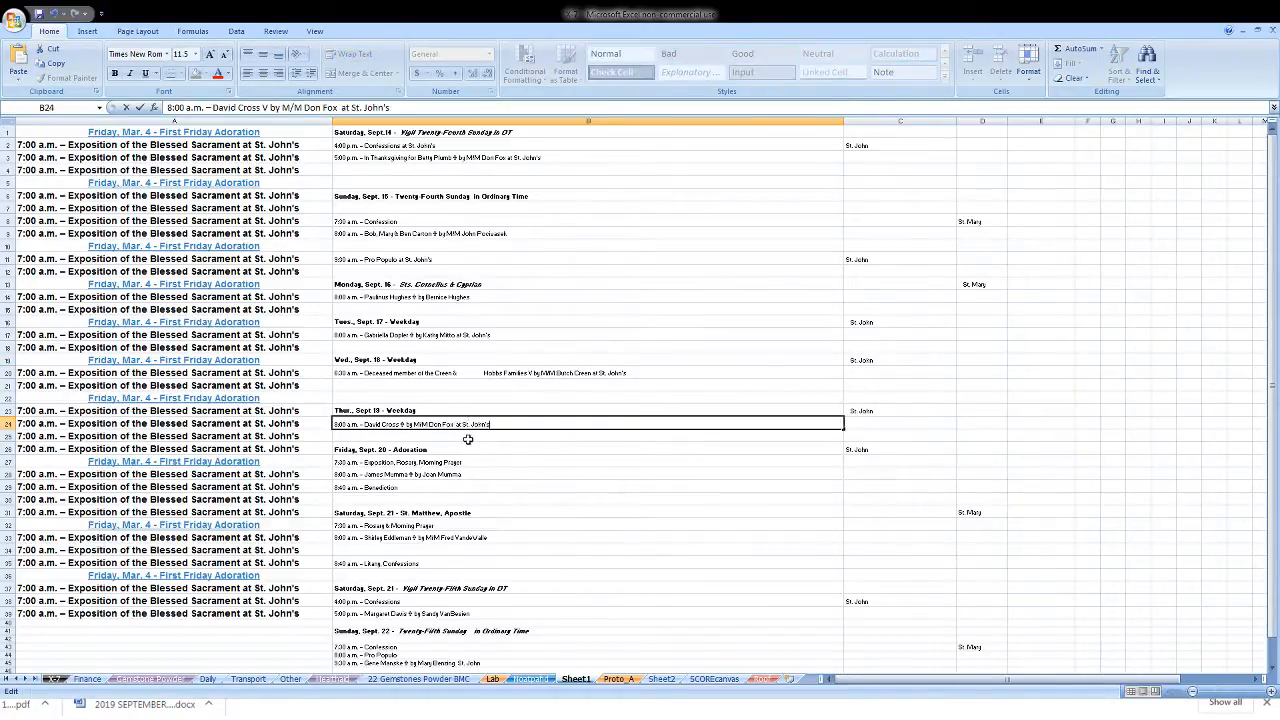
pyautogui.click(440, 460)
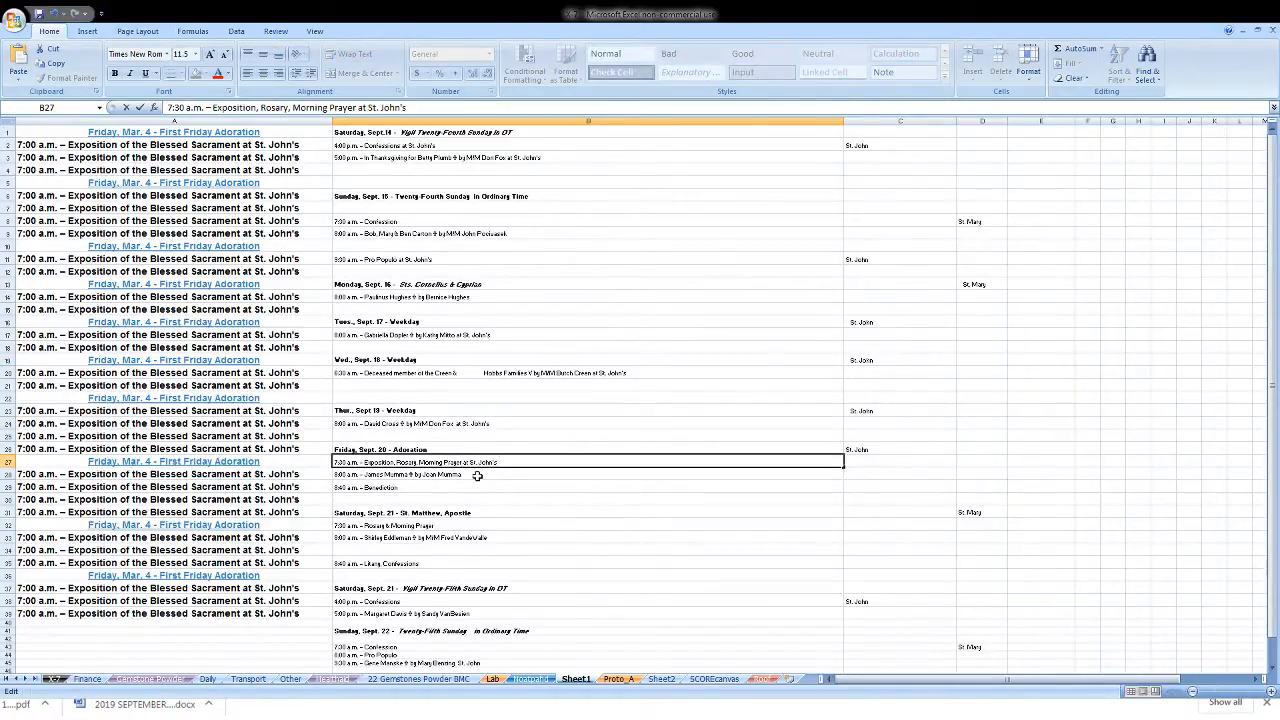
pyautogui.click(470, 486)
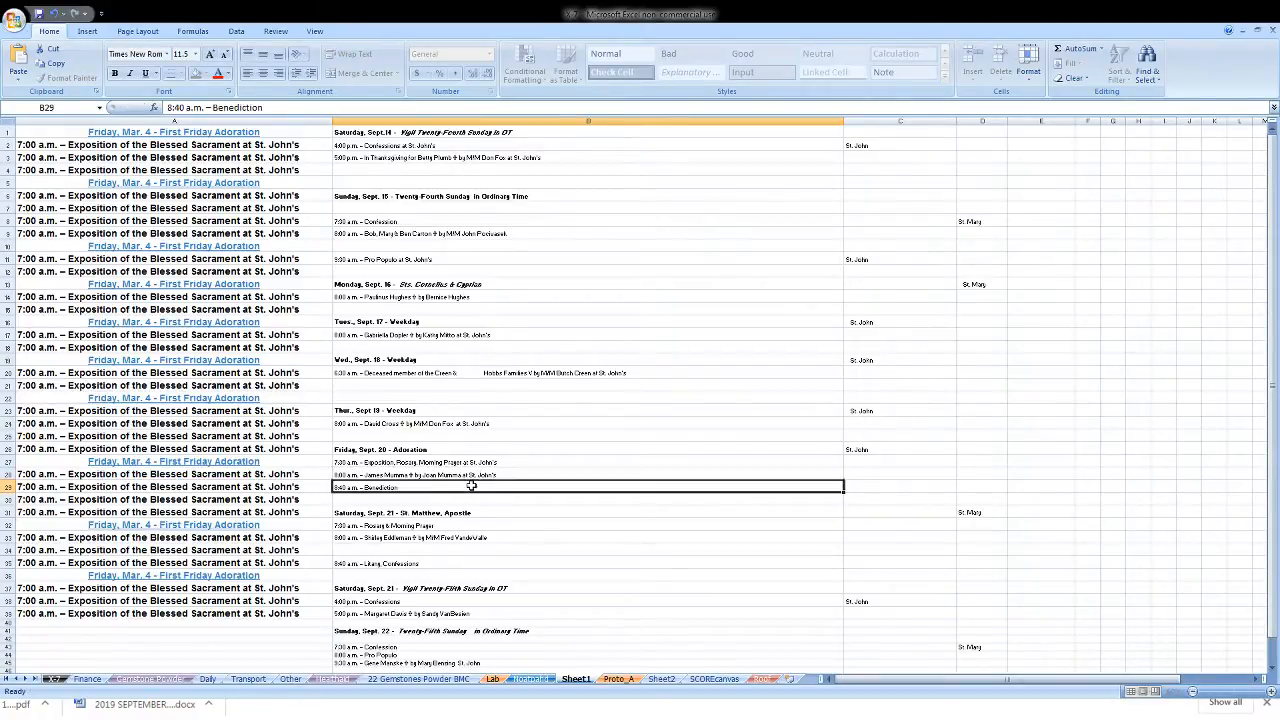
pyautogui.write("at St. John's")
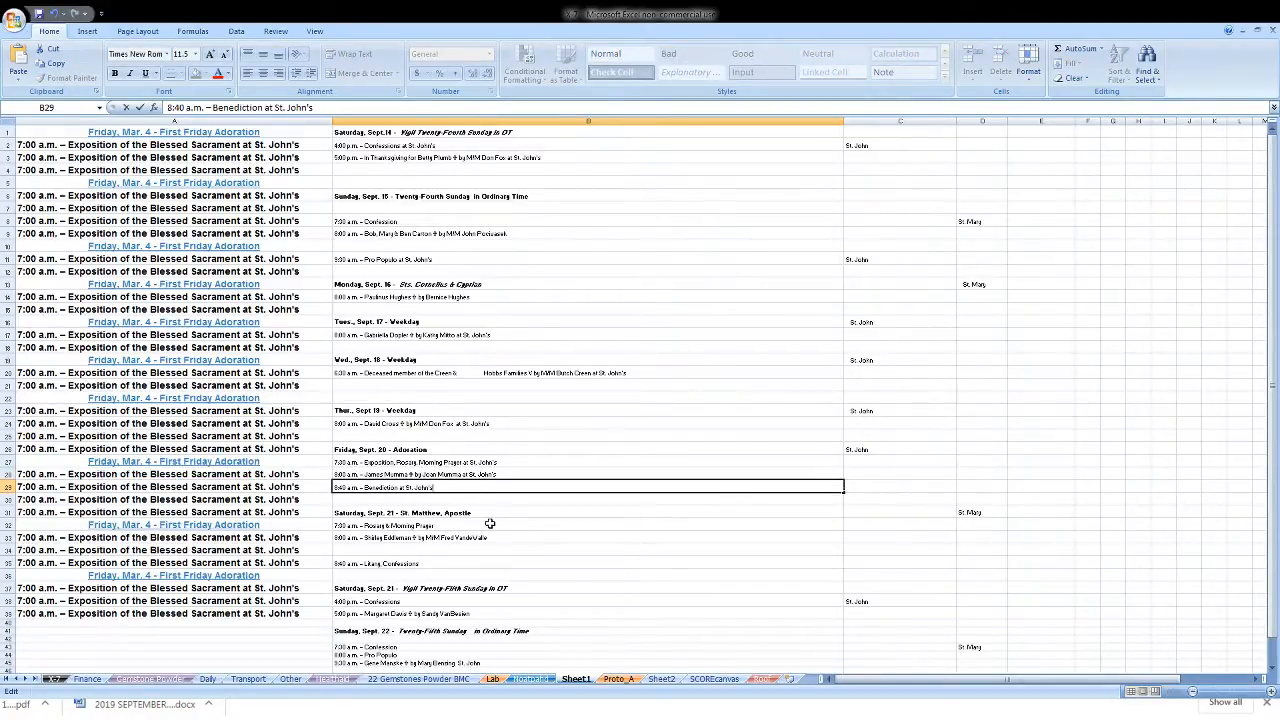
pyautogui.moveTo(496, 572)
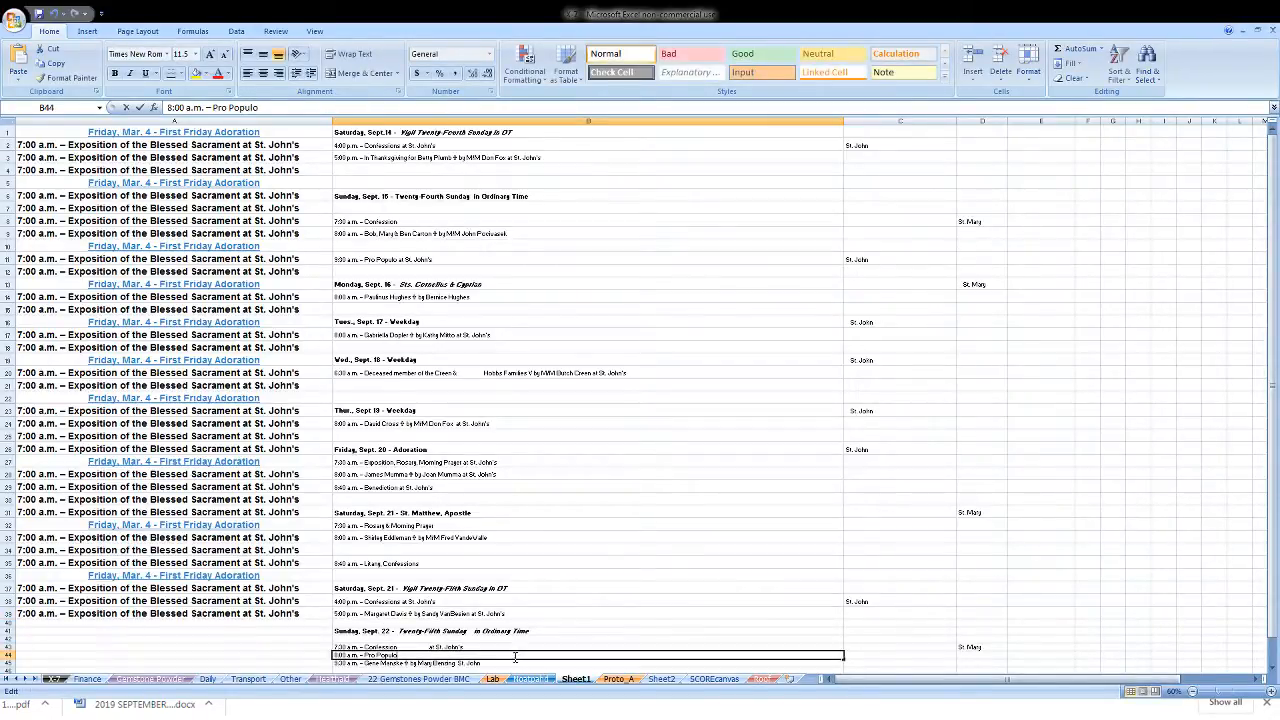
pyautogui.write("at St. John's")
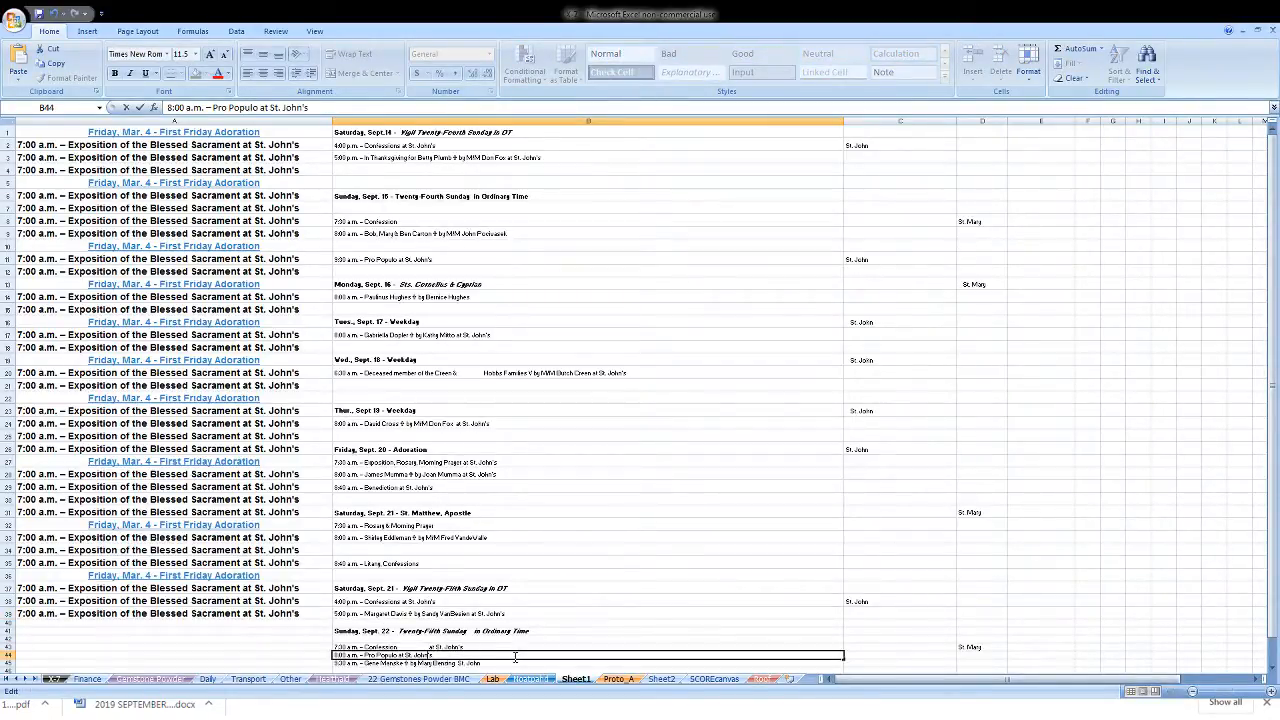
pyautogui.write("St. Mary's")
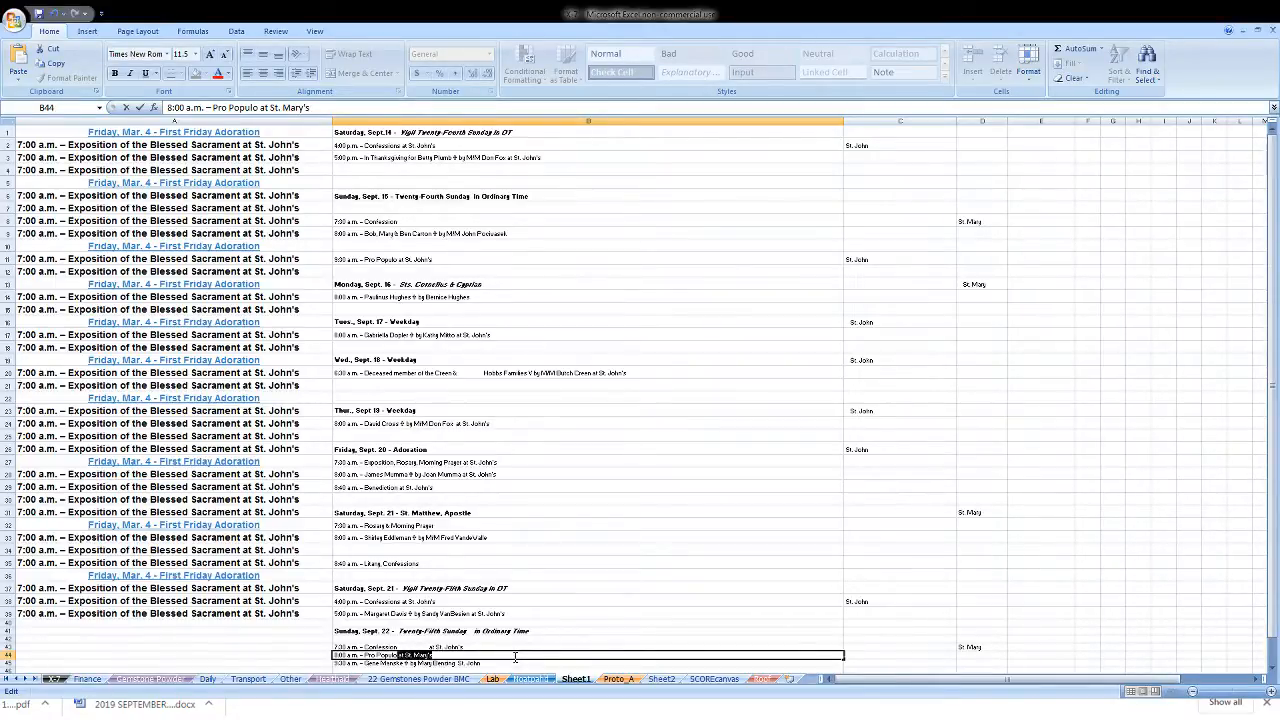
pyautogui.moveTo(540, 664)
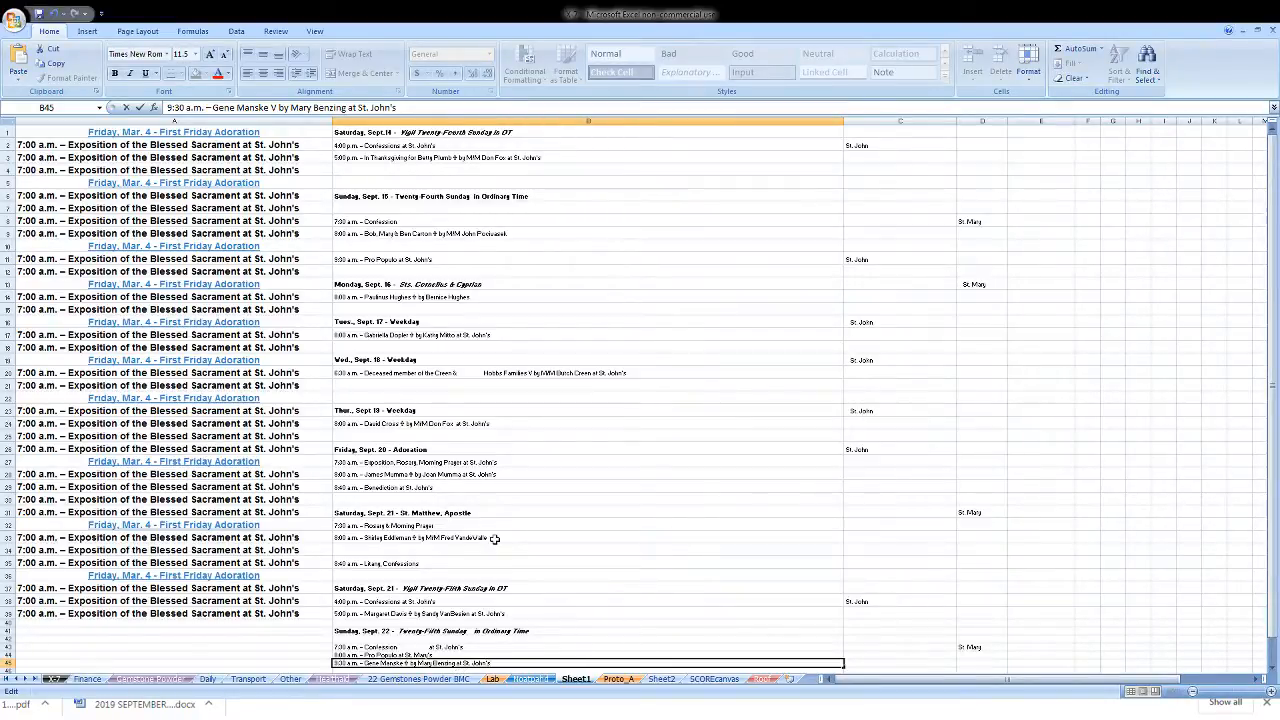
# Check the 8:40 a.m. Litany, Rosary & Morning Prayer and Saturday, Sept. 14 heading entries
pyautogui.click(436, 564)
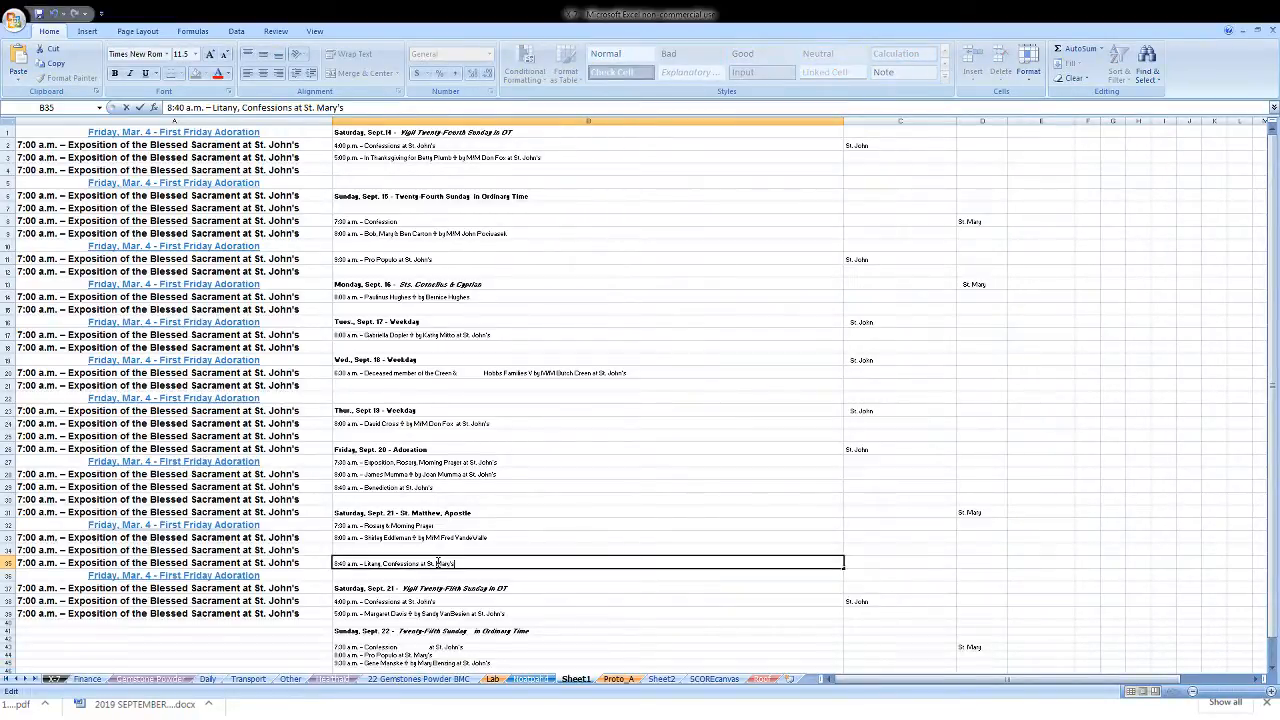
pyautogui.click(482, 524)
pyautogui.write(" at St. Mary's")
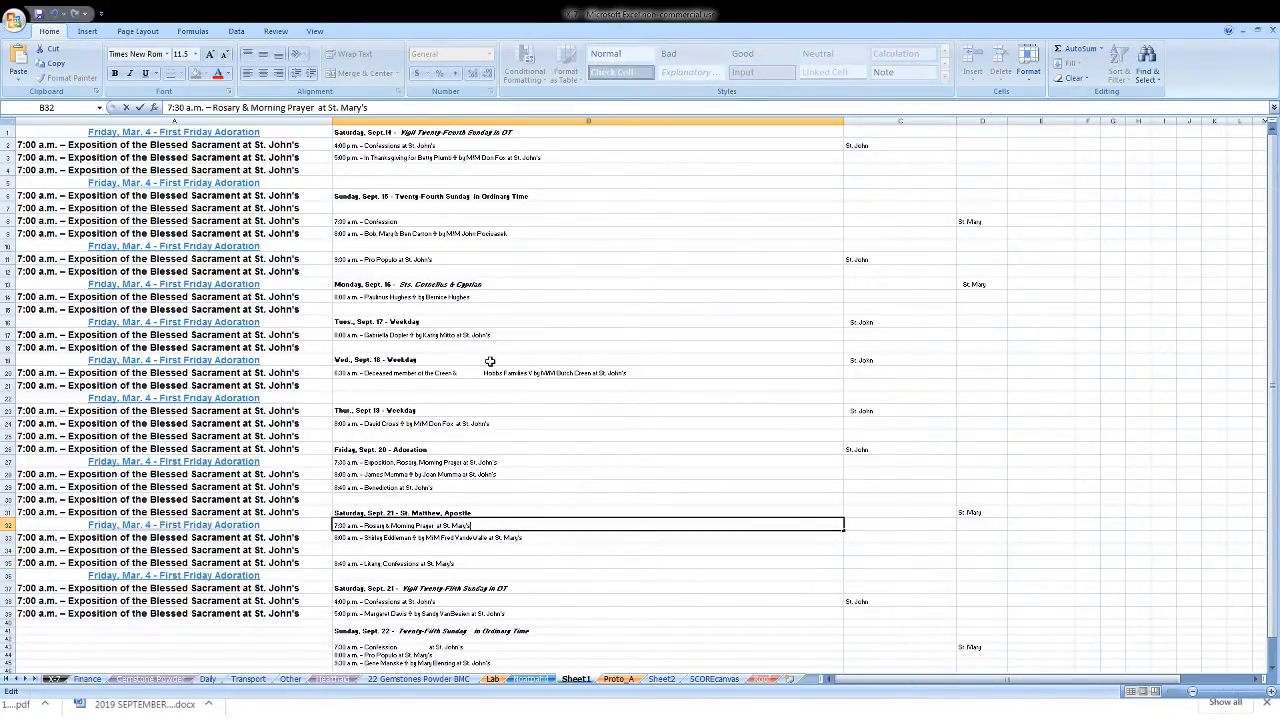
pyautogui.moveTo(488, 296)
pyautogui.write(" at St. Mary's")
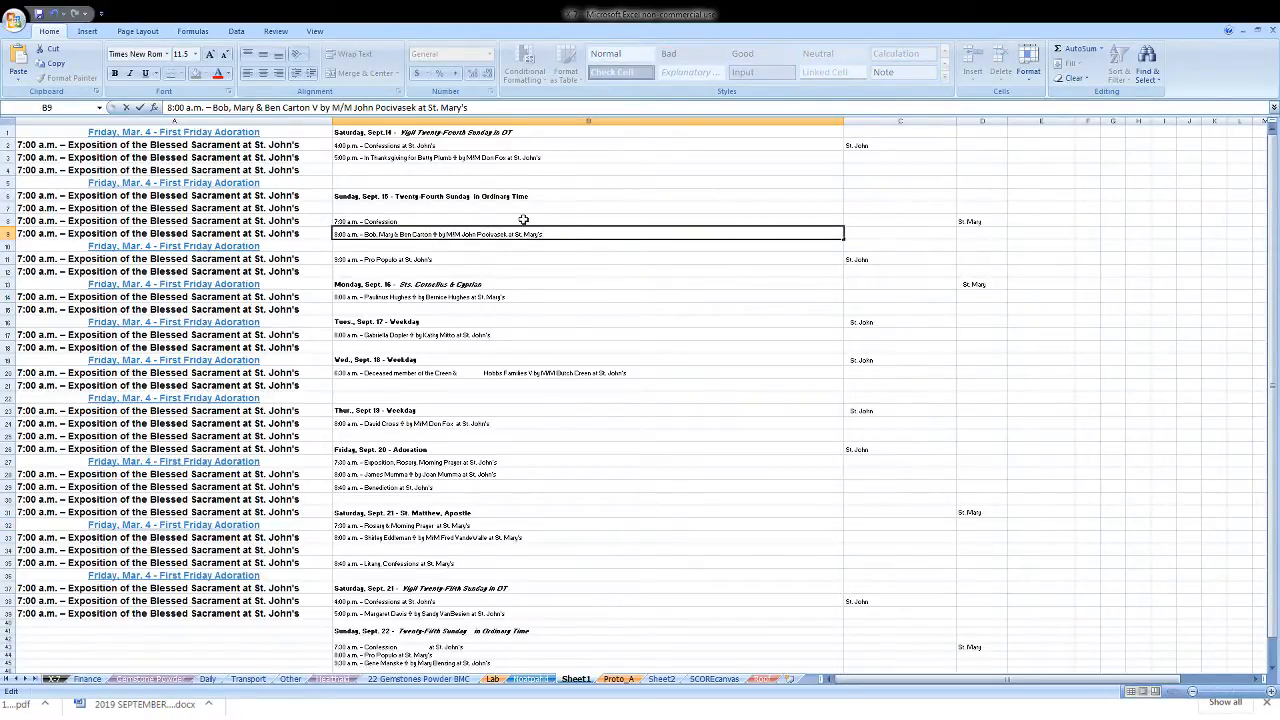
pyautogui.click(524, 220)
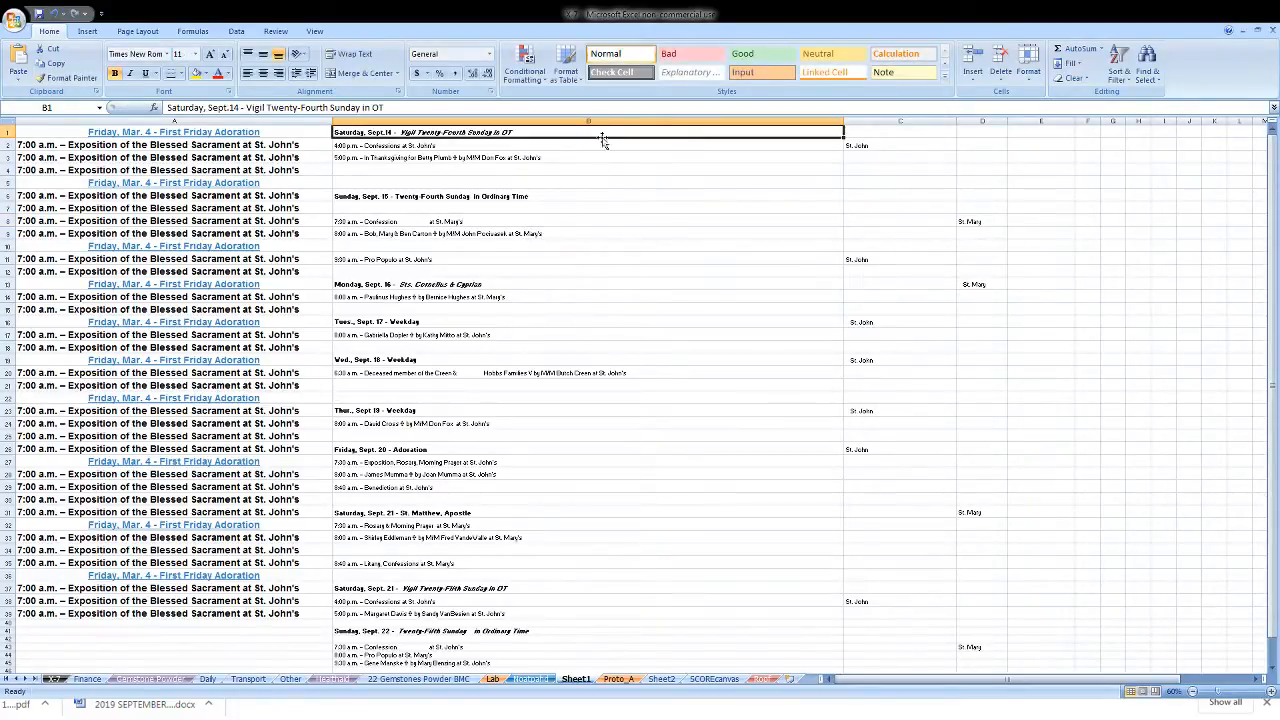
# Copy the formatted Sept. 14–22 schedule block from the sheet
pyautogui.scroll(-3)
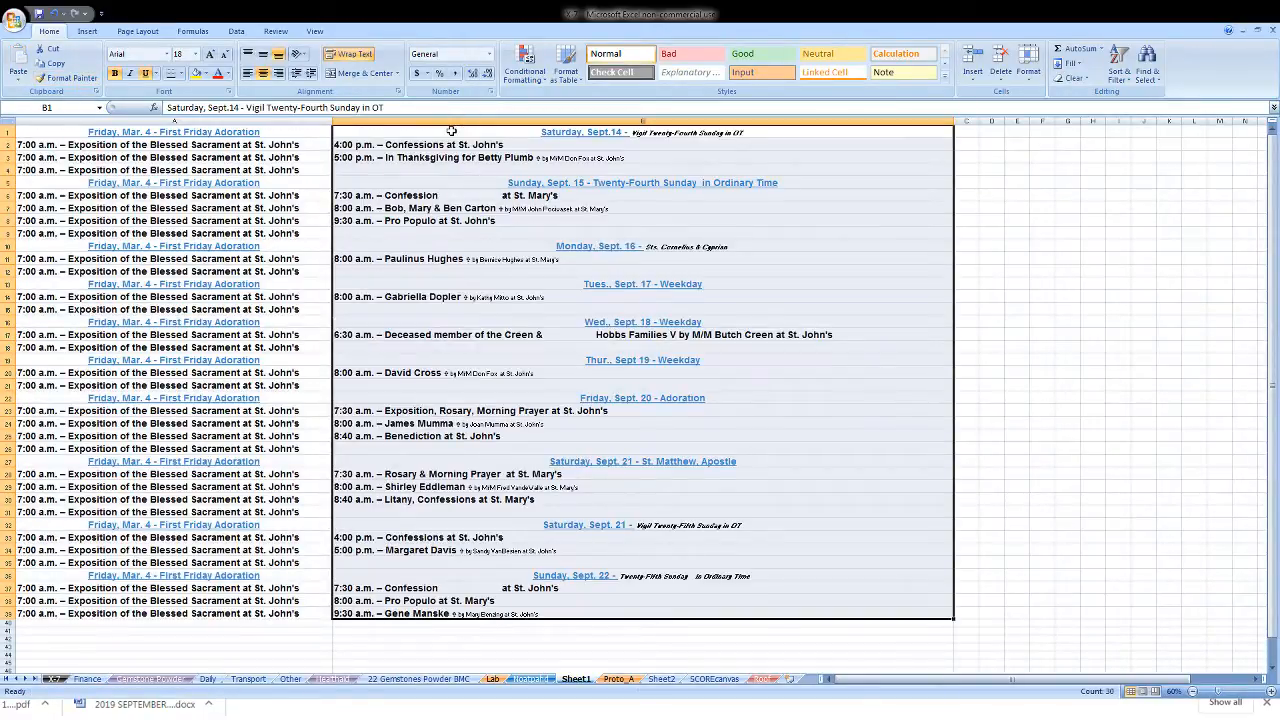
pyautogui.moveTo(172, 56)
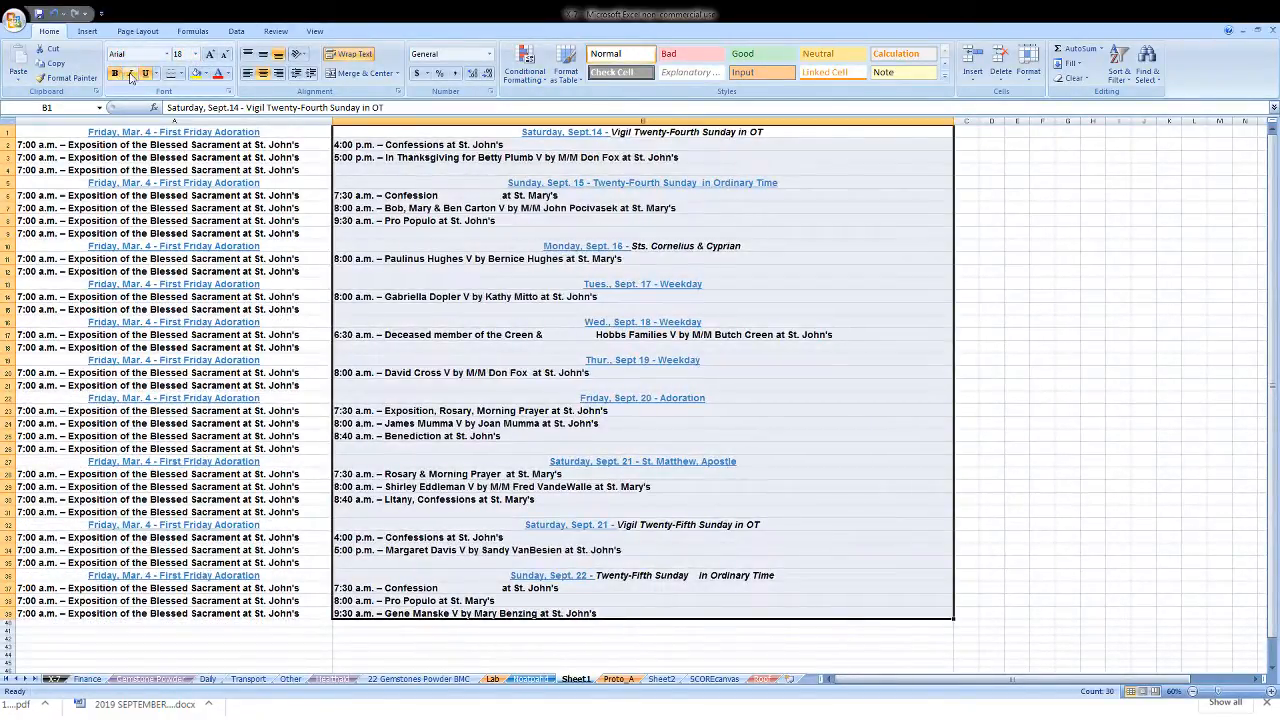
pyautogui.click(54, 62)
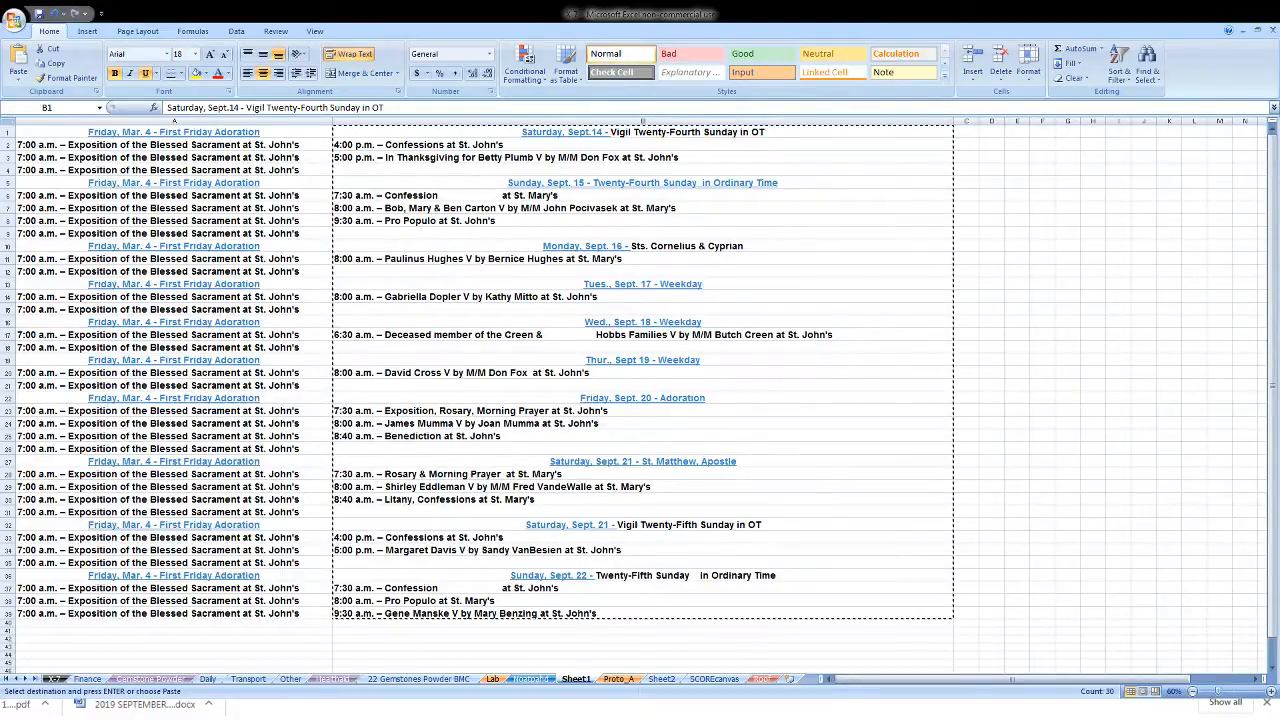
# Paste the schedule into the Word bulletin and select the Saturday, Sept. 14 heading line
pyautogui.click(116, 708)
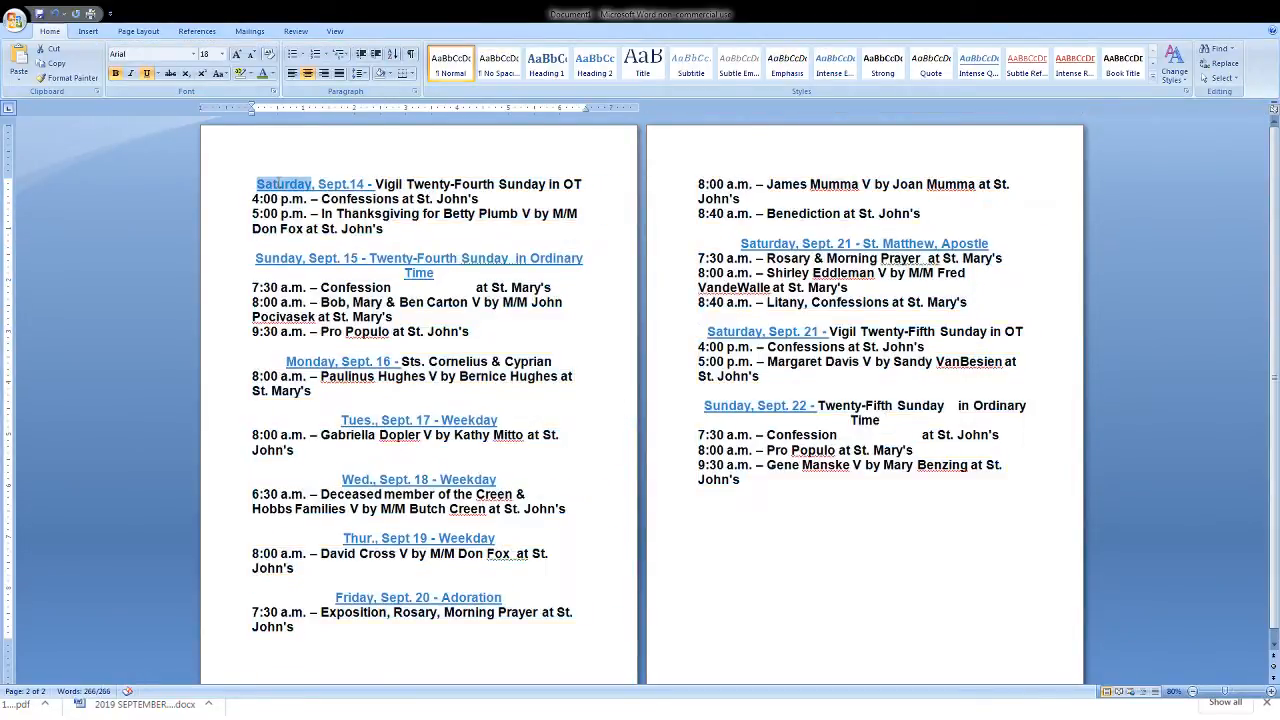
pyautogui.click(68, 76)
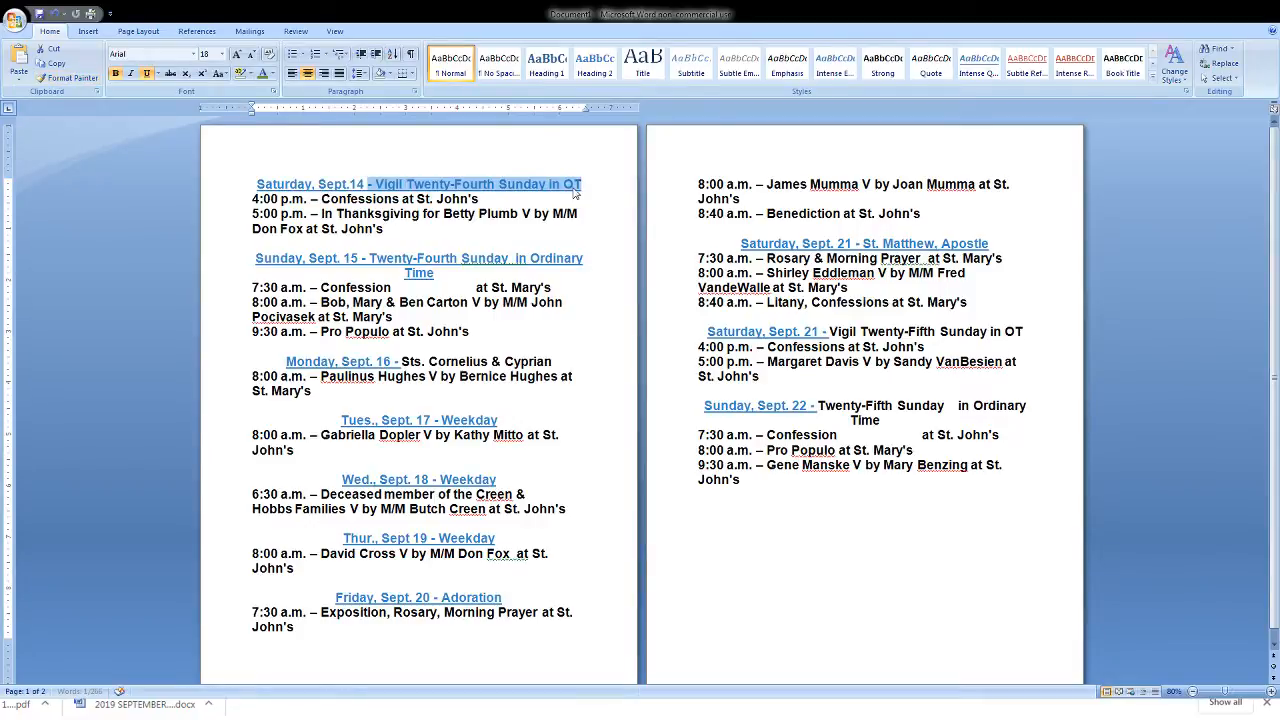
pyautogui.click(54, 76)
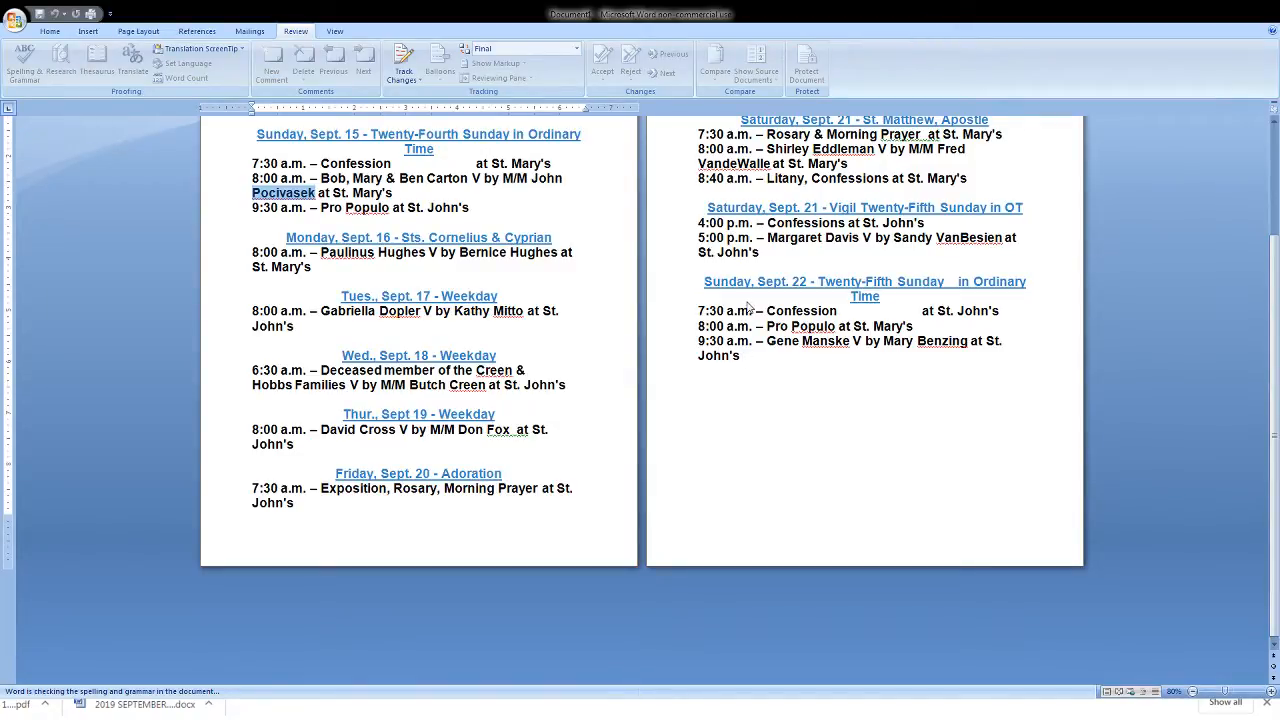
# Scroll through the pasted schedule clearing the spelling flags on family names
pyautogui.scroll(-3)
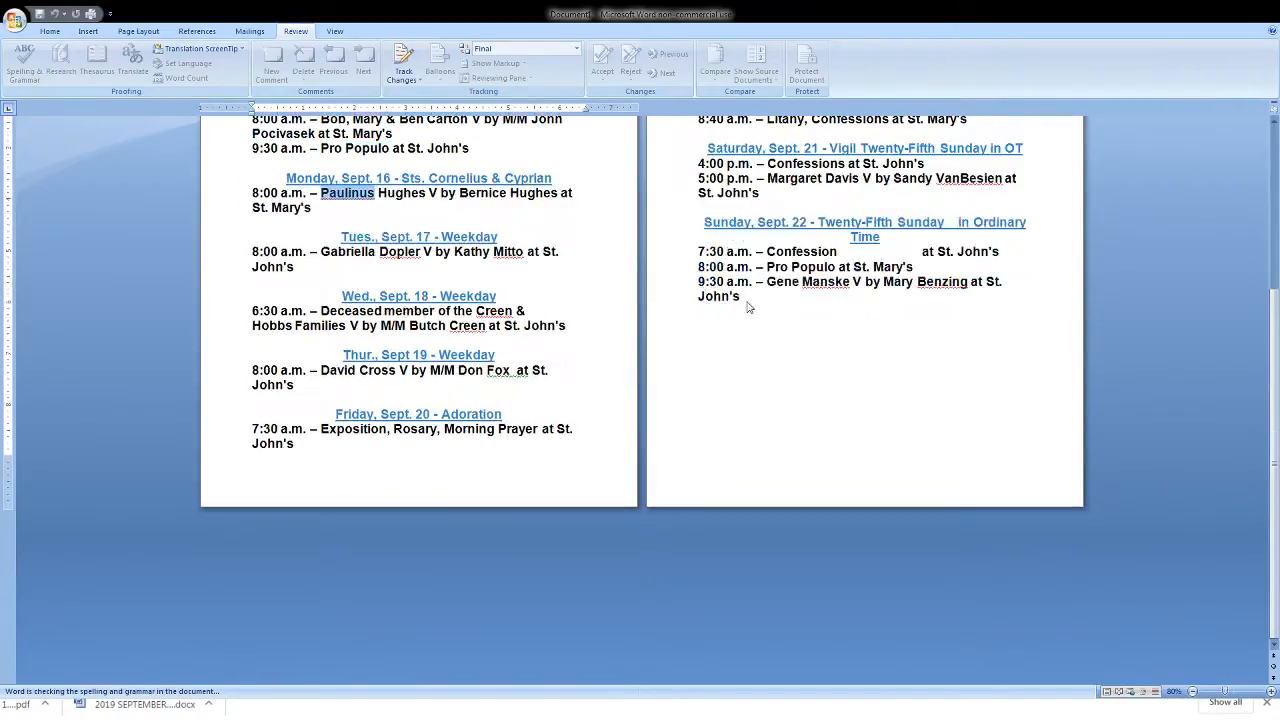
pyautogui.scroll(-3)
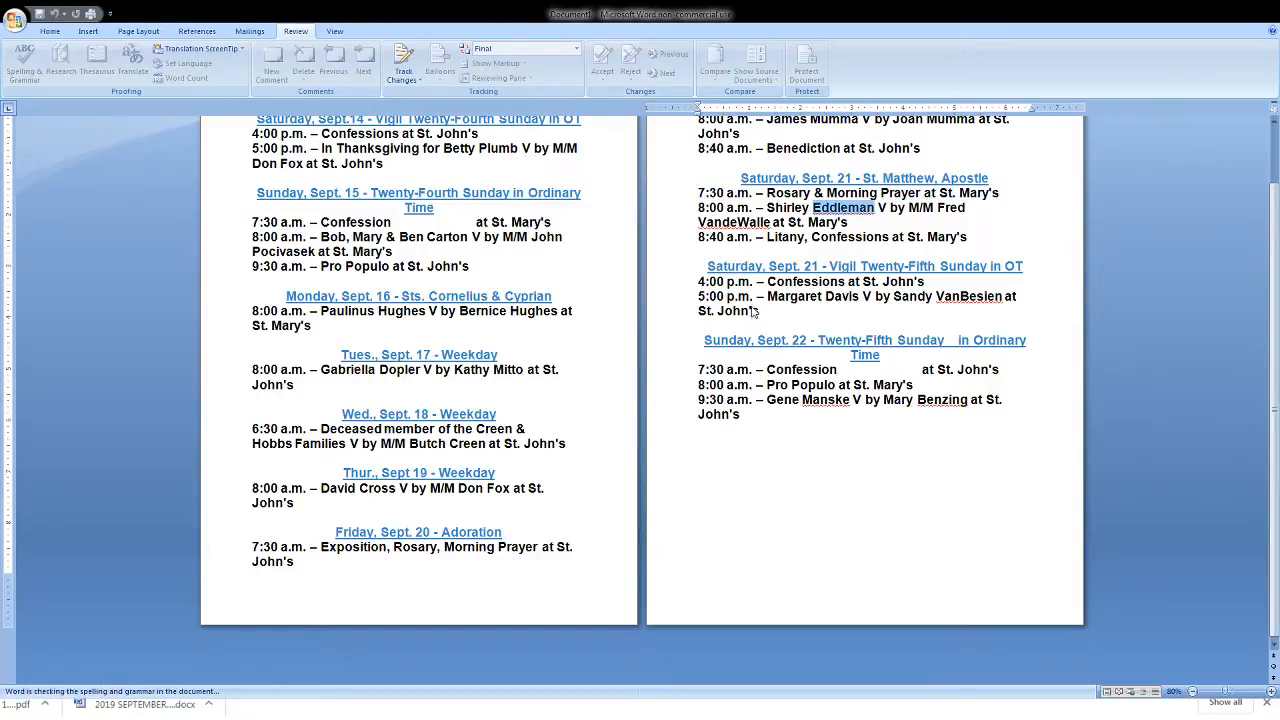
pyautogui.scroll(-3)
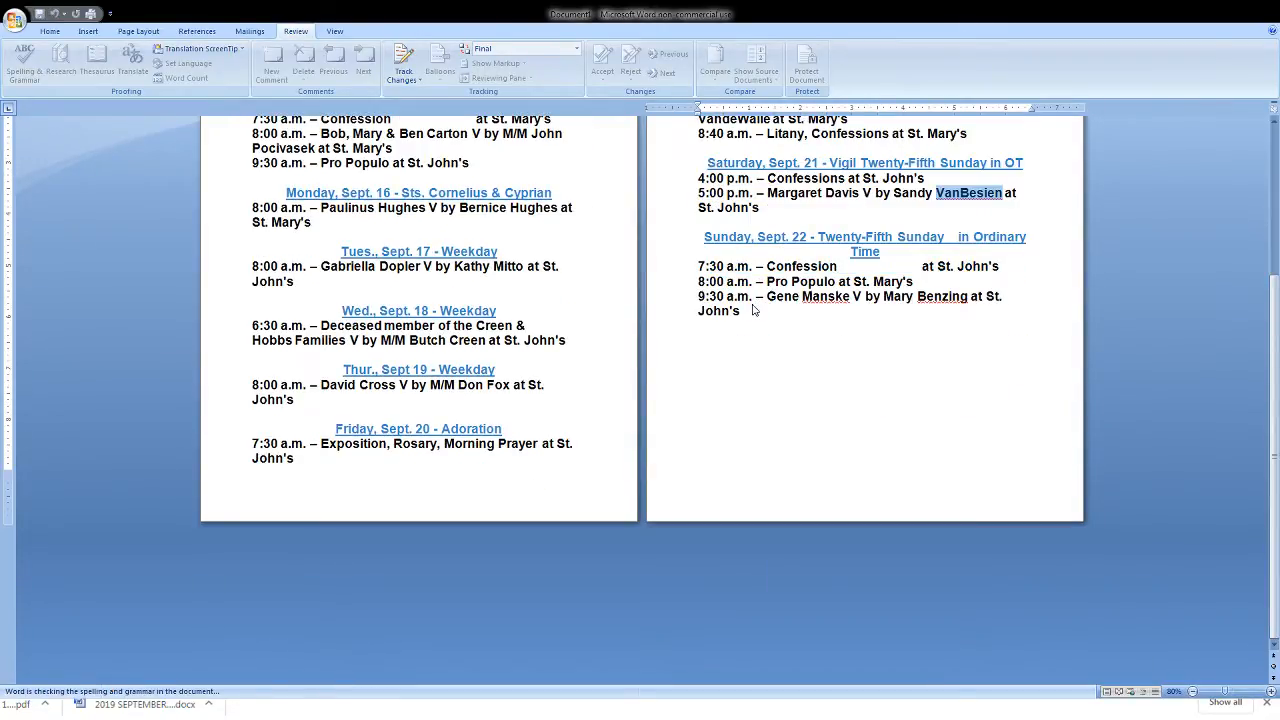
pyautogui.scroll(-3)
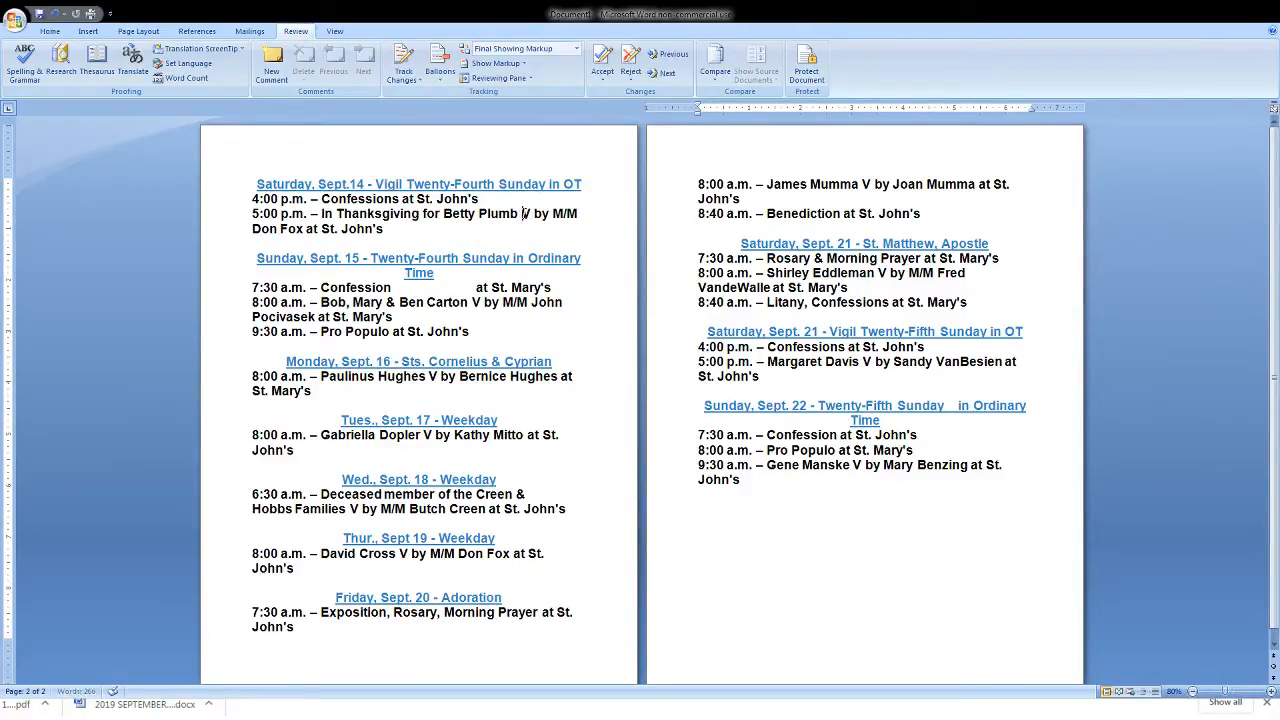
pyautogui.doubleClick(526, 212)
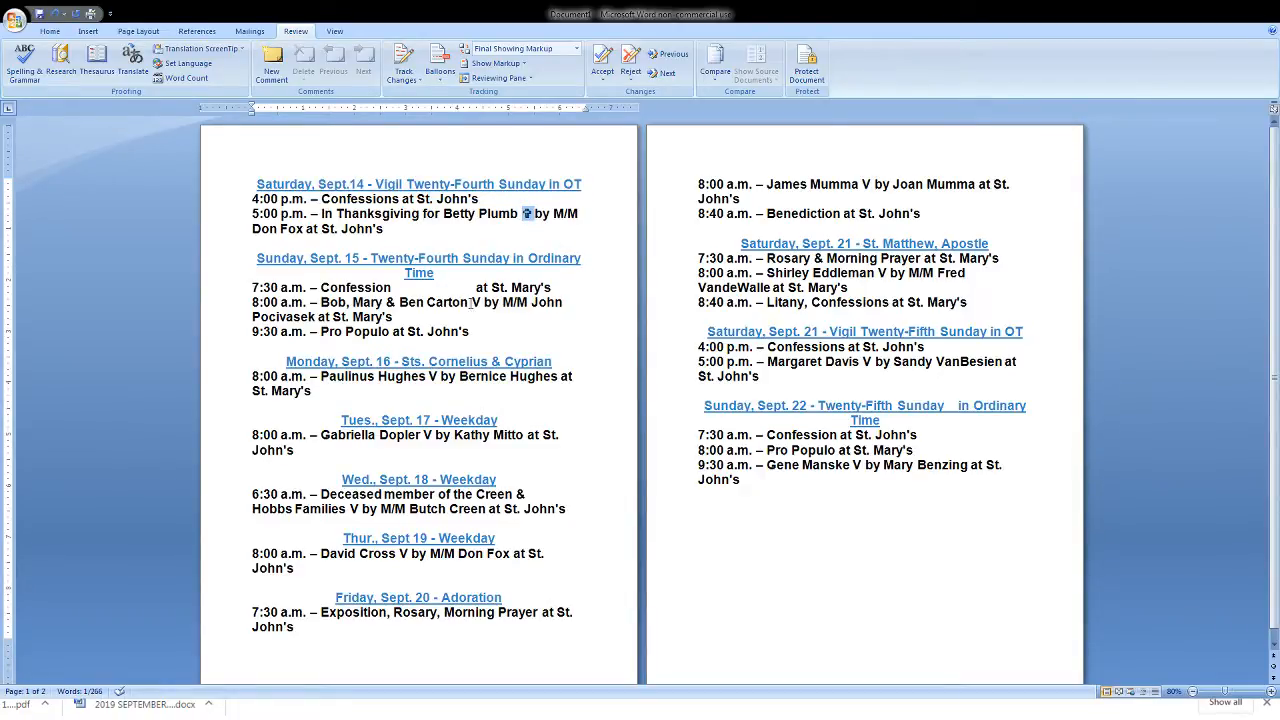
pyautogui.doubleClick(356, 288)
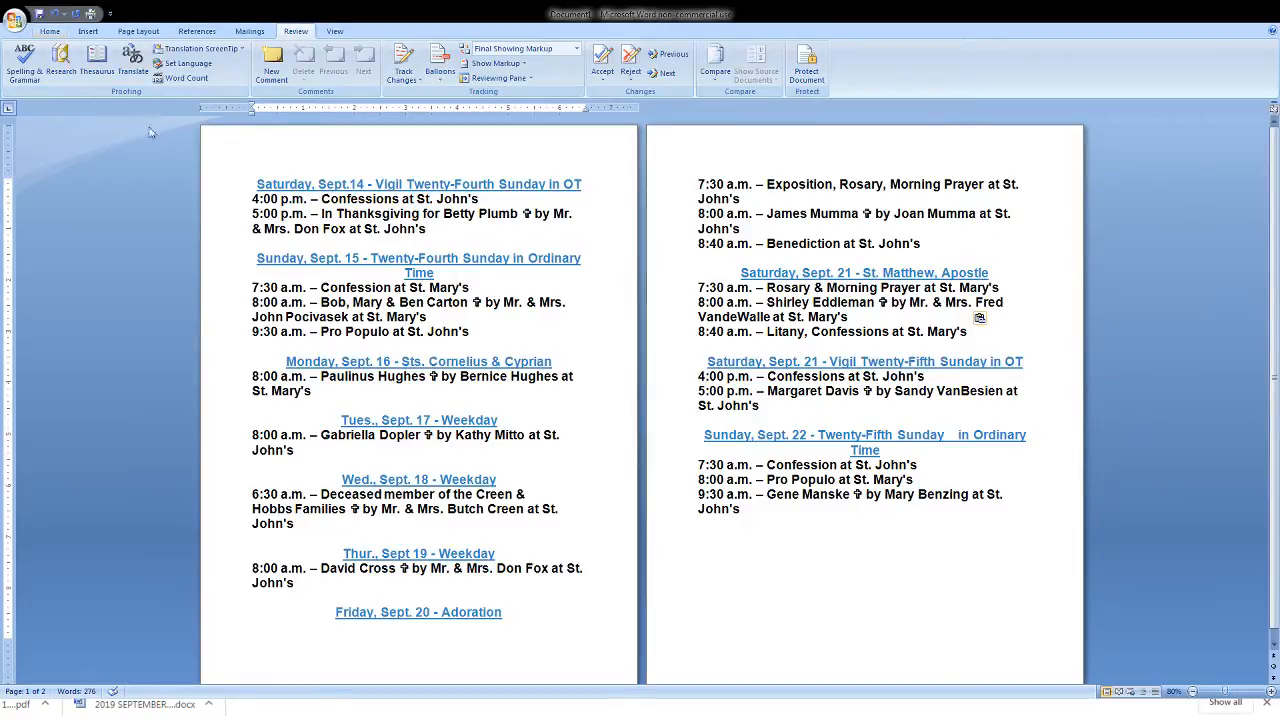
pyautogui.press('ctrl+a')
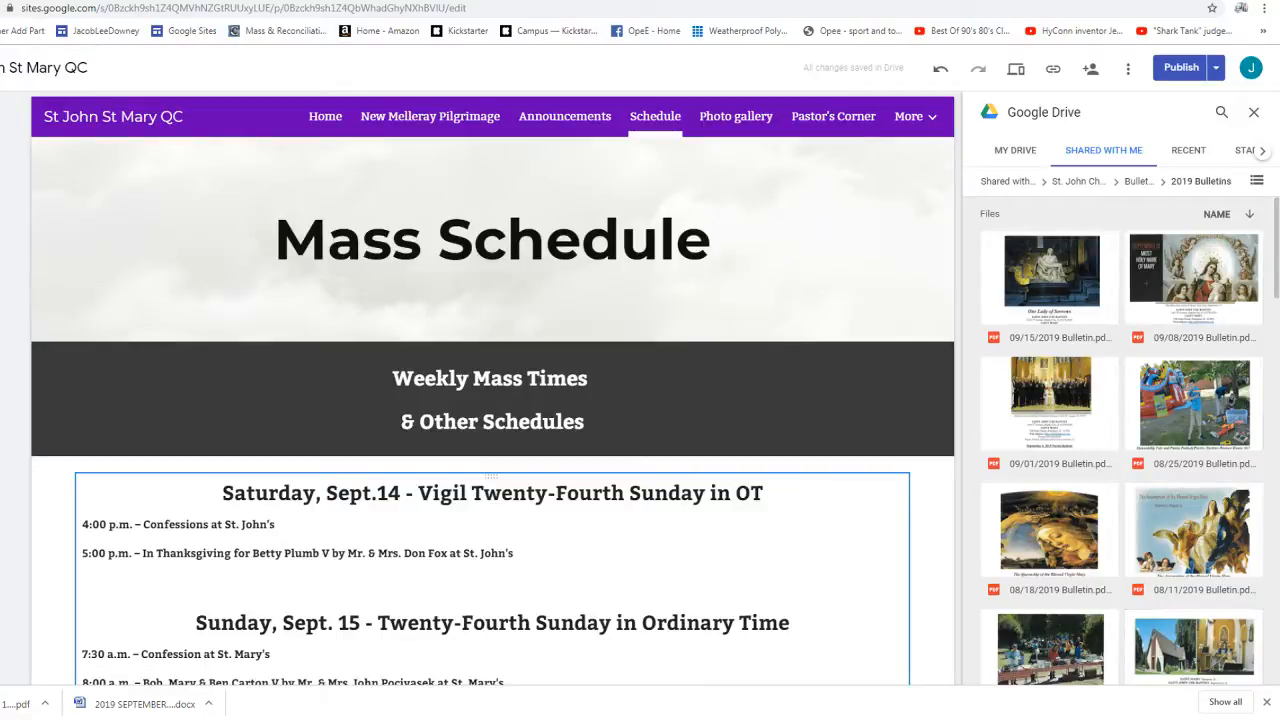
# Open the 2019 Bulletins Drive folder from the Google Sites Insert panel
pyautogui.click(490, 400)
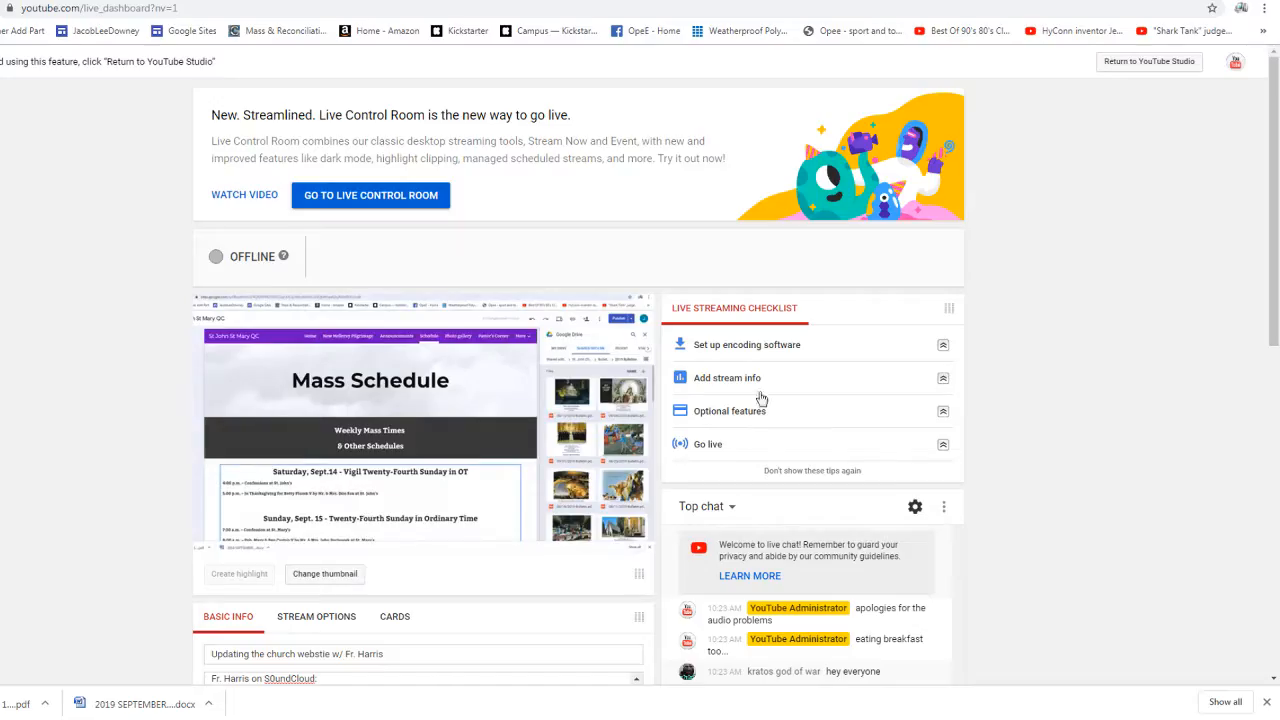
# Post 'Cheers' and '2 down, 1 to go' to the live chat
pyautogui.scroll(-3)
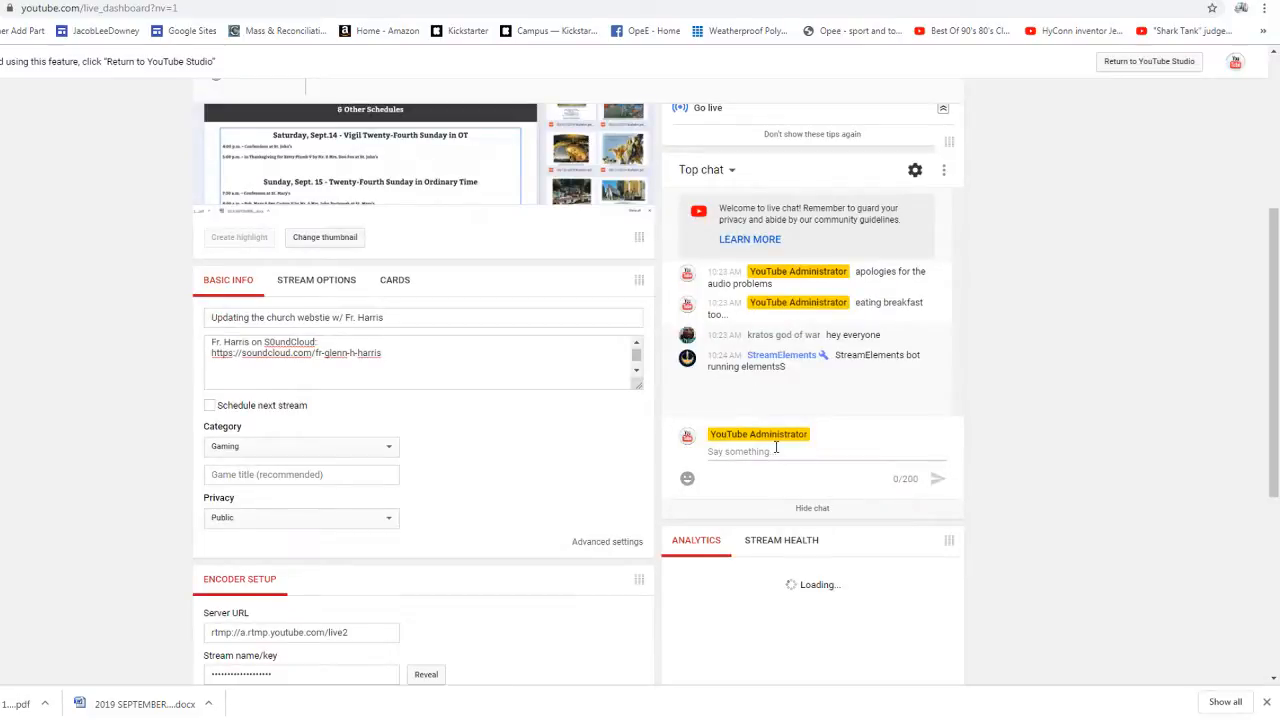
pyautogui.write('Cheers @kratos god of war')
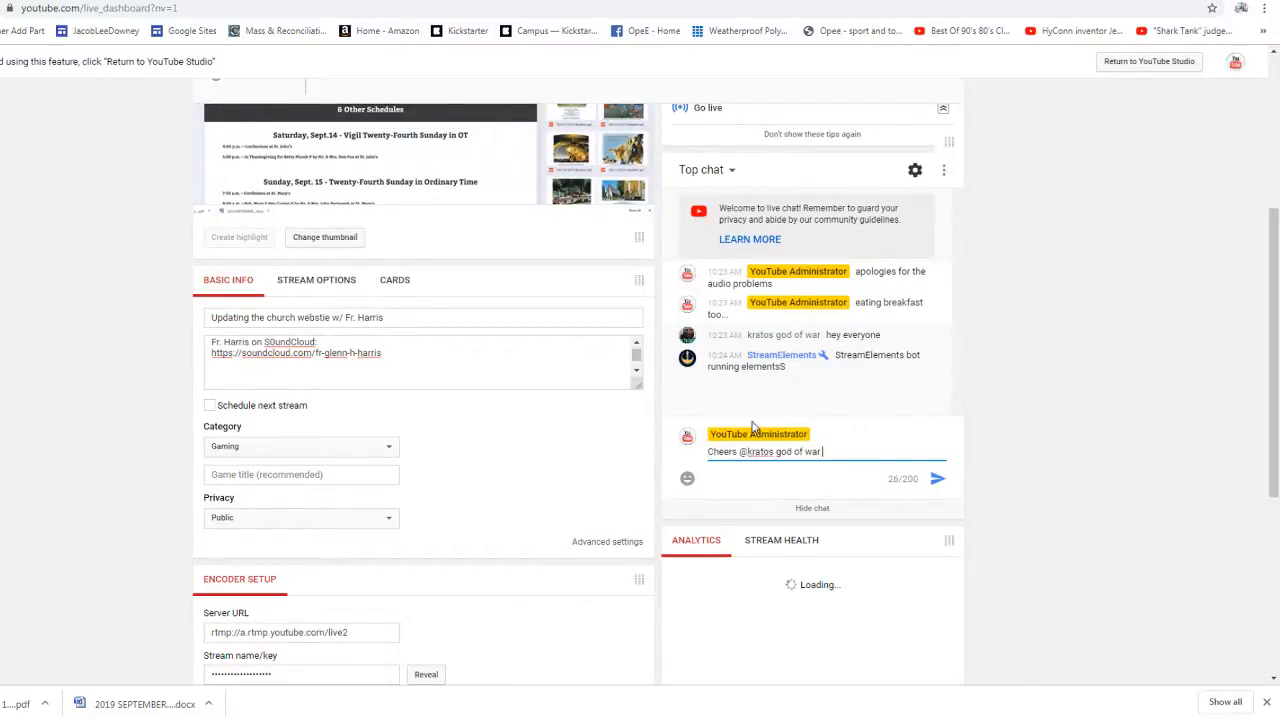
pyautogui.click(942, 480)
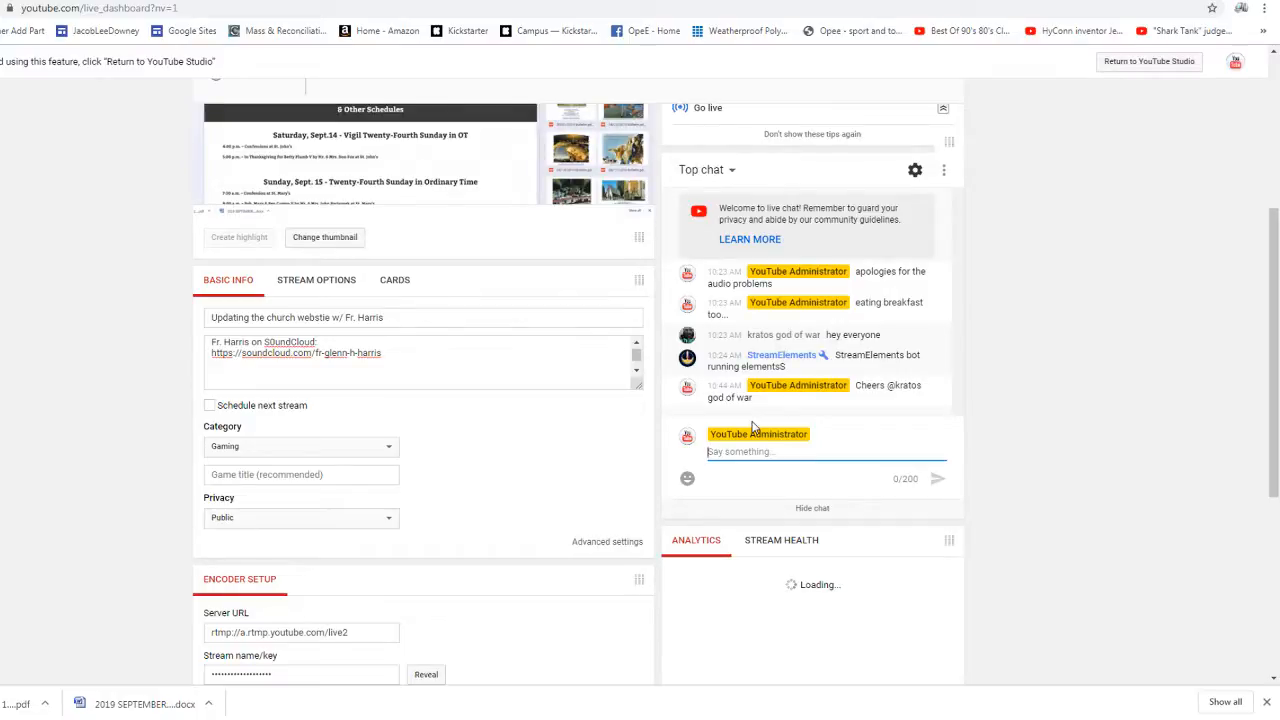
pyautogui.write('2 down, 1')
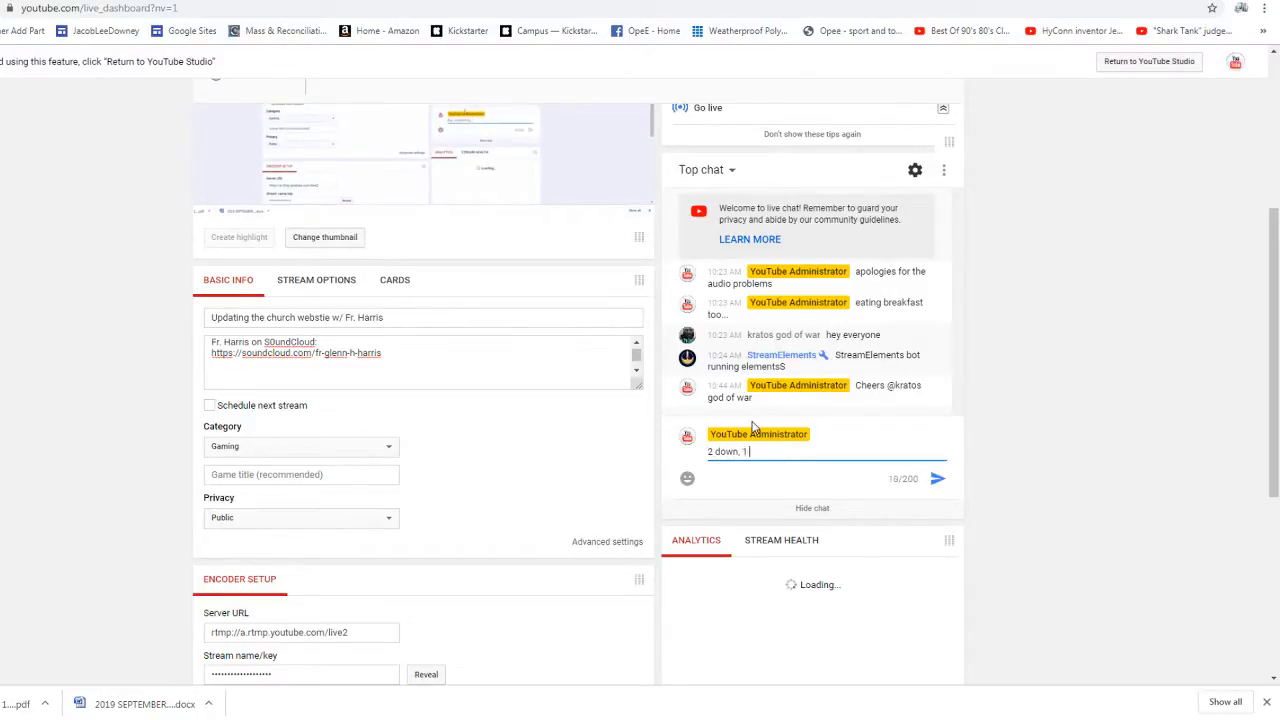
pyautogui.click(940, 480)
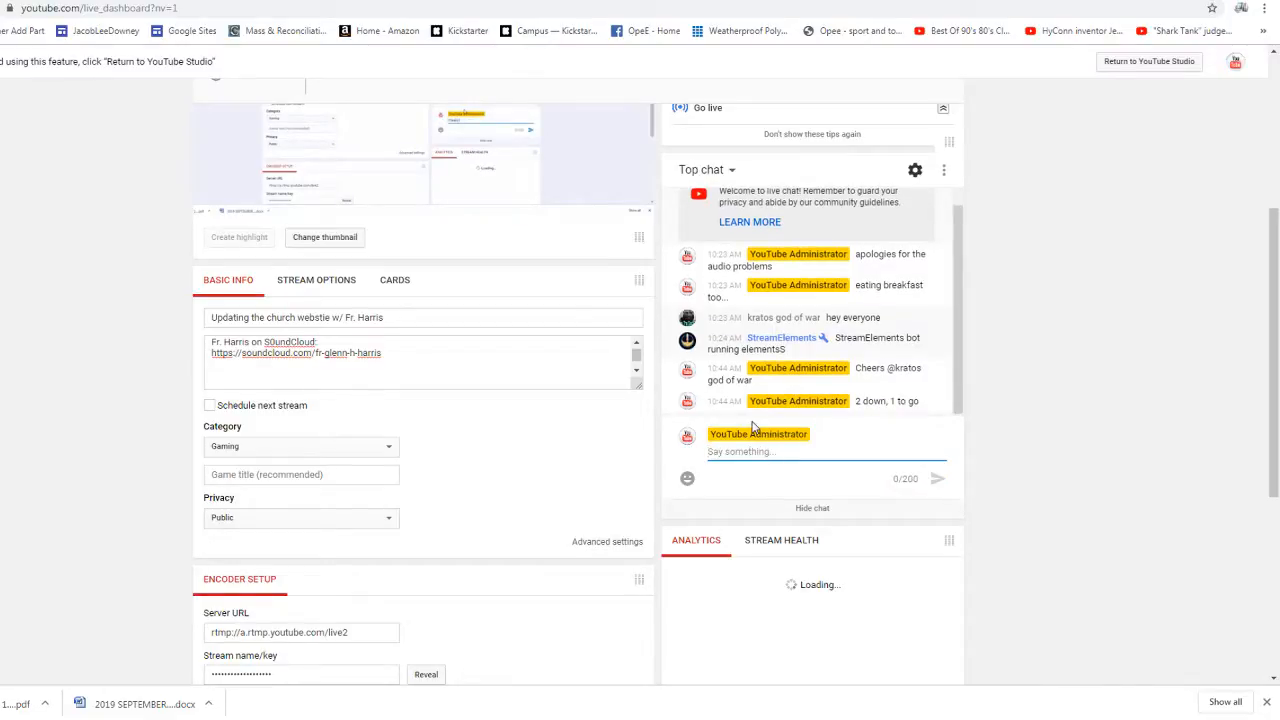
# Post the message about closing the gates and '"Who left this gate open?'
pyautogui.write('then we')
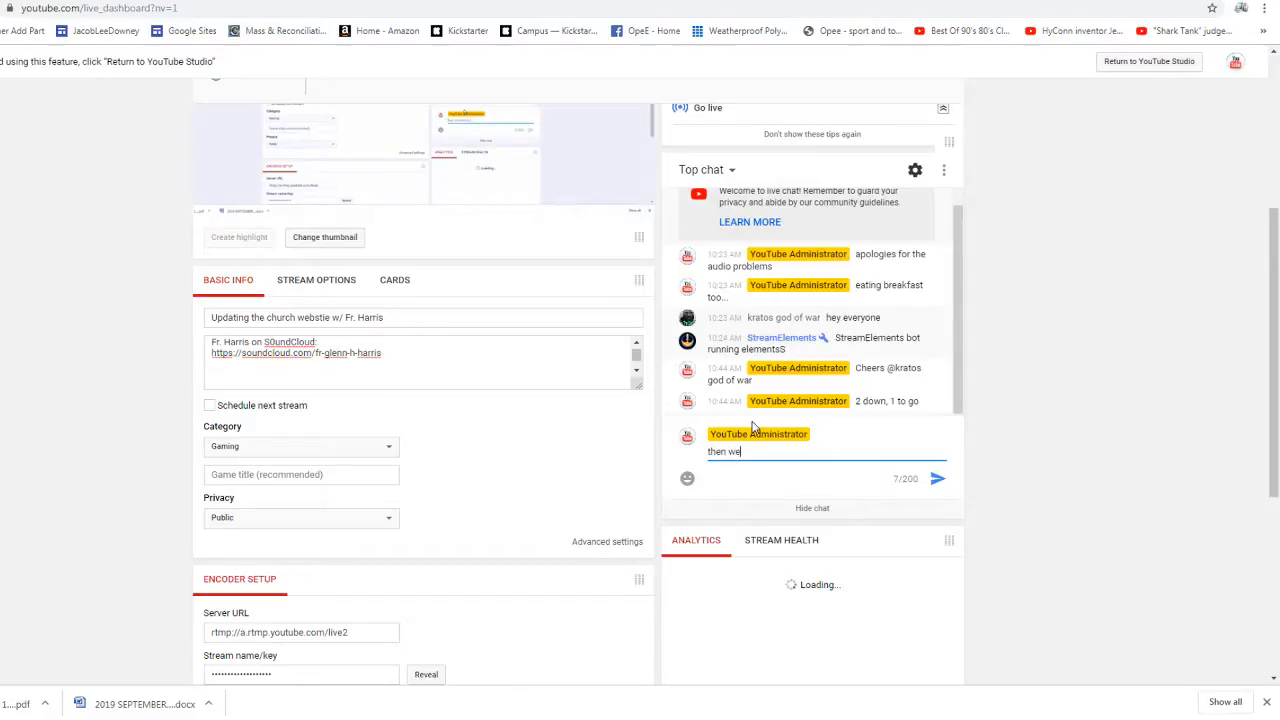
pyautogui.write('cylose the')
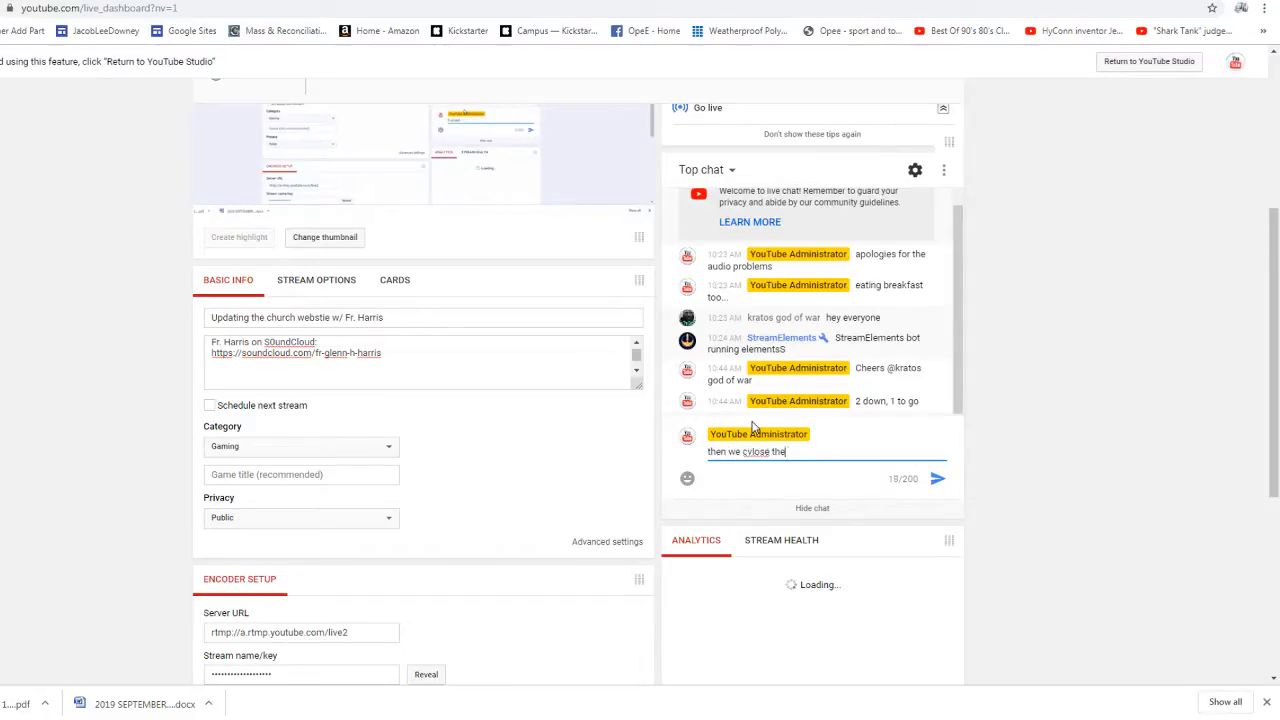
pyautogui.write('gates of o')
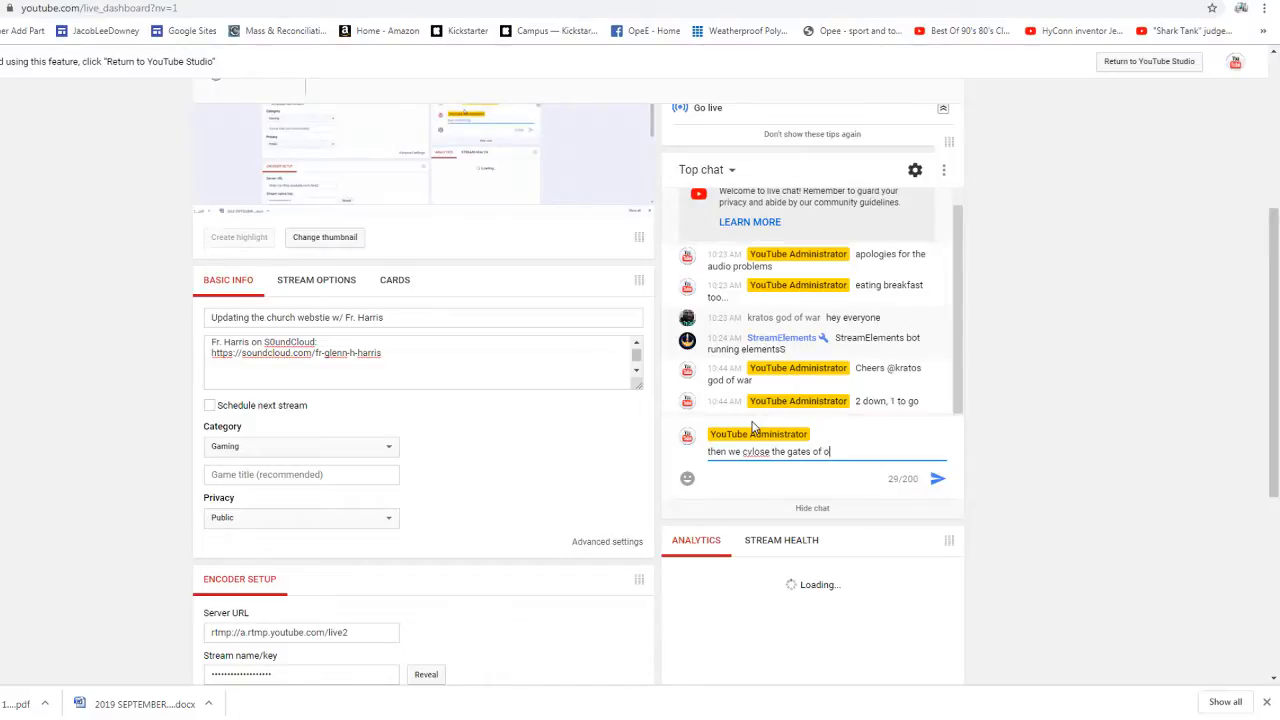
pyautogui.write('blicion')
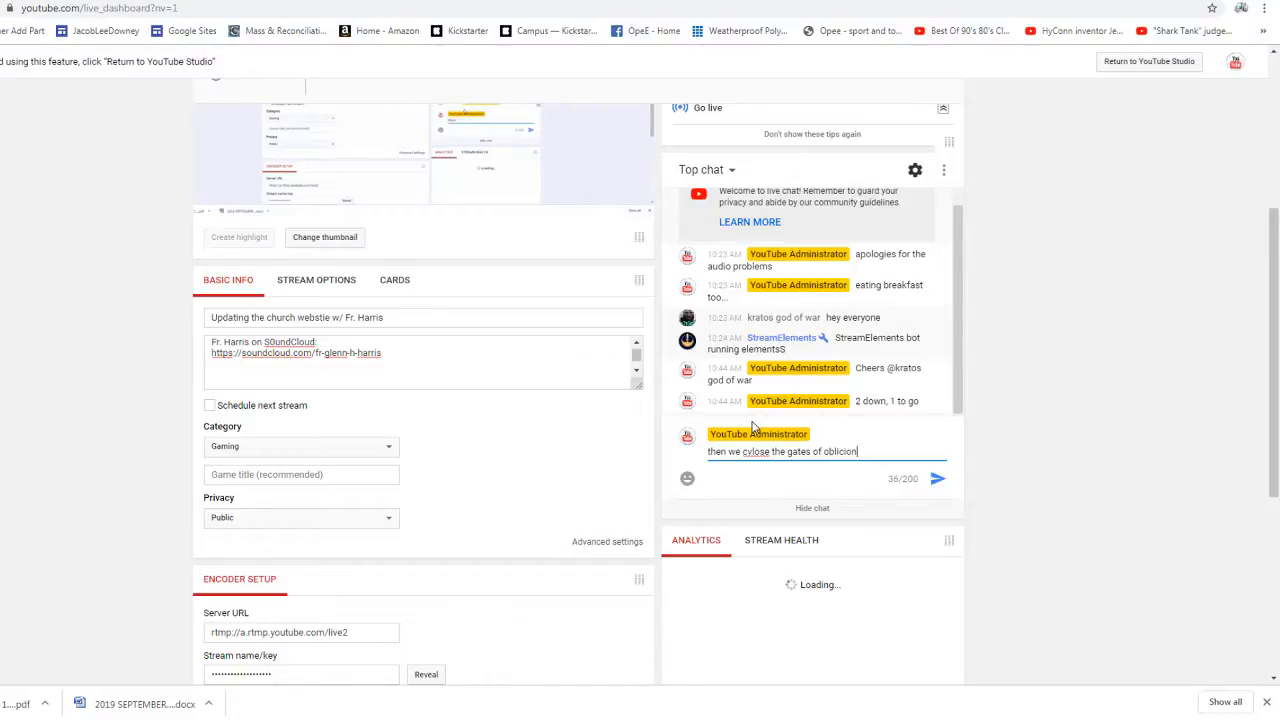
pyautogui.click(940, 478)
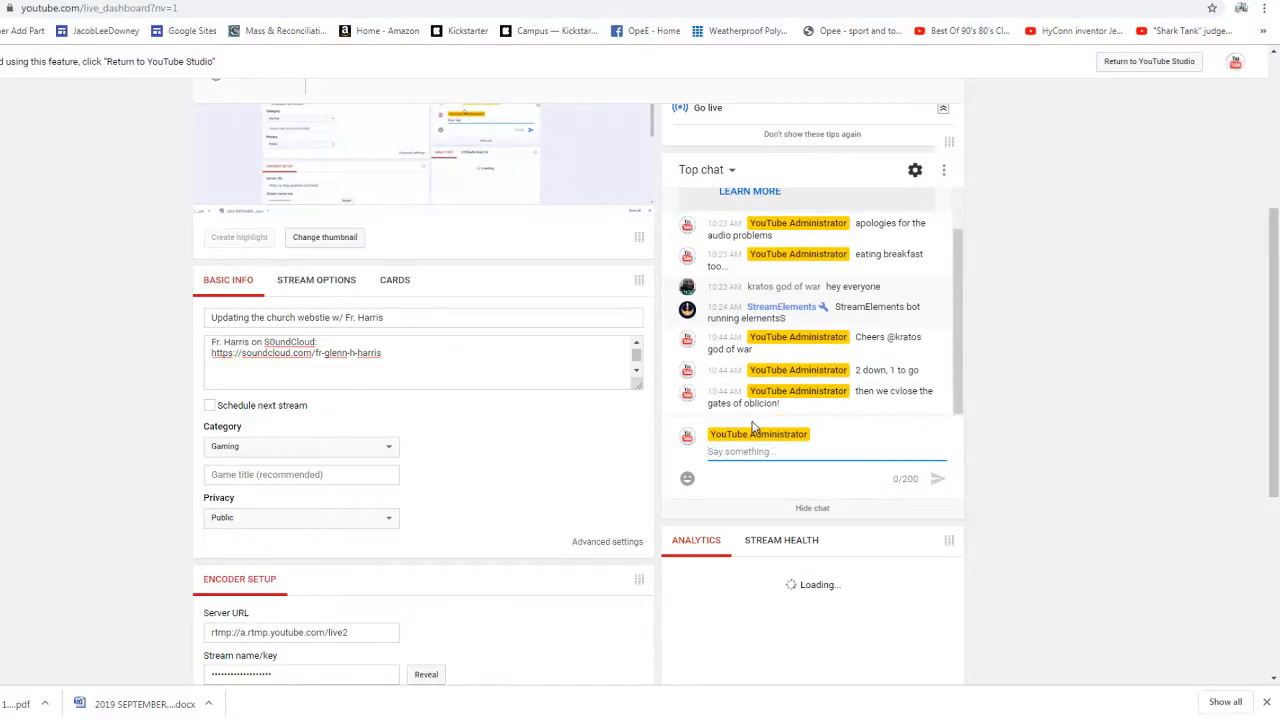
pyautogui.write('1')
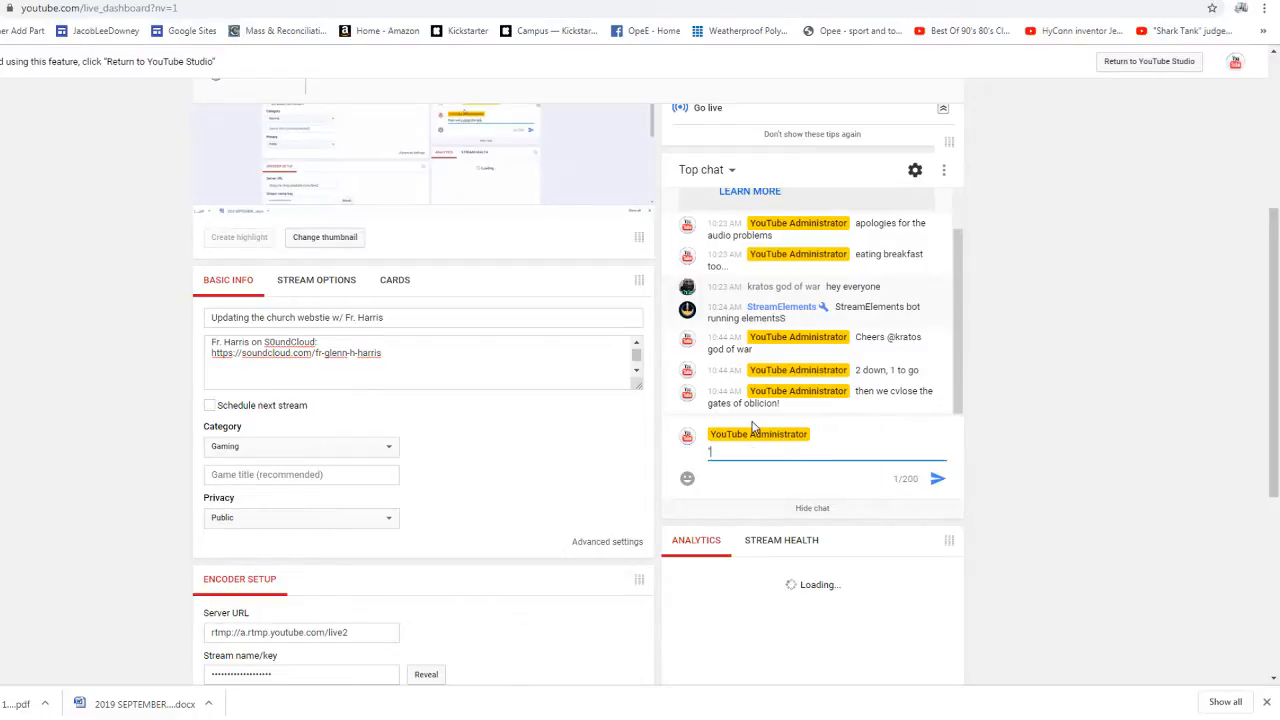
pyautogui.write('"Who left')
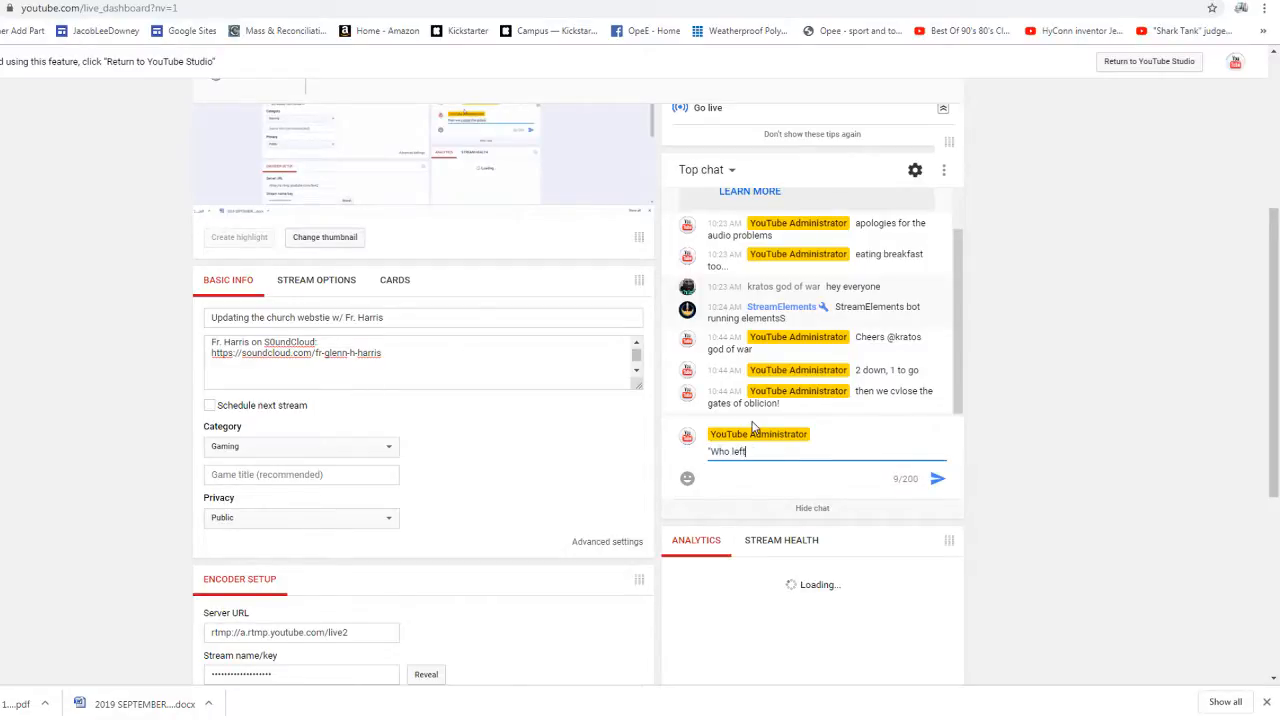
pyautogui.write('this gate open')
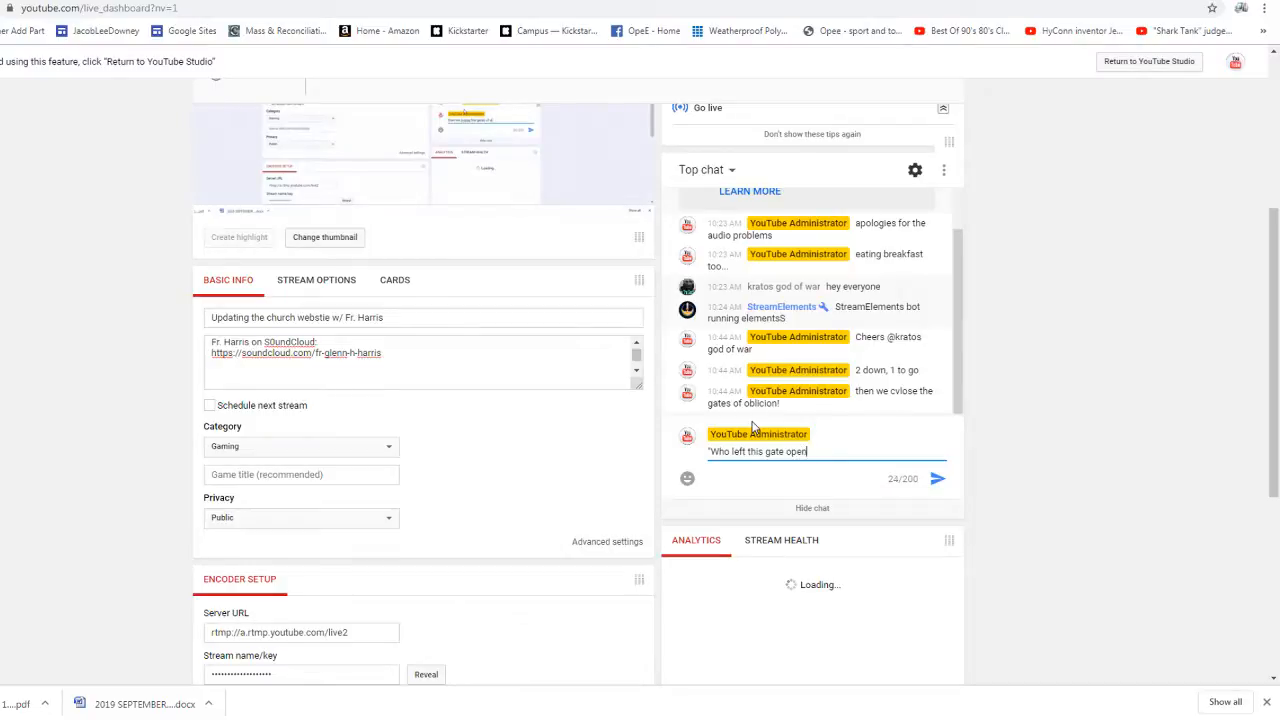
pyautogui.click(938, 480)
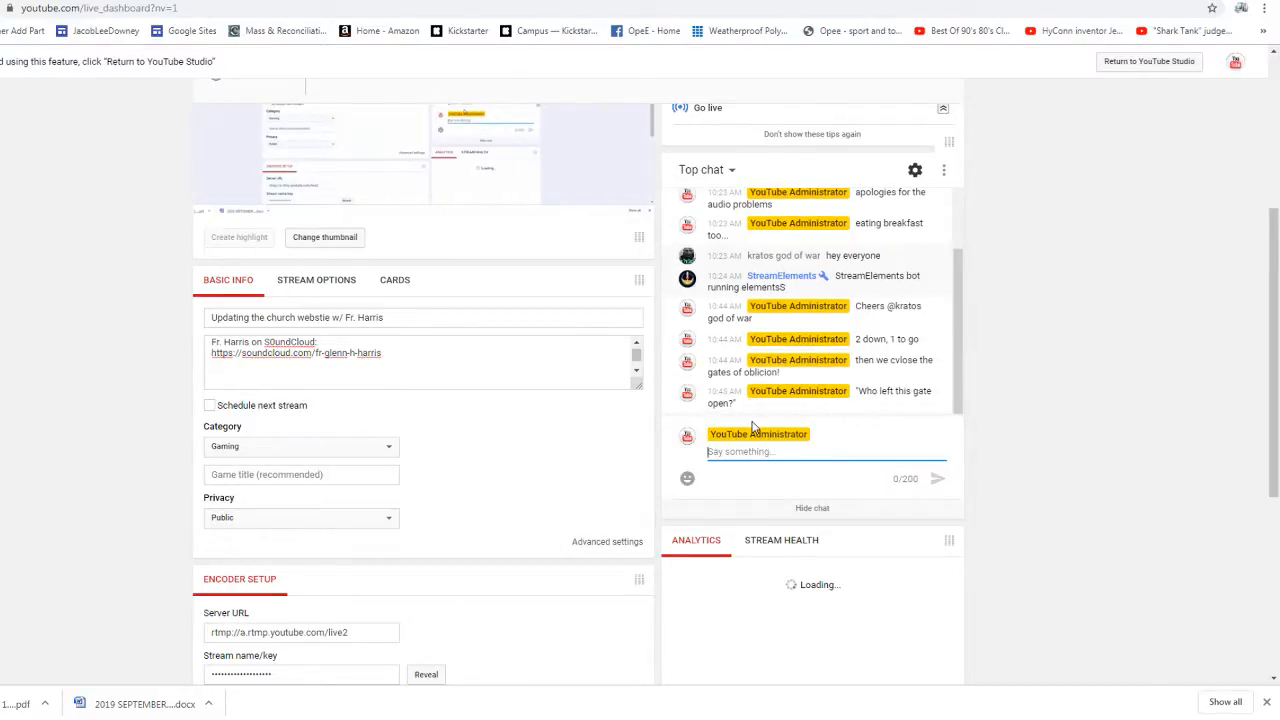
# Post 'brb....mt dew refill' and the follow-up about Prayer requests
pyautogui.write('brb..')
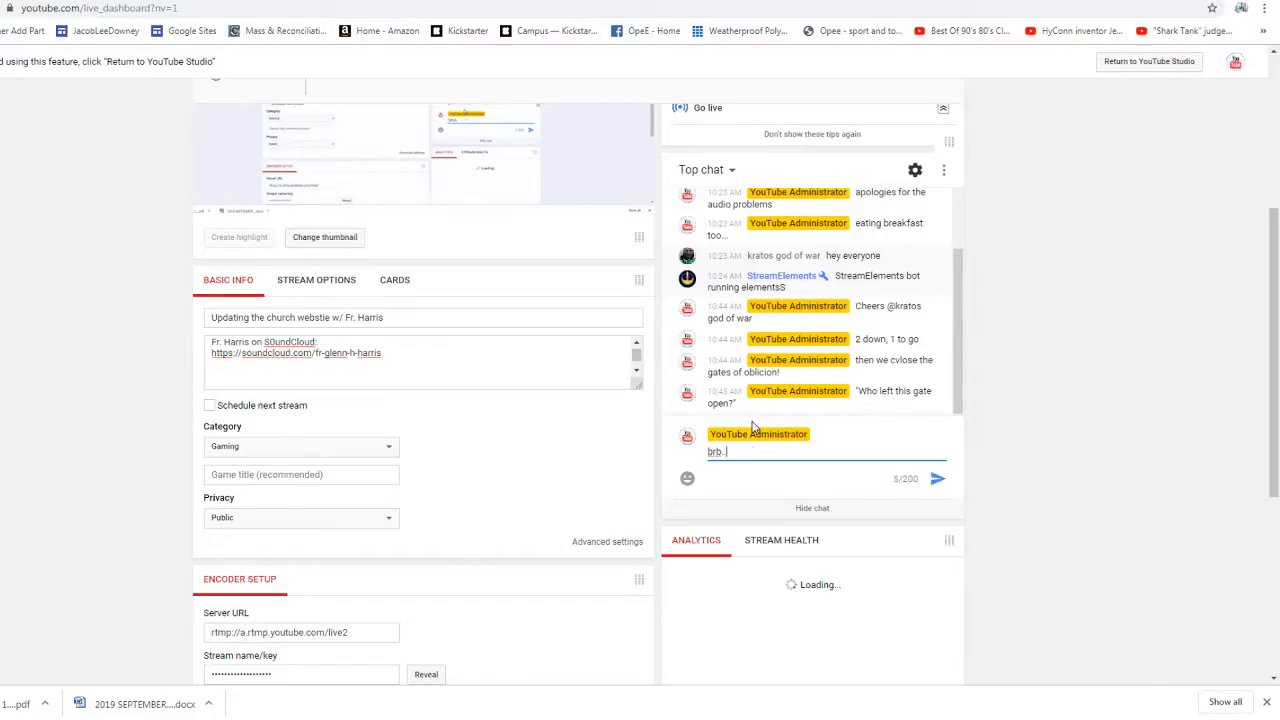
pyautogui.write('..mt dew')
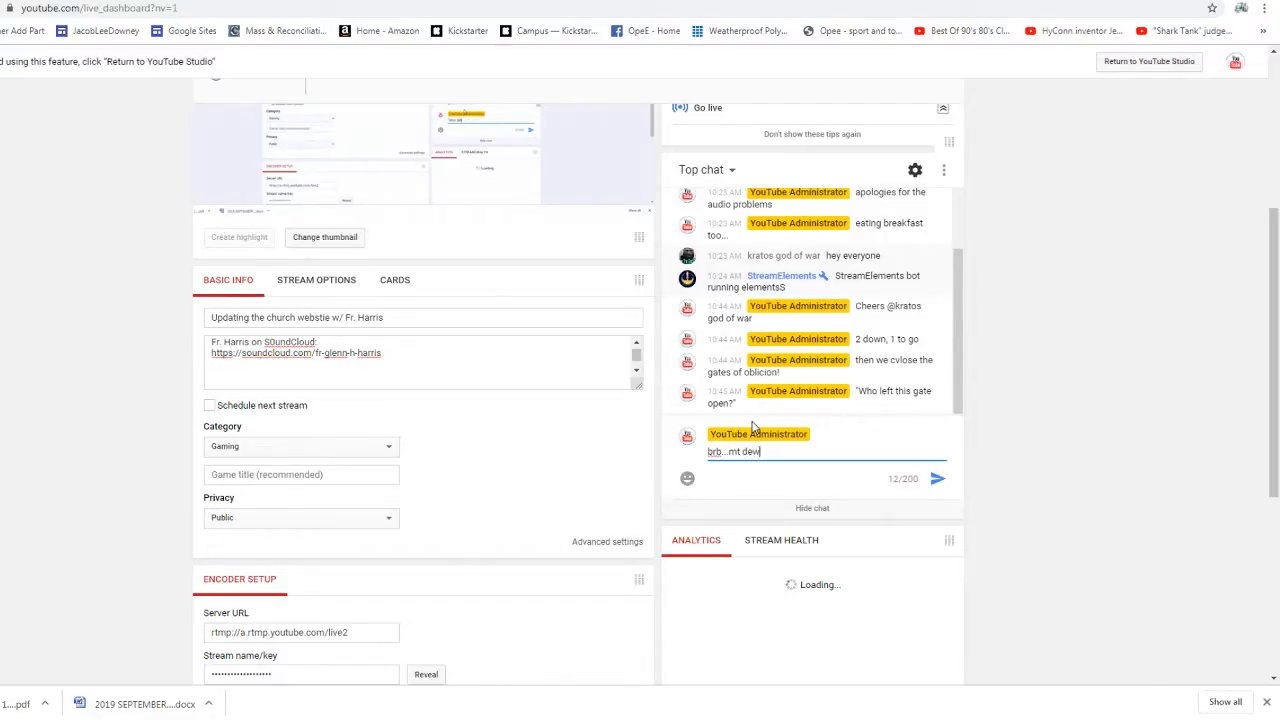
pyautogui.write('refill')
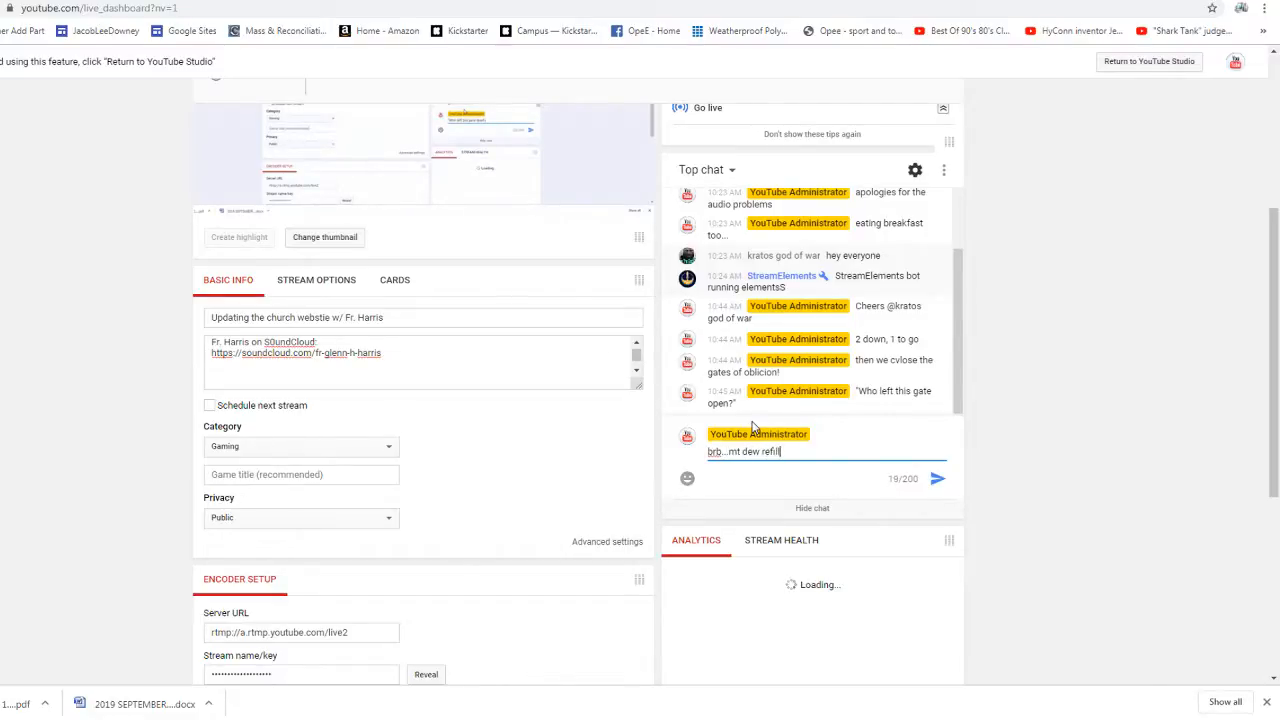
pyautogui.click(944, 478)
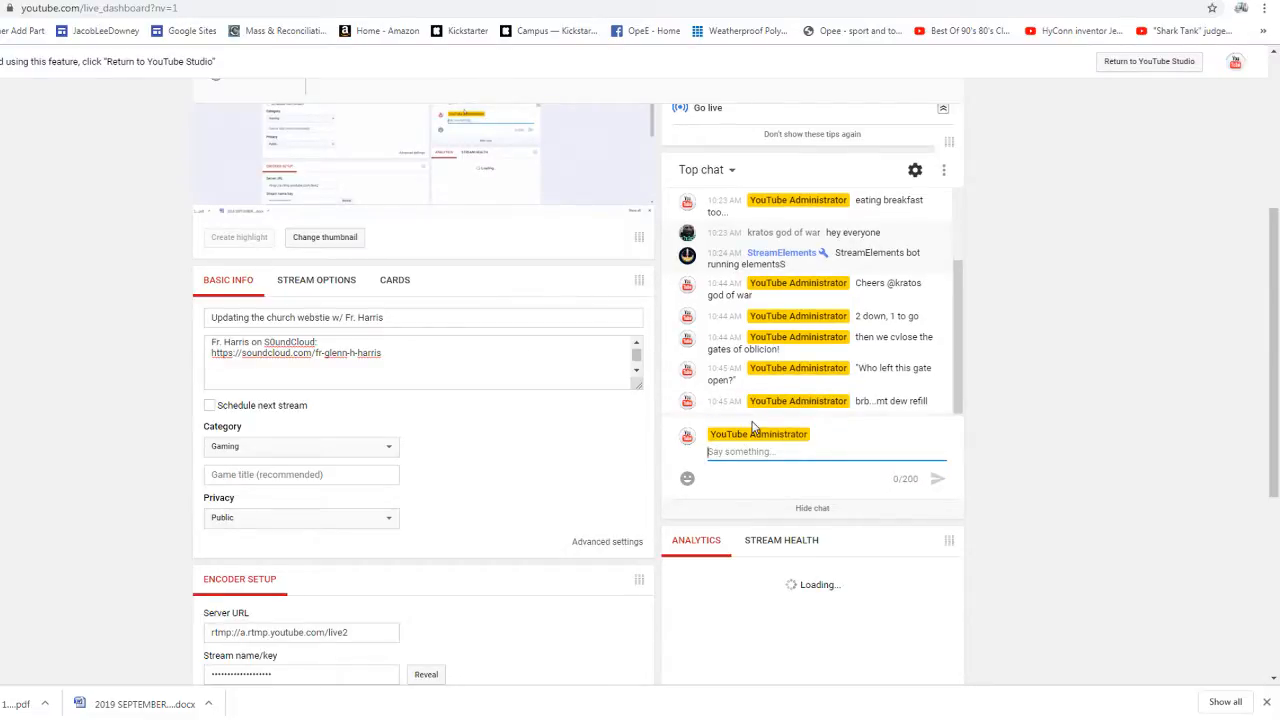
pyautogui.write('then Pra')
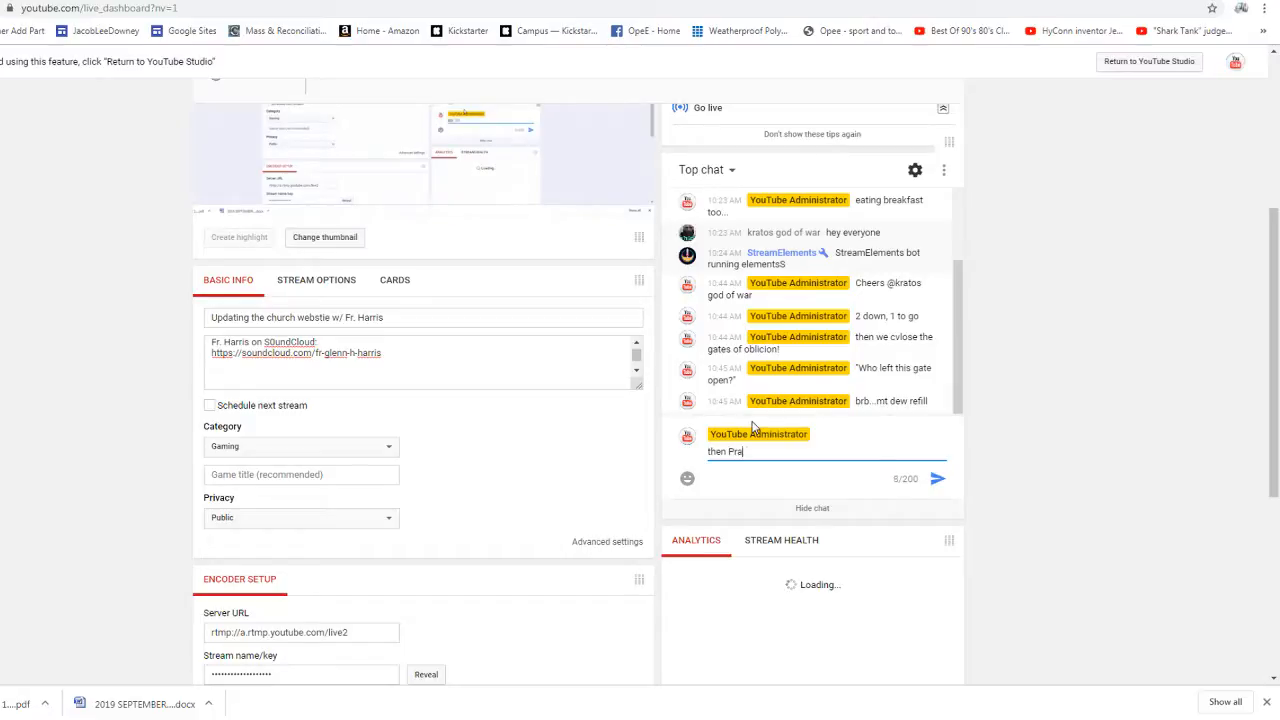
pyautogui.write('yer reques')
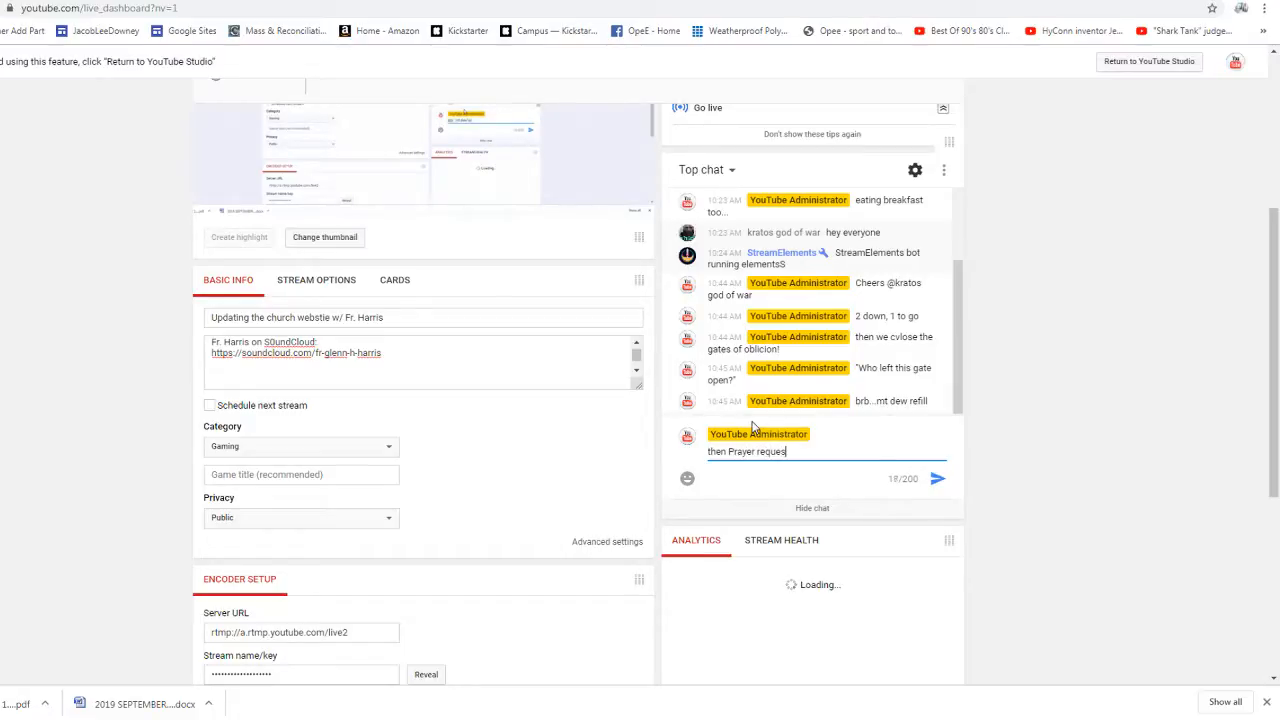
pyautogui.click(938, 480)
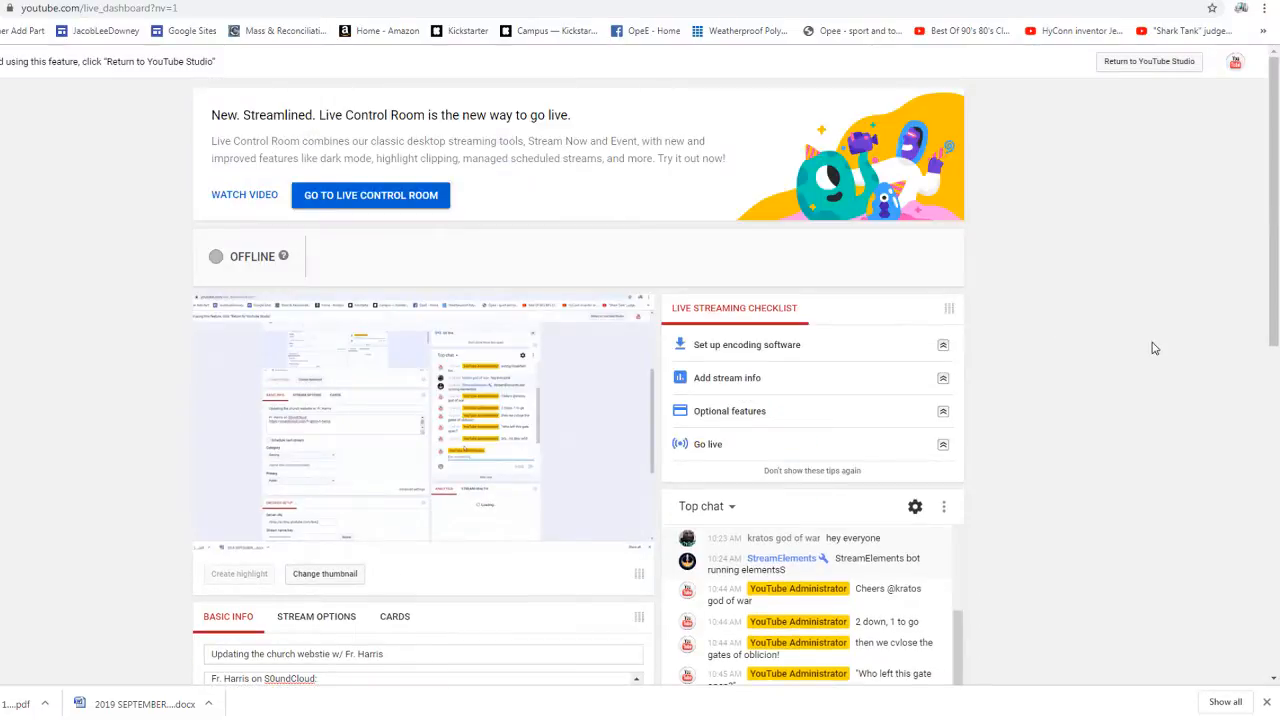
# Navigate to the Prayer requests page via the site's More menu
pyautogui.scroll(-3)
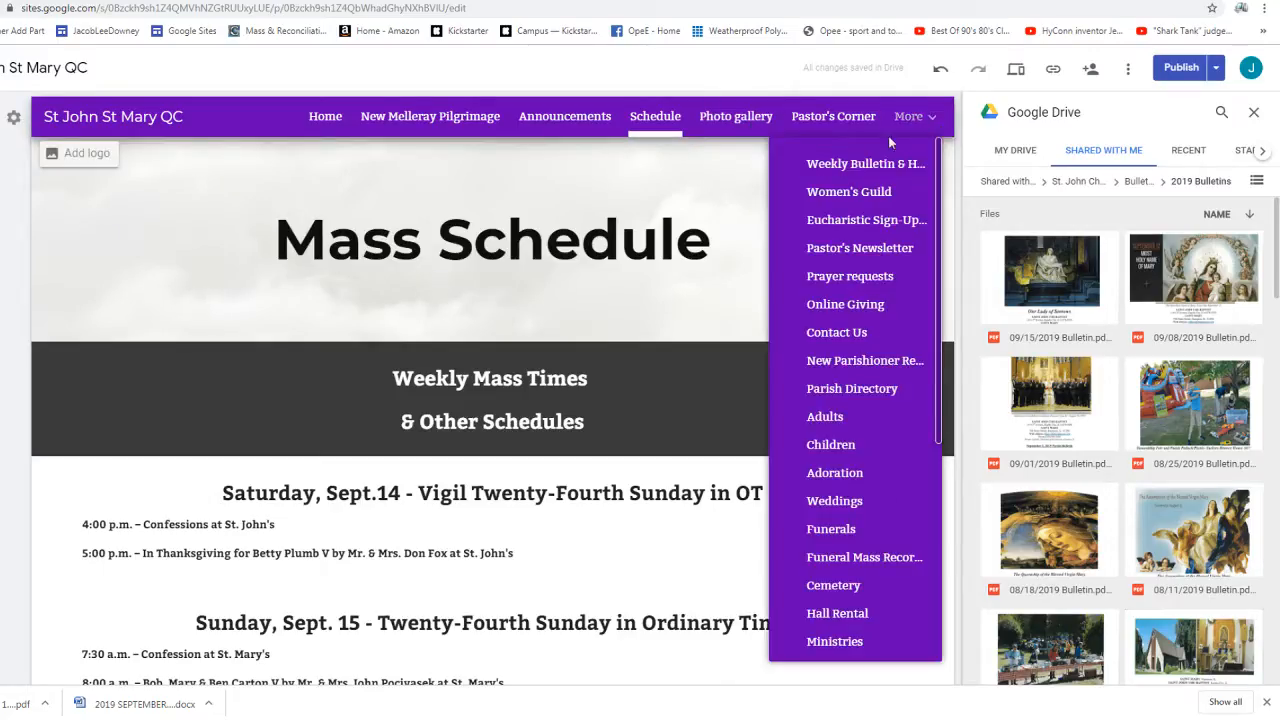
pyautogui.moveTo(840, 284)
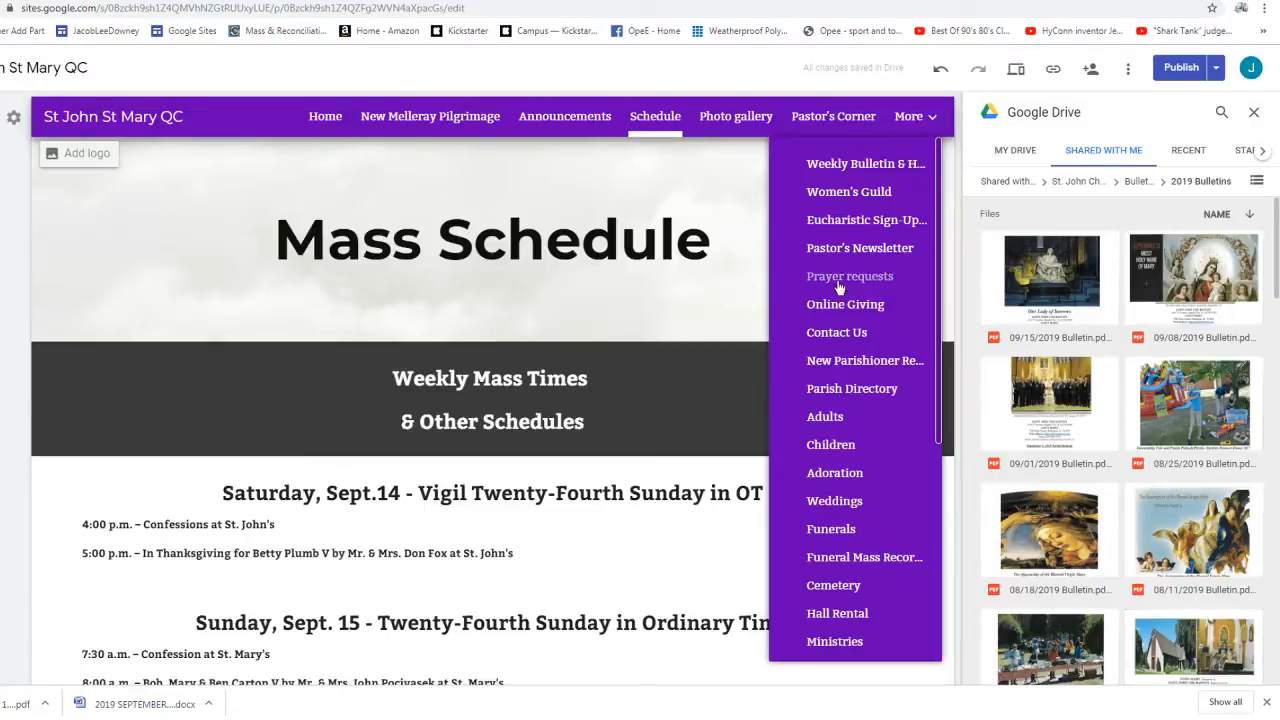
pyautogui.click(848, 276)
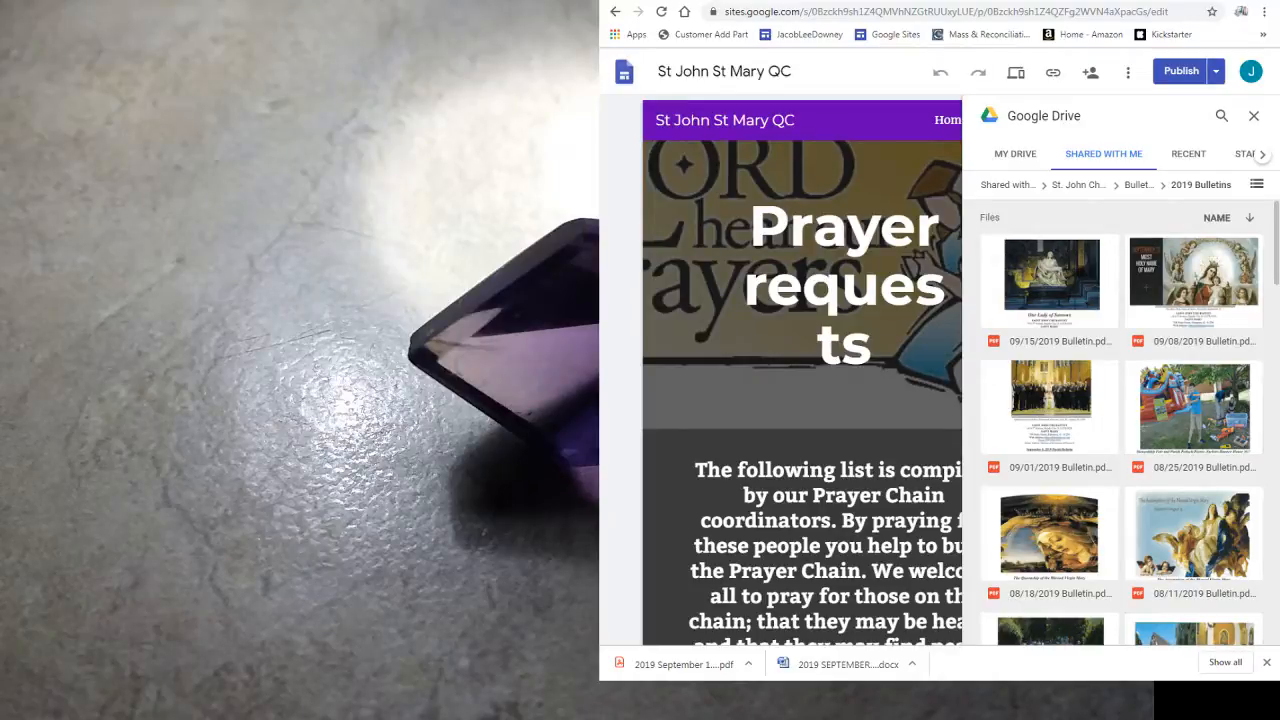
# Switch to the Word bulletin and scroll to its 'We pray for the sick' list
pyautogui.click(846, 664)
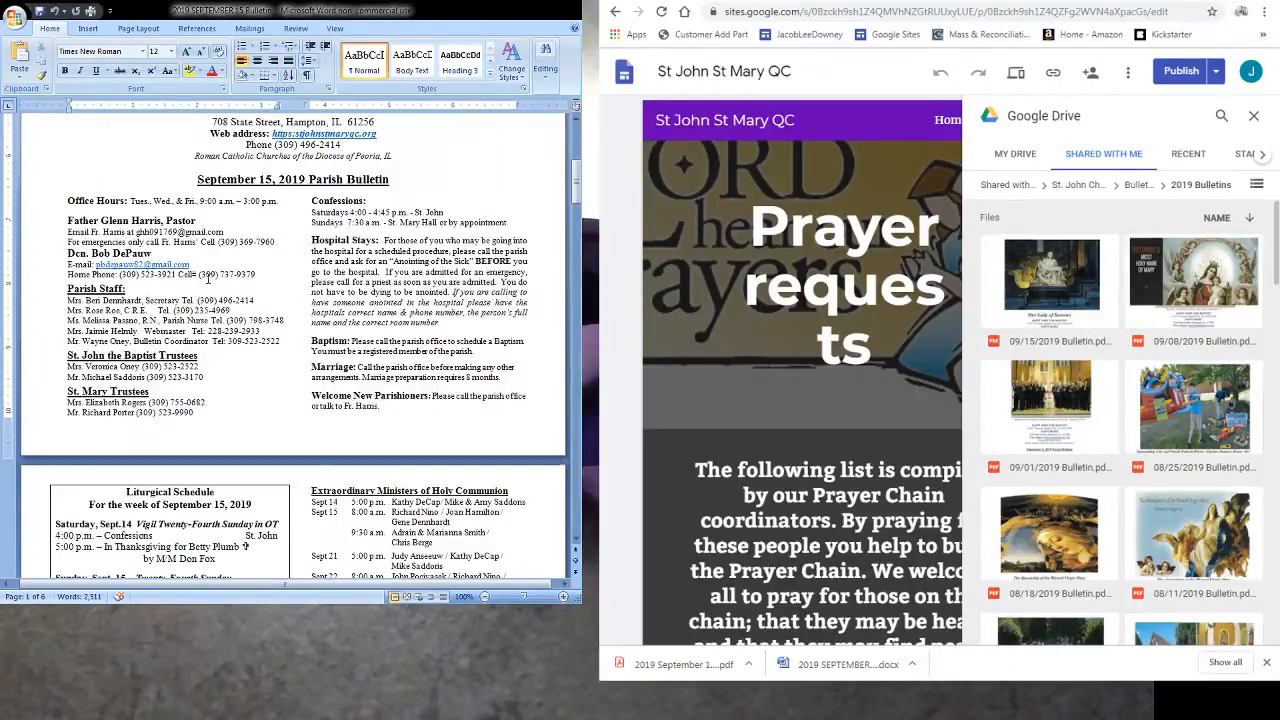
pyautogui.scroll(-3)
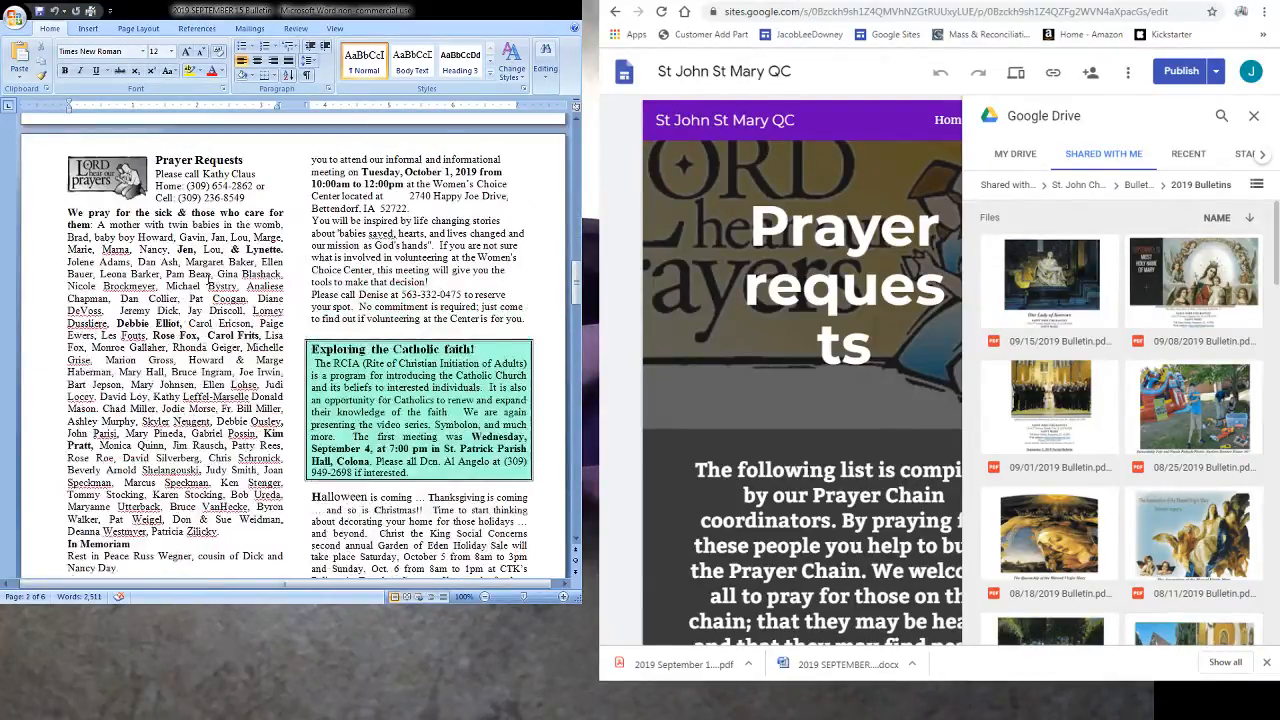
pyautogui.scroll(-3)
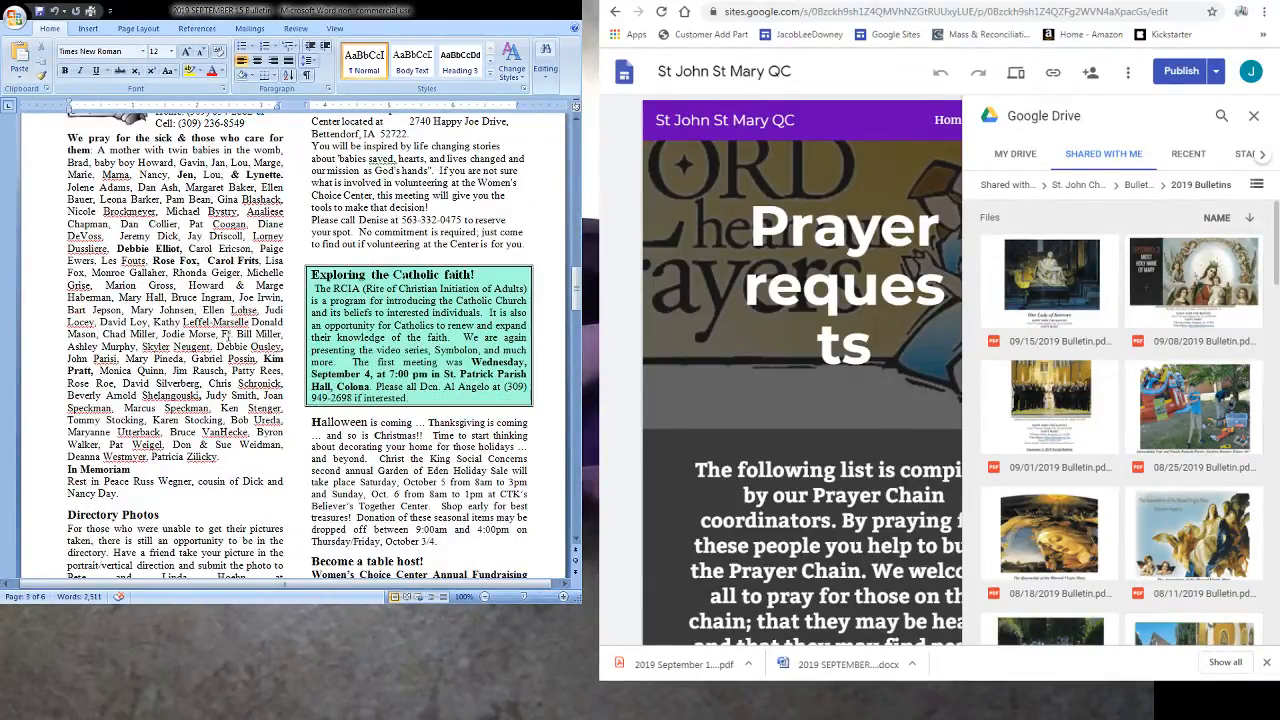
pyautogui.scroll(-3)
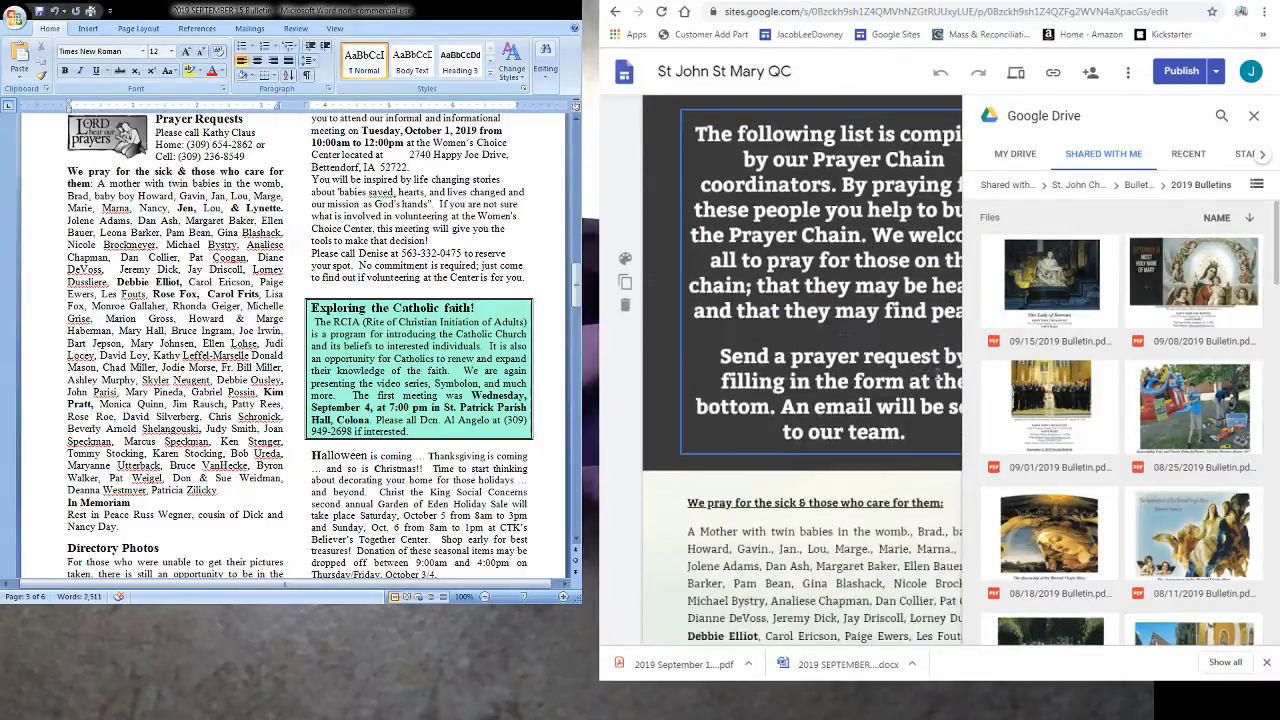
pyautogui.scroll(-3)
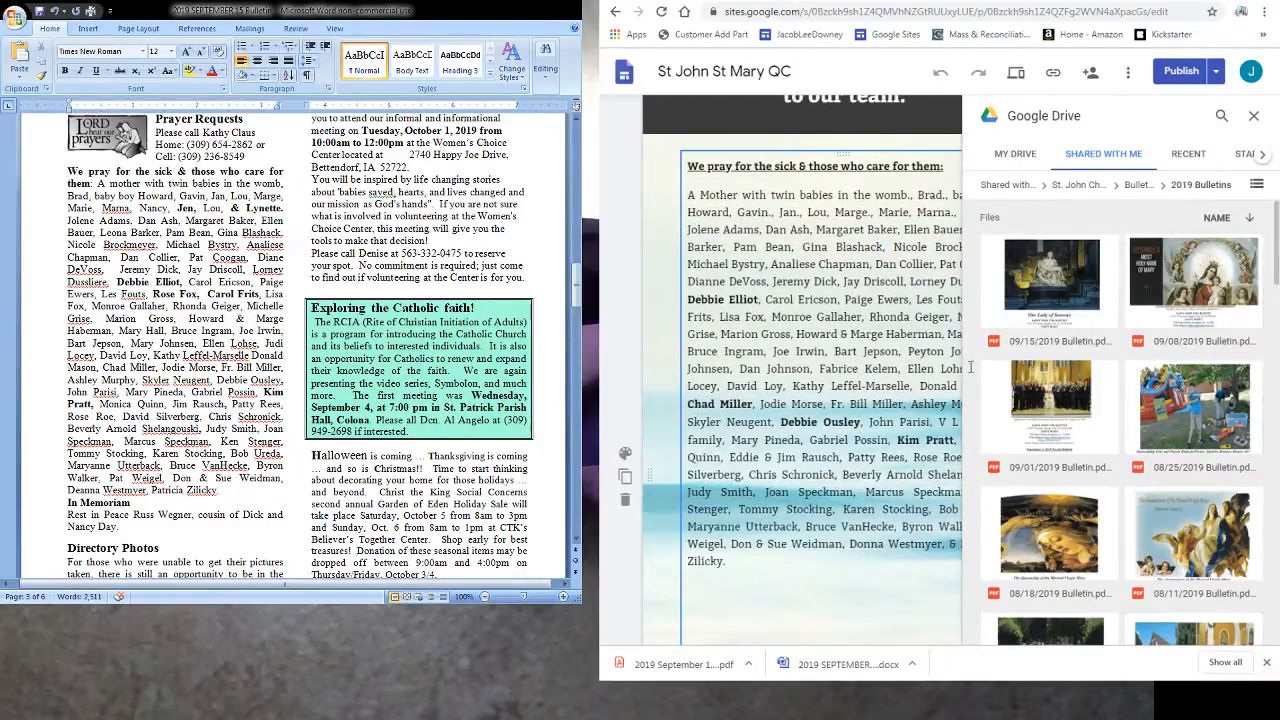
pyautogui.click(1256, 114)
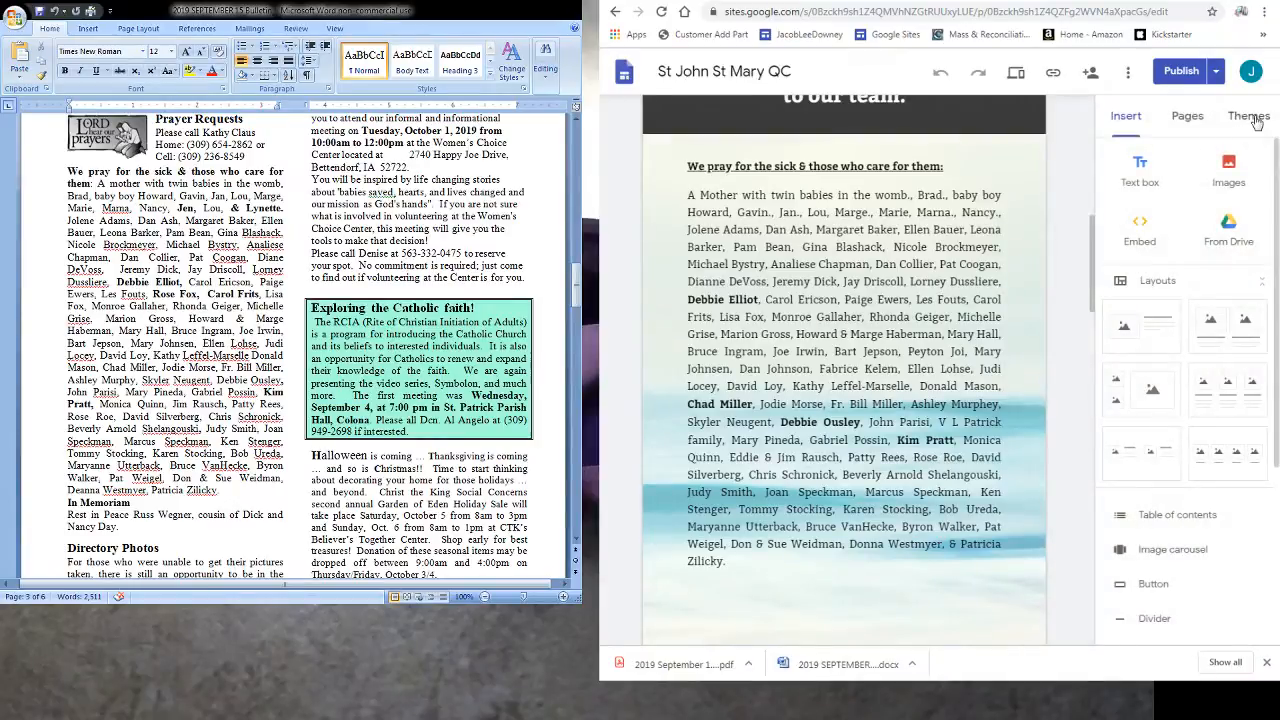
pyautogui.moveTo(1092, 272)
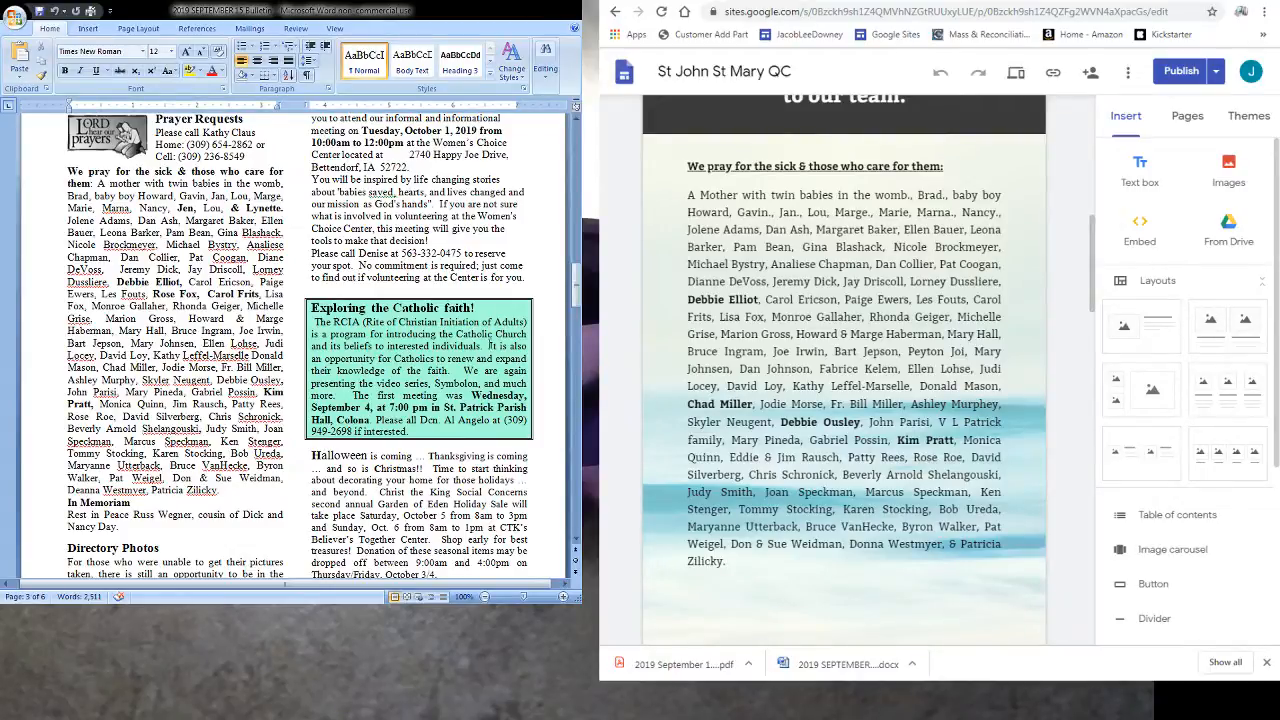
pyautogui.moveTo(1052, 220)
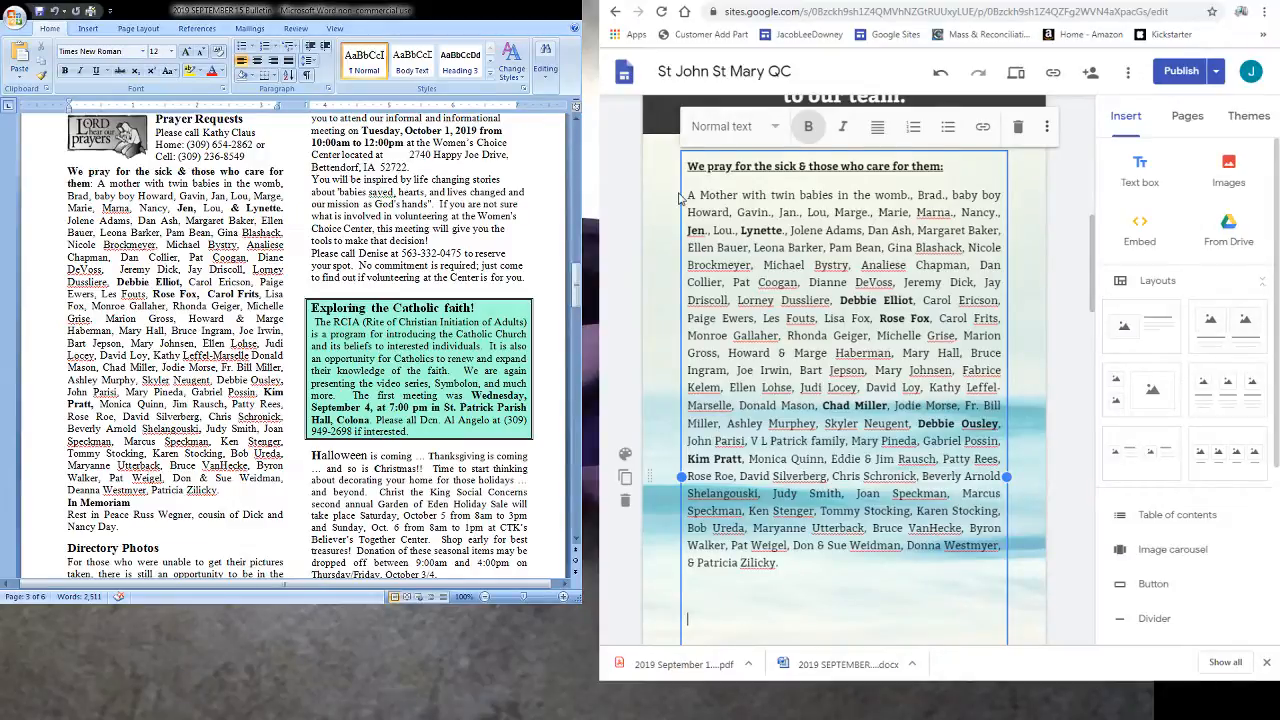
# Start the 'In Memoriam:' heading below the sick list, correcting mistyped words
pyautogui.scroll(-3)
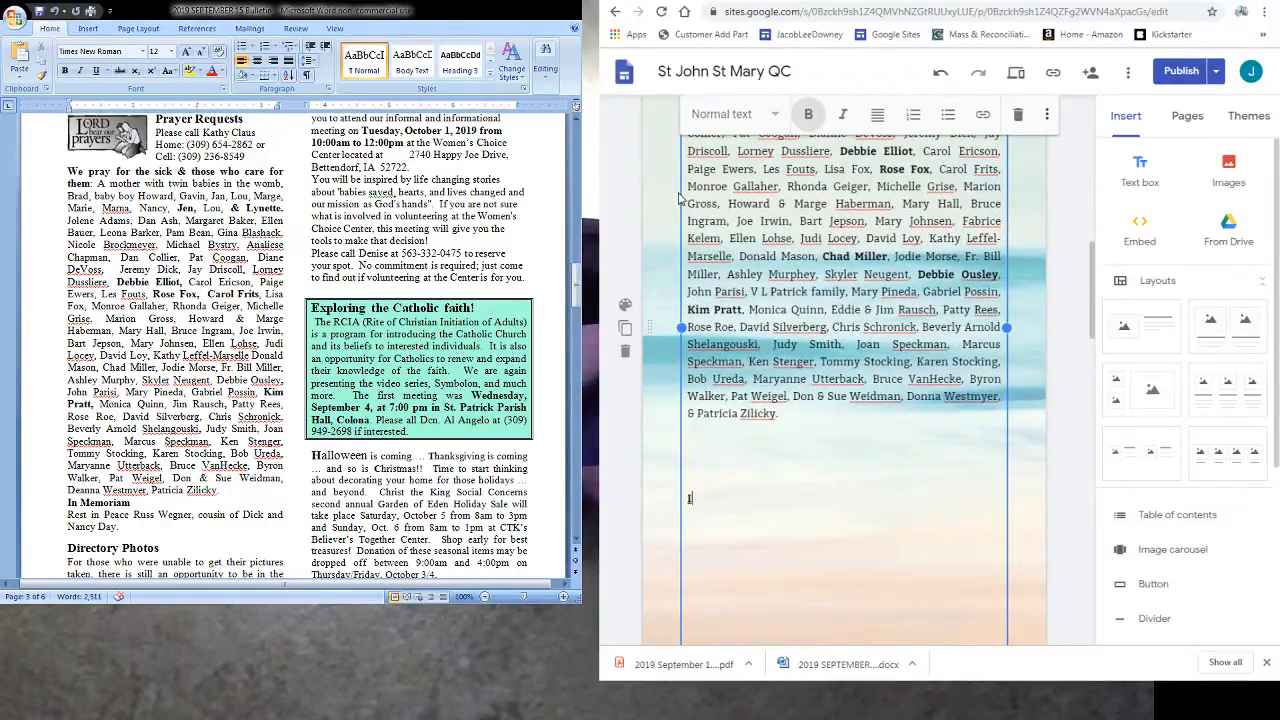
pyautogui.write('In Me')
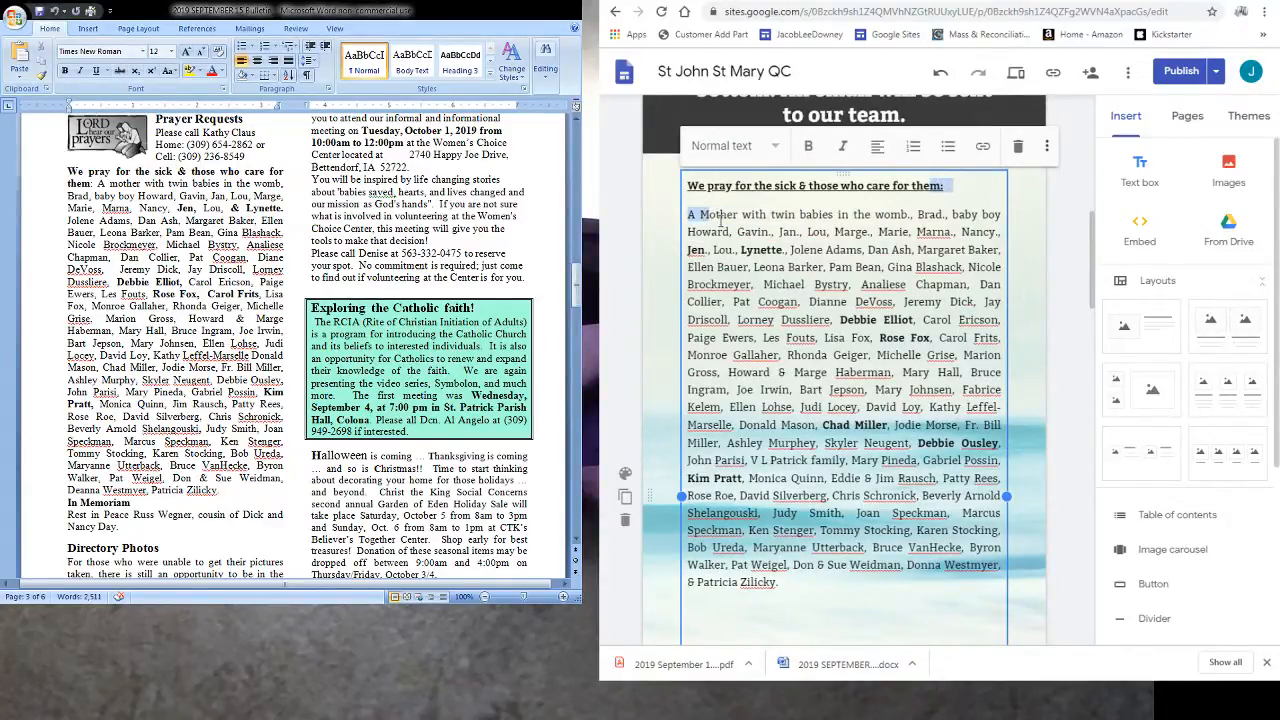
pyautogui.scroll(-3)
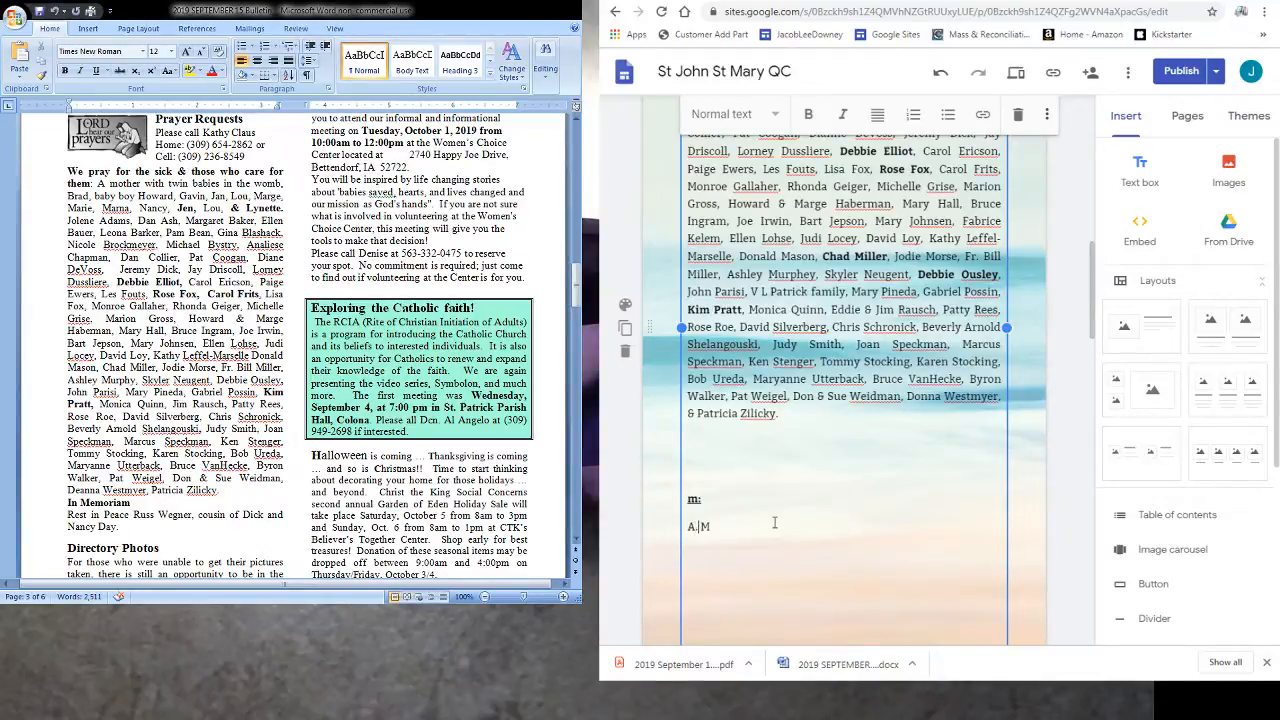
pyautogui.press('Backspace')
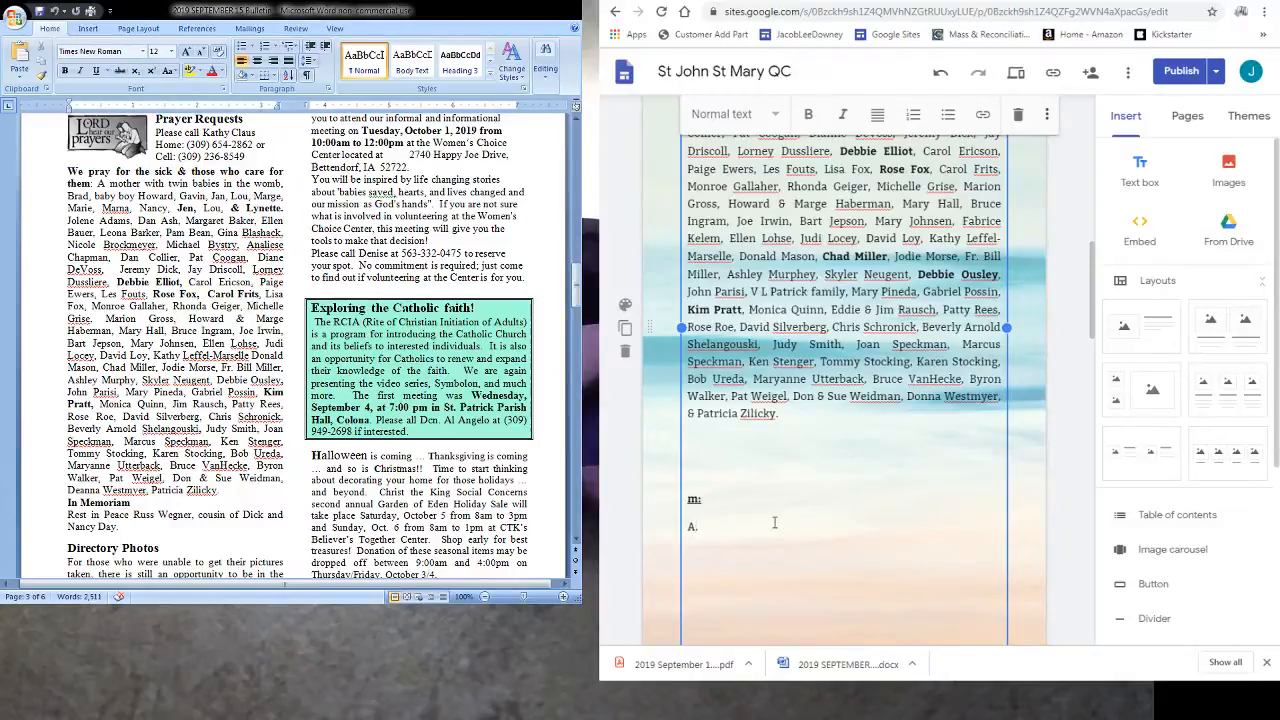
pyautogui.write('Rest')
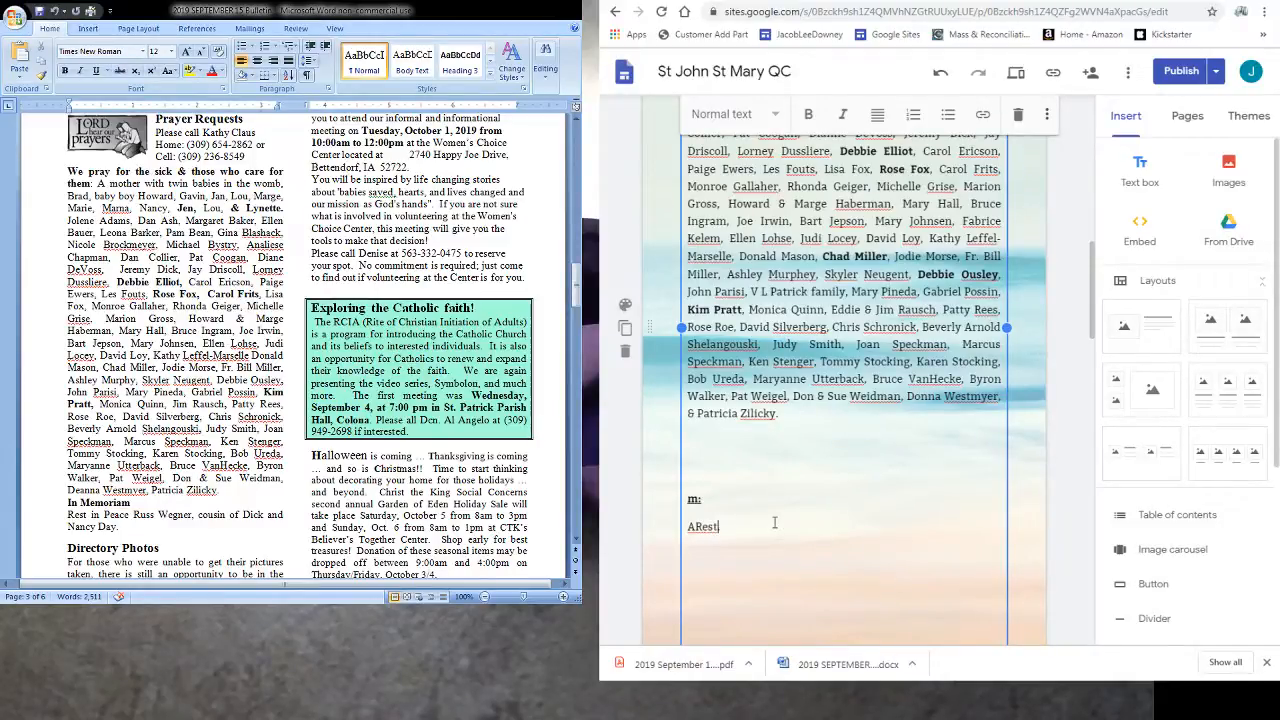
pyautogui.press('BackSpace')
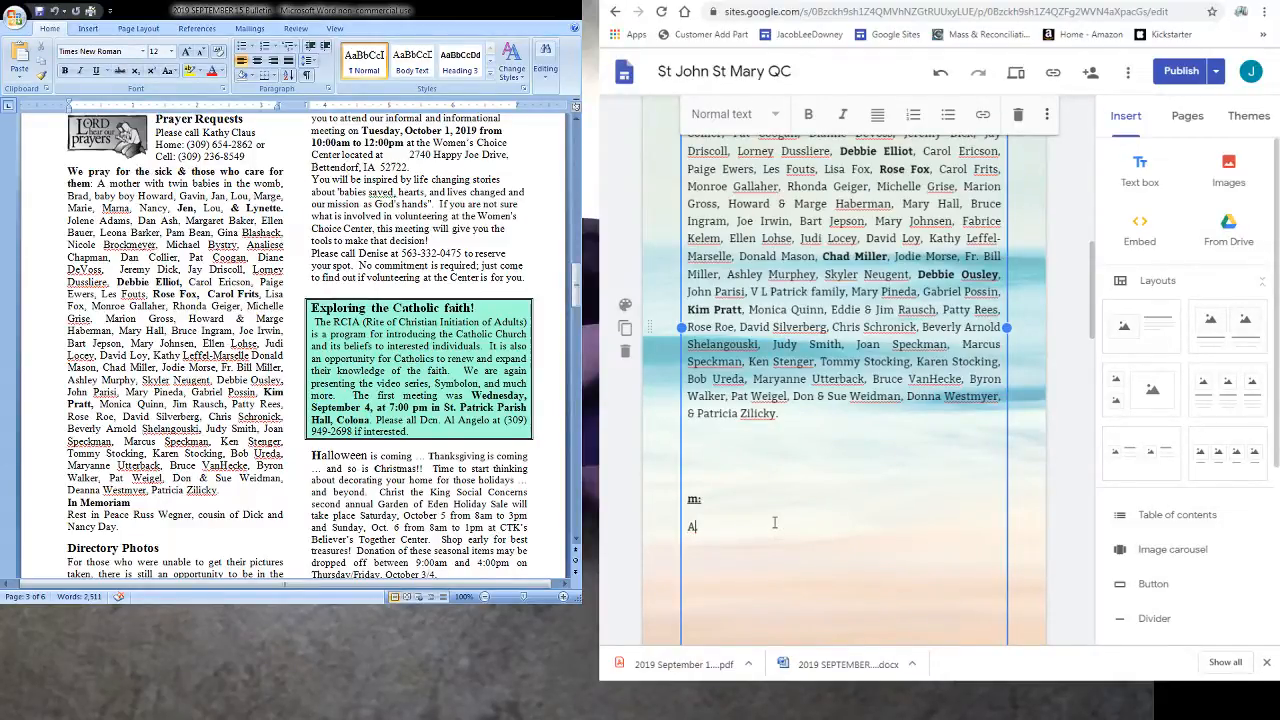
pyautogui.write('We pray for the repose of t.')
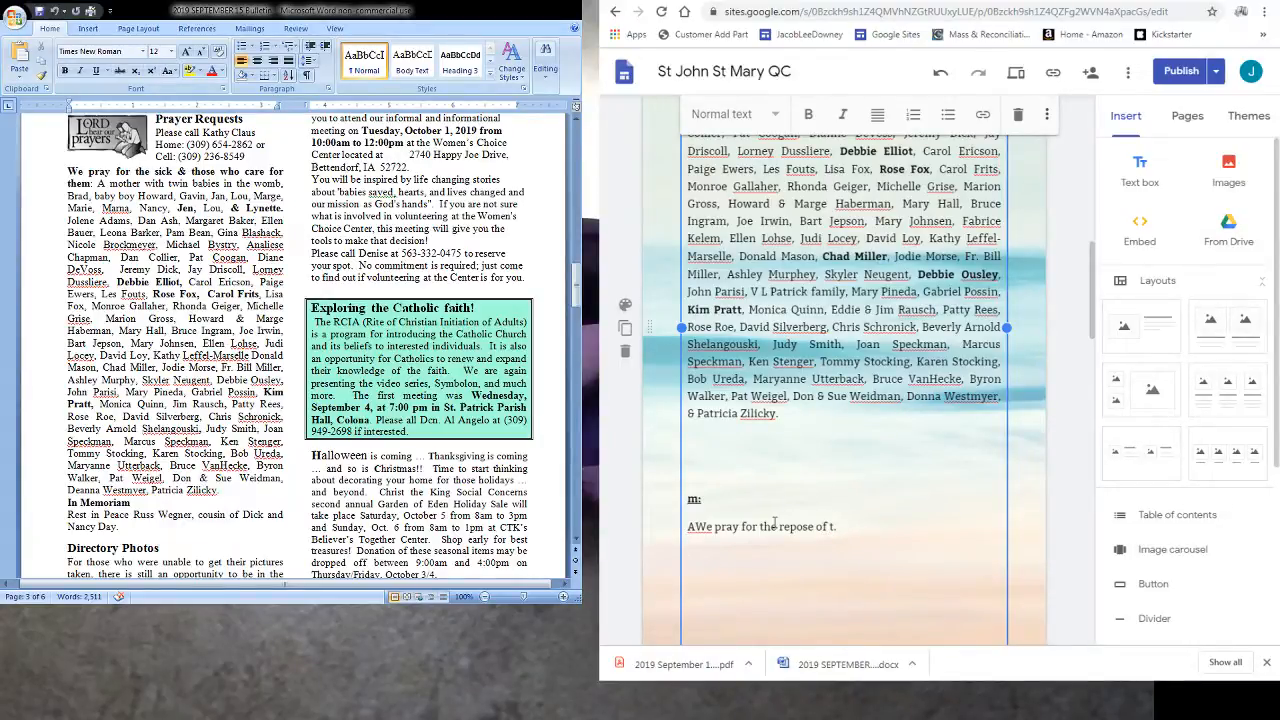
pyautogui.write('the soul of')
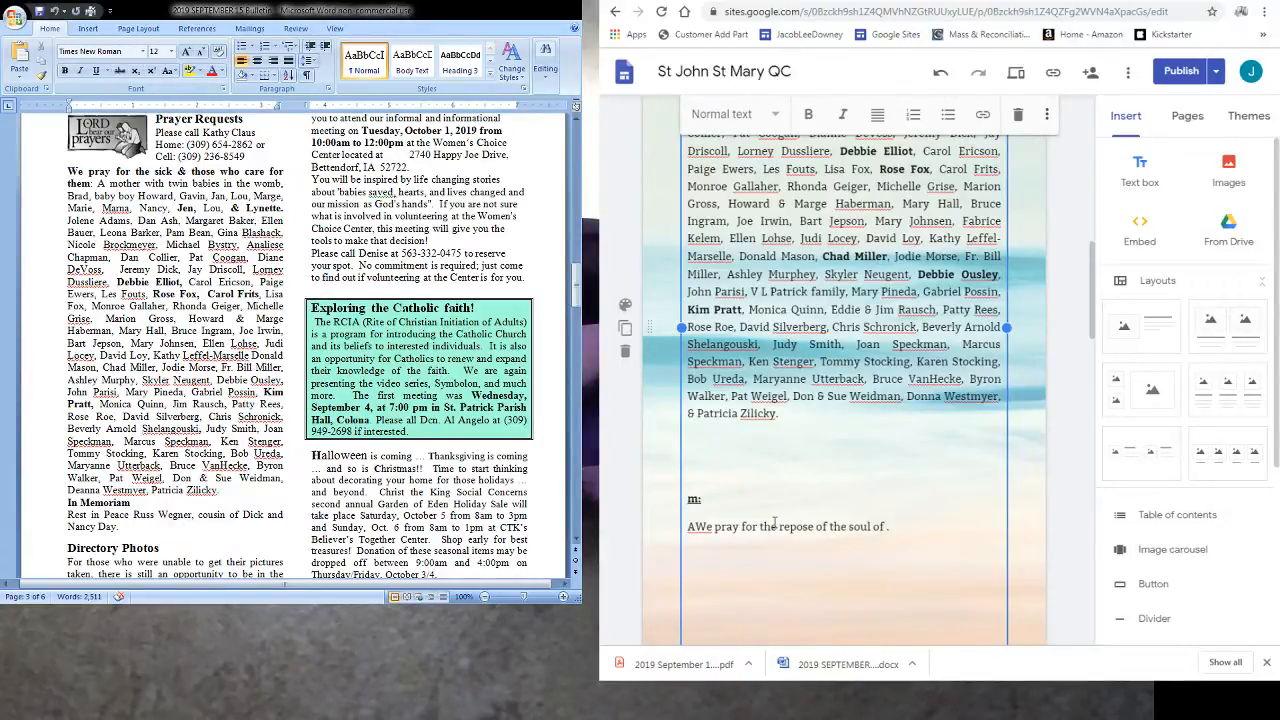
pyautogui.write('R')
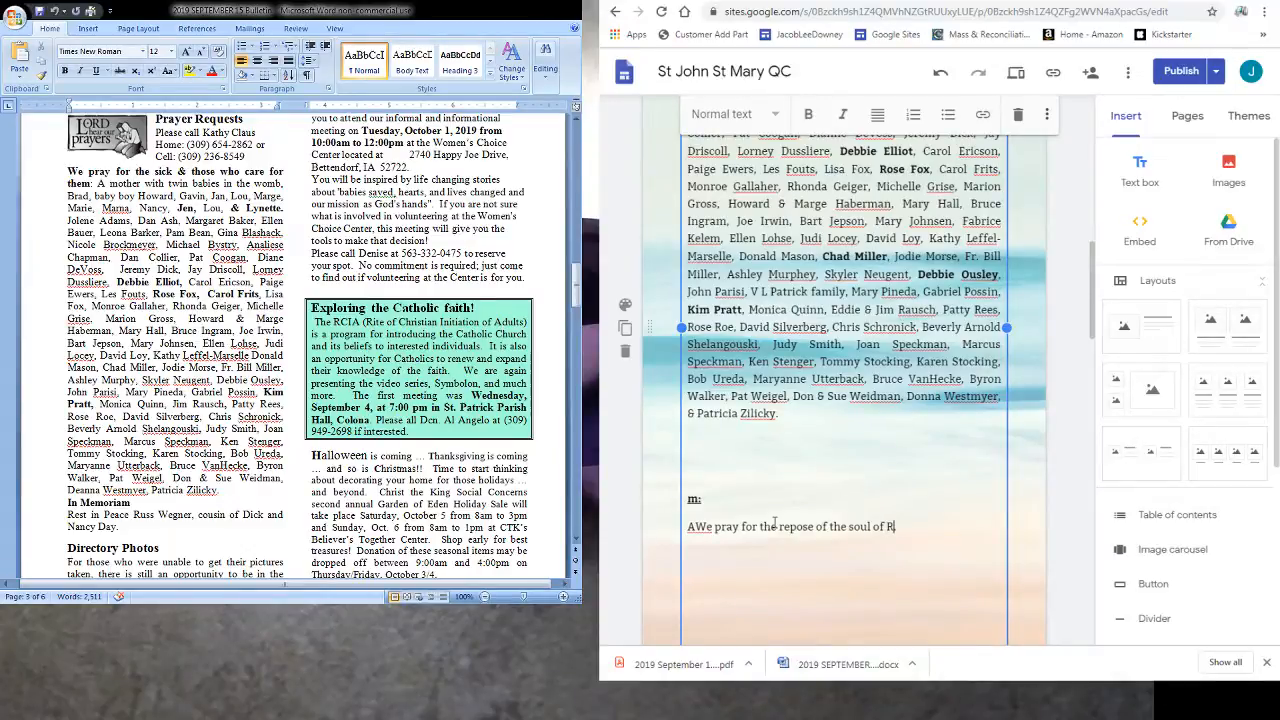
pyautogui.write('uss Wegner.')
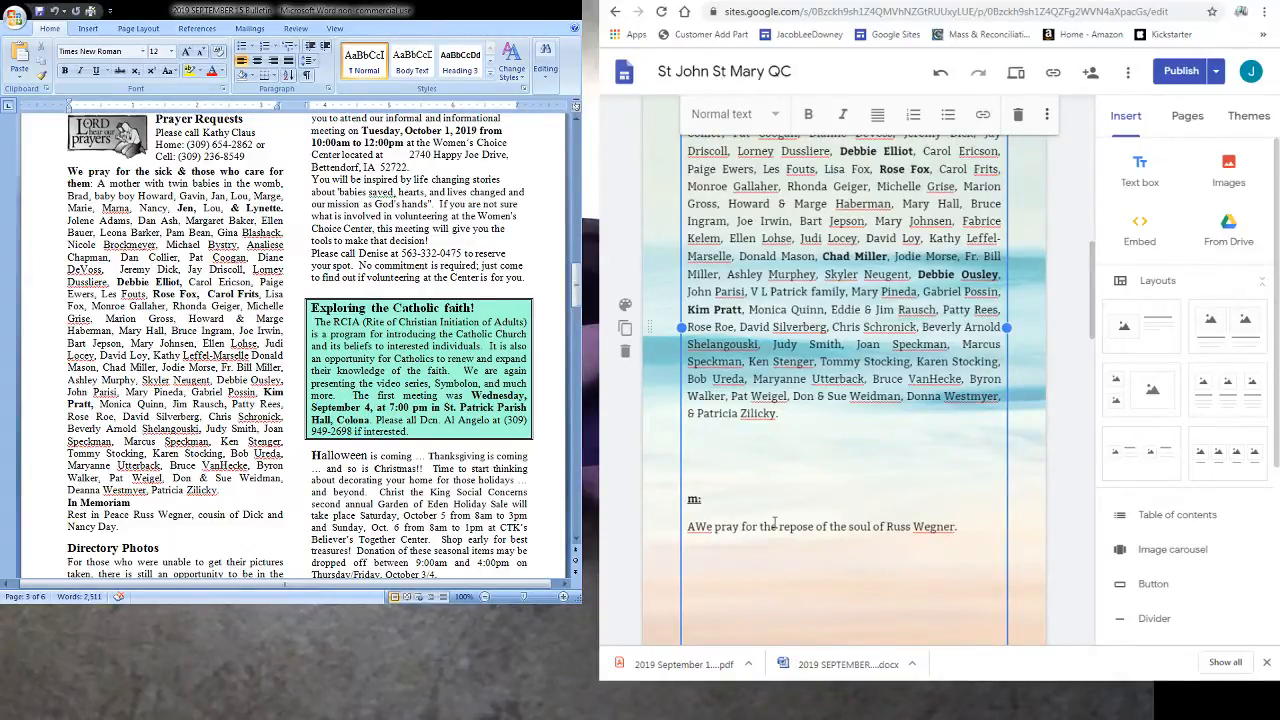
pyautogui.write(',')
pyautogui.write('In')
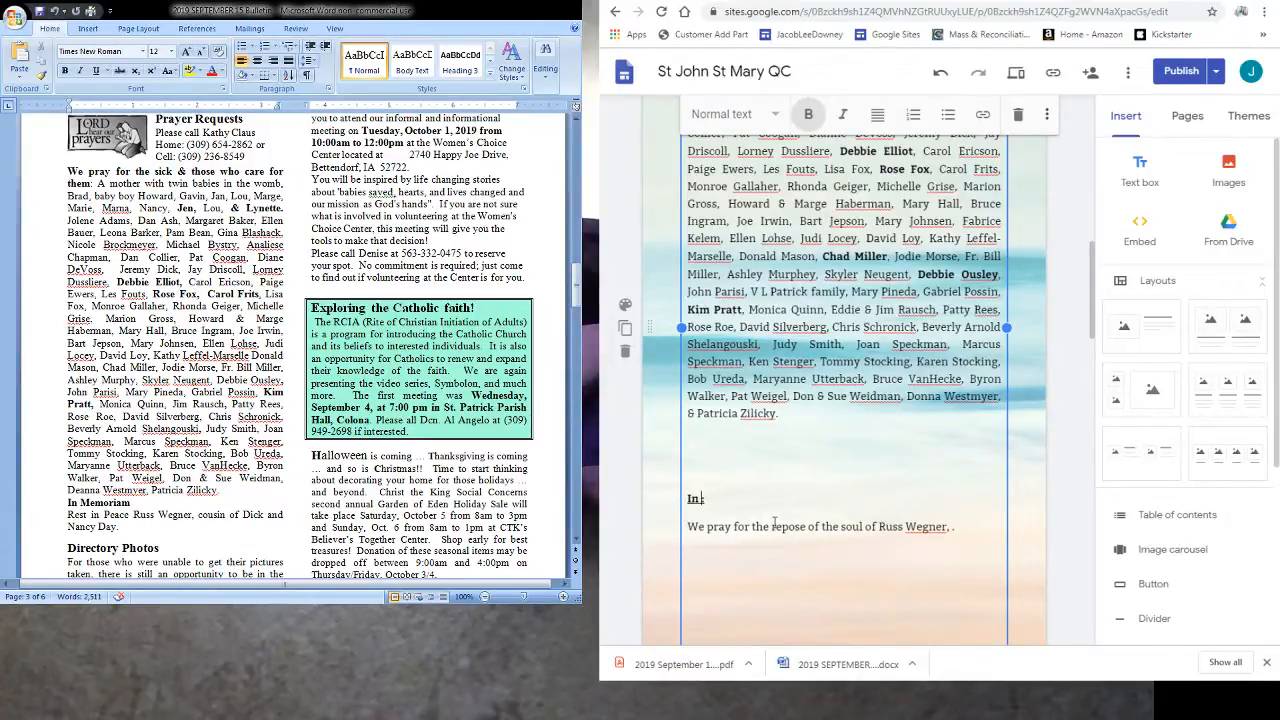
pyautogui.write('Memoriam:')
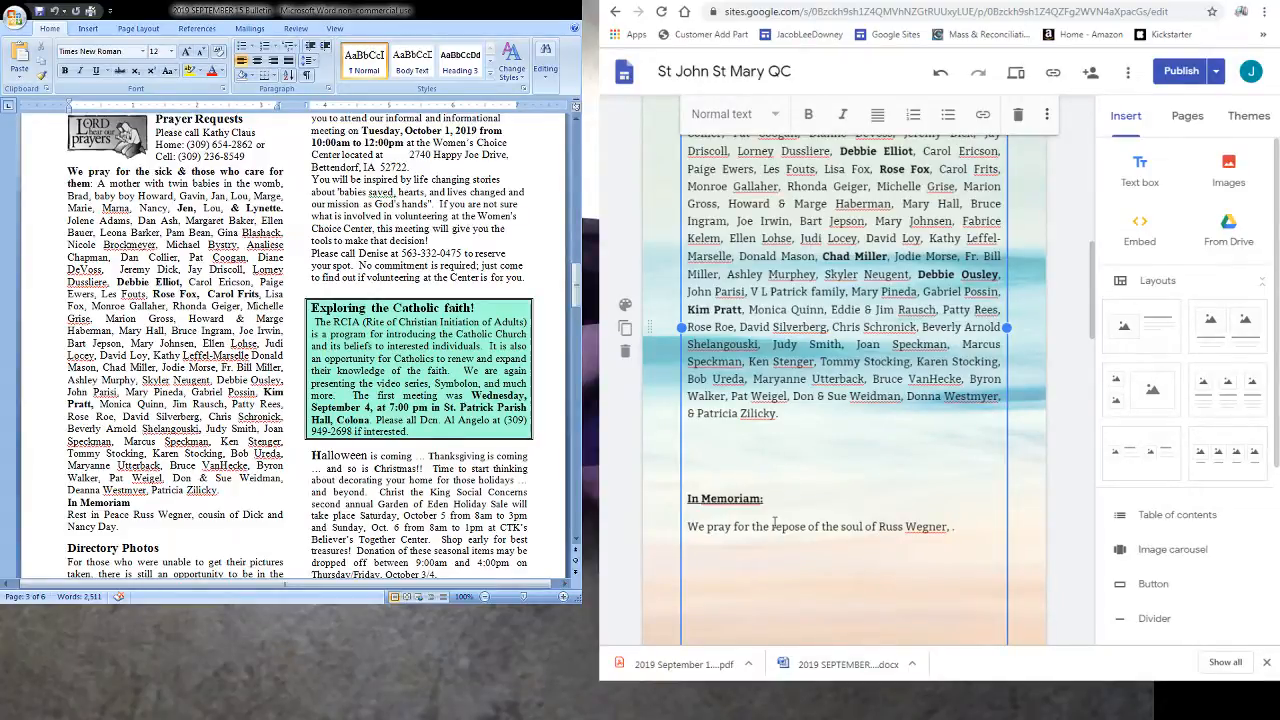
pyautogui.write('cousin of')
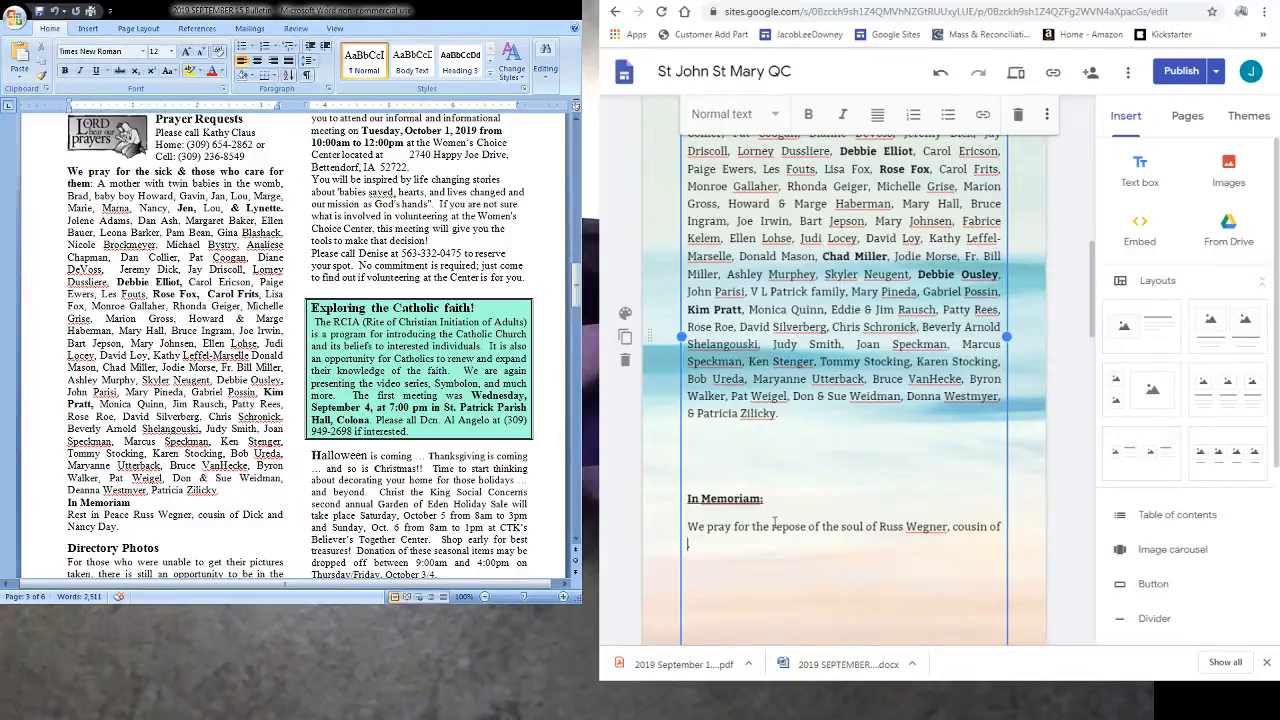
pyautogui.write('Dick & Nancy Day')
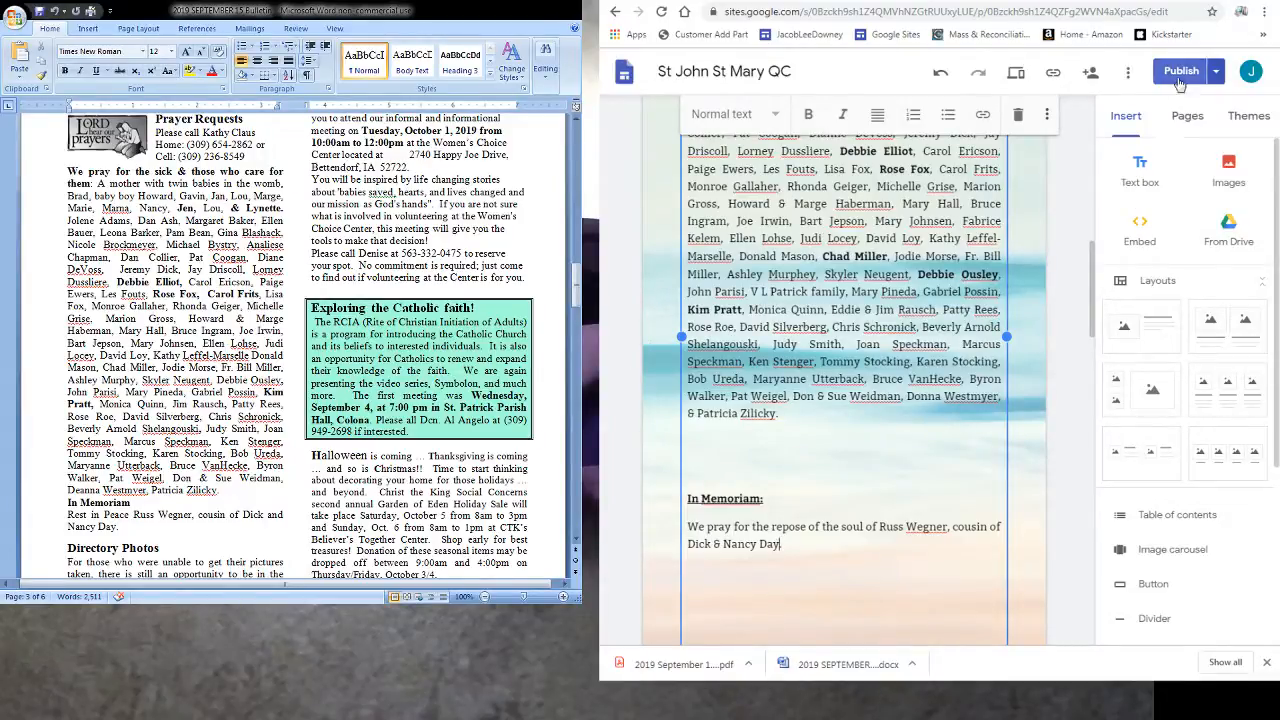
# Publish the St John St Mary QC site and dismiss the success notice
pyautogui.click(1180, 72)
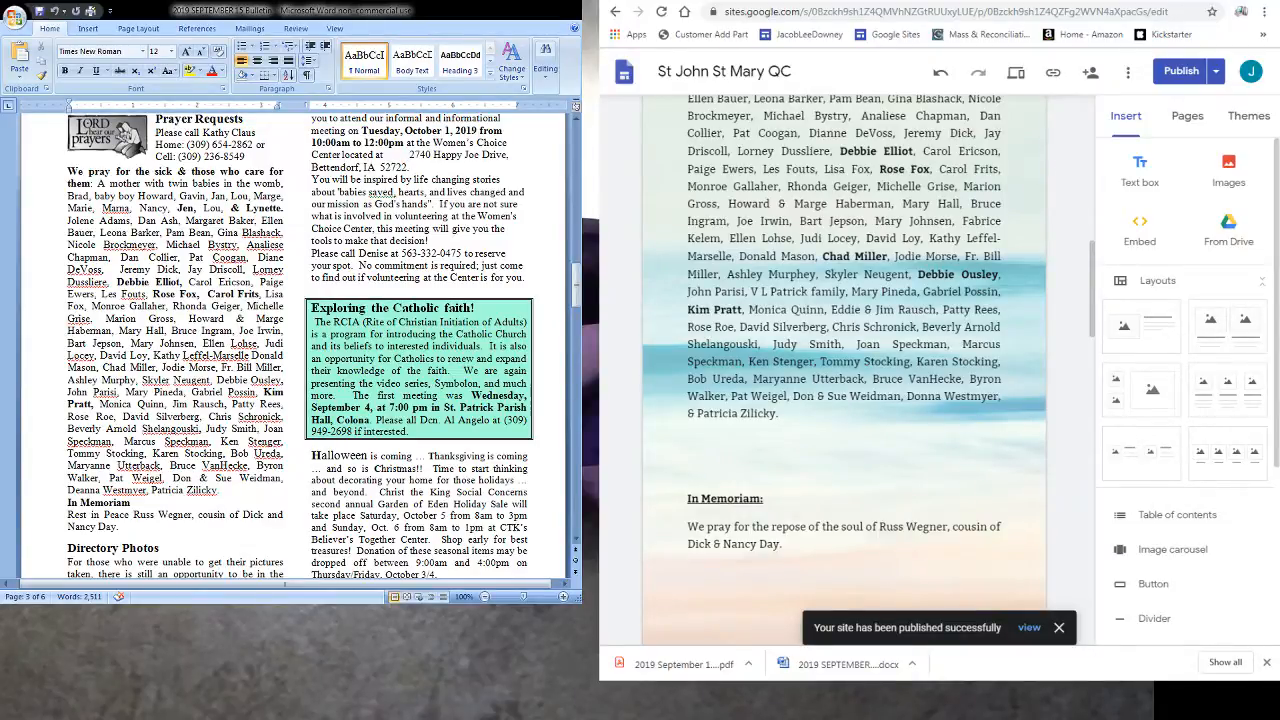
pyautogui.click(1058, 626)
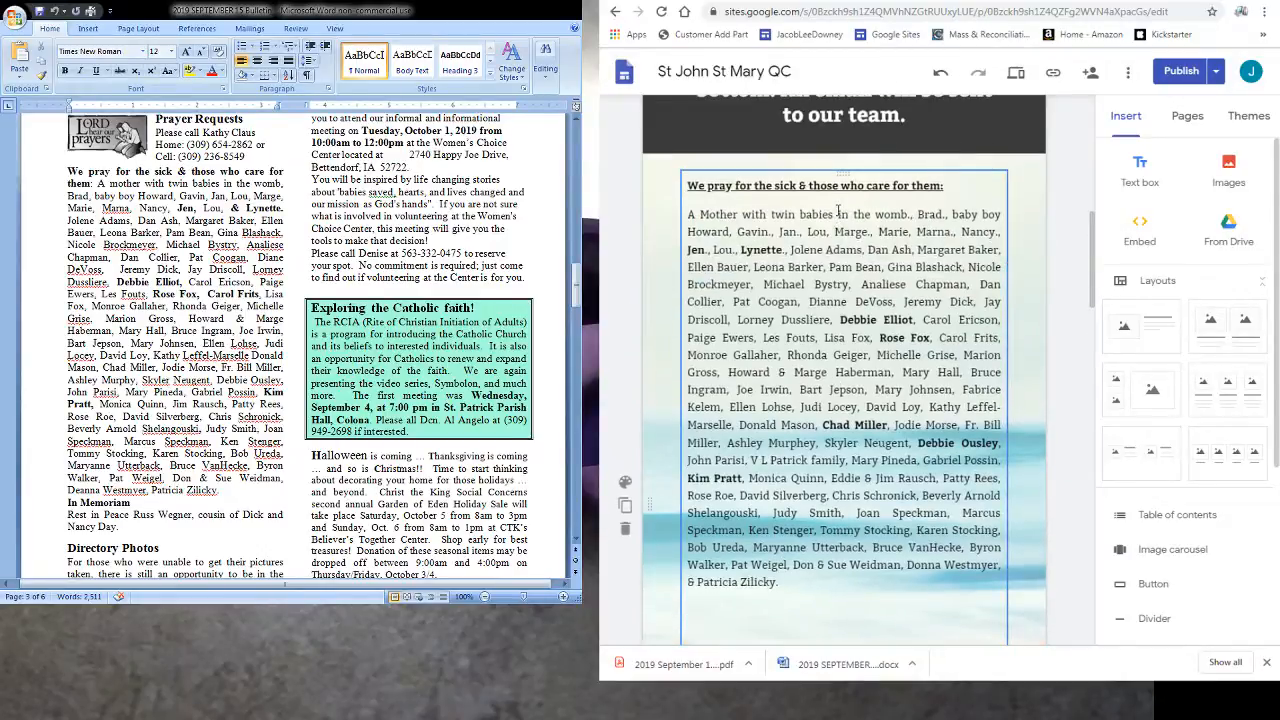
# Toggle bold on a selected name in the sick list and publish again
pyautogui.doubleClick(952, 336)
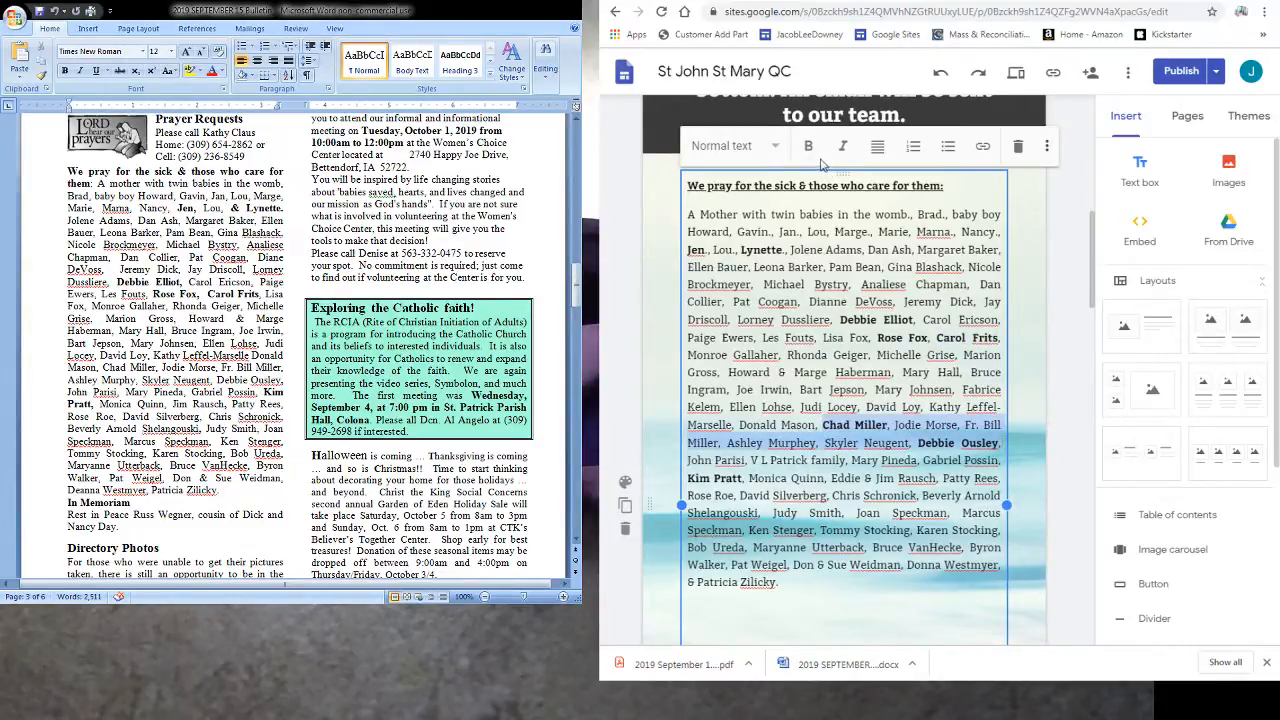
pyautogui.click(808, 146)
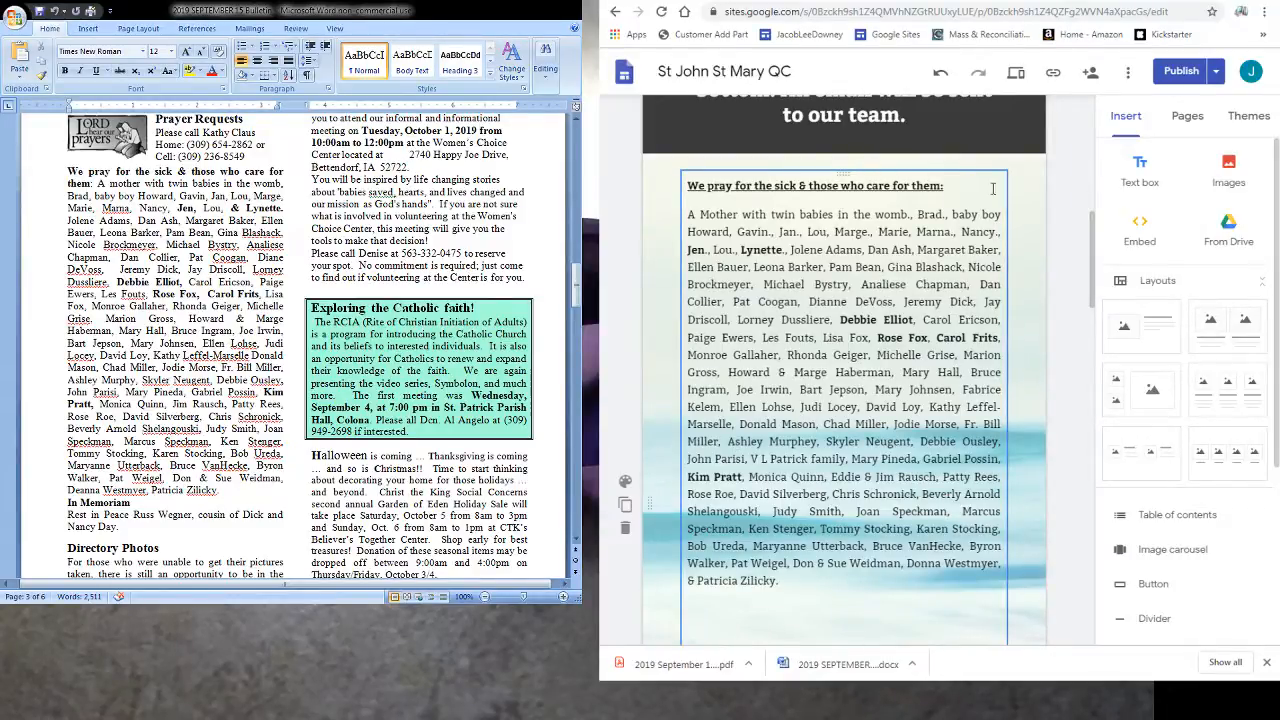
pyautogui.click(1176, 70)
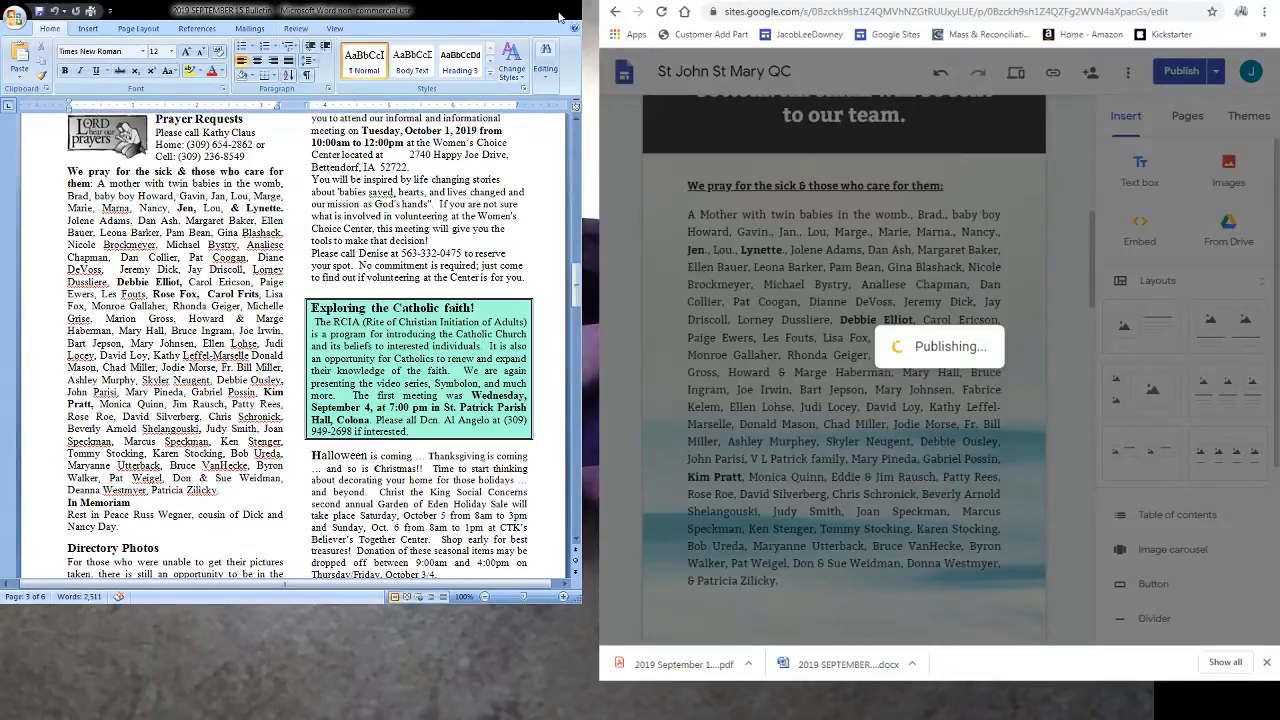
pyautogui.click(1168, 72)
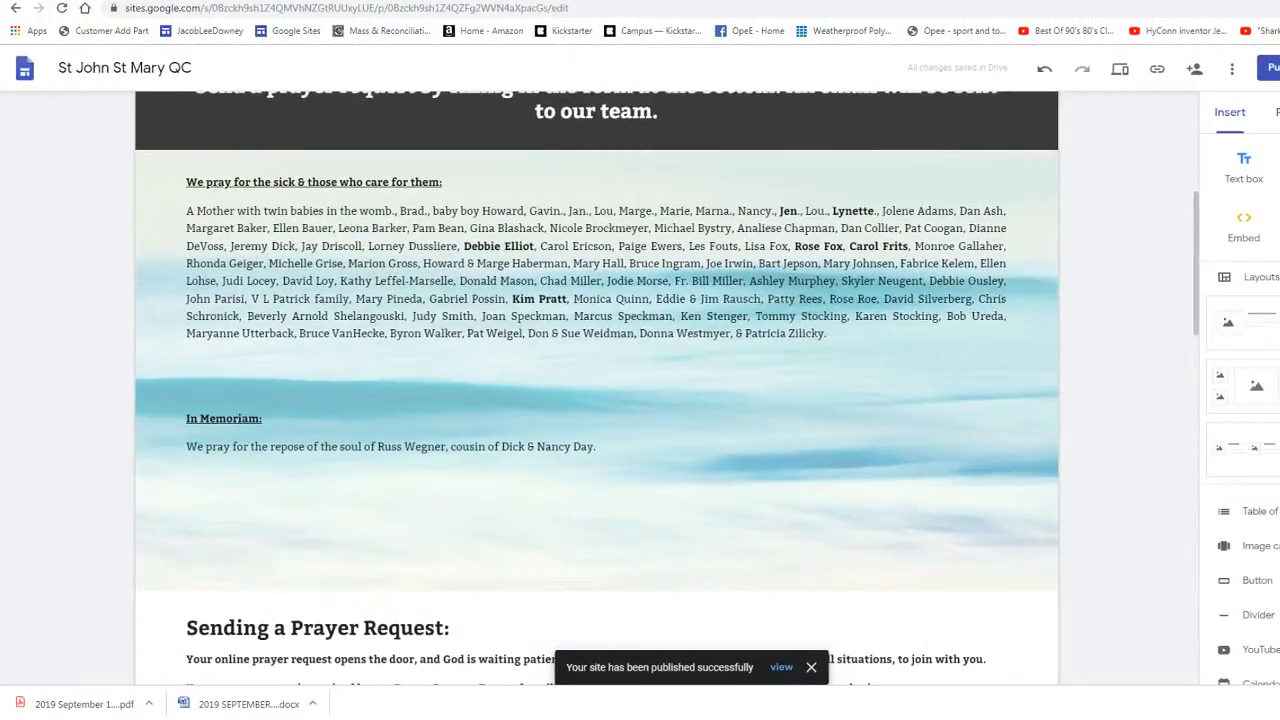
# Dismiss the 'site published' snackbar
pyautogui.click(812, 668)
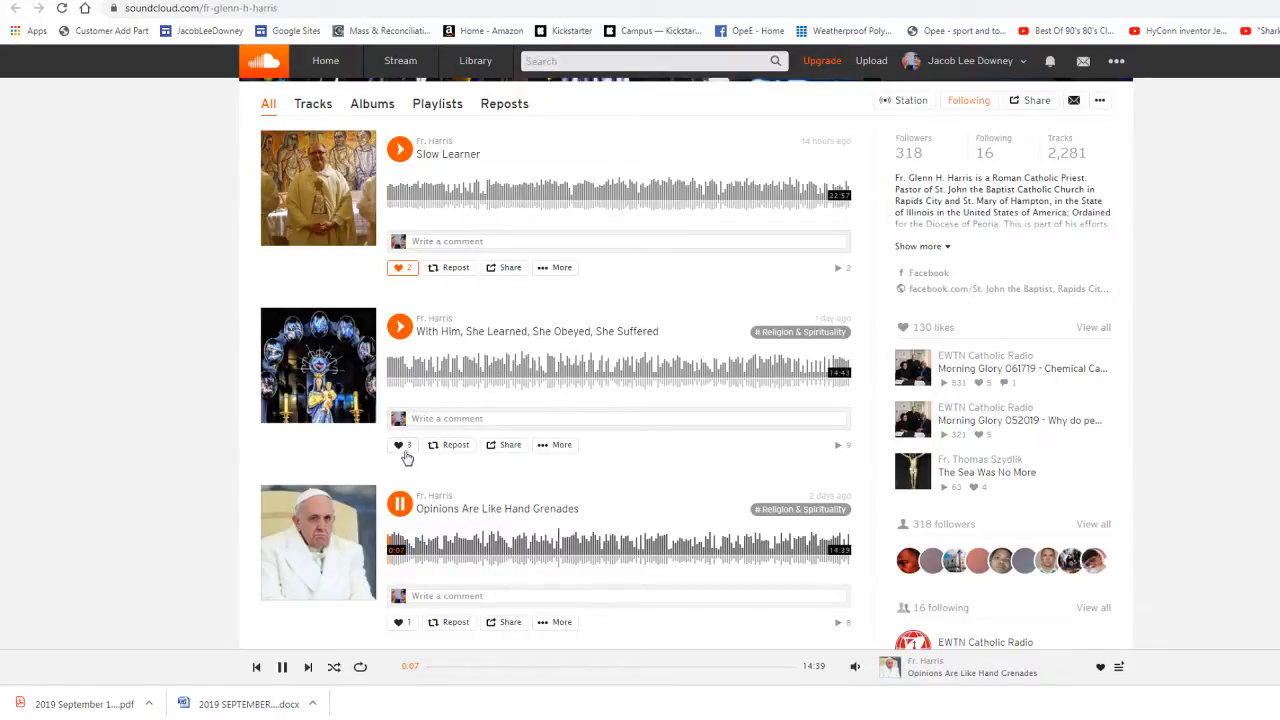
# Like the Opinions Are Like Hand Grenades track and scroll through Fr. Harris's other homilies
pyautogui.click(396, 444)
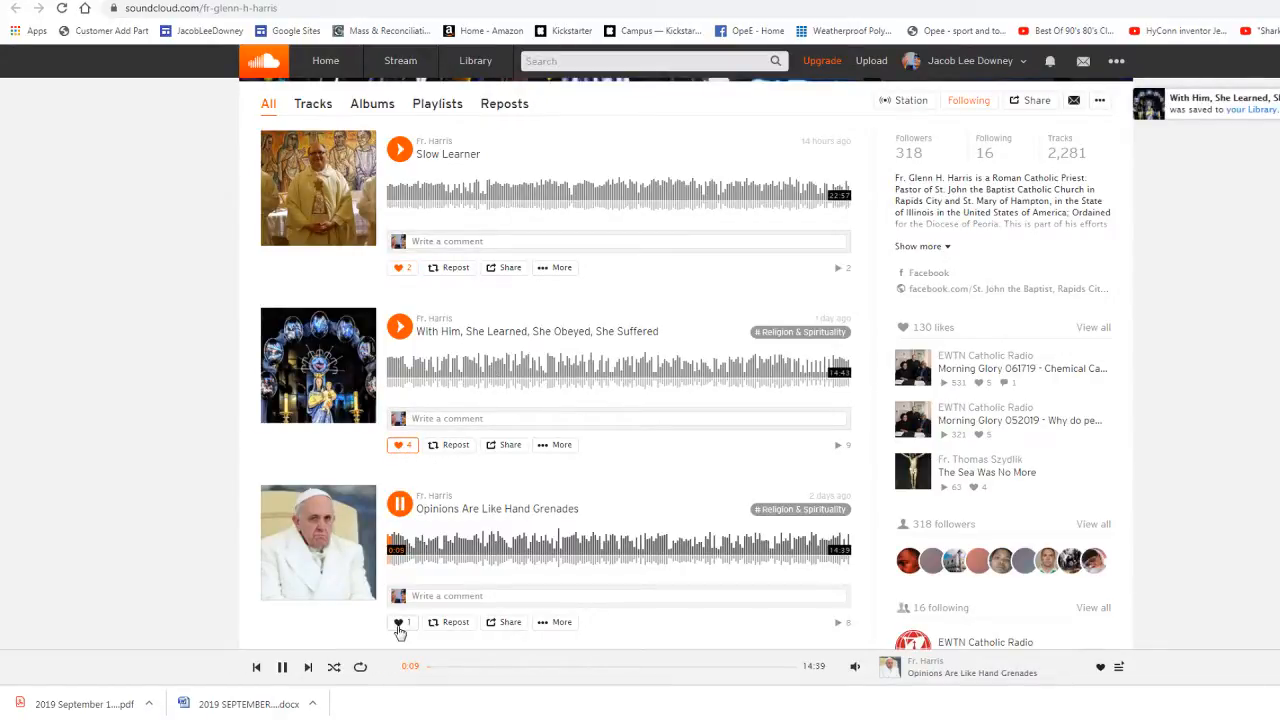
pyautogui.scroll(-3)
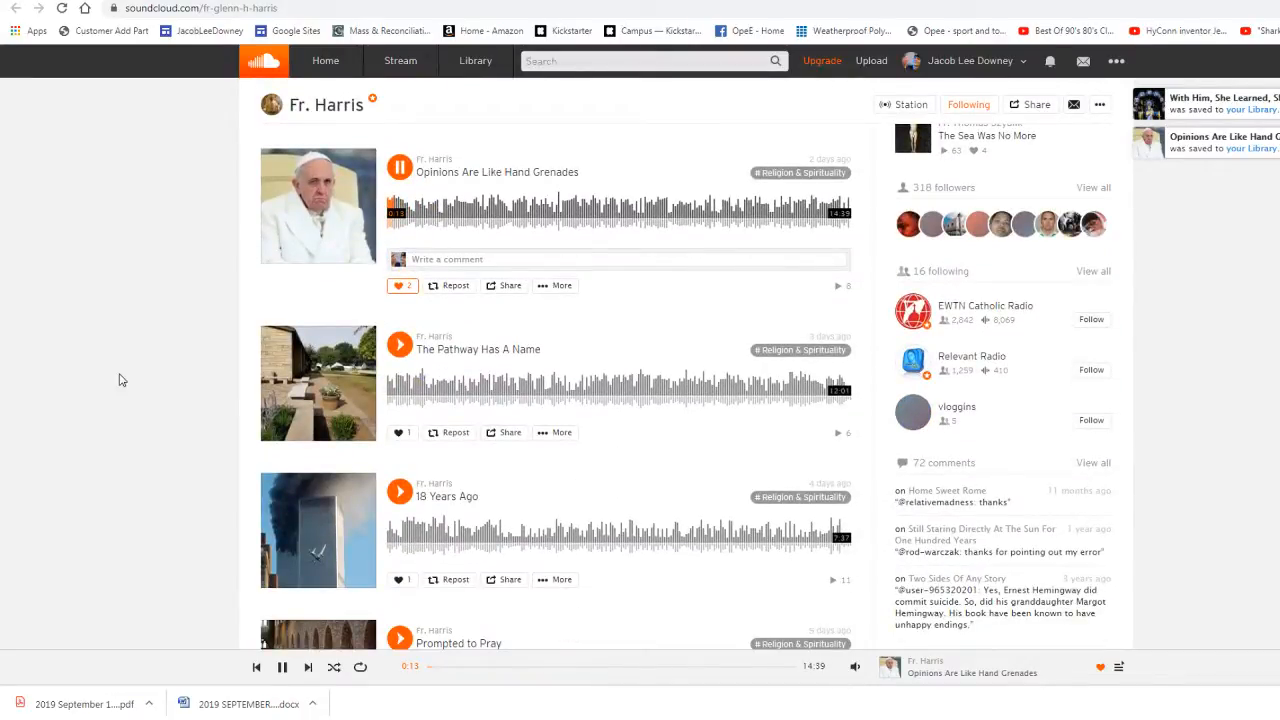
pyautogui.scroll(-3)
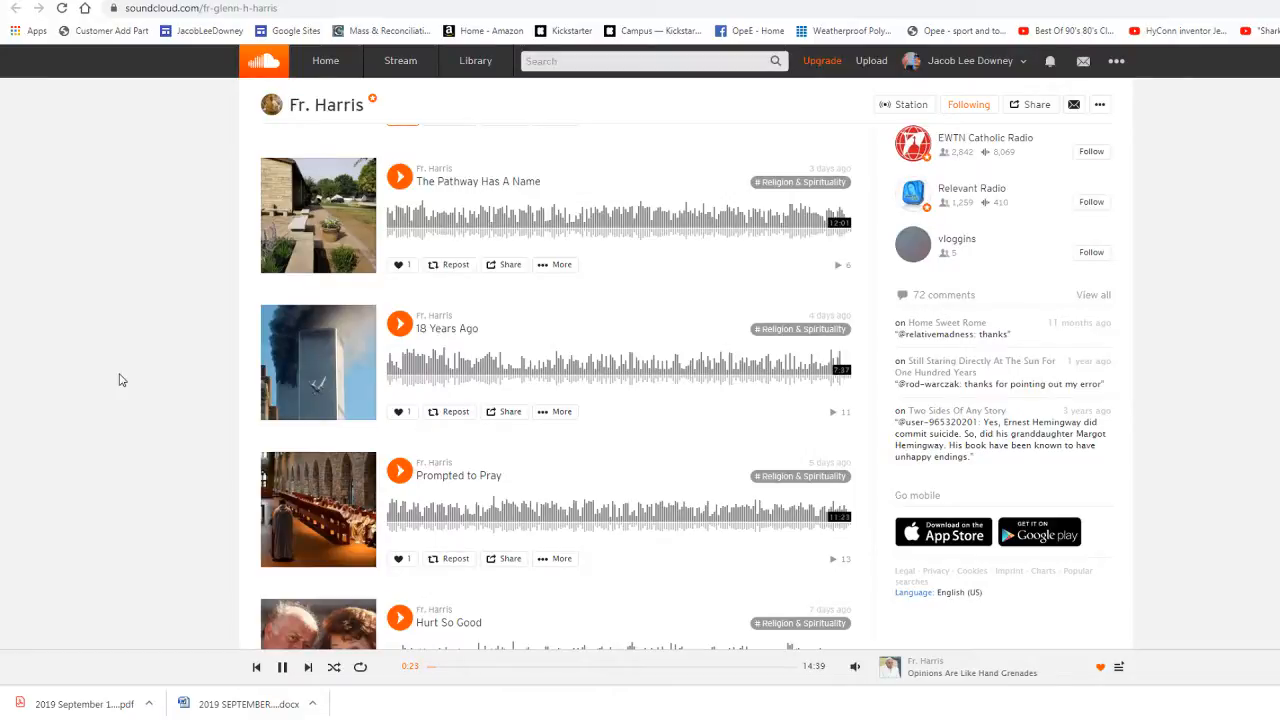
pyautogui.scroll(-3)
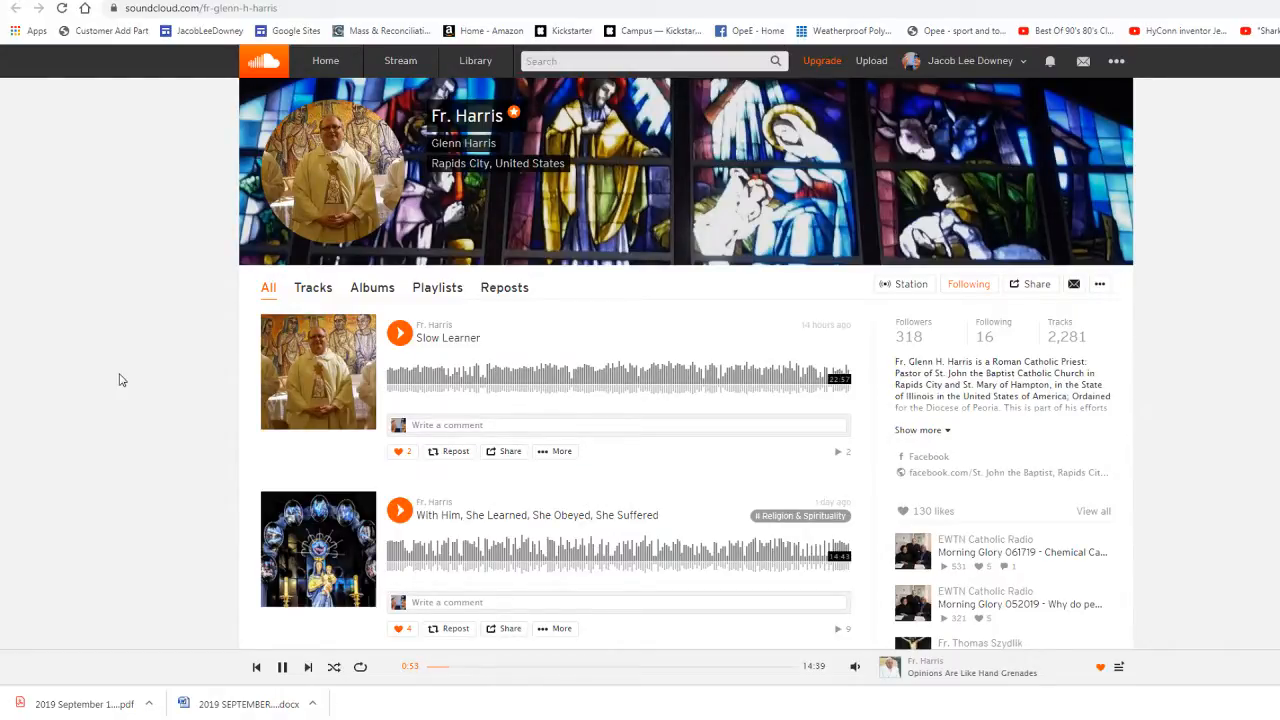
pyautogui.scroll(-3)
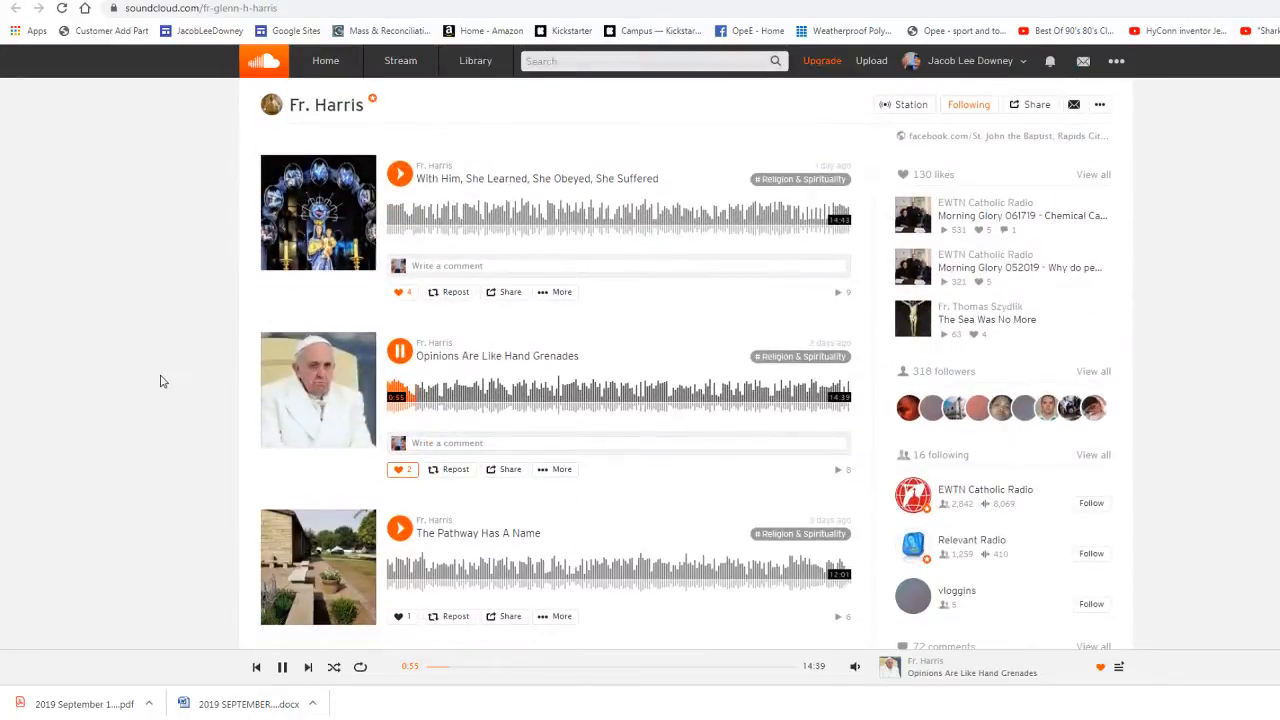
pyautogui.moveTo(786, 88)
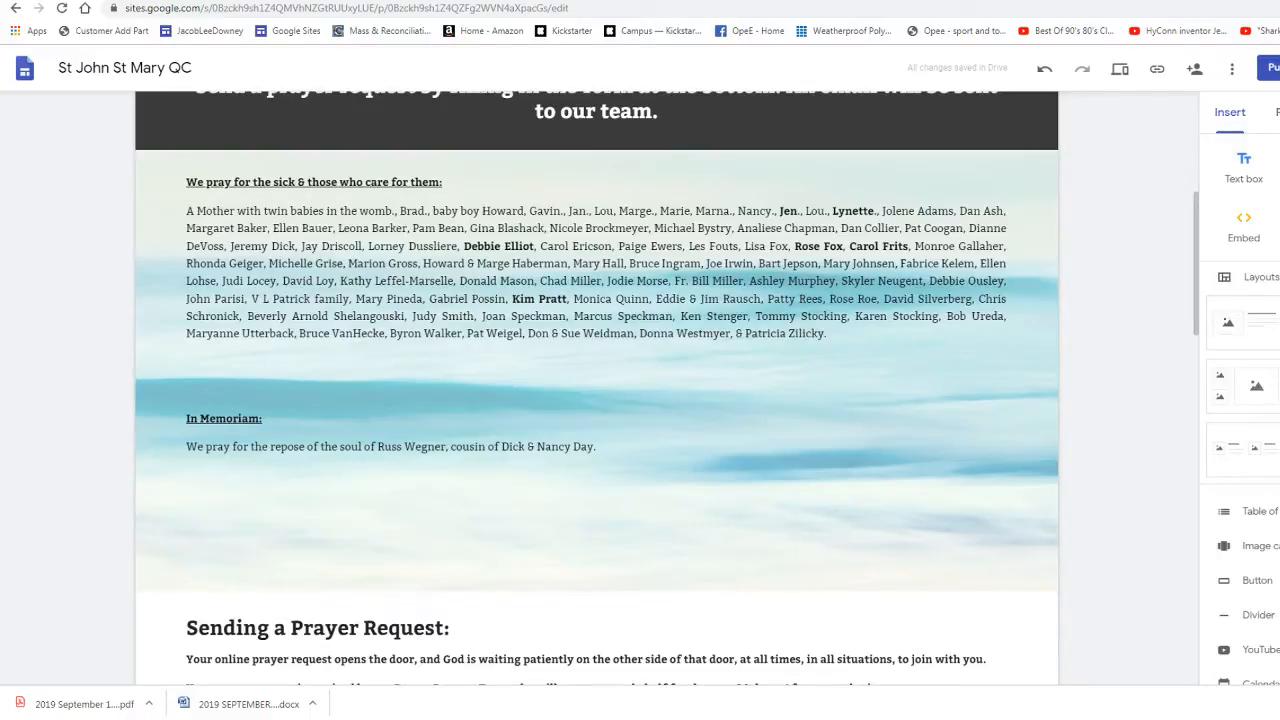
pyautogui.moveTo(1148, 184)
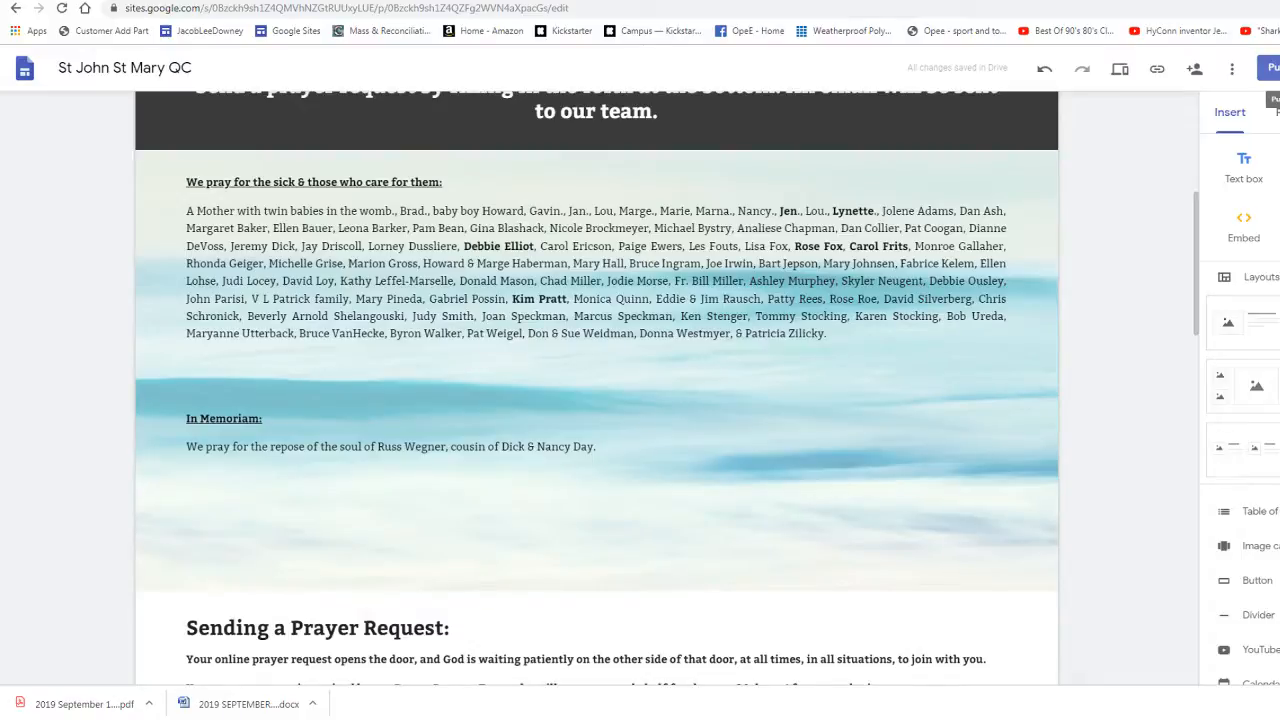
pyautogui.moveTo(1188, 2)
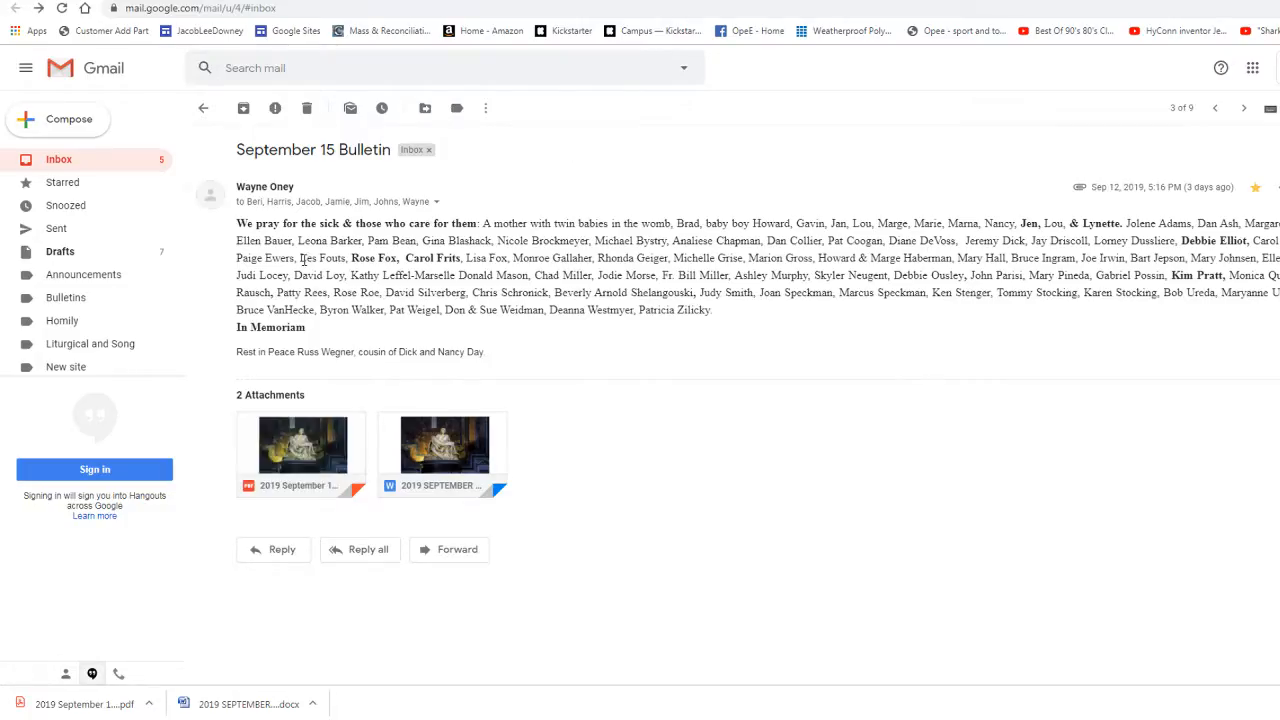
# From the inbox, move the September 15 Bulletin email into the Bulletins label
pyautogui.click(206, 108)
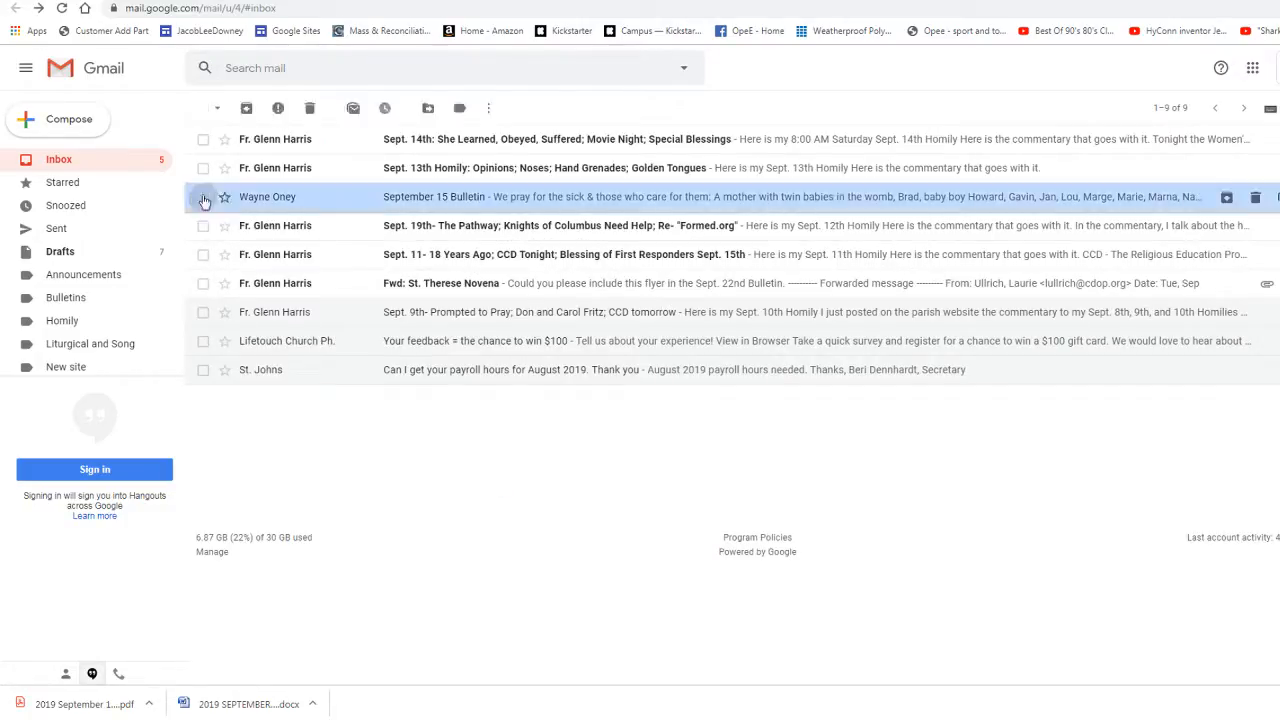
pyautogui.click(428, 108)
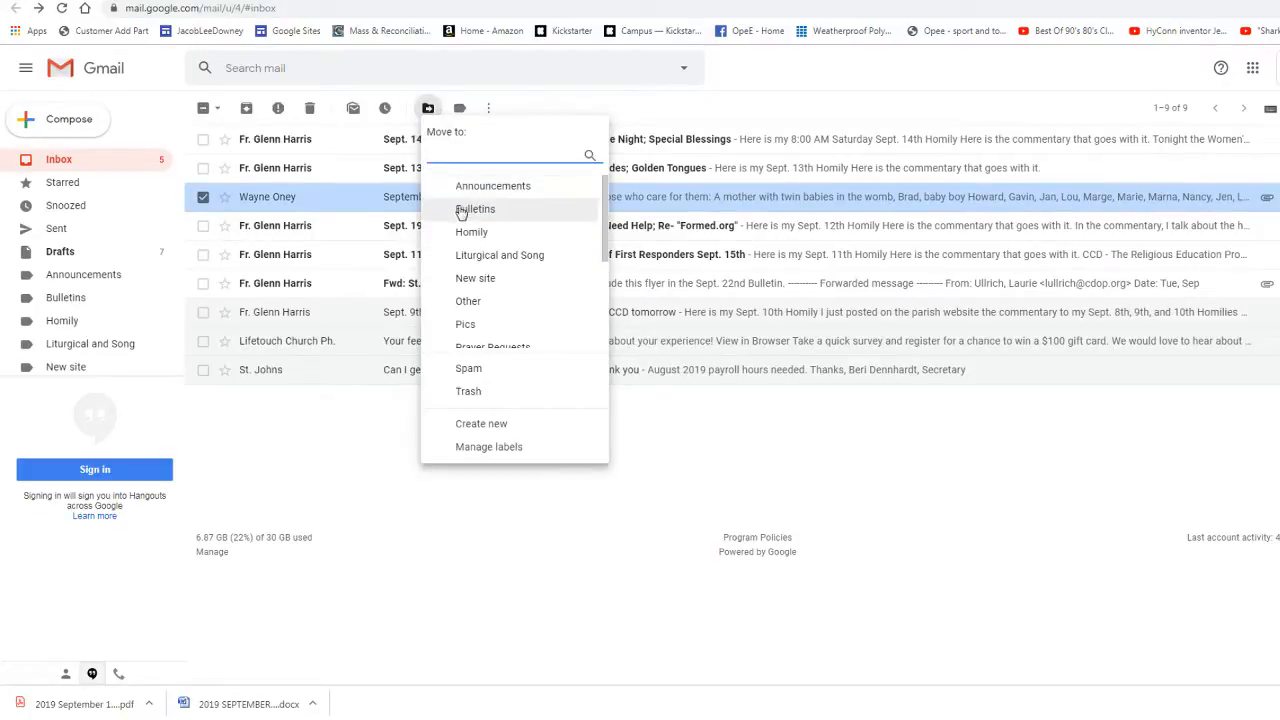
pyautogui.click(474, 210)
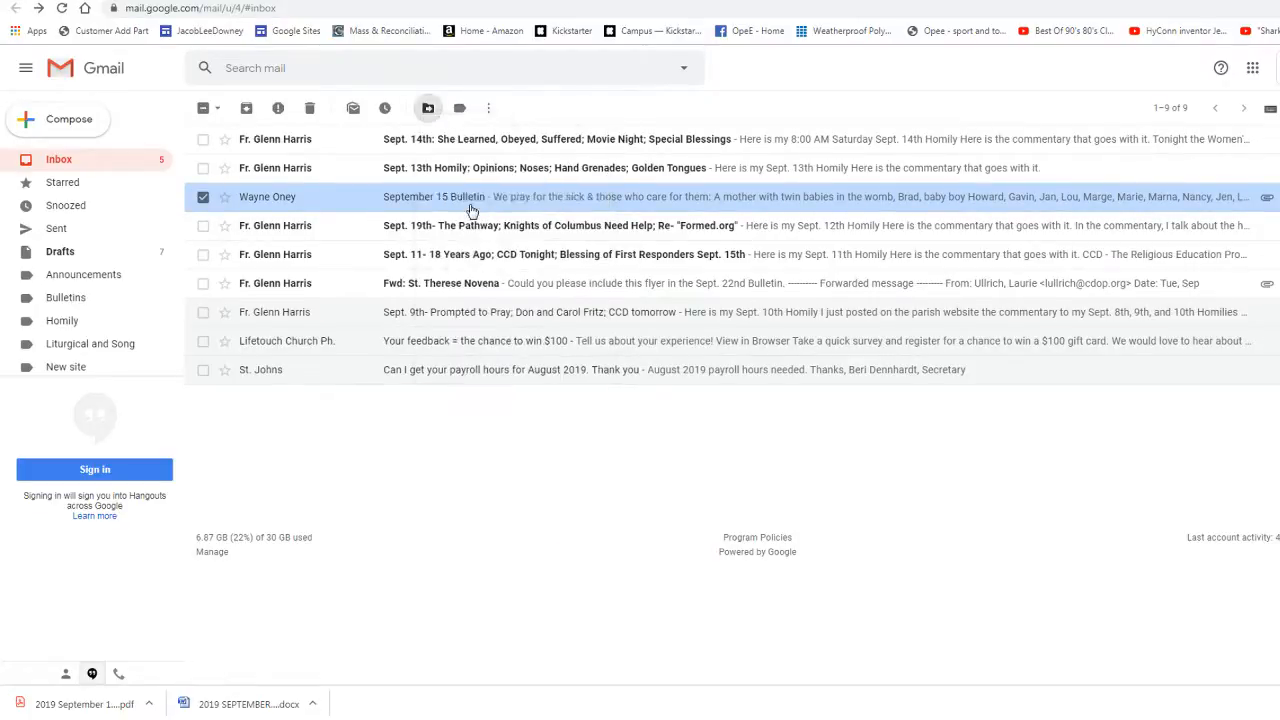
pyautogui.click(426, 108)
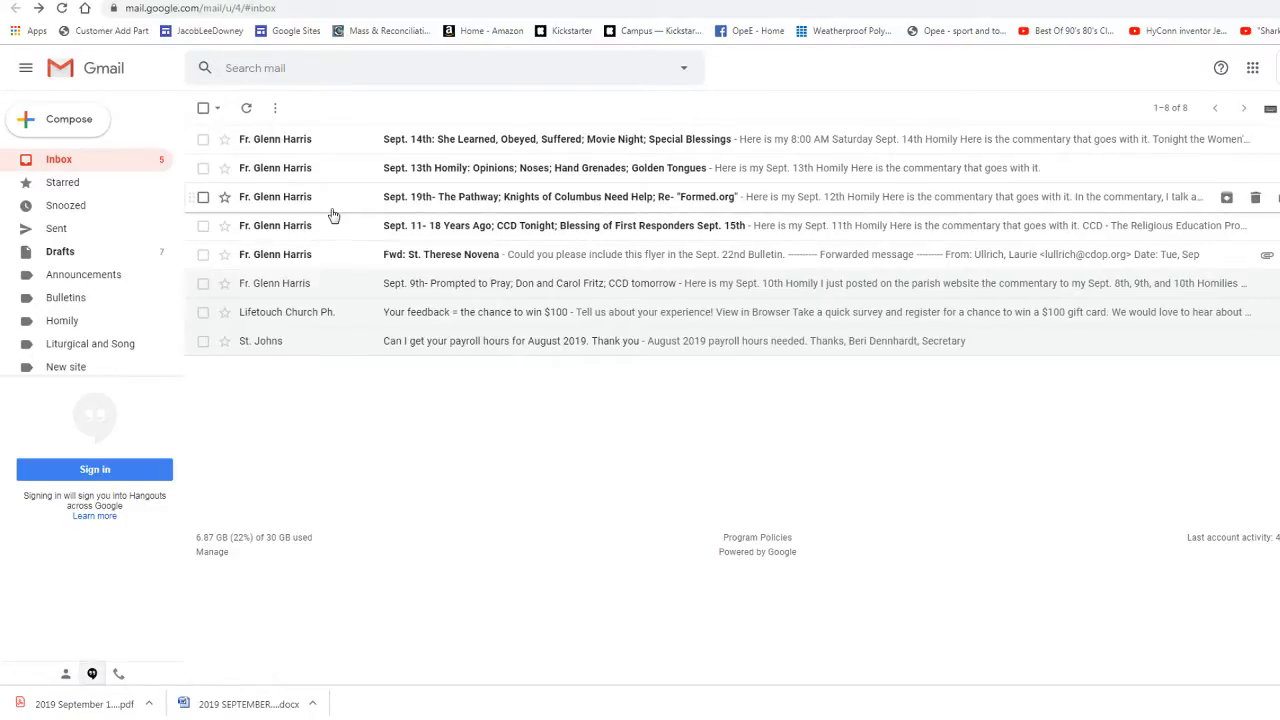
pyautogui.moveTo(276, 260)
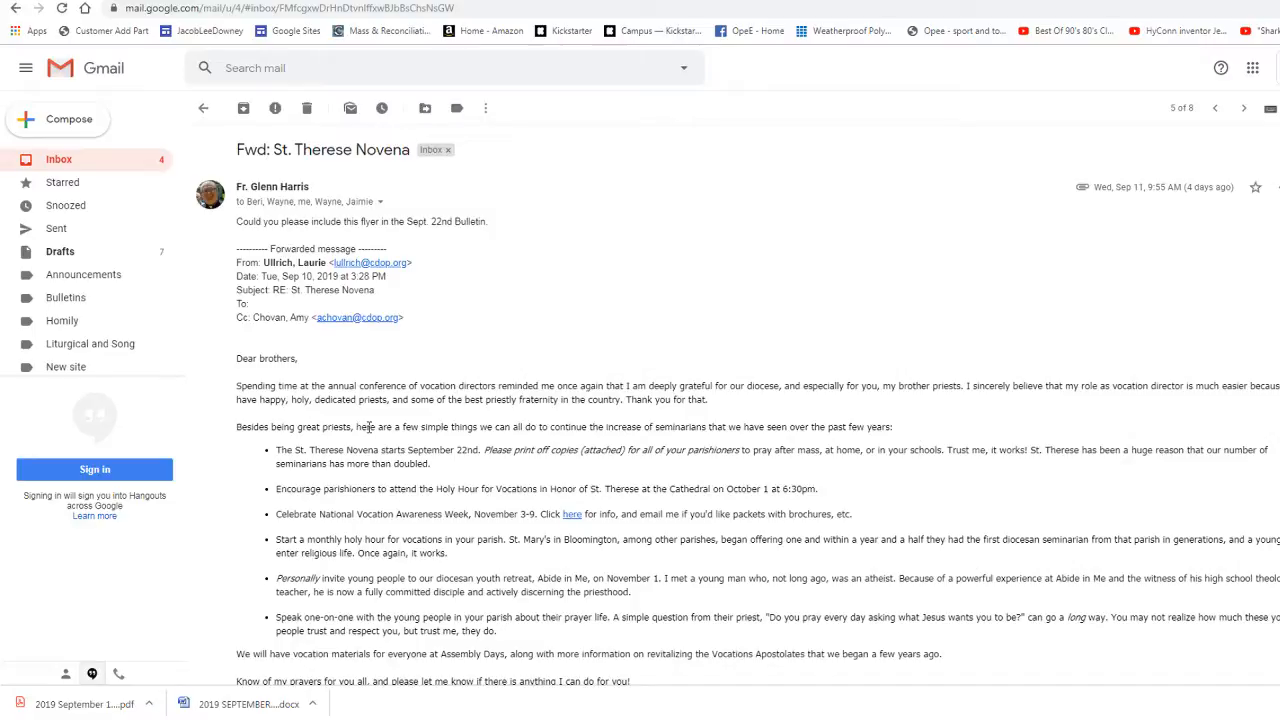
# Read the Sept. 11- 18 Years Ago email, then move it from the inbox into its label
pyautogui.click(206, 108)
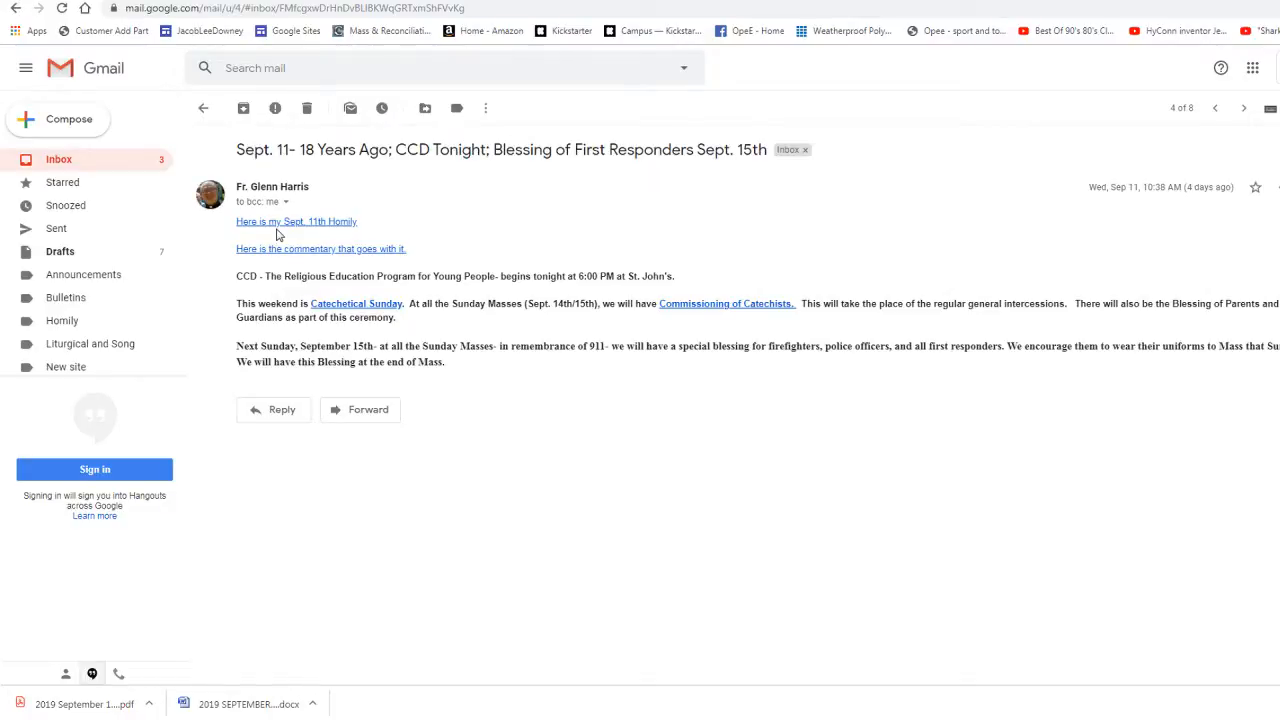
pyautogui.moveTo(556, 436)
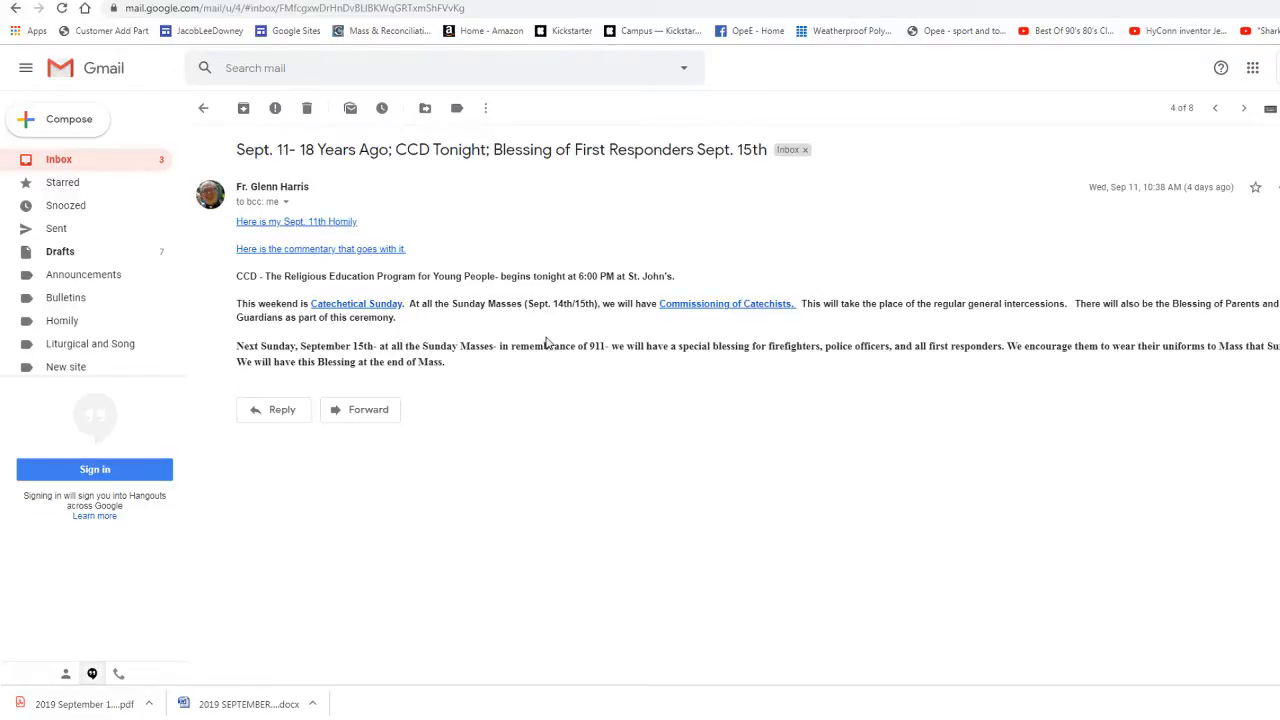
pyautogui.moveTo(512, 428)
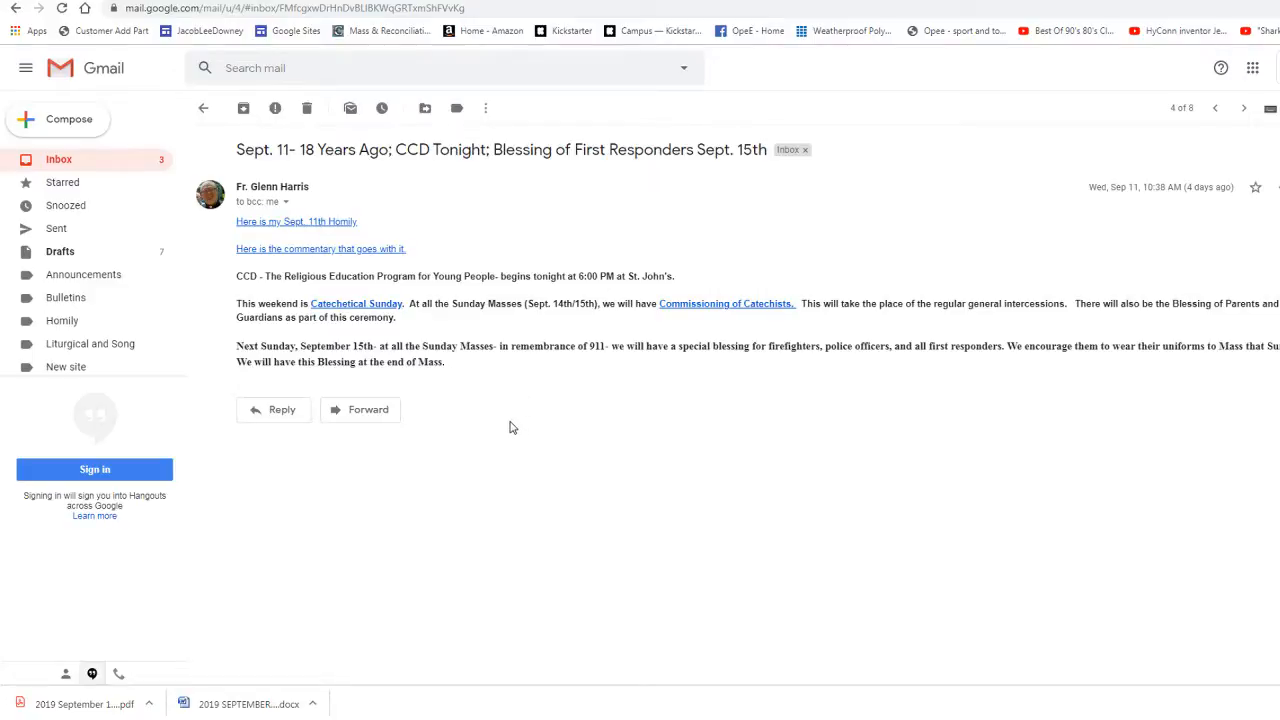
pyautogui.click(204, 108)
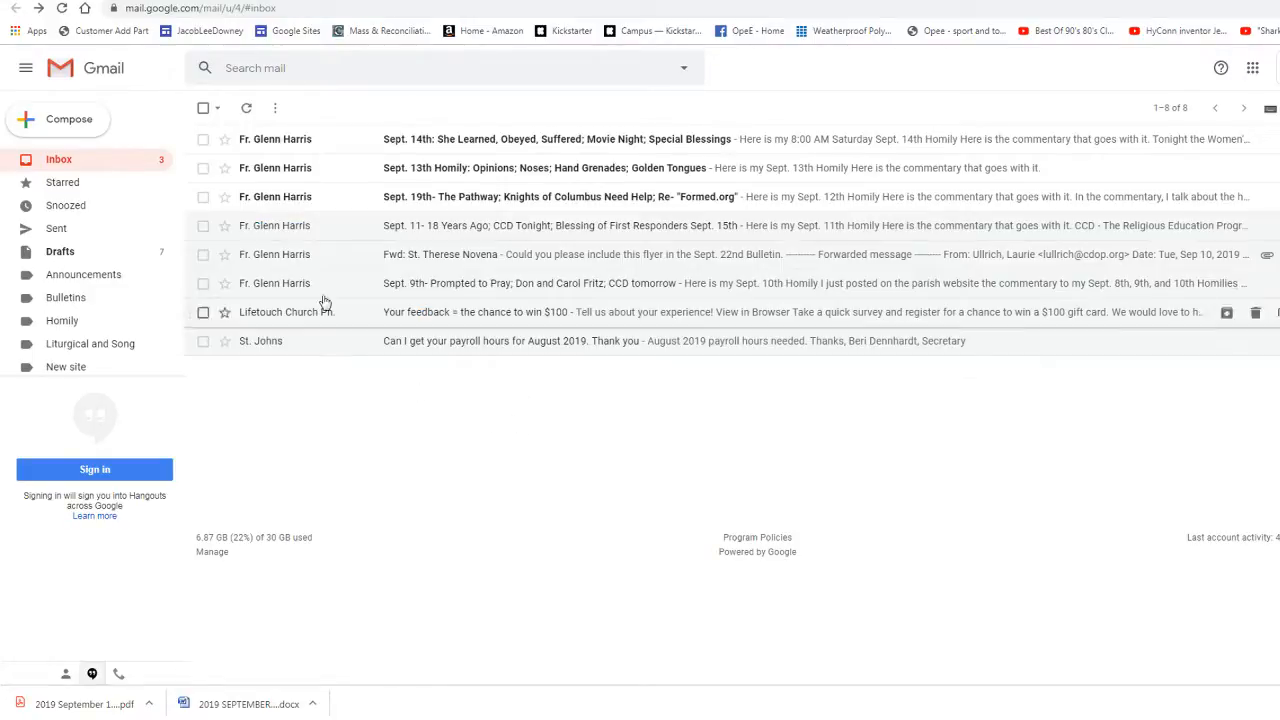
pyautogui.click(424, 108)
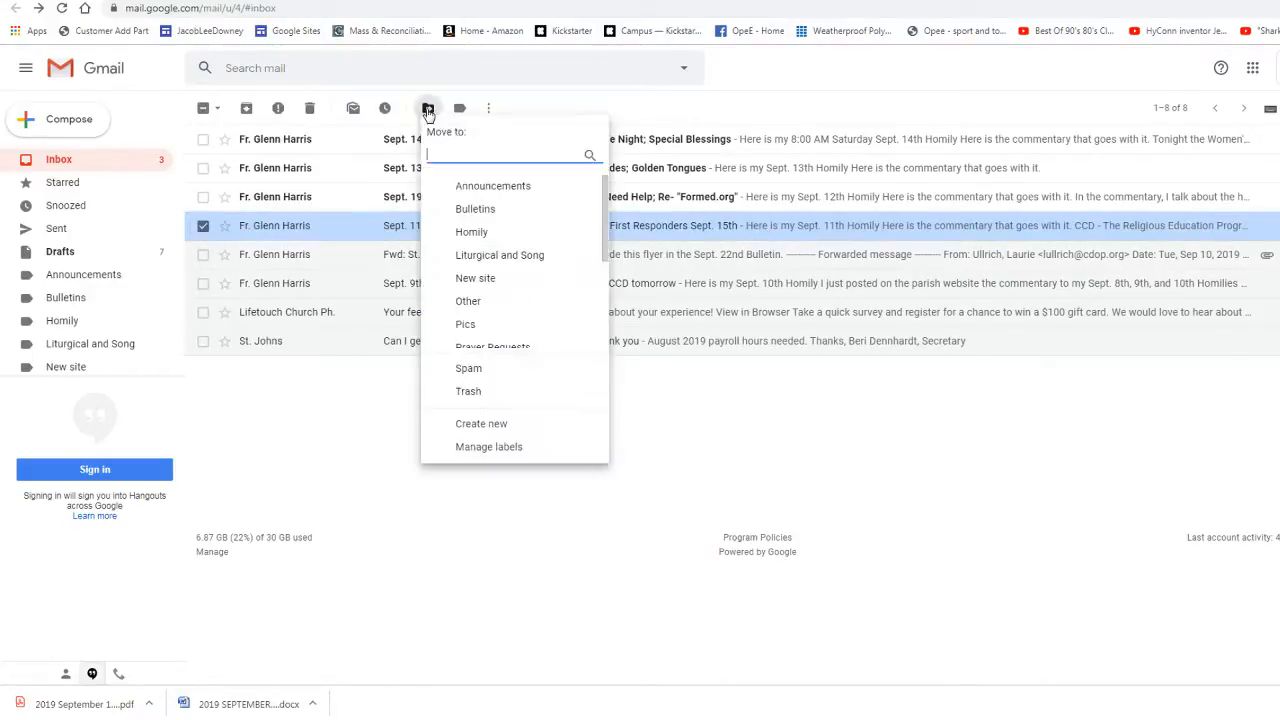
pyautogui.click(472, 232)
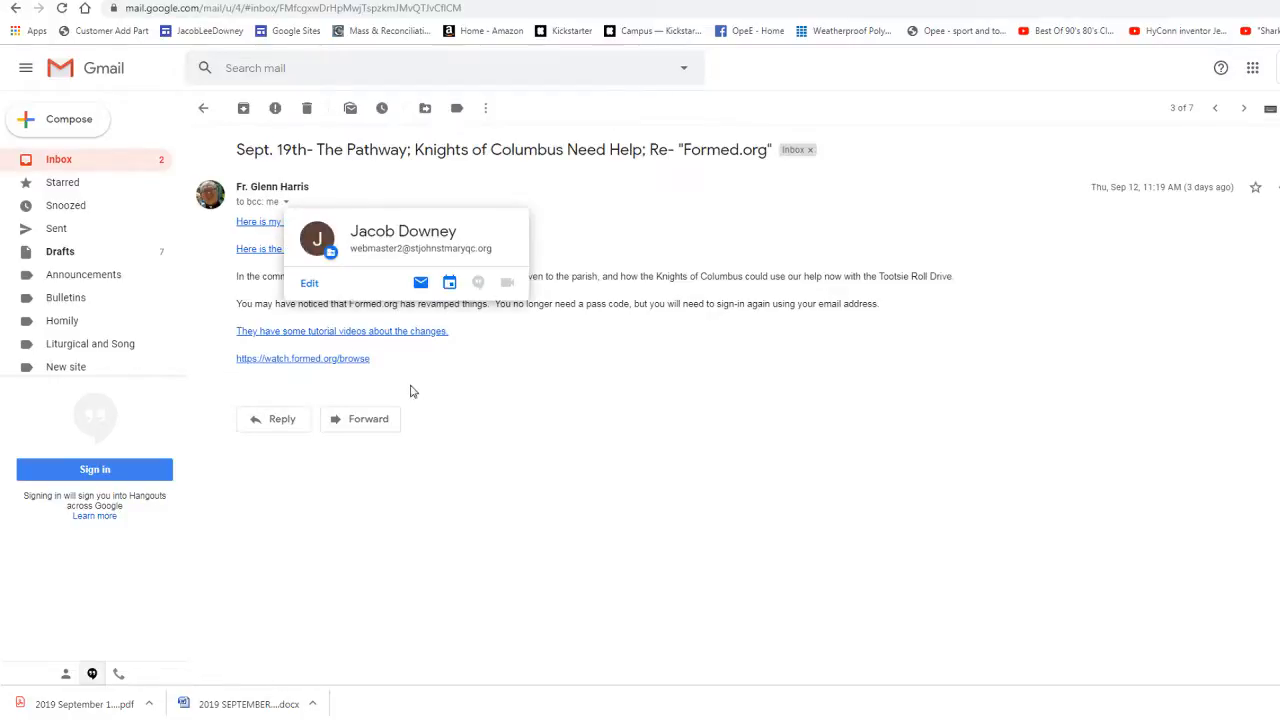
pyautogui.moveTo(566, 404)
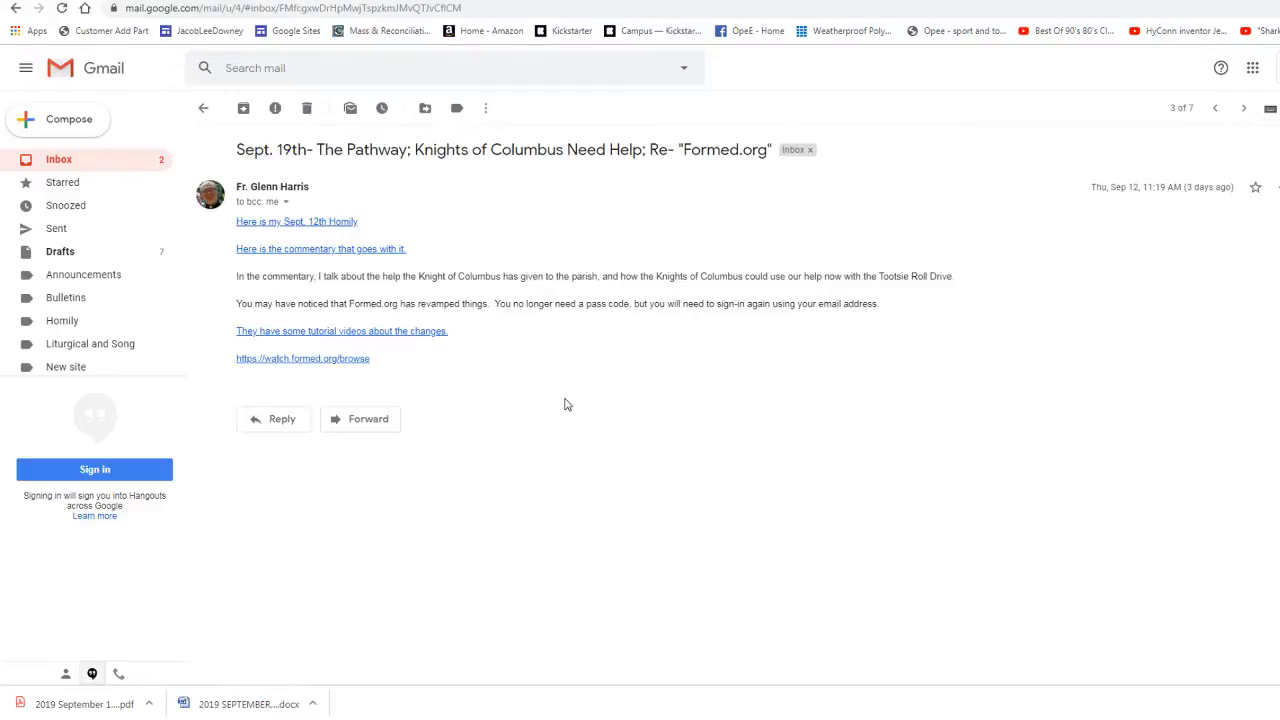
pyautogui.moveTo(496, 396)
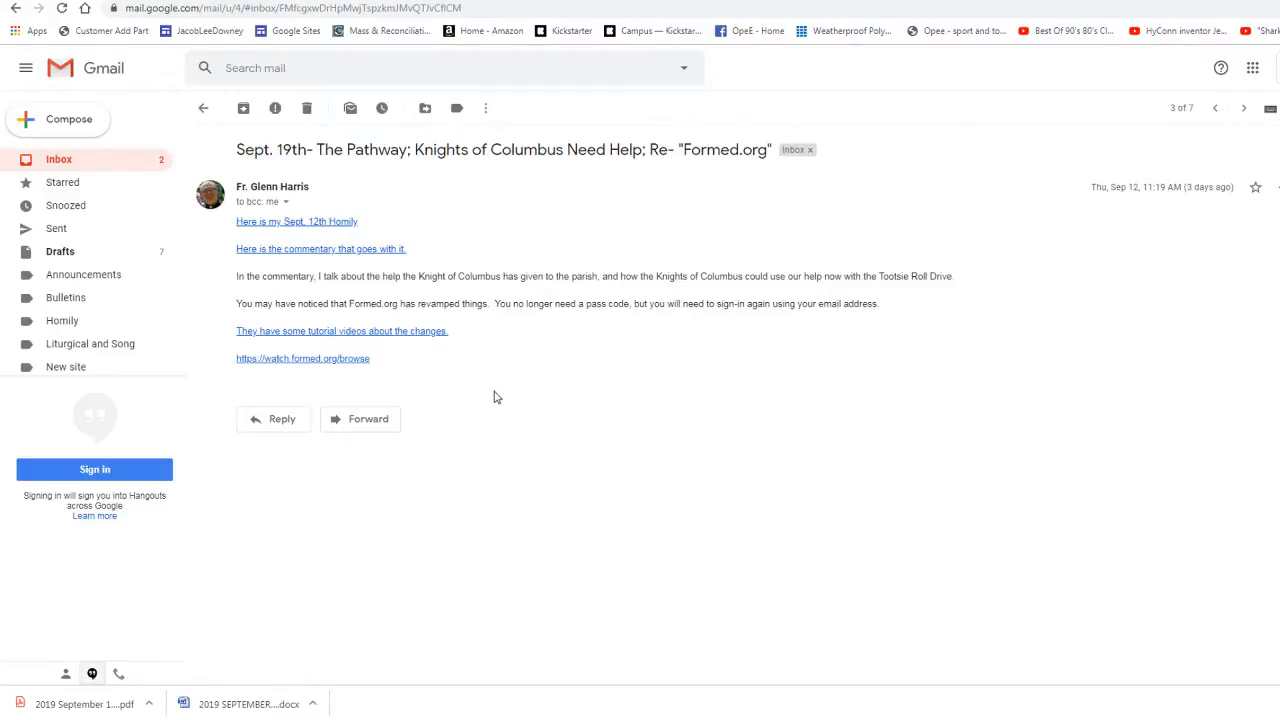
pyautogui.moveTo(484, 336)
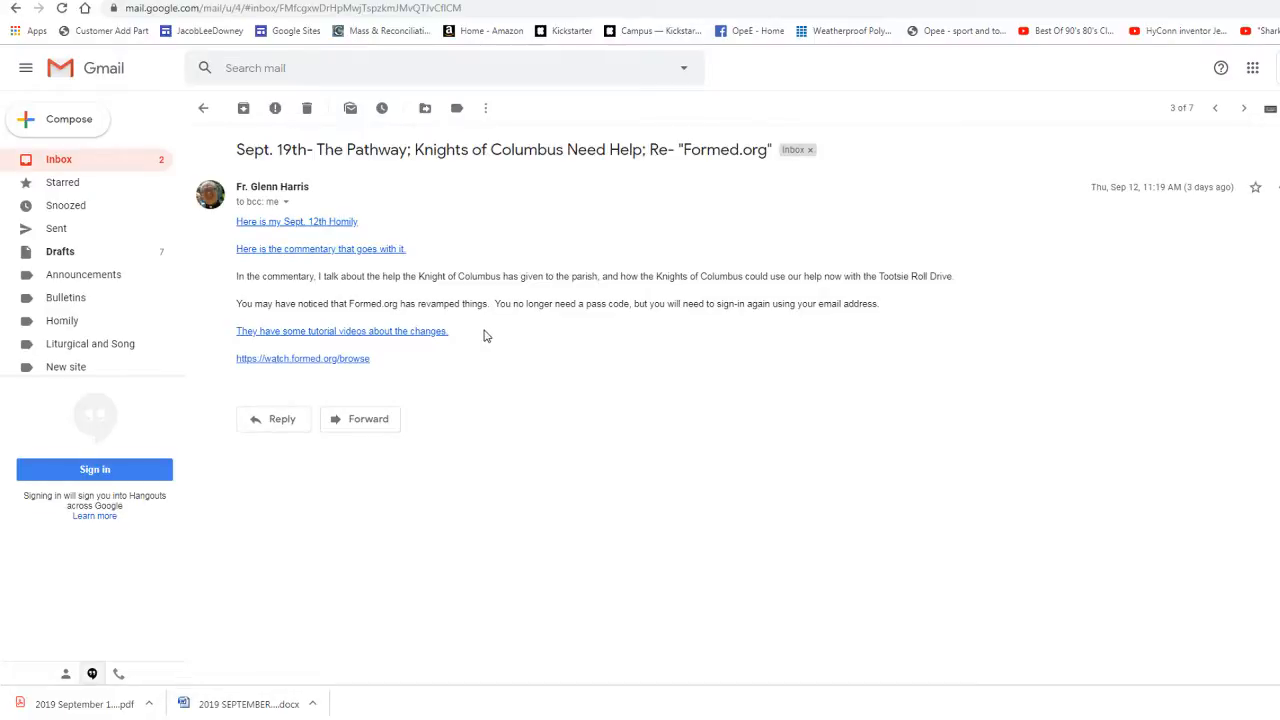
pyautogui.moveTo(644, 322)
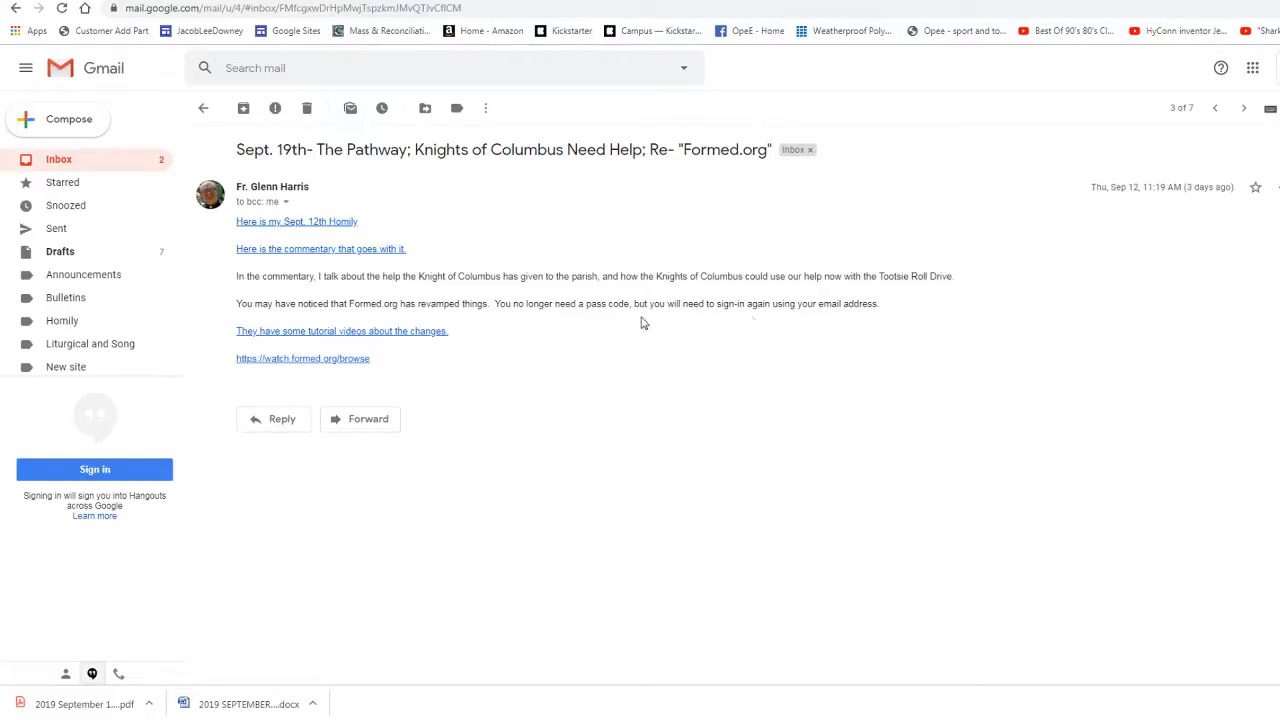
pyautogui.moveTo(764, 320)
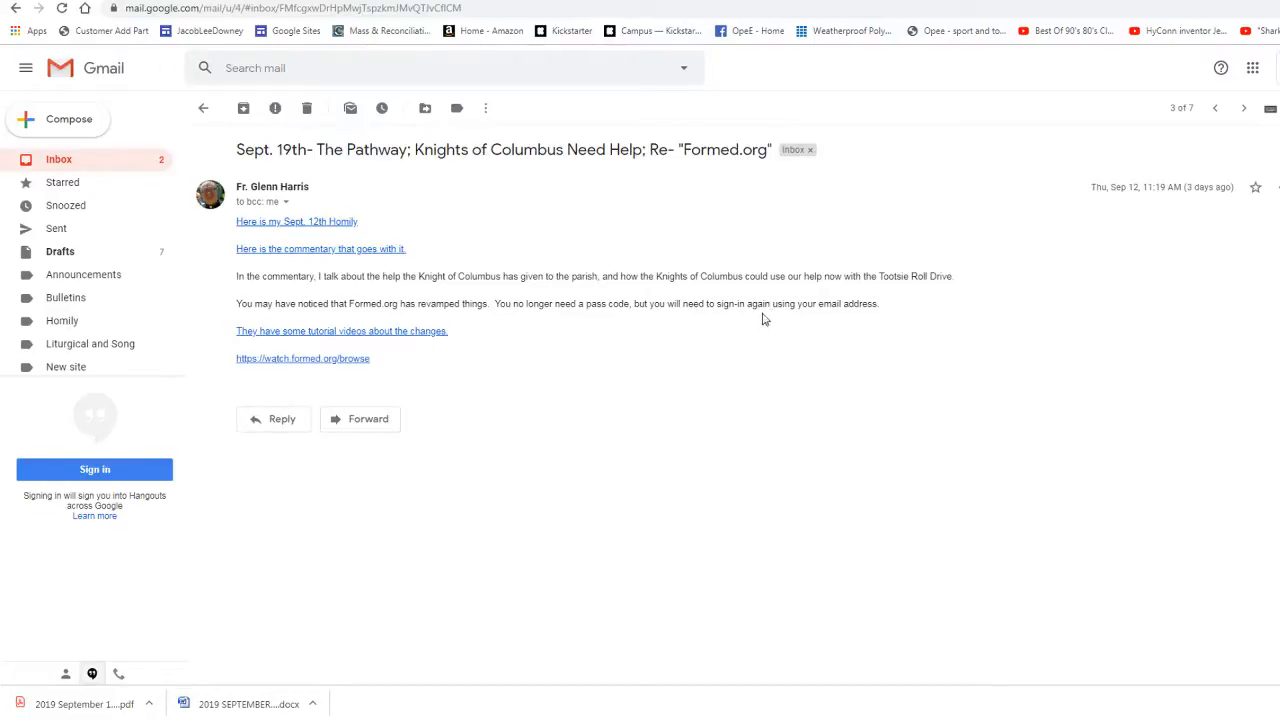
pyautogui.moveTo(324, 304)
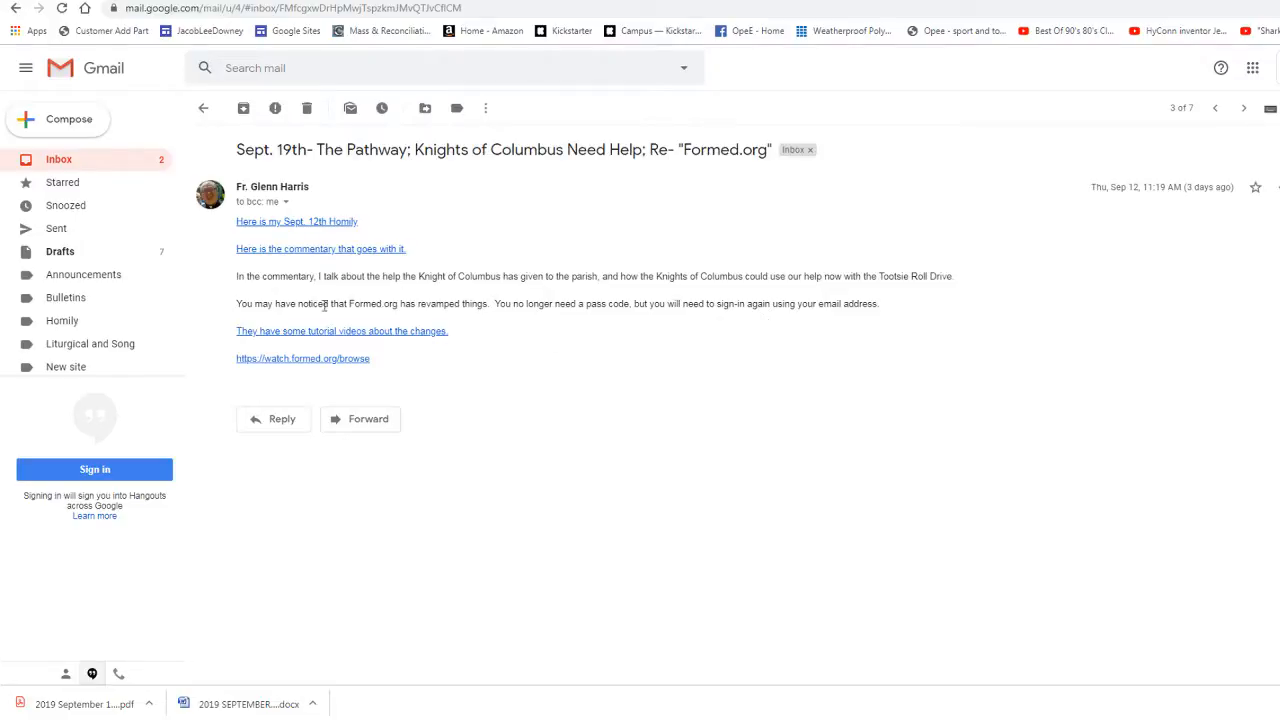
pyautogui.moveTo(396, 318)
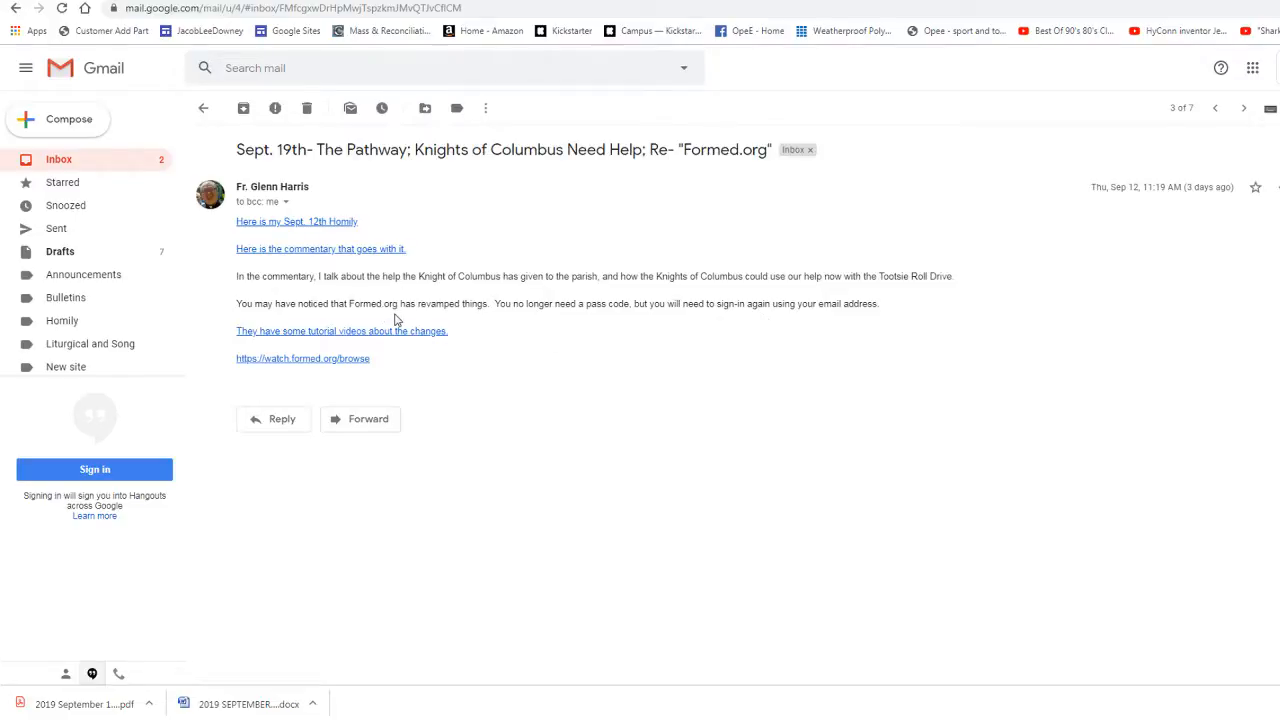
pyautogui.moveTo(532, 316)
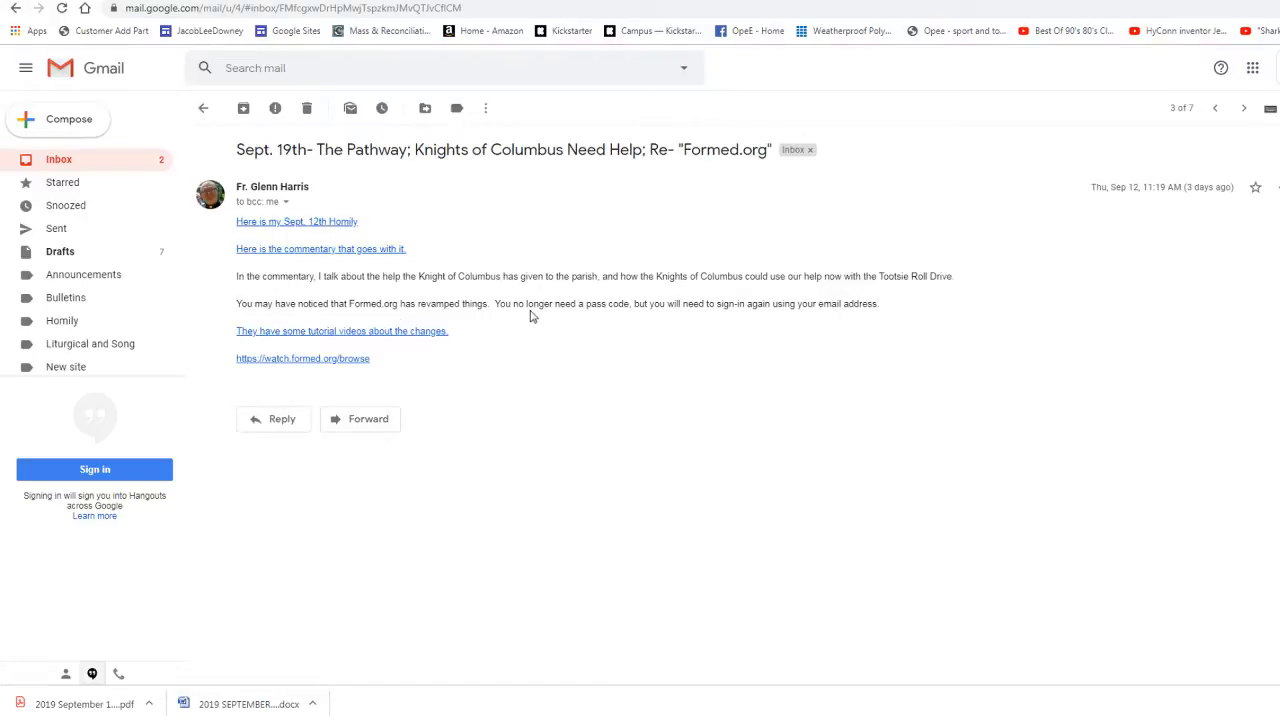
pyautogui.moveTo(496, 304)
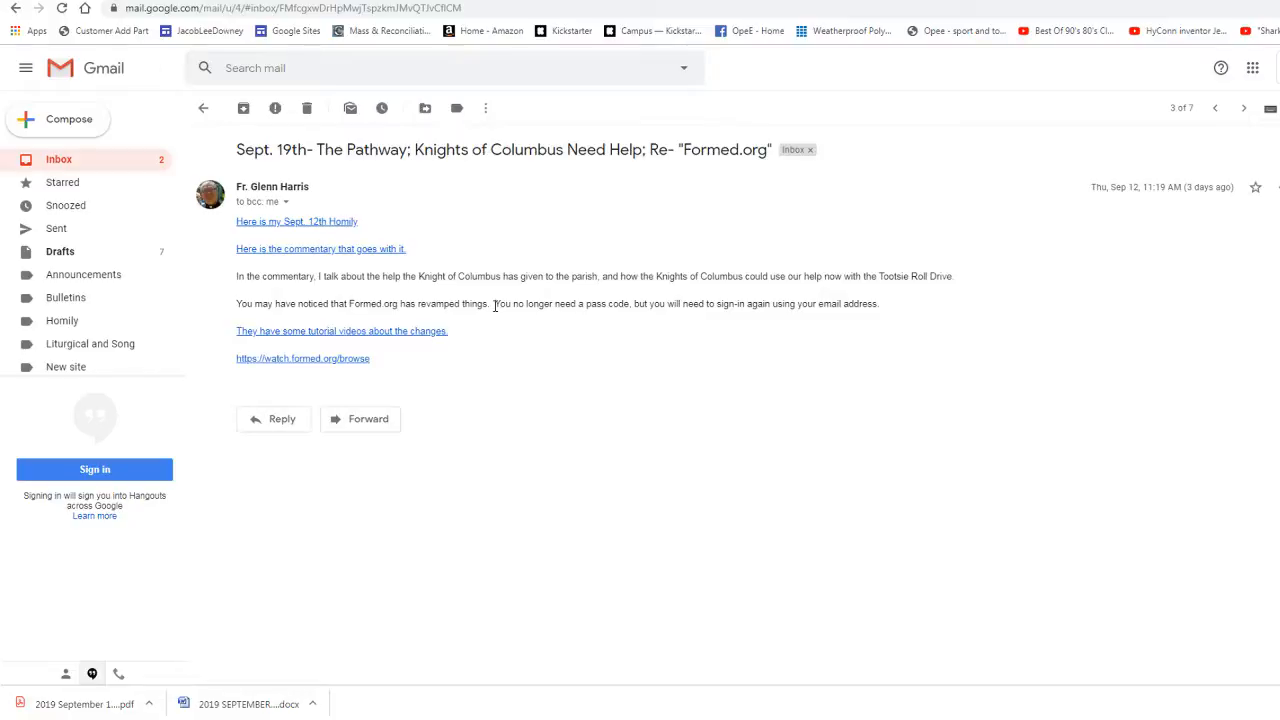
pyautogui.moveTo(296, 338)
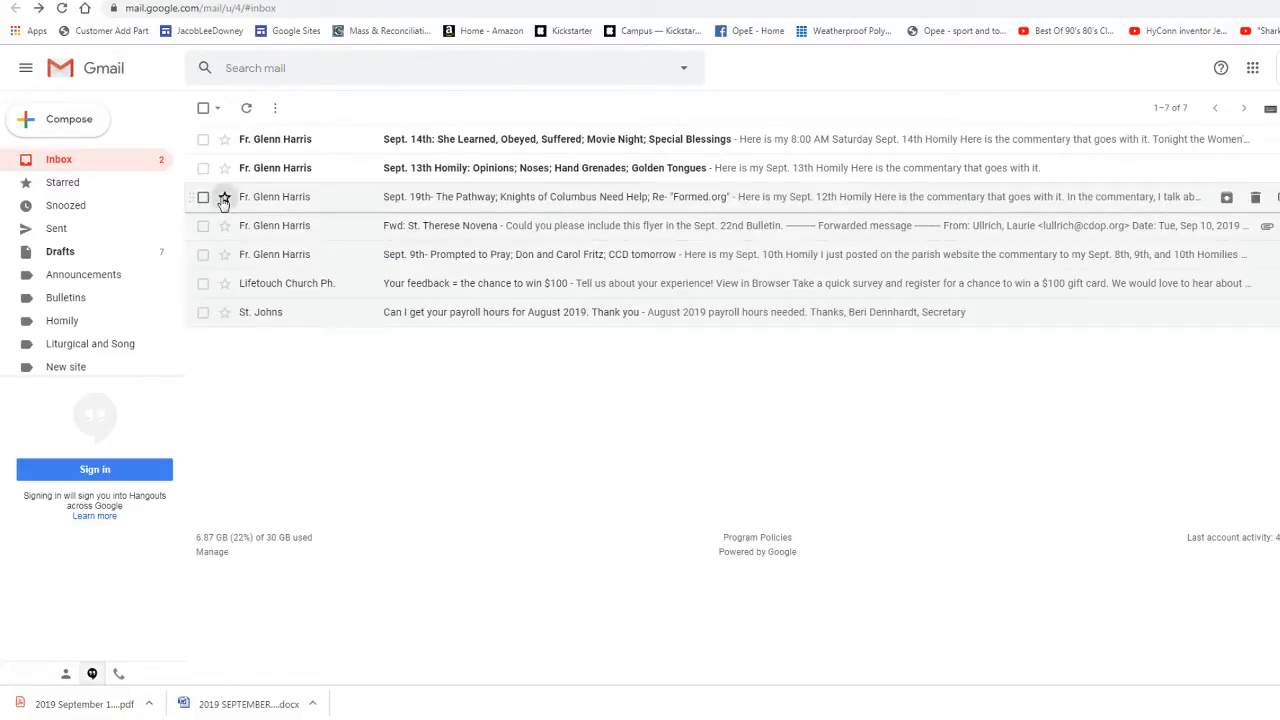
# Tick the Sept. 13th Homily email and bring up the Move-to label list
pyautogui.click(224, 224)
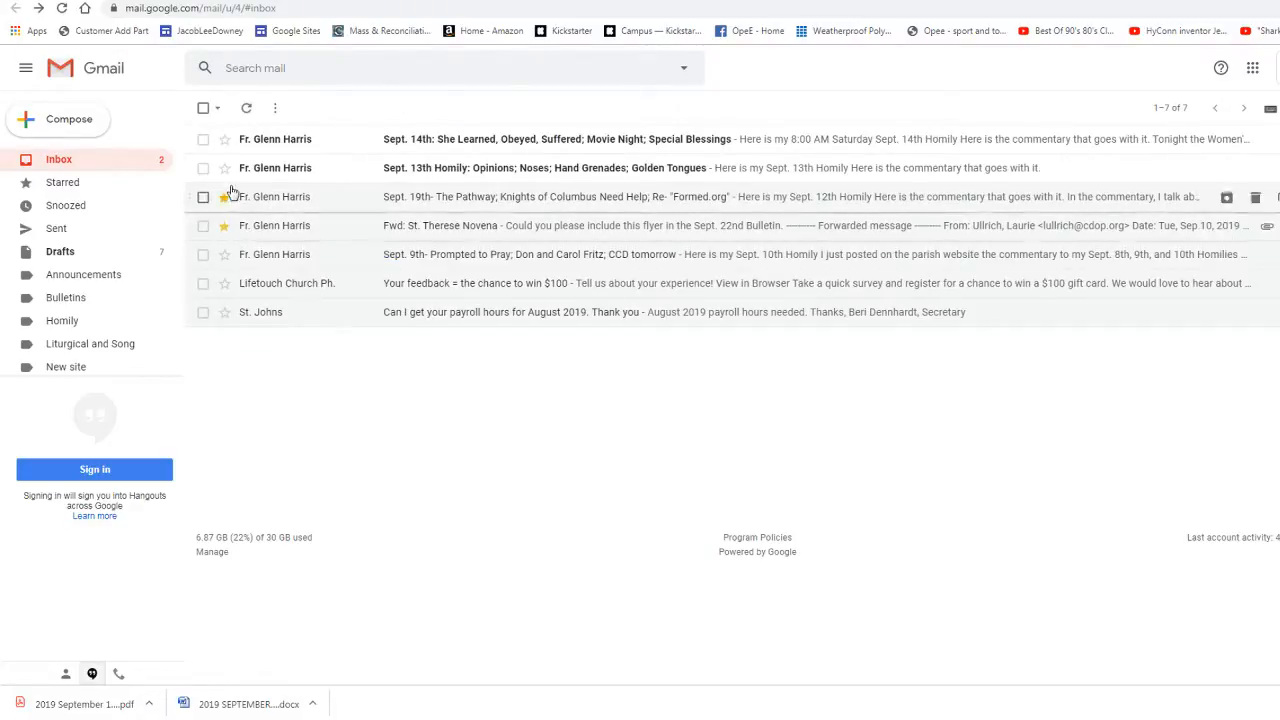
pyautogui.click(540, 168)
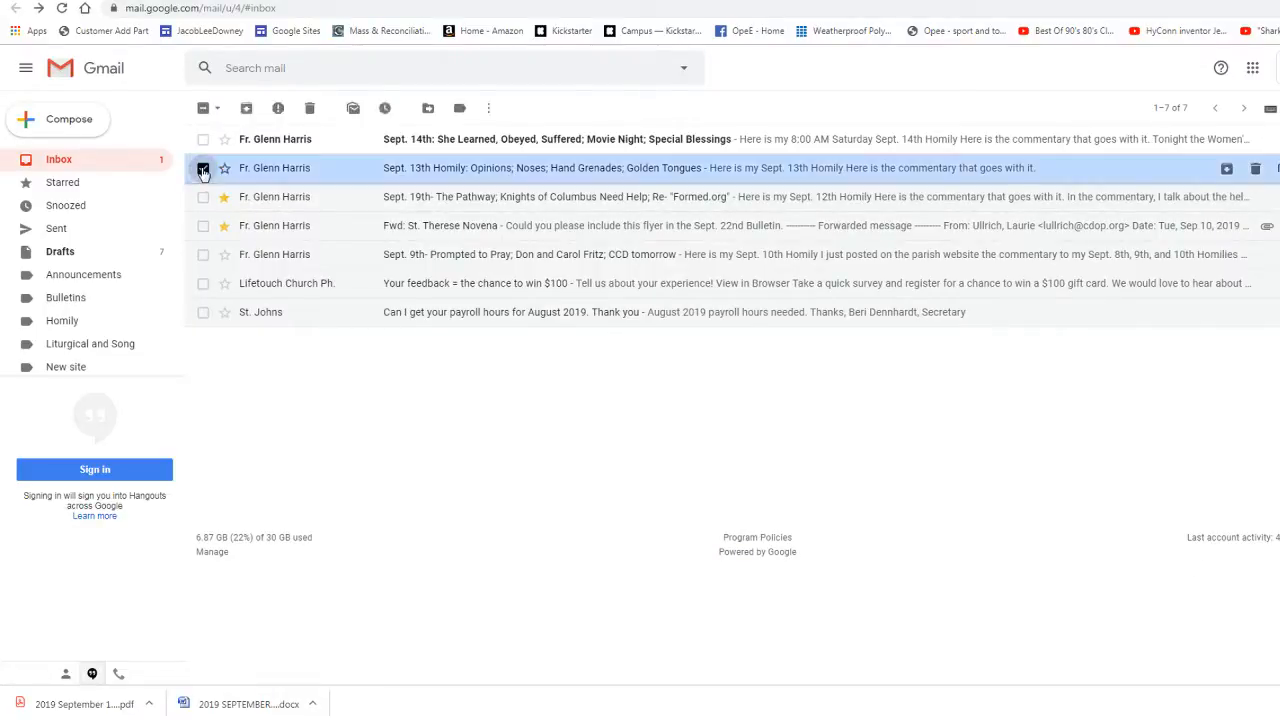
pyautogui.click(204, 168)
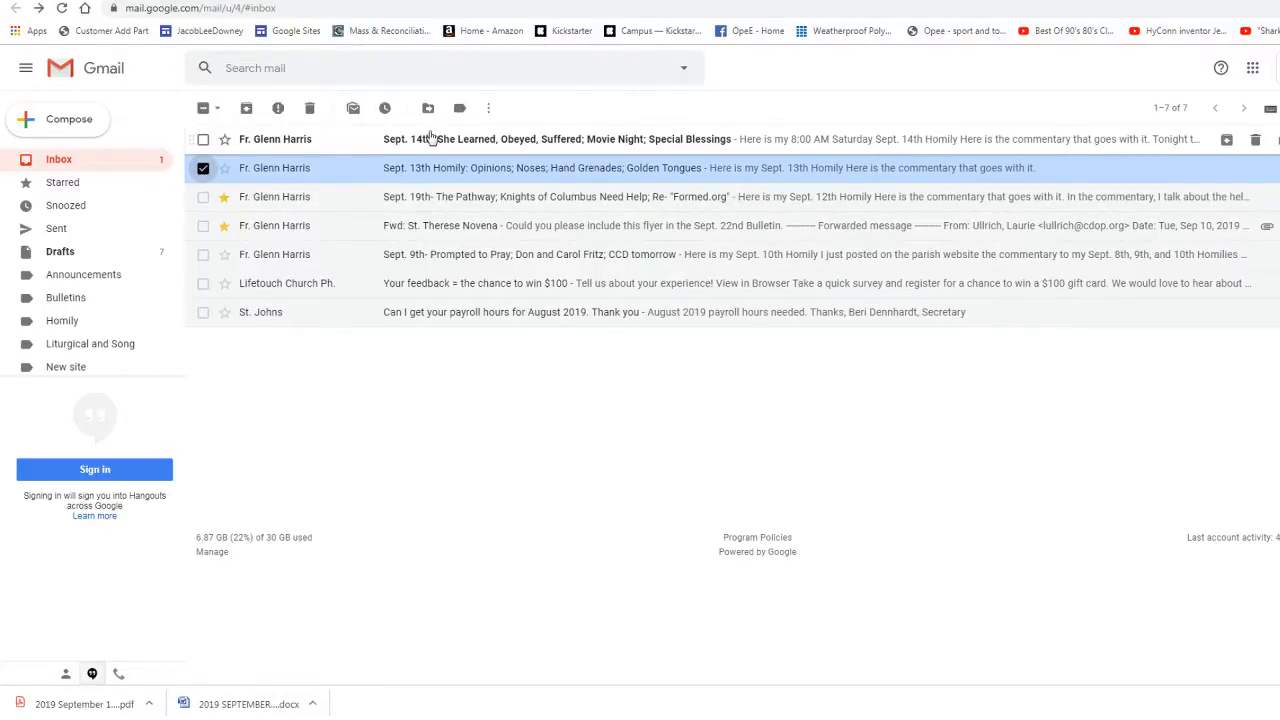
pyautogui.click(428, 108)
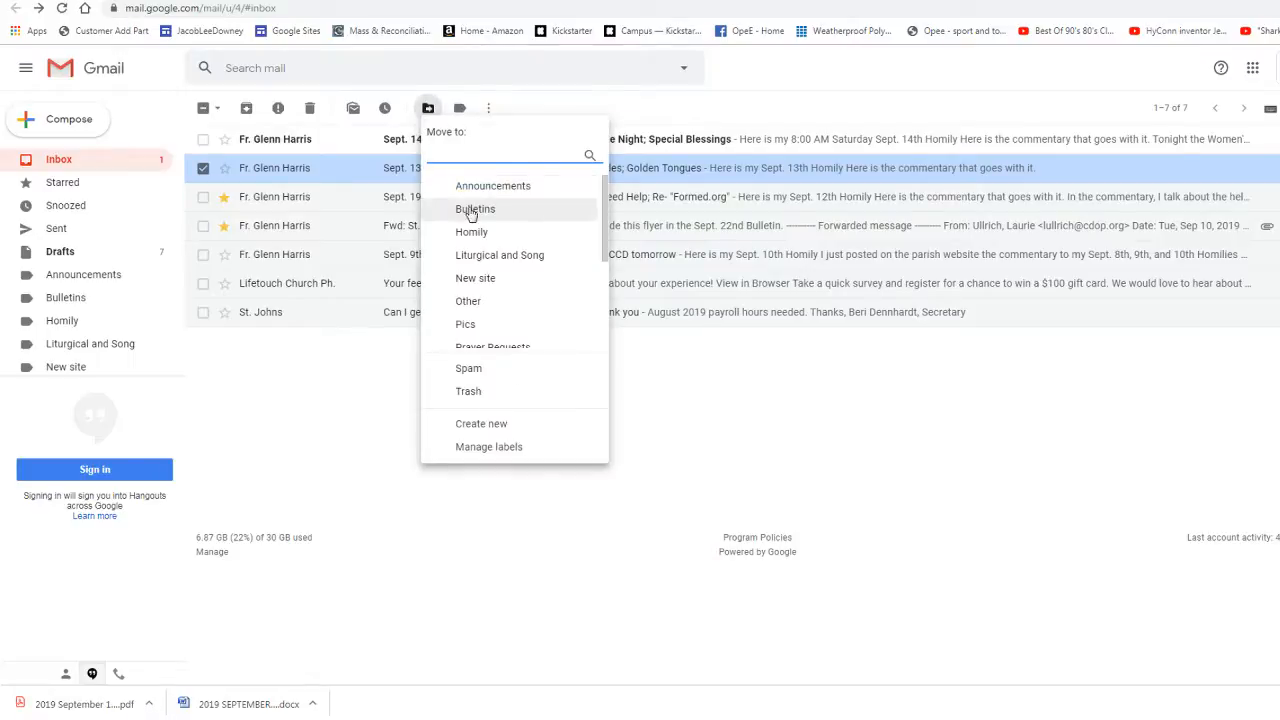
pyautogui.moveTo(472, 240)
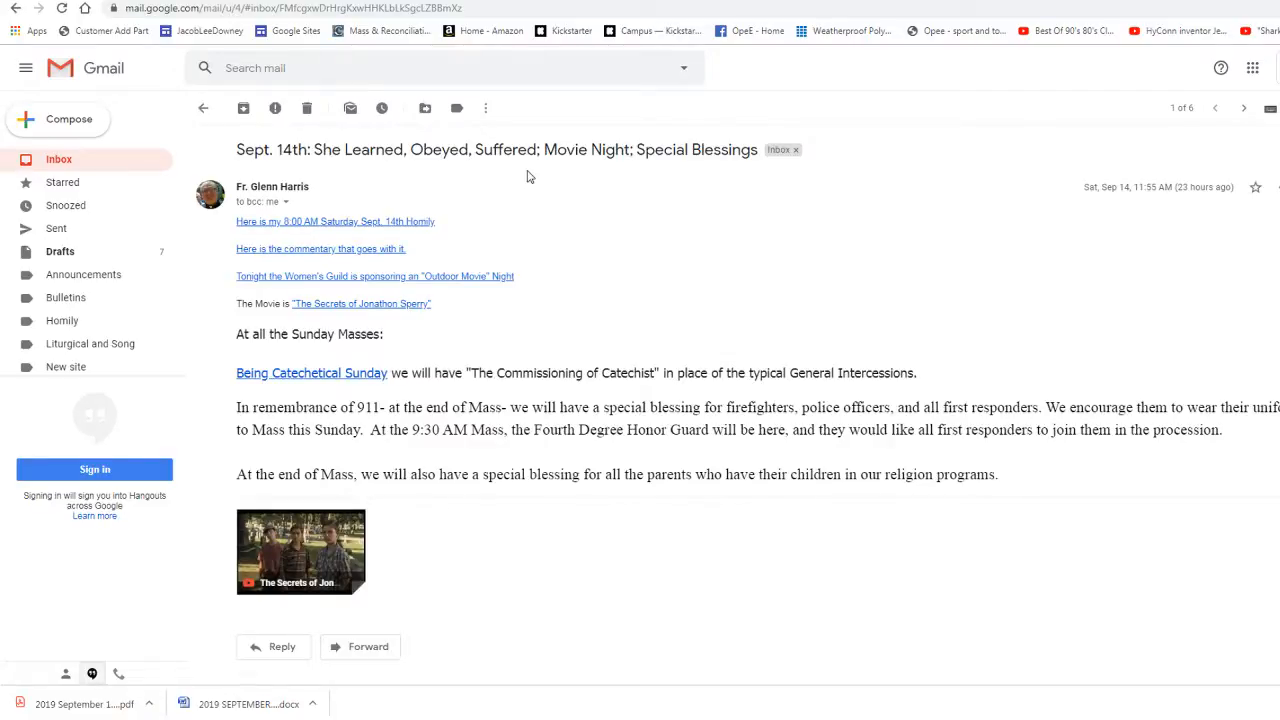
pyautogui.moveTo(268, 304)
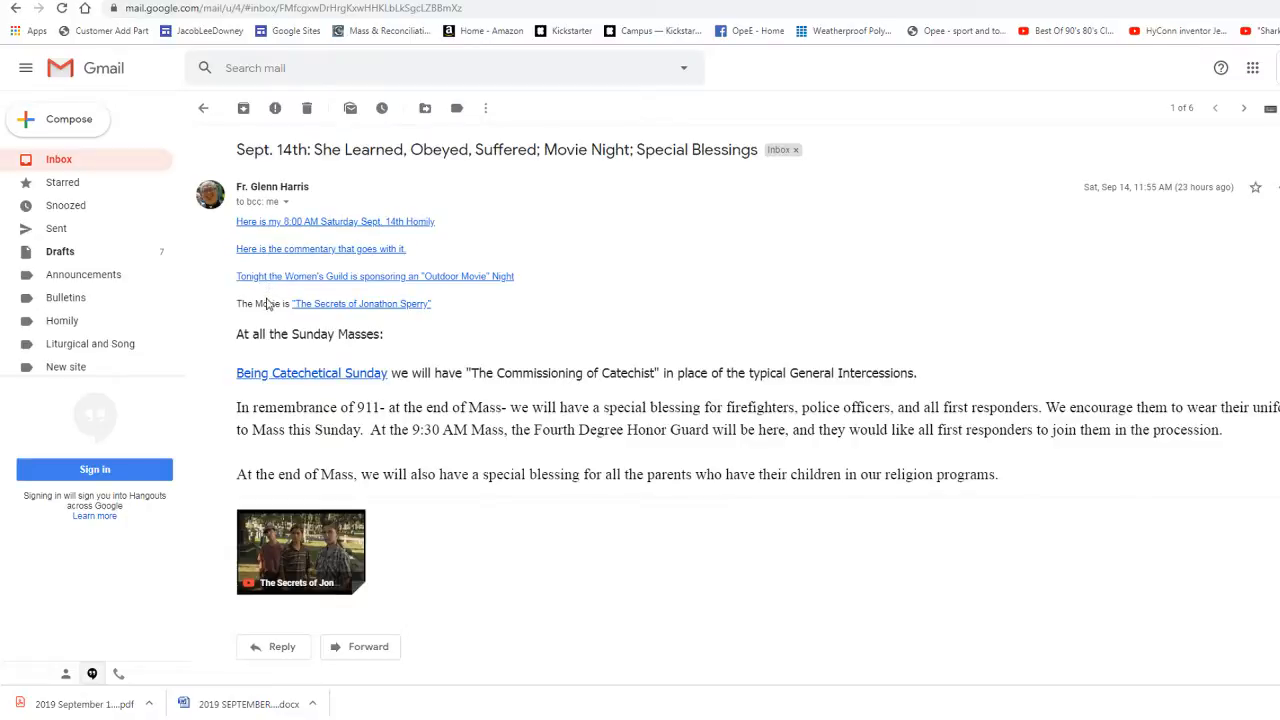
pyautogui.moveTo(372, 322)
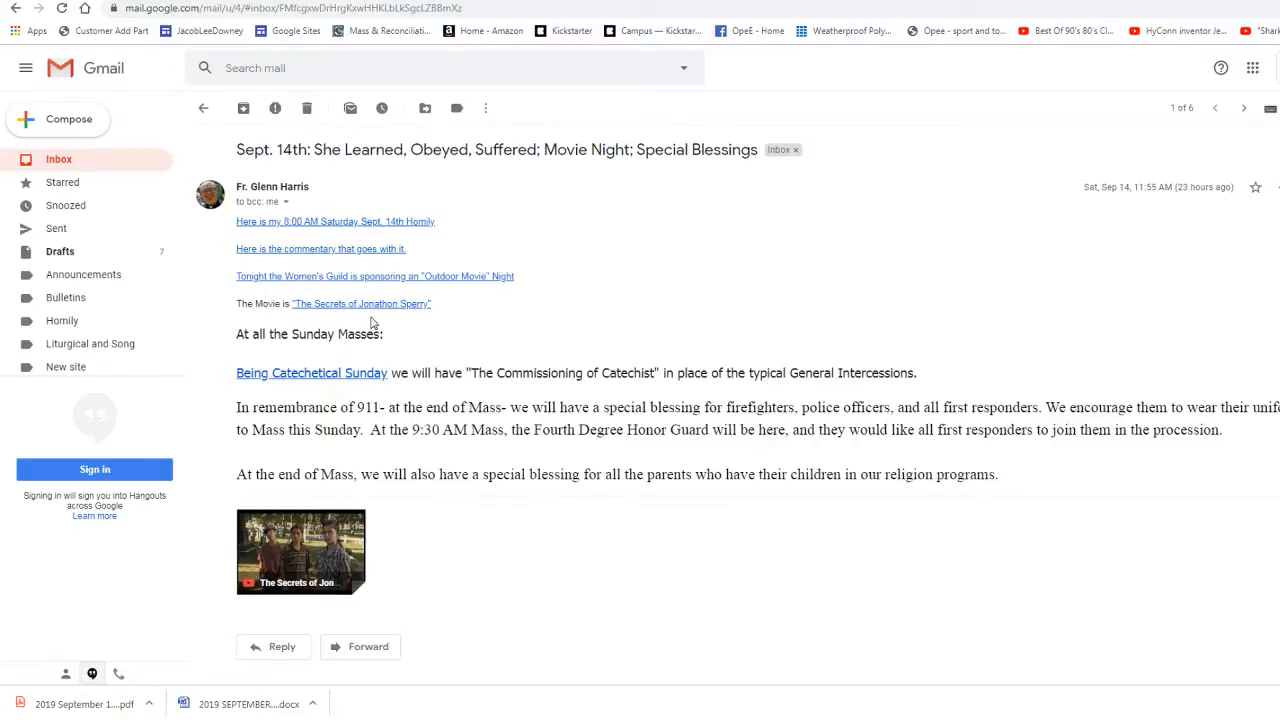
pyautogui.moveTo(460, 318)
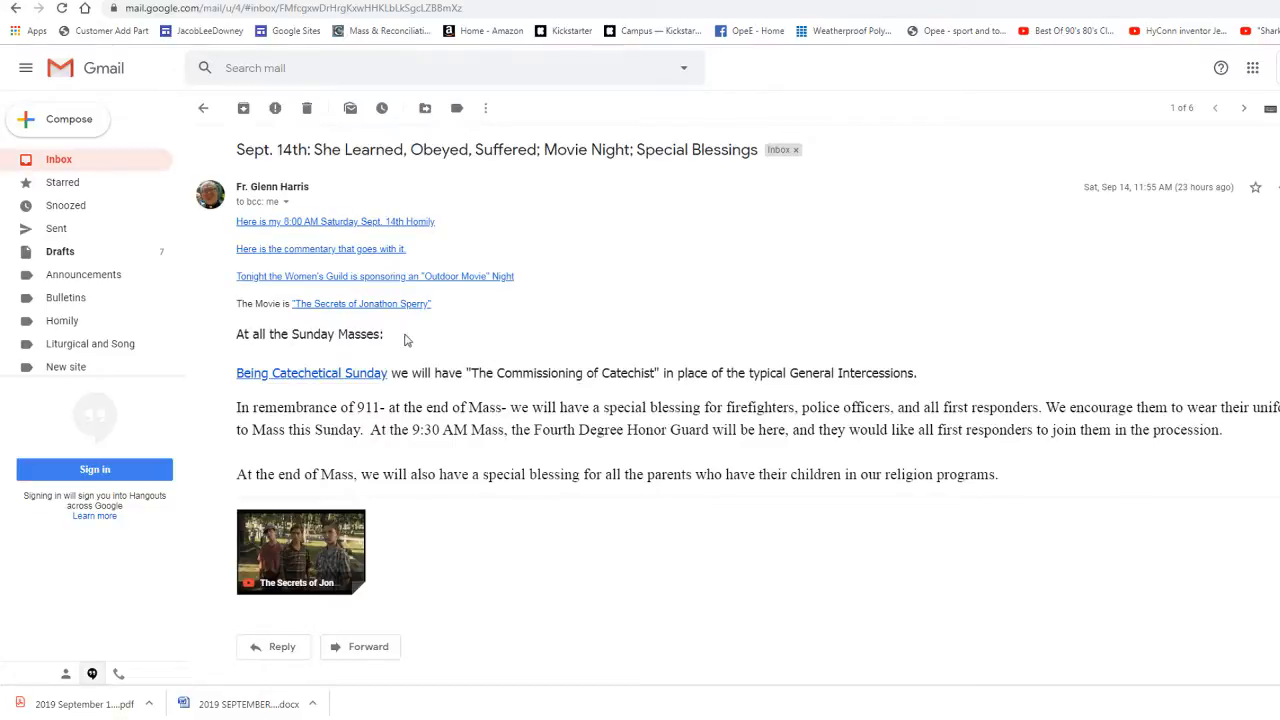
pyautogui.moveTo(436, 374)
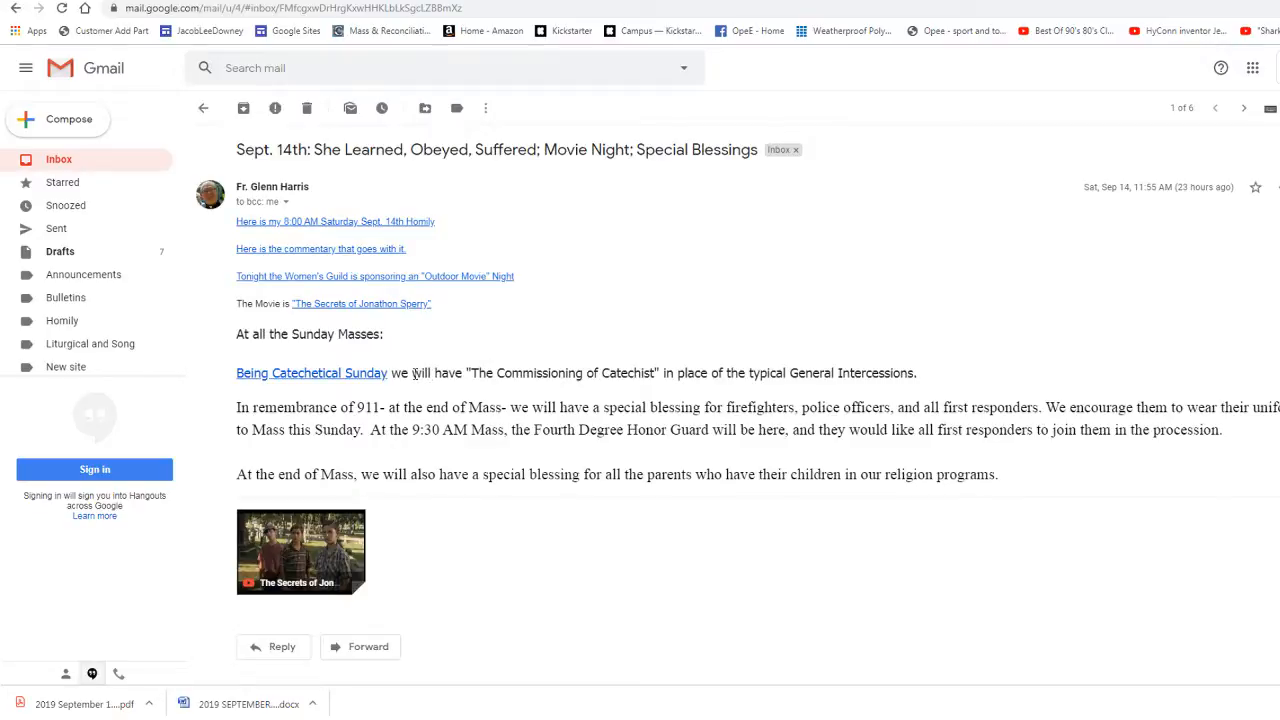
# Select the At all the Sunday Masses announcements, from Commissioning of Catechists through the 911 blessing and first responders
pyautogui.moveTo(412, 374); pyautogui.dragTo(656, 374)
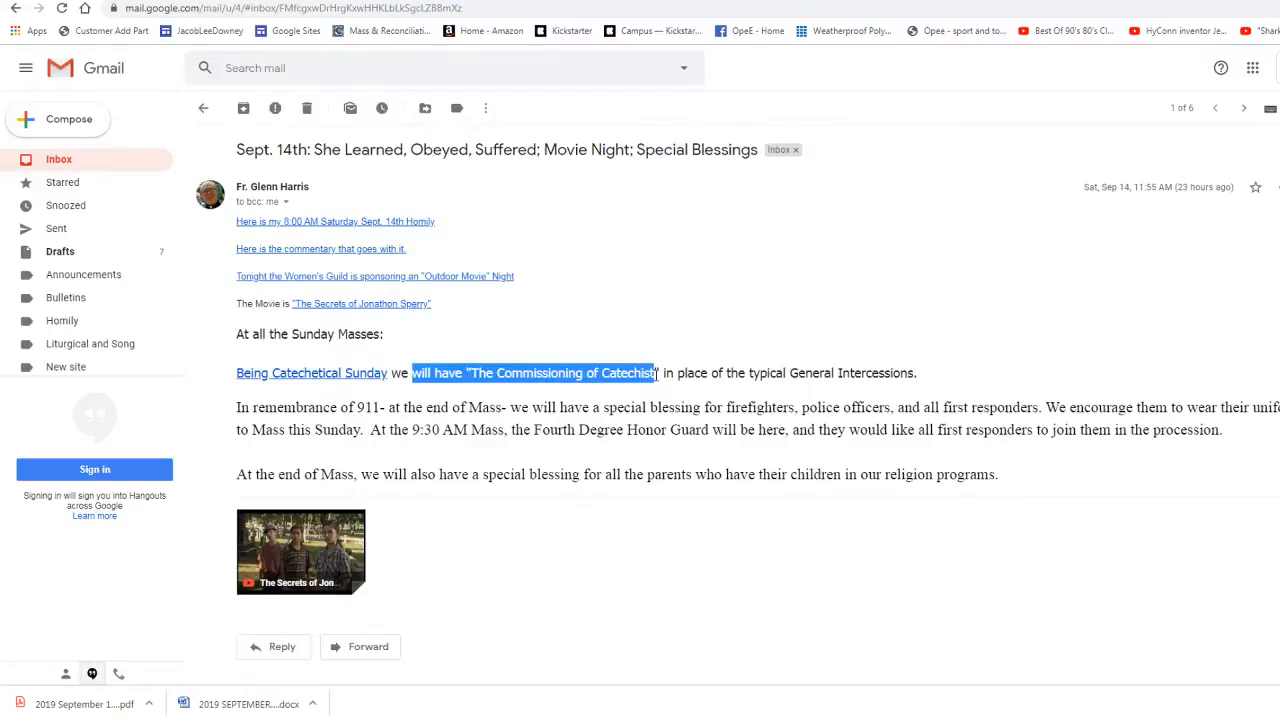
pyautogui.moveTo(656, 374); pyautogui.dragTo(916, 374)
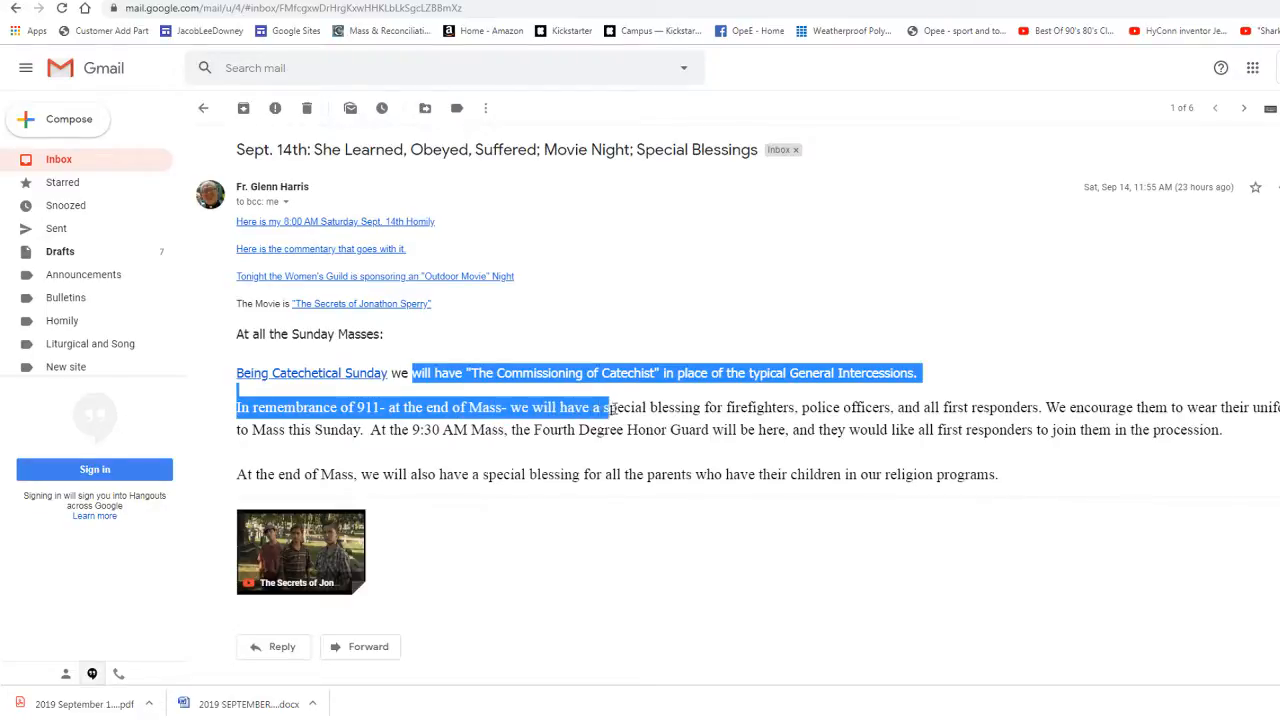
pyautogui.moveTo(604, 408); pyautogui.dragTo(862, 408)
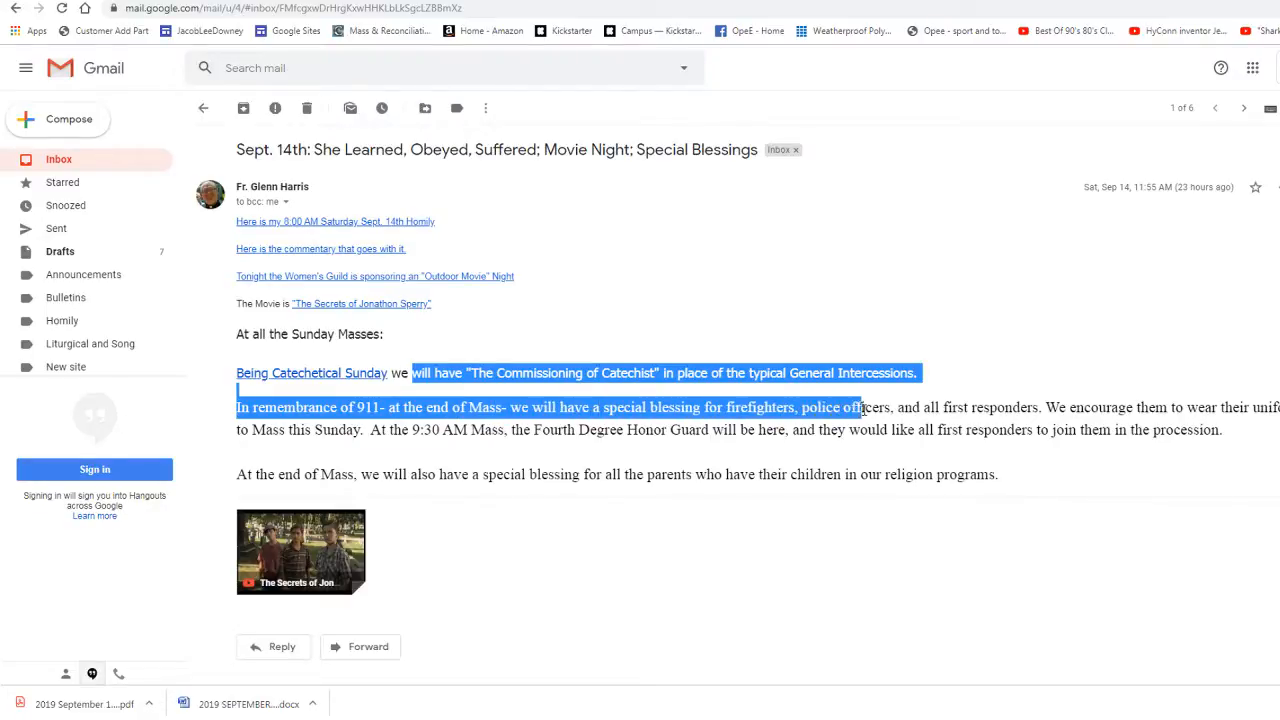
pyautogui.moveTo(860, 408); pyautogui.dragTo(1044, 408)
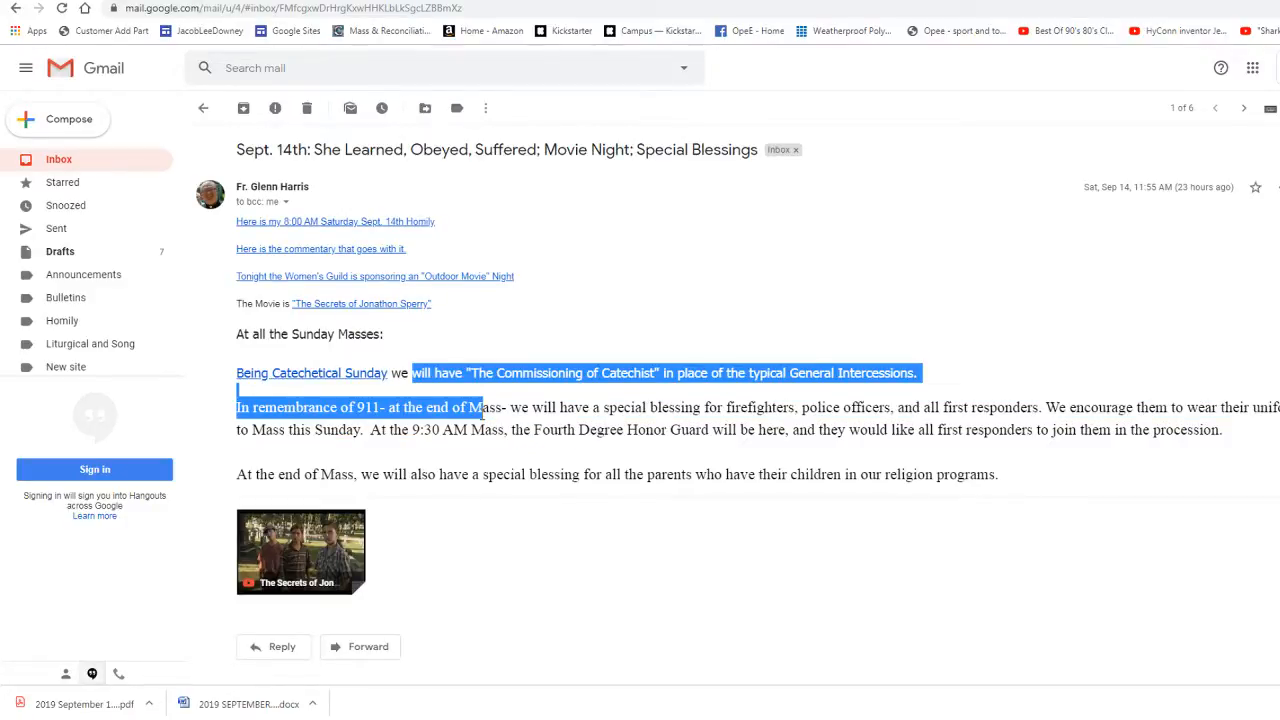
pyautogui.moveTo(480, 408); pyautogui.dragTo(788, 428)
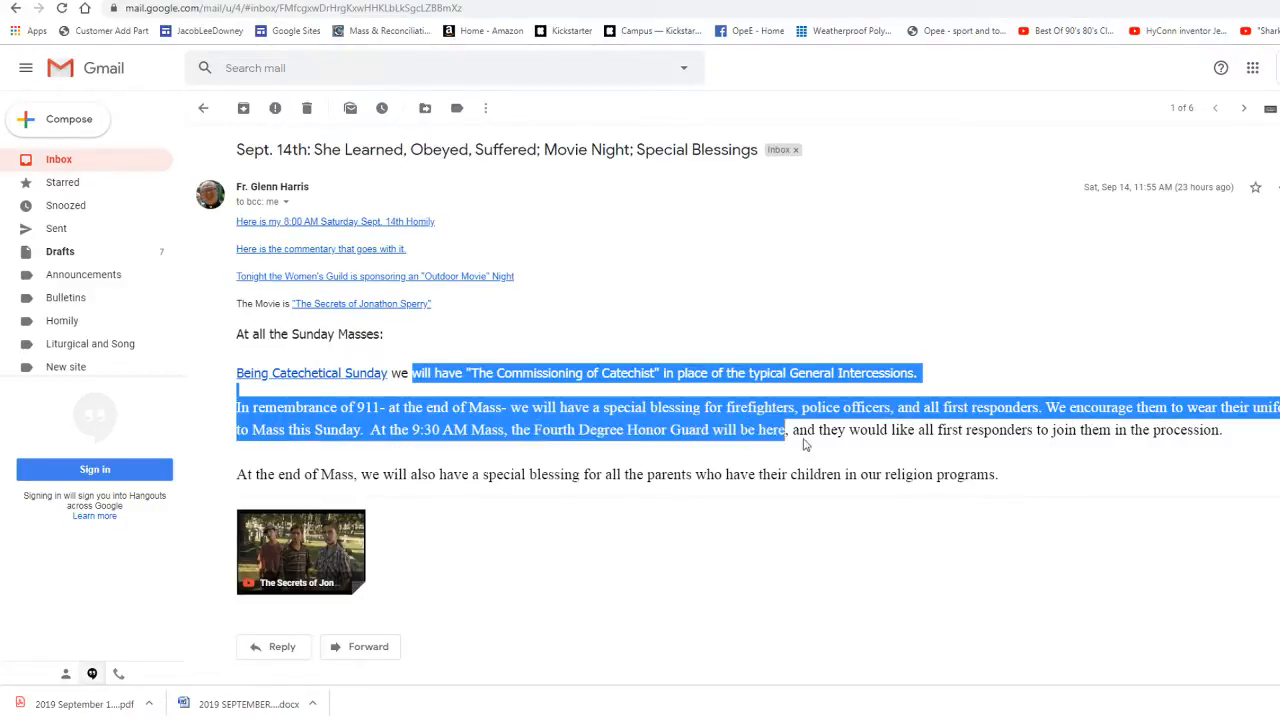
pyautogui.moveTo(786, 430); pyautogui.dragTo(936, 430)
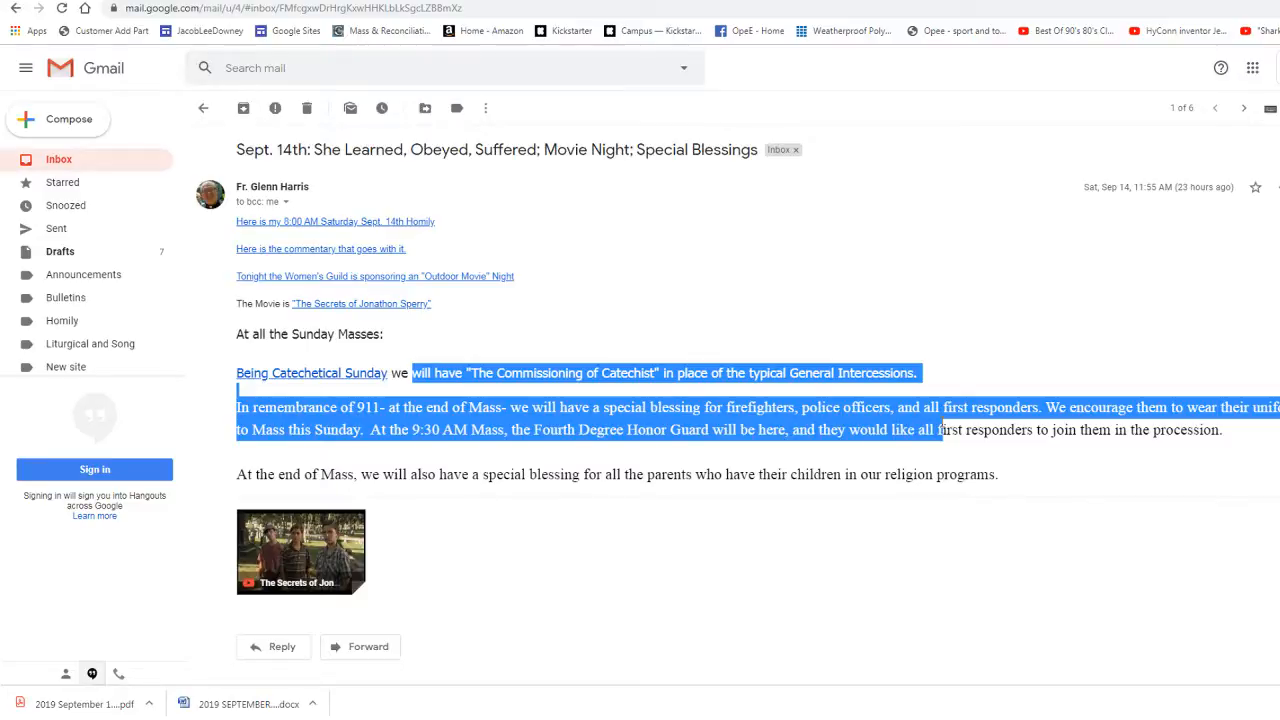
pyautogui.moveTo(936, 430); pyautogui.dragTo(1220, 430)
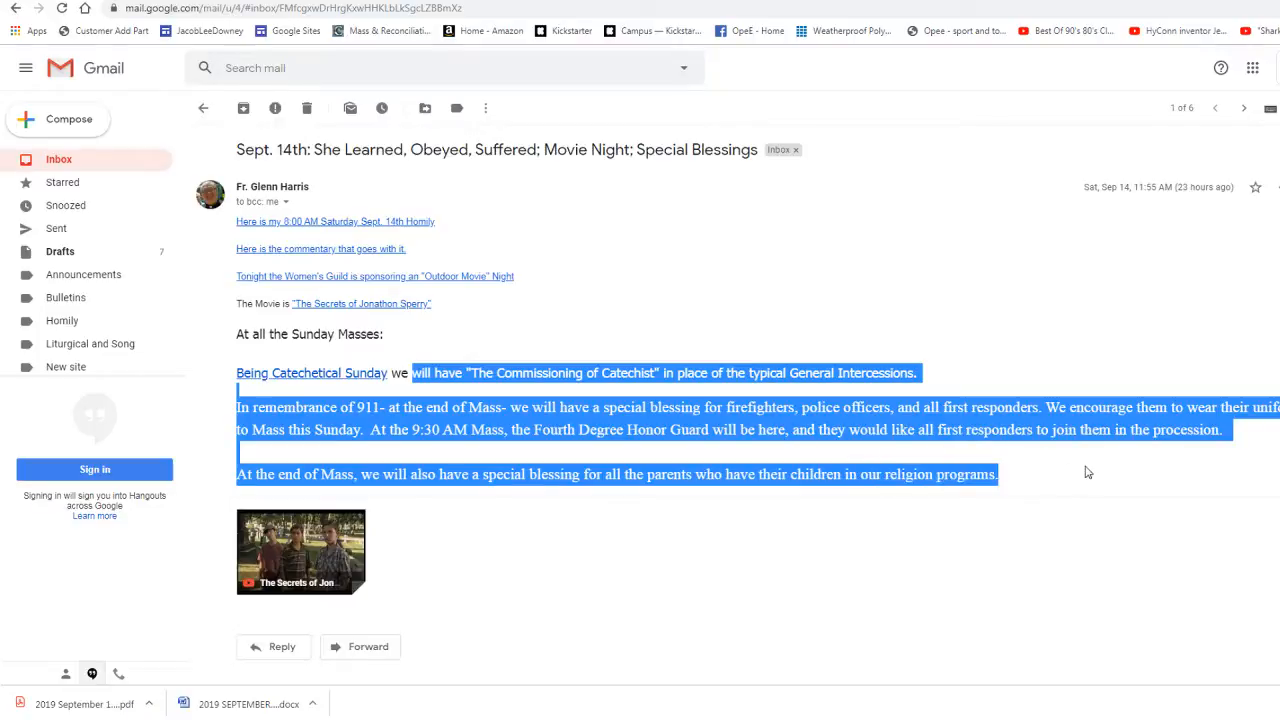
pyautogui.click(524, 232)
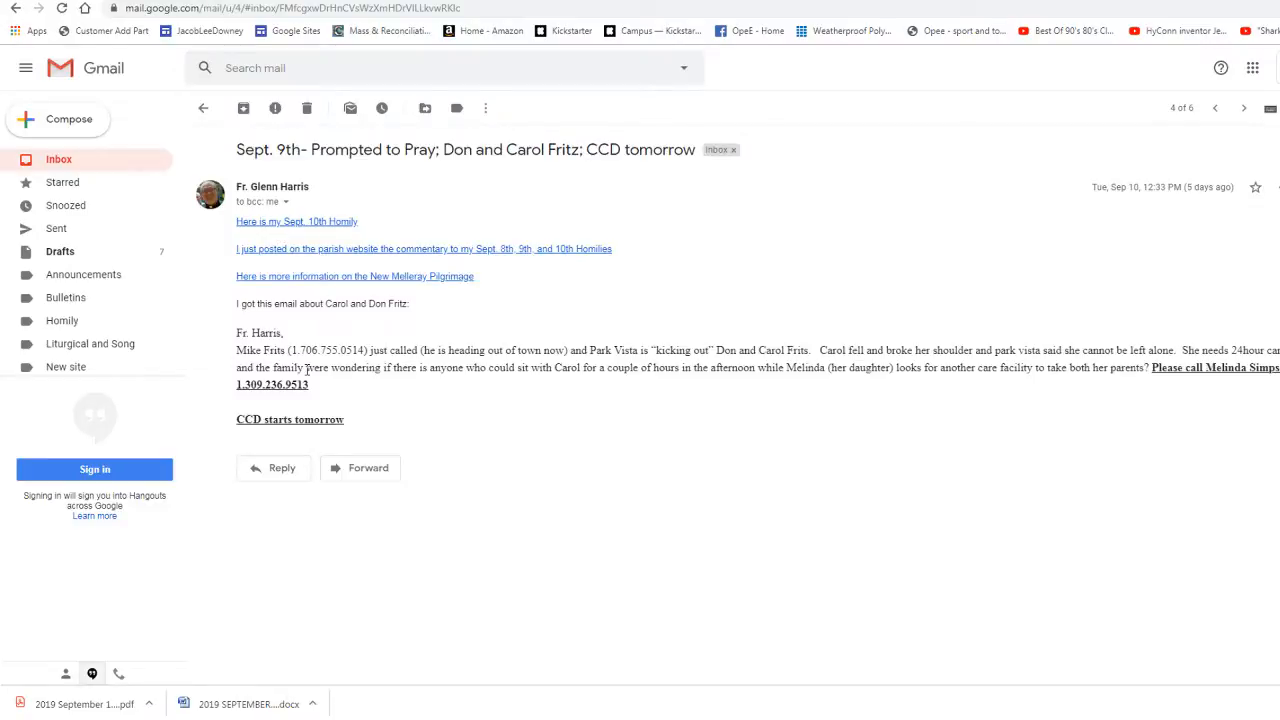
pyautogui.moveTo(740, 418)
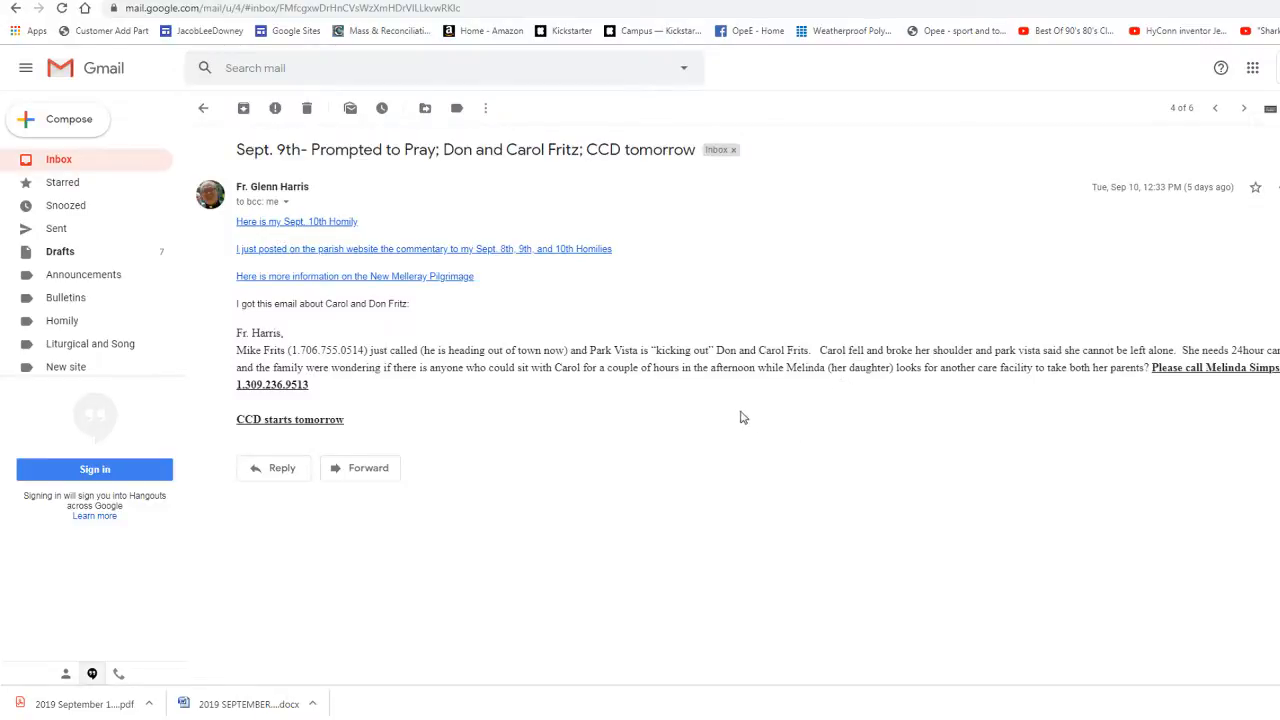
# Move the Sept. 9th Prompted to Pray email from the inbox to the Other label, leaving five messages
pyautogui.click(202, 108)
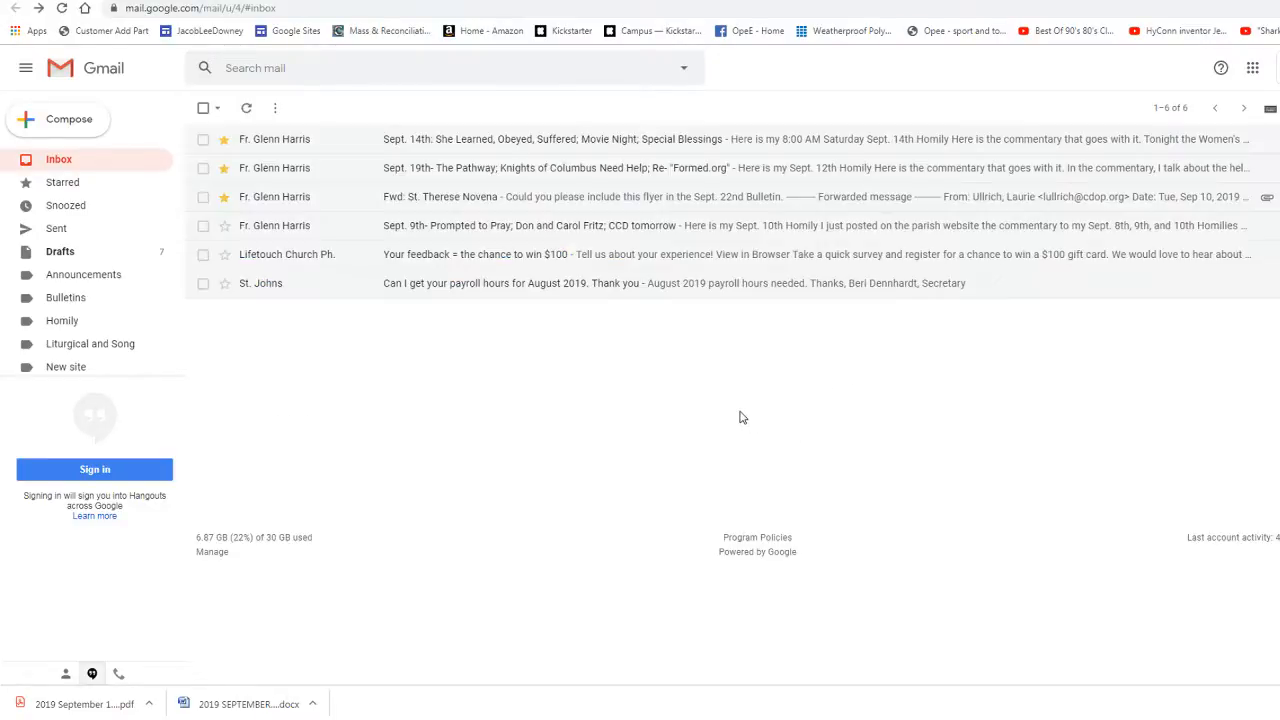
pyautogui.click(204, 224)
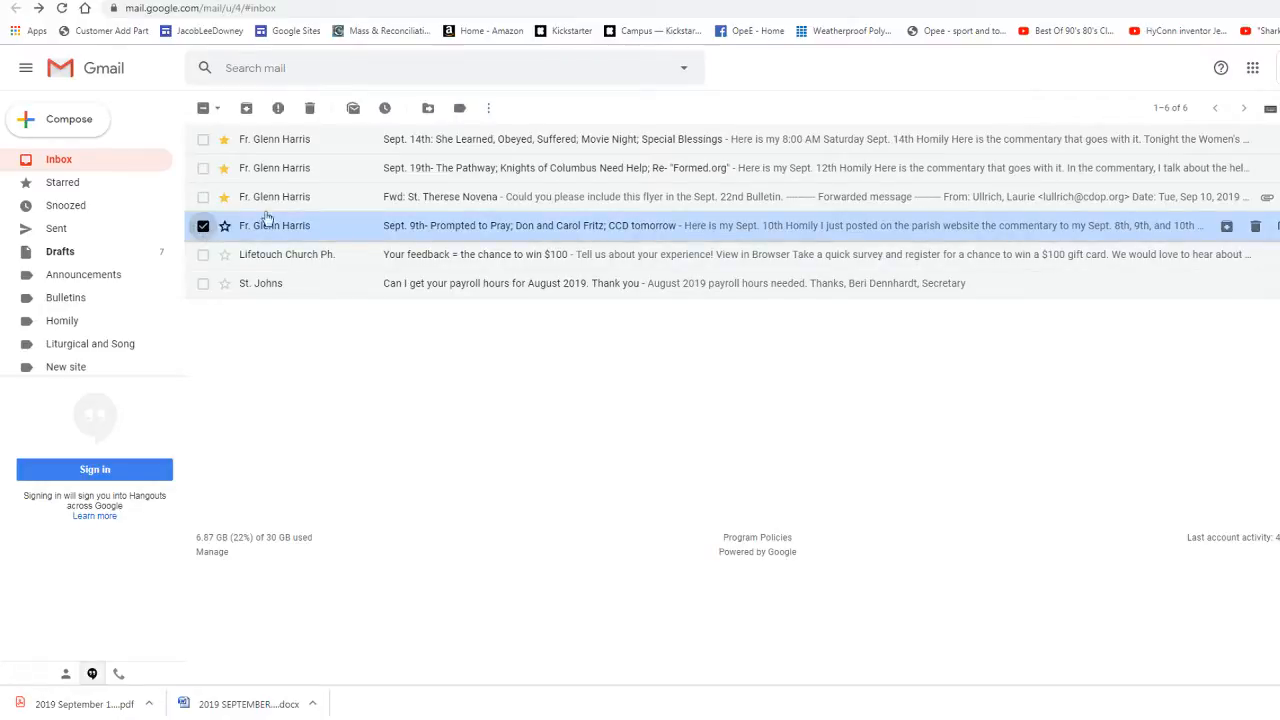
pyautogui.click(428, 108)
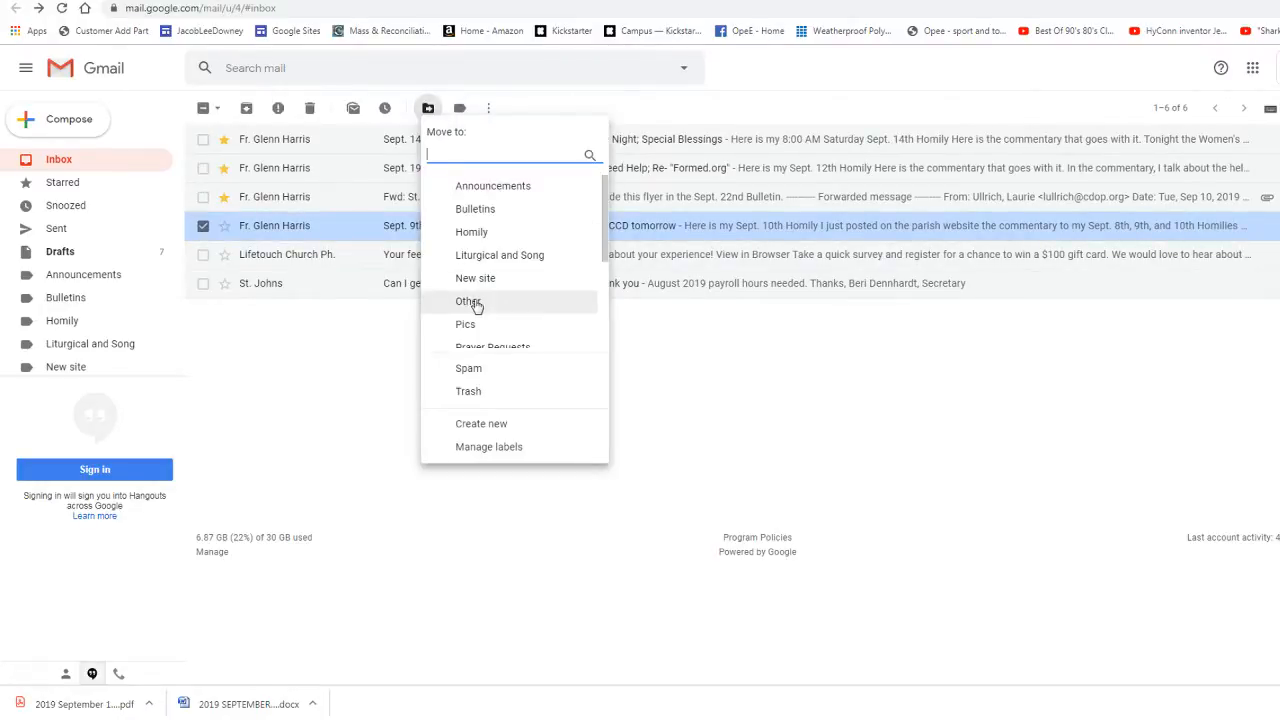
pyautogui.click(468, 300)
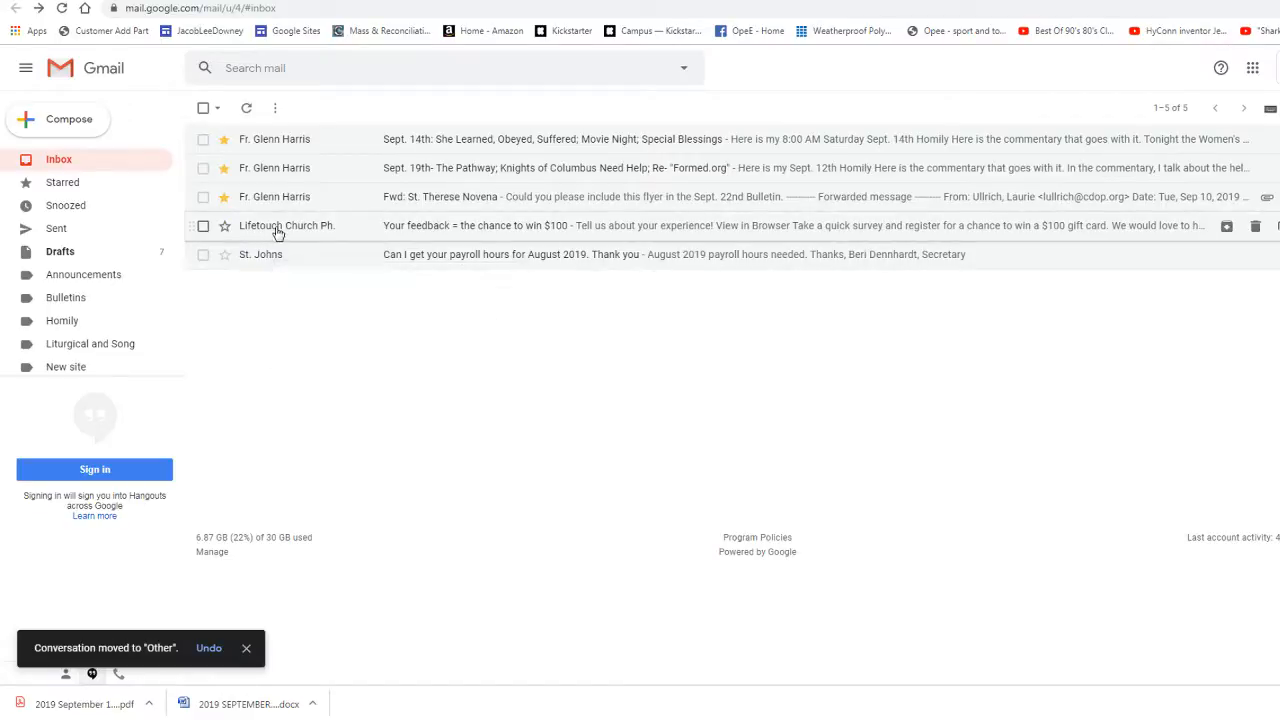
pyautogui.moveTo(296, 110)
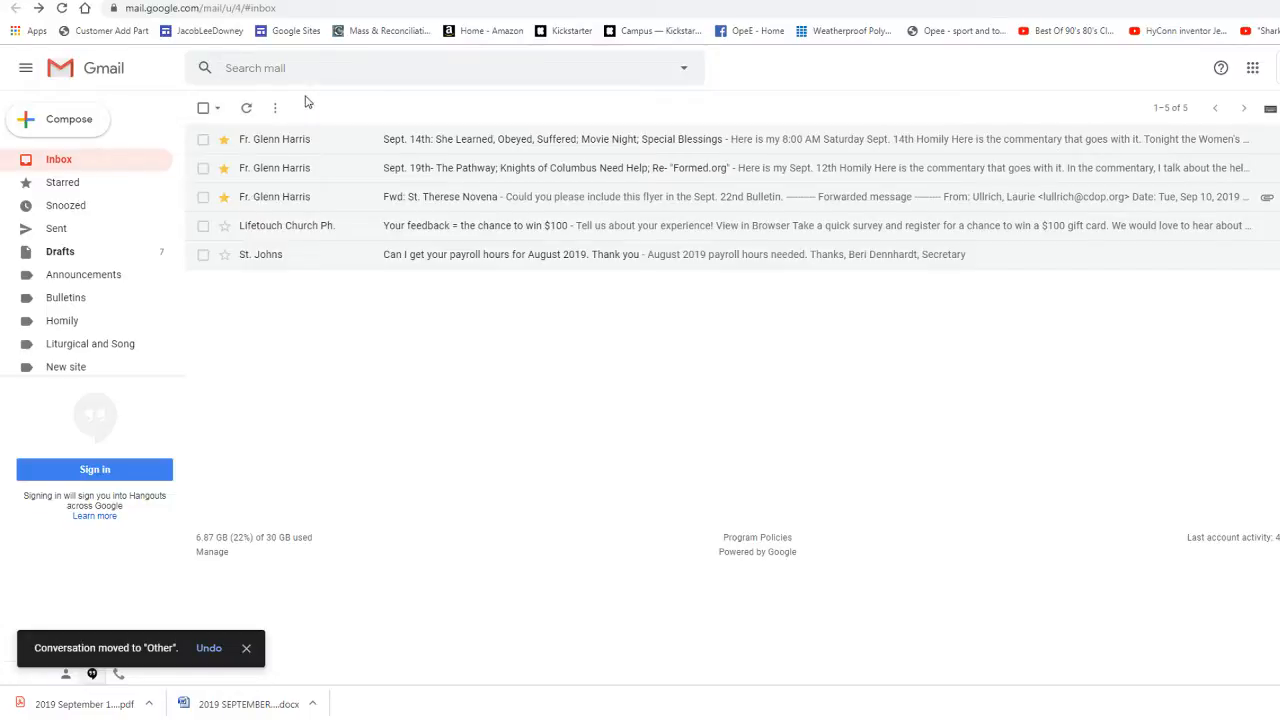
pyautogui.click(246, 648)
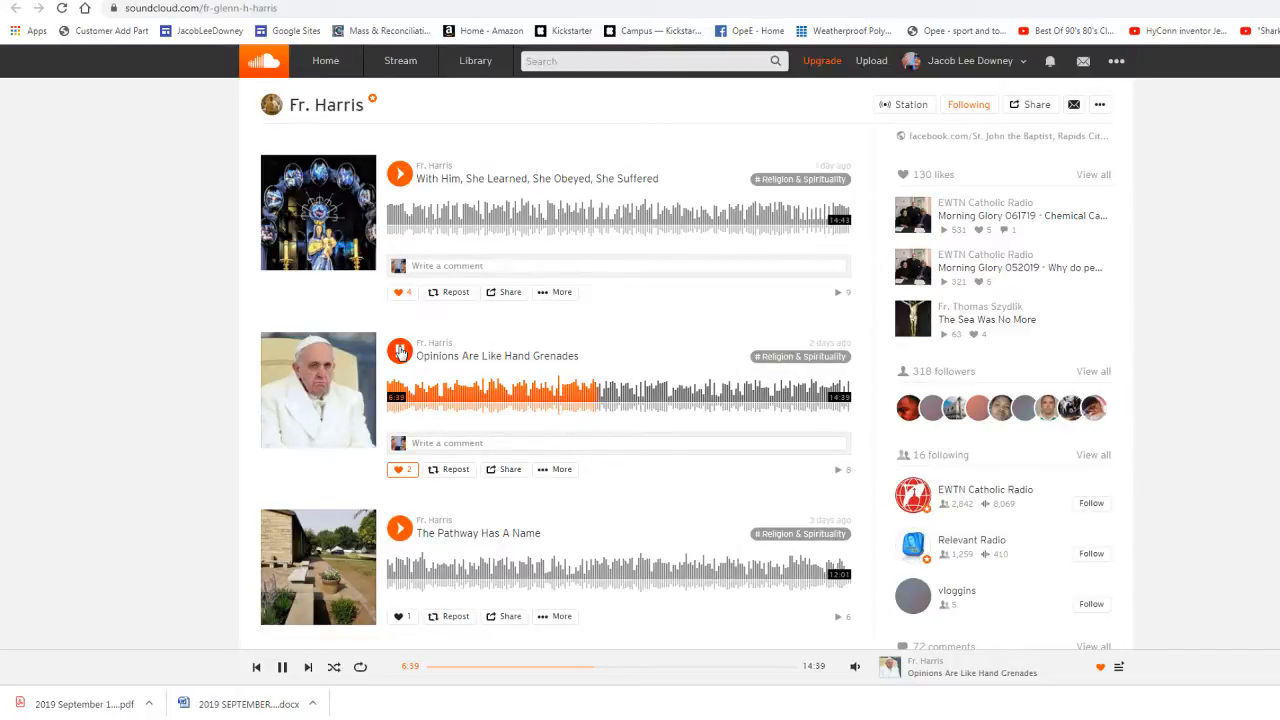
# From the priest's homily track list, bring up the With Him, She Learned, She Obeyed, She Suffered track
pyautogui.click(400, 350)
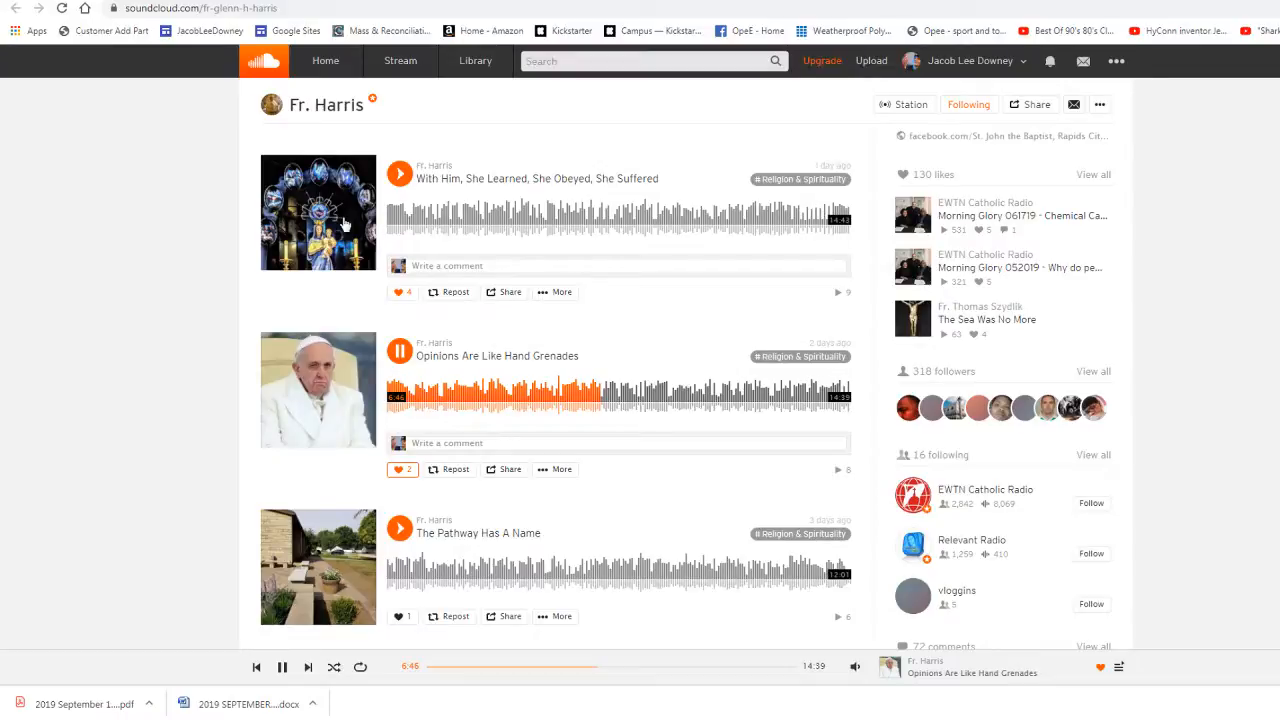
pyautogui.moveTo(342, 228)
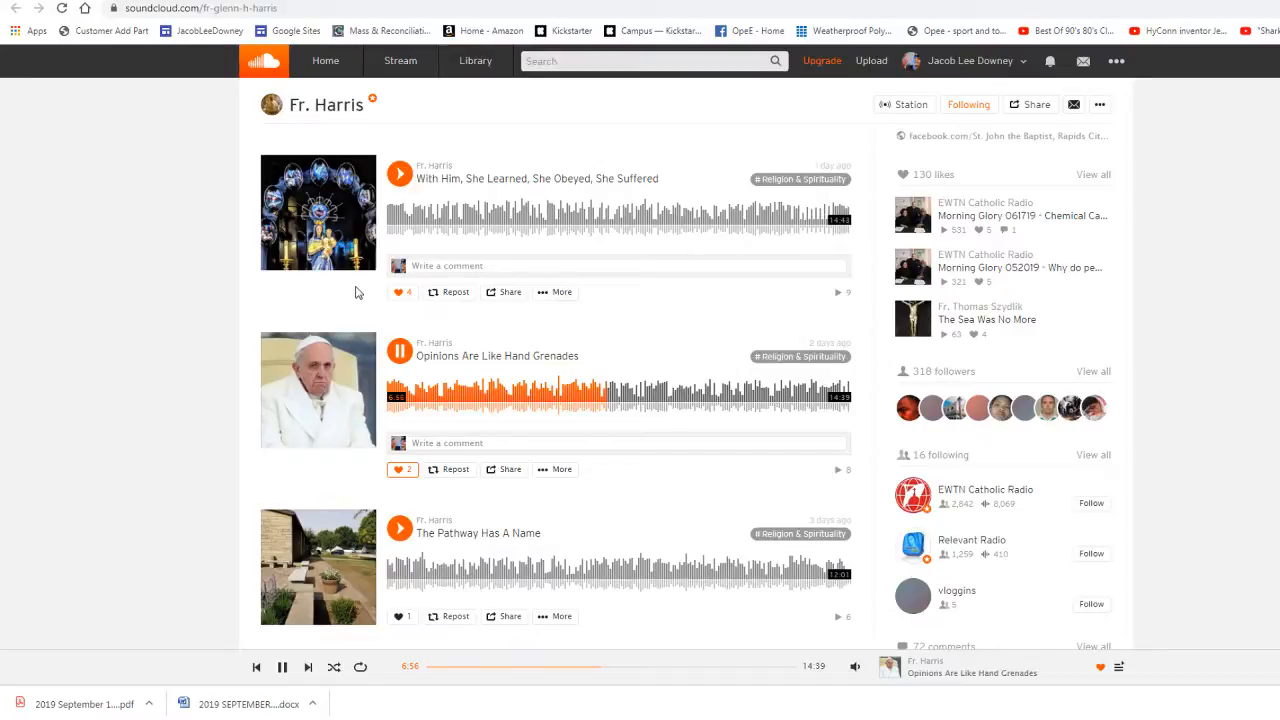
pyautogui.moveTo(364, 308)
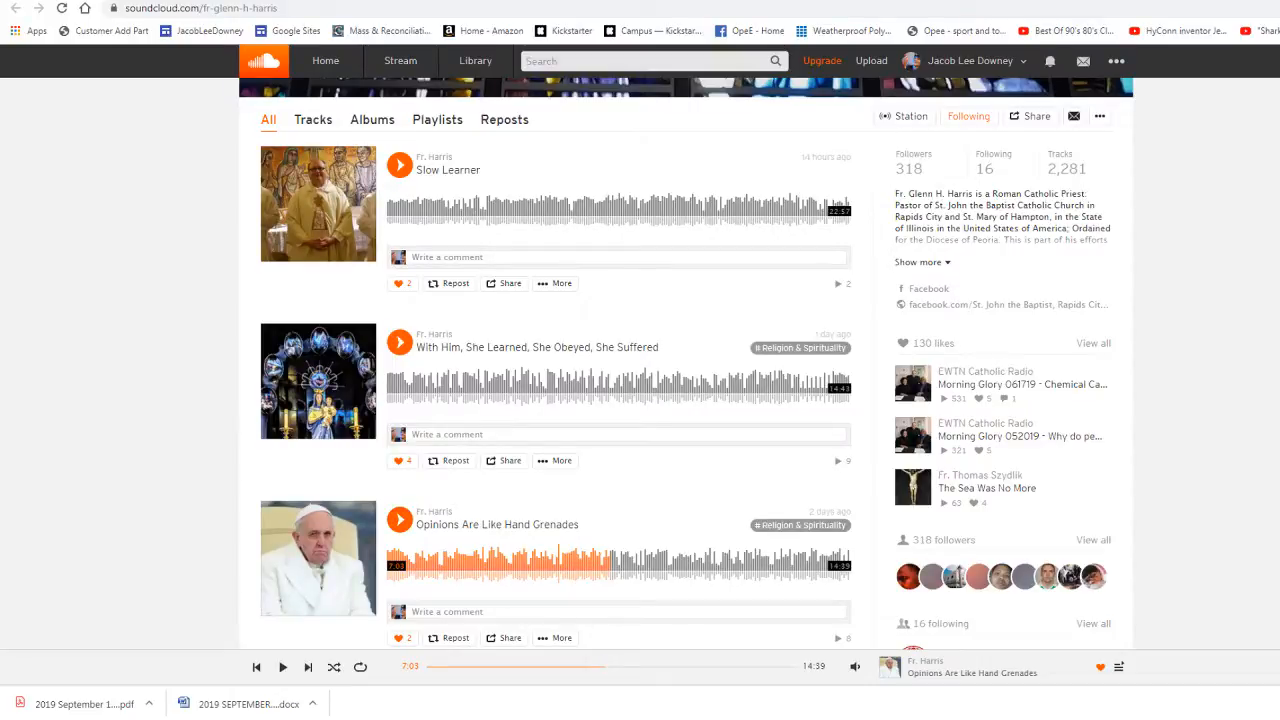
pyautogui.moveTo(318, 380)
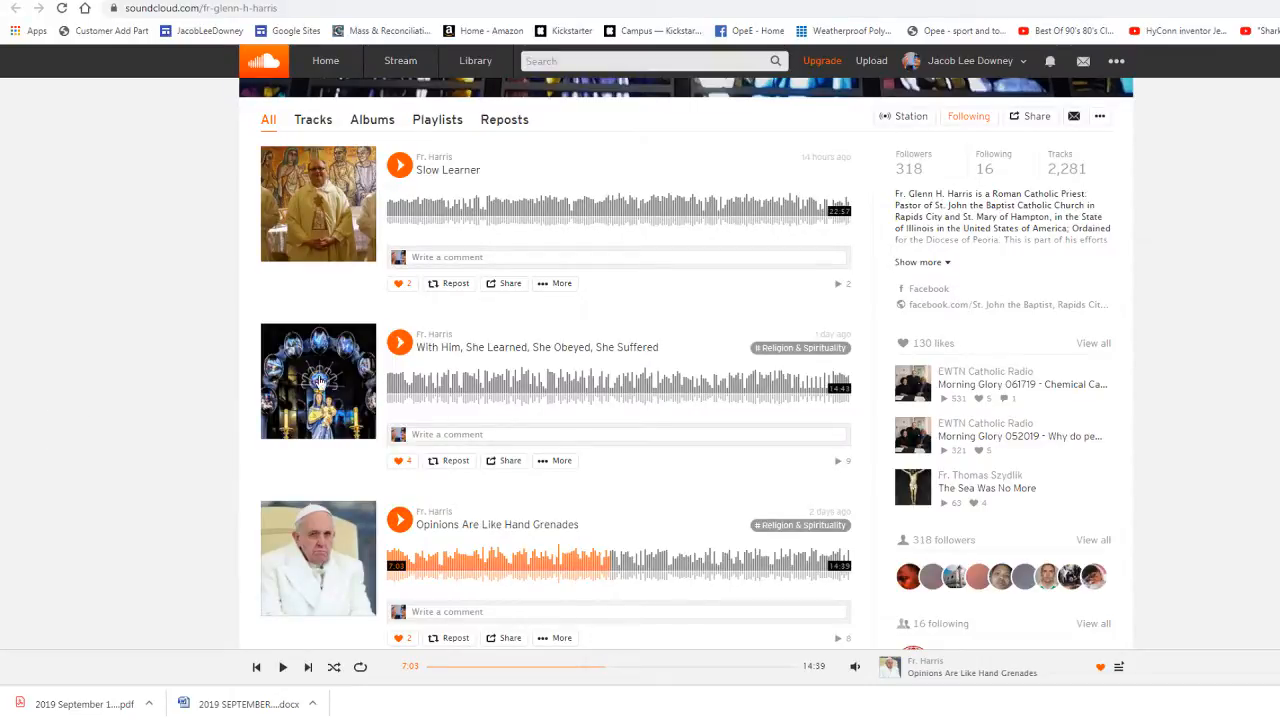
pyautogui.moveTo(344, 382)
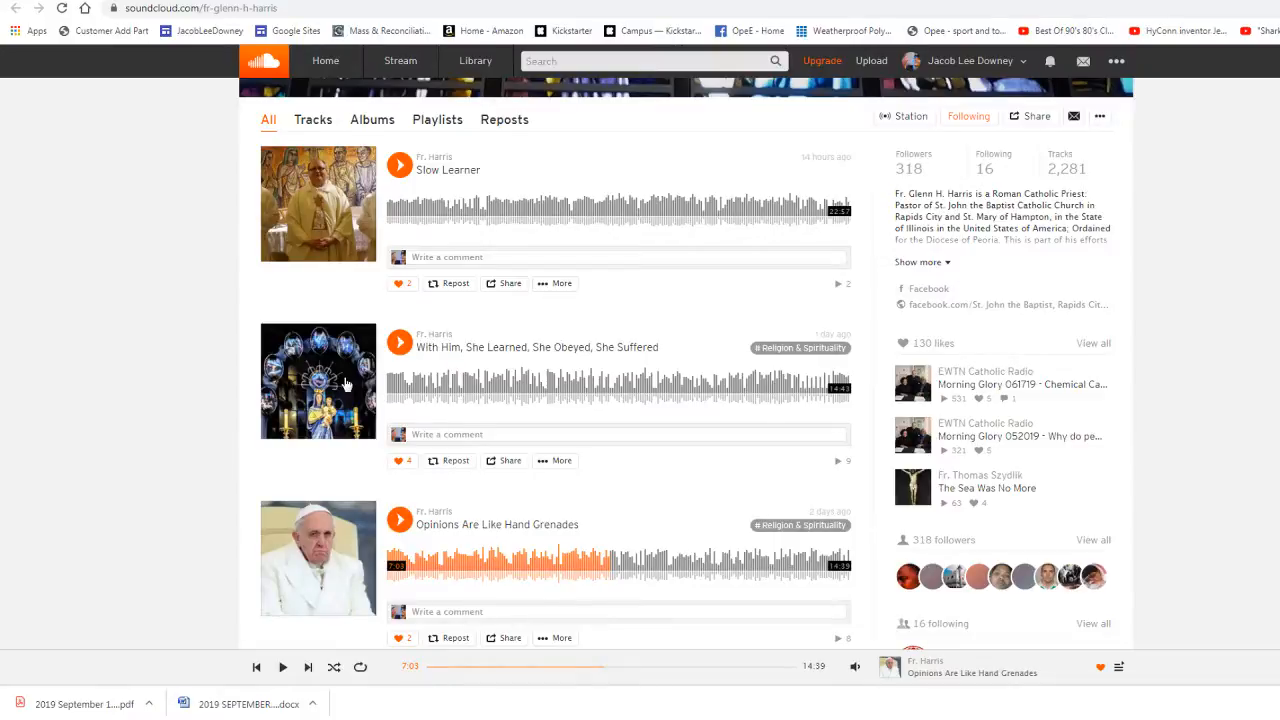
pyautogui.click(536, 348)
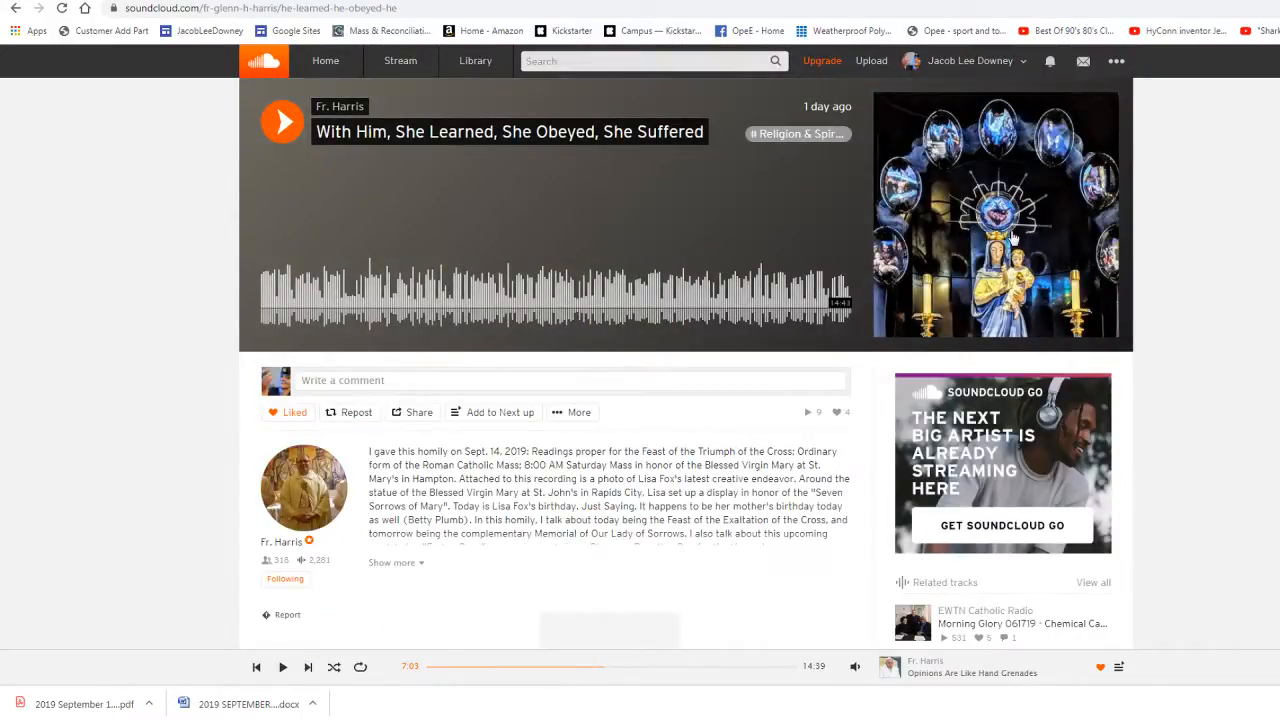
pyautogui.moveTo(1042, 236)
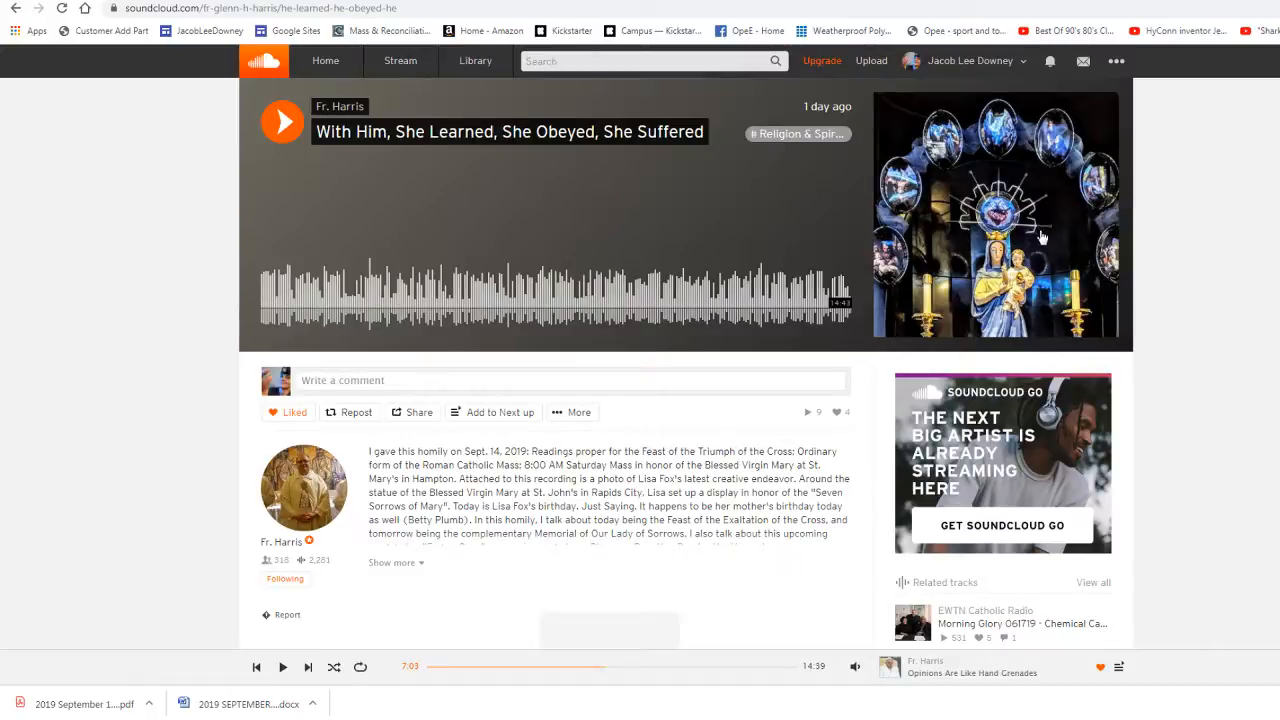
pyautogui.moveTo(1016, 192)
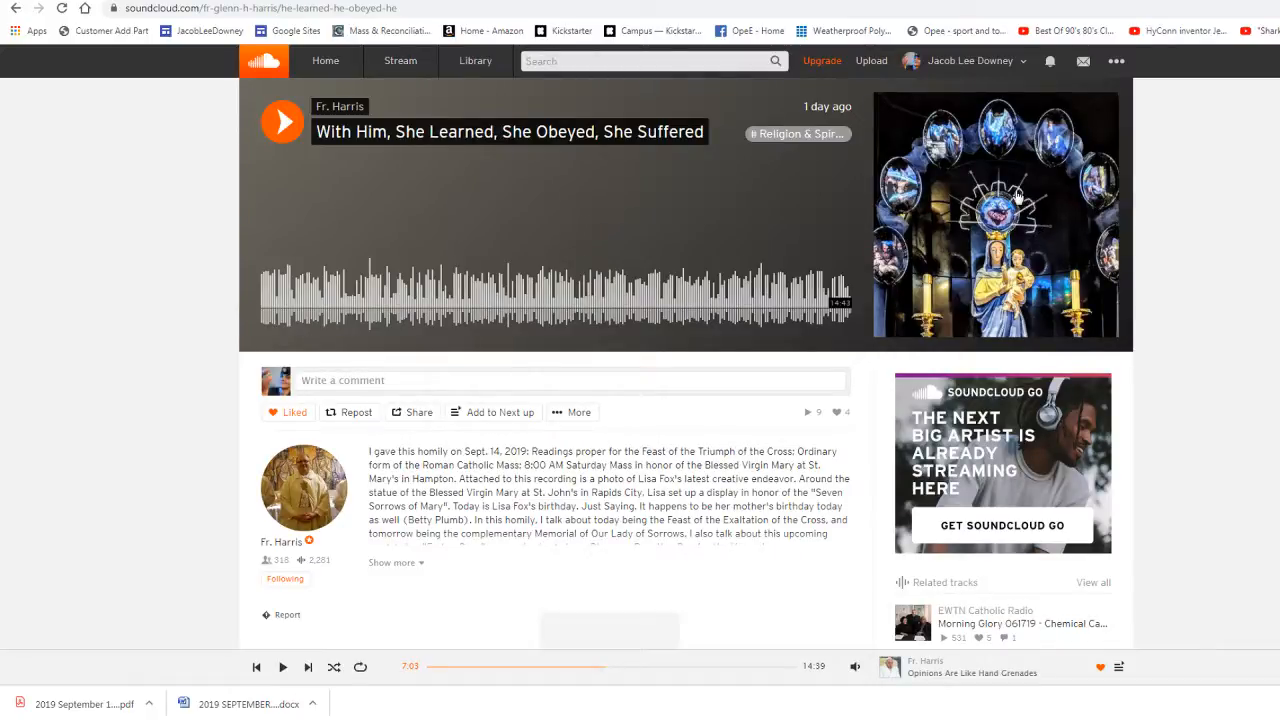
pyautogui.moveTo(960, 228)
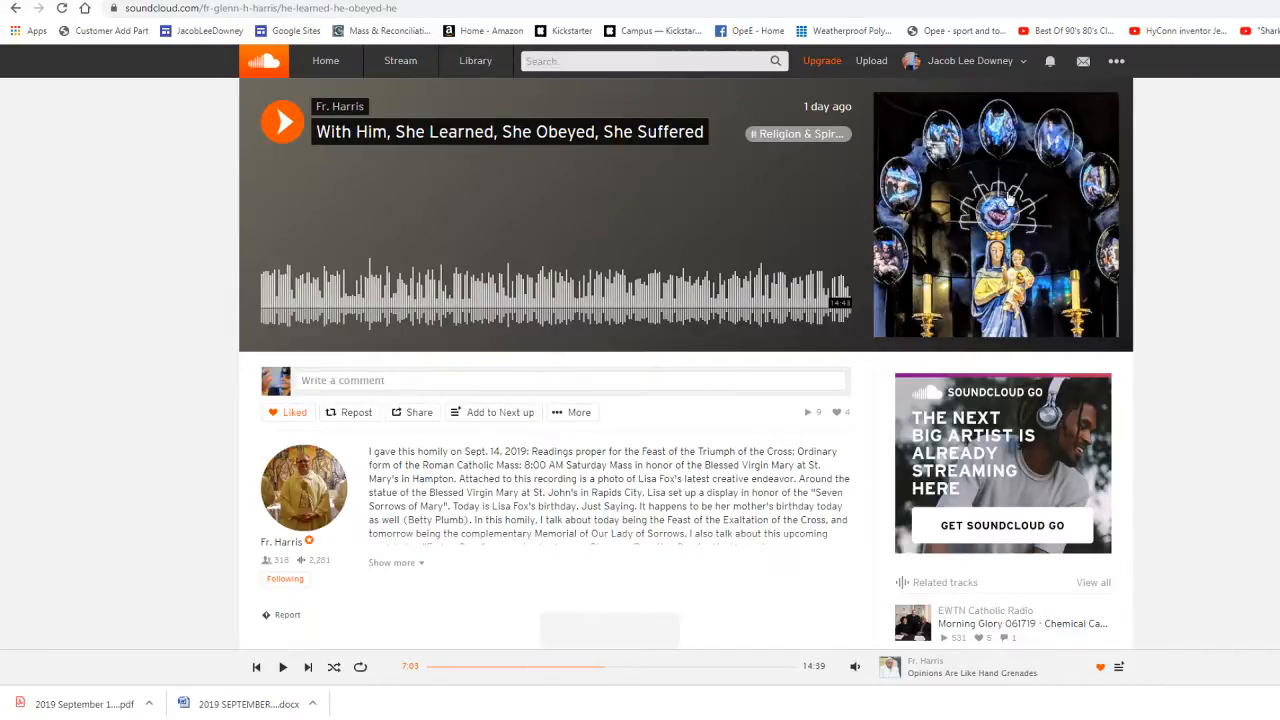
pyautogui.moveTo(1032, 236)
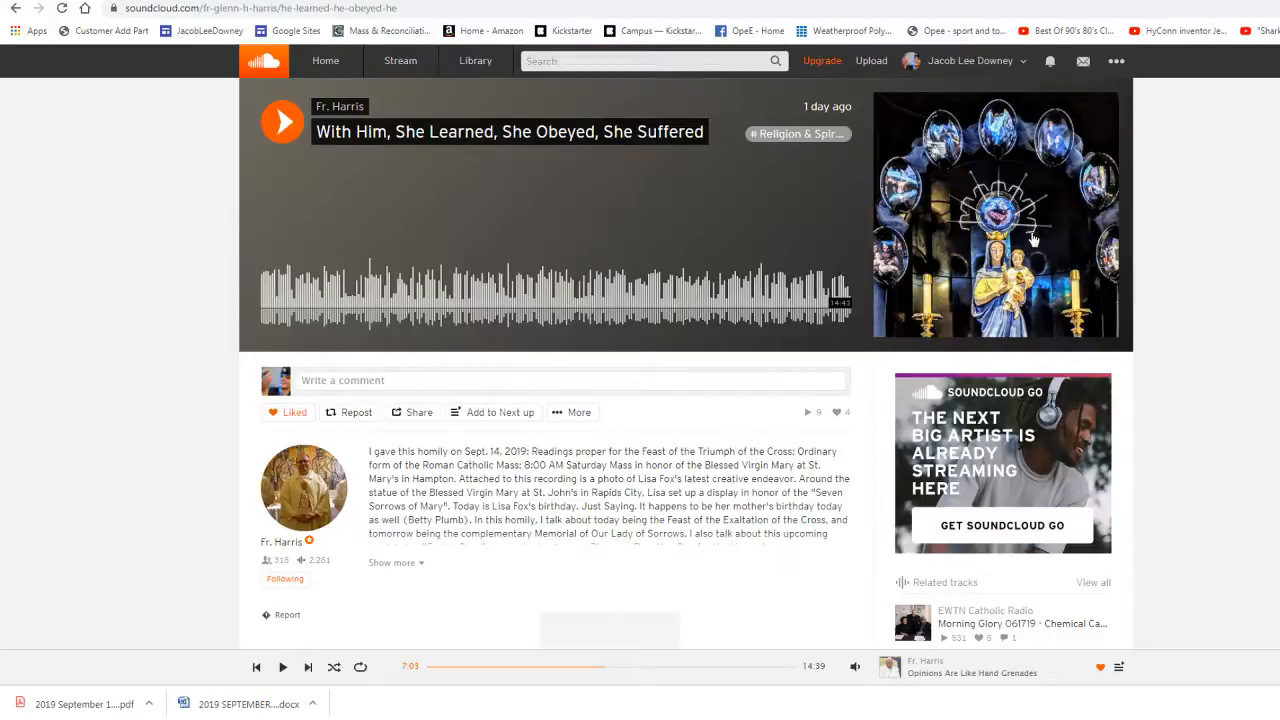
pyautogui.moveTo(948, 212)
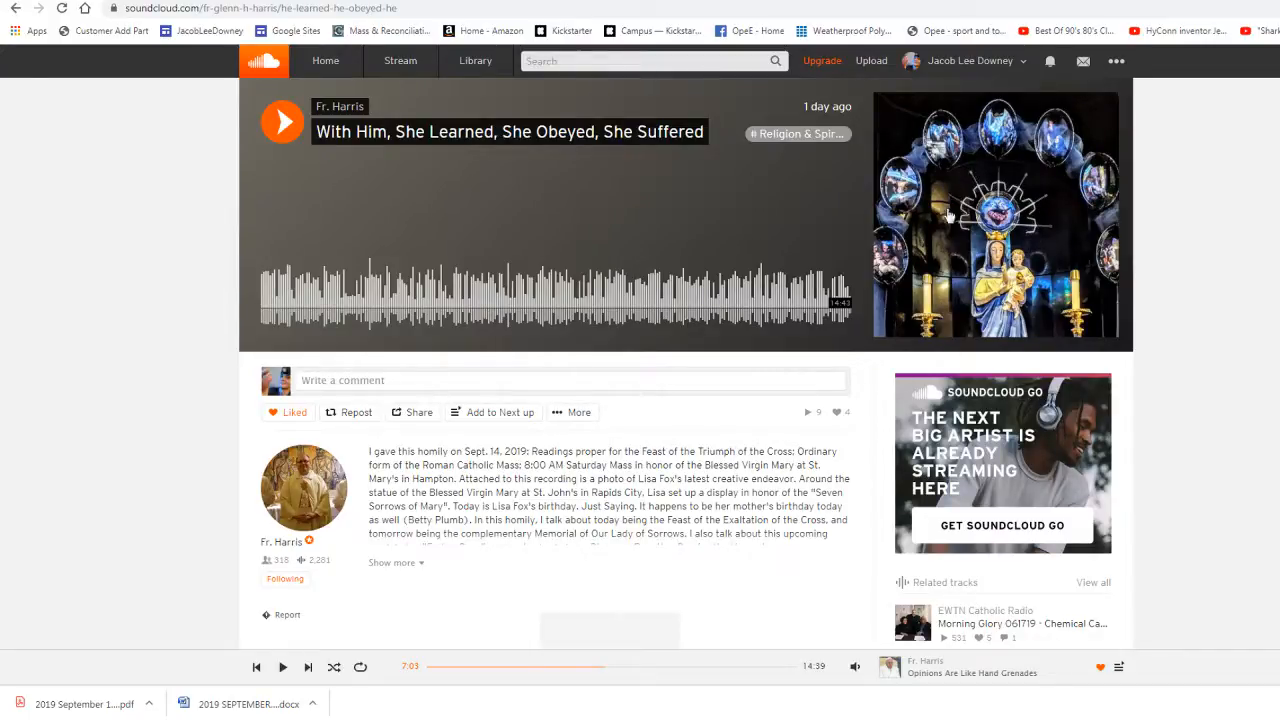
pyautogui.moveTo(1024, 190)
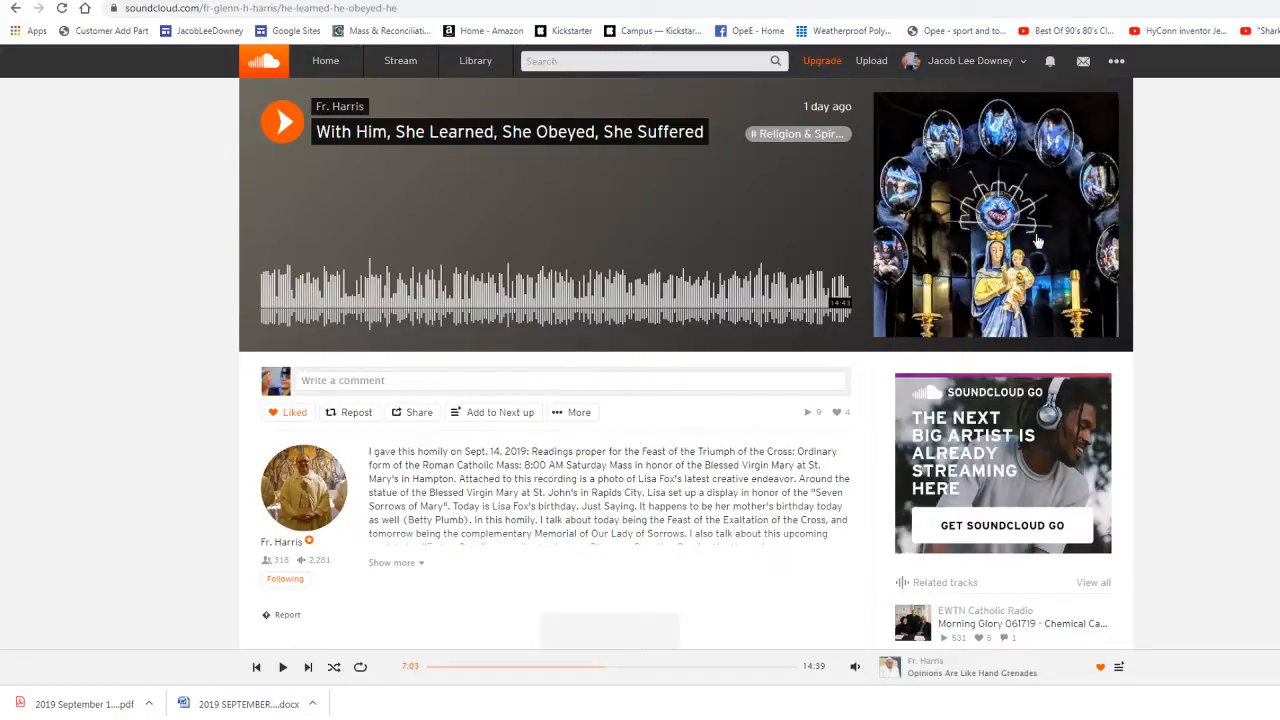
pyautogui.moveTo(116, 442)
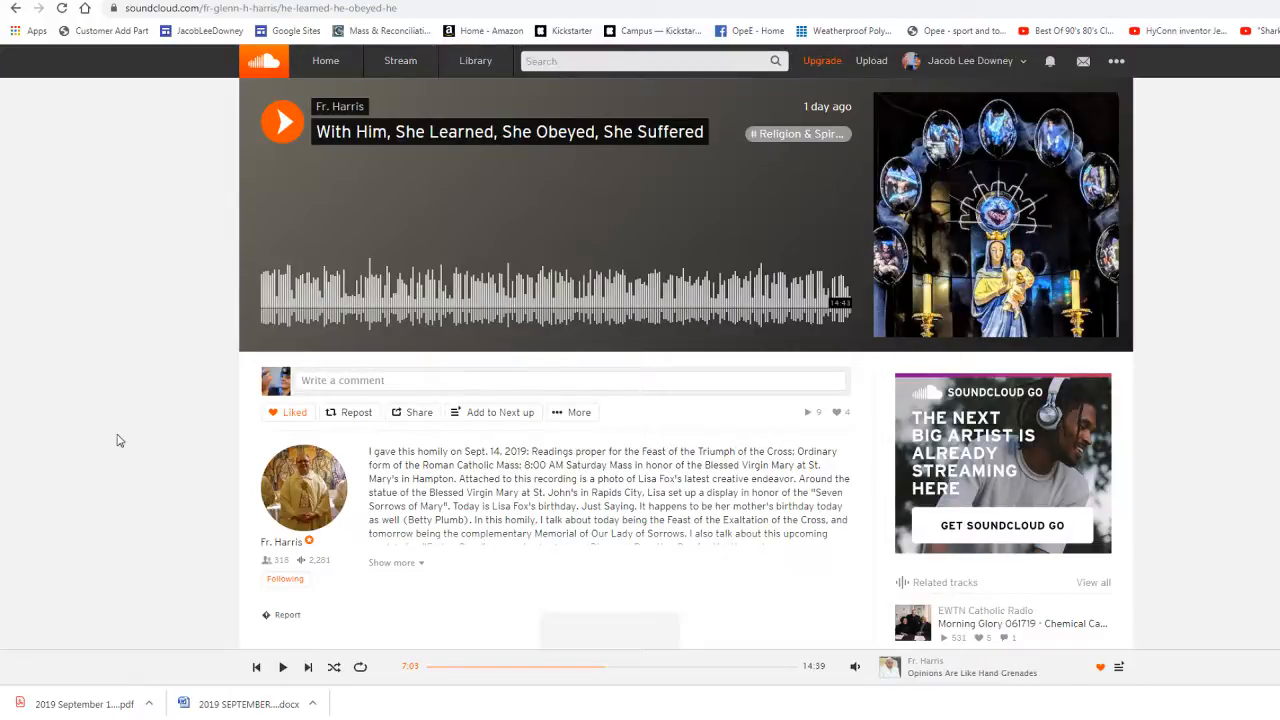